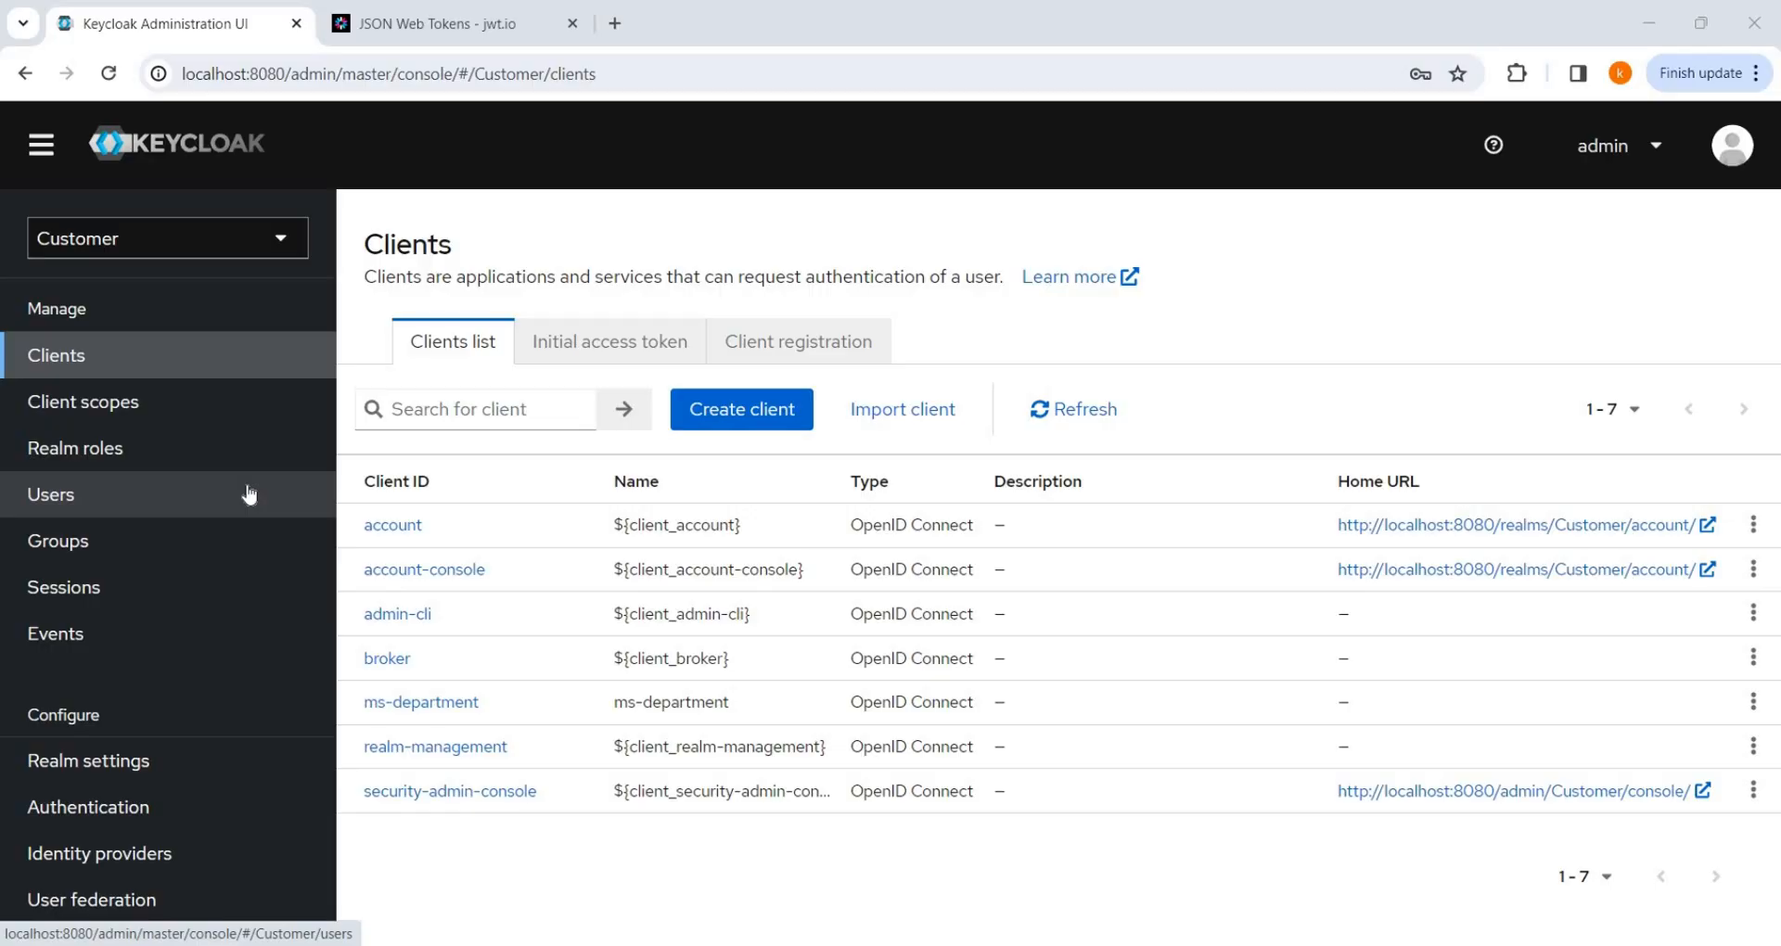
# Step: Confirm the three Customer realm users hold only default roles, then view the empty groups list
pyautogui.click(50, 494)
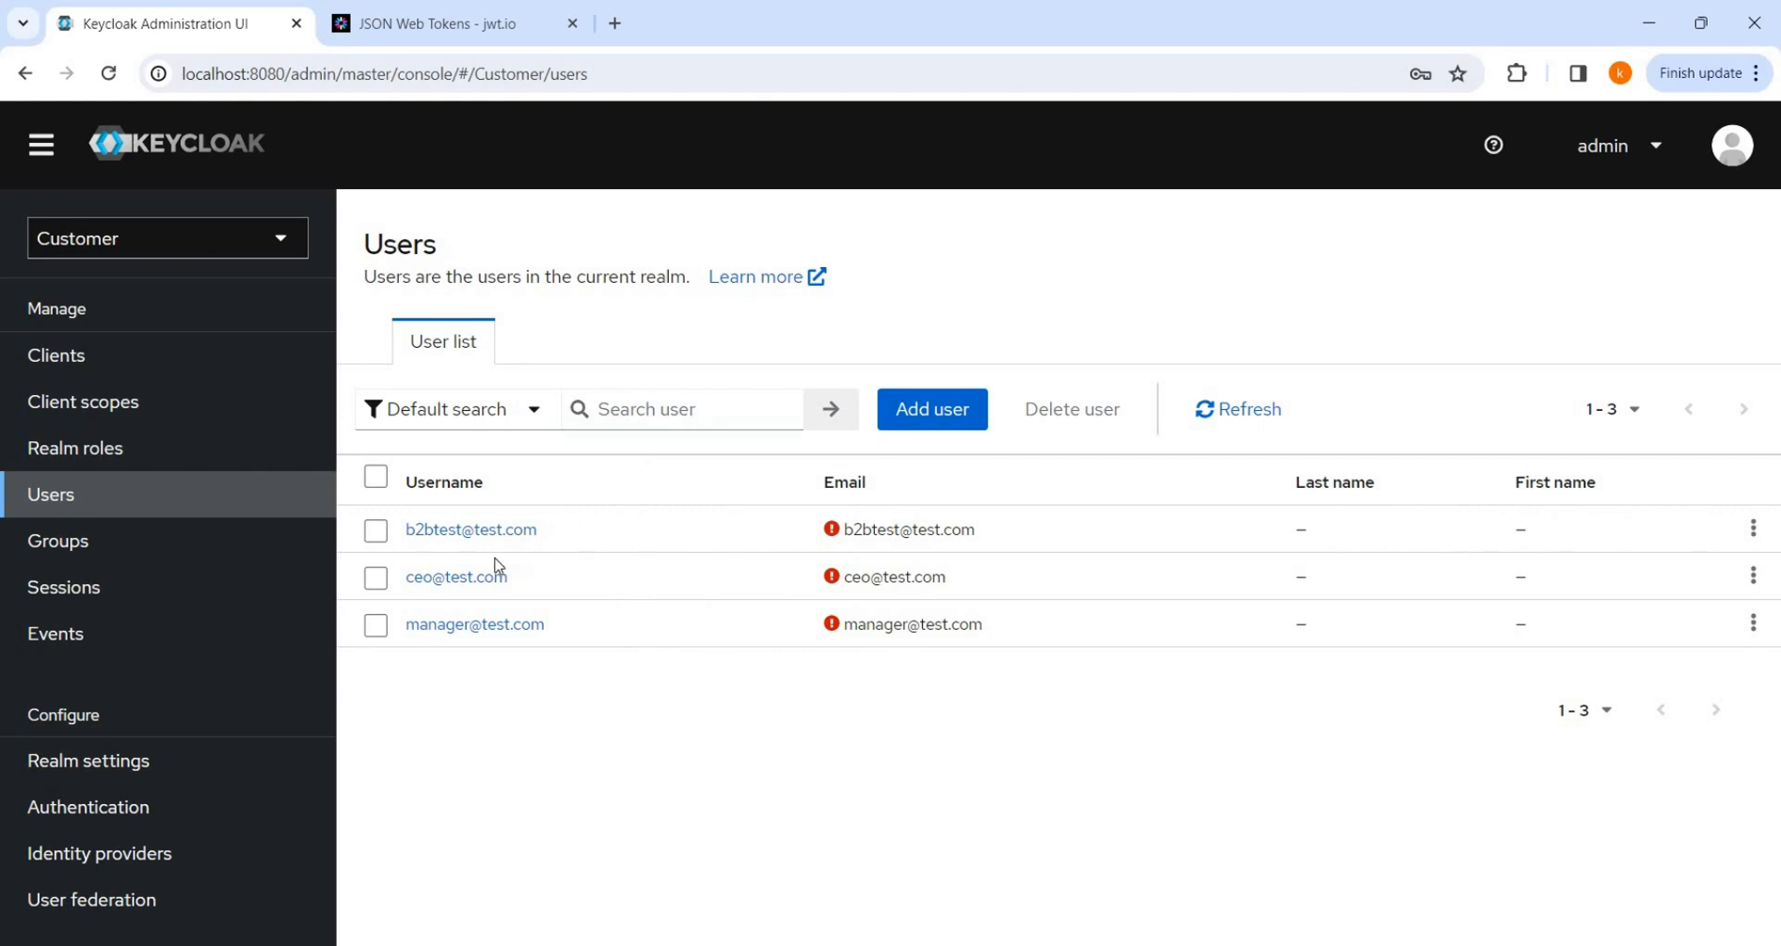
pyautogui.moveTo(474, 624)
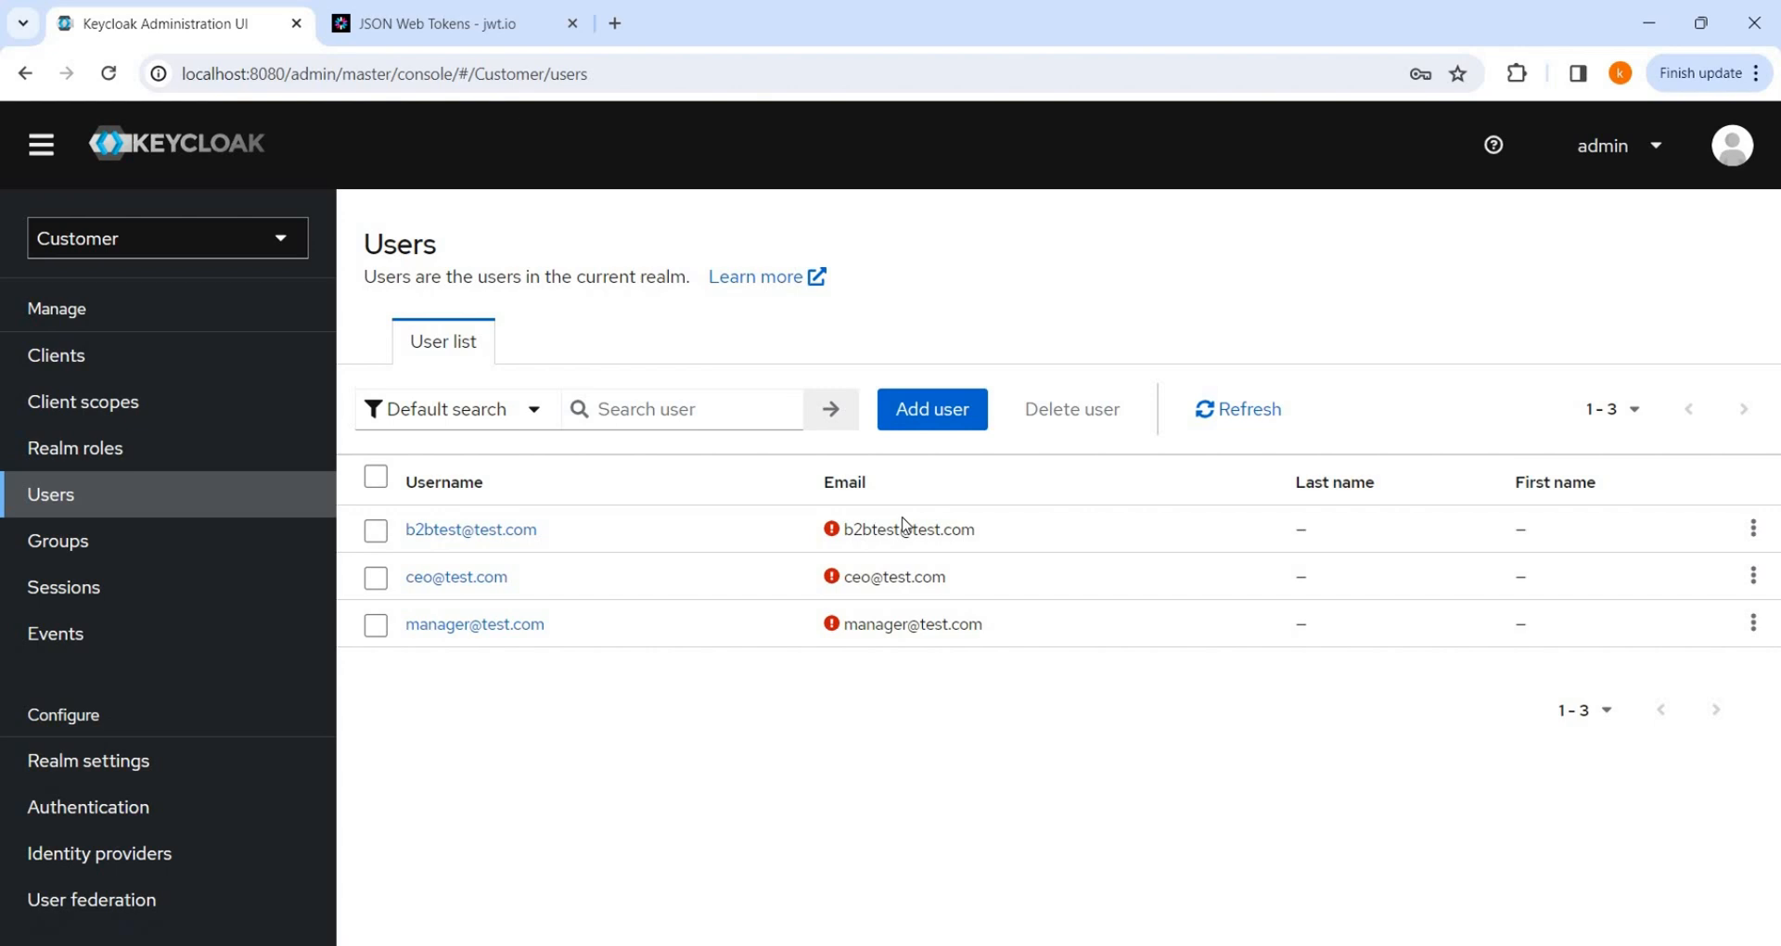
pyautogui.click(470, 530)
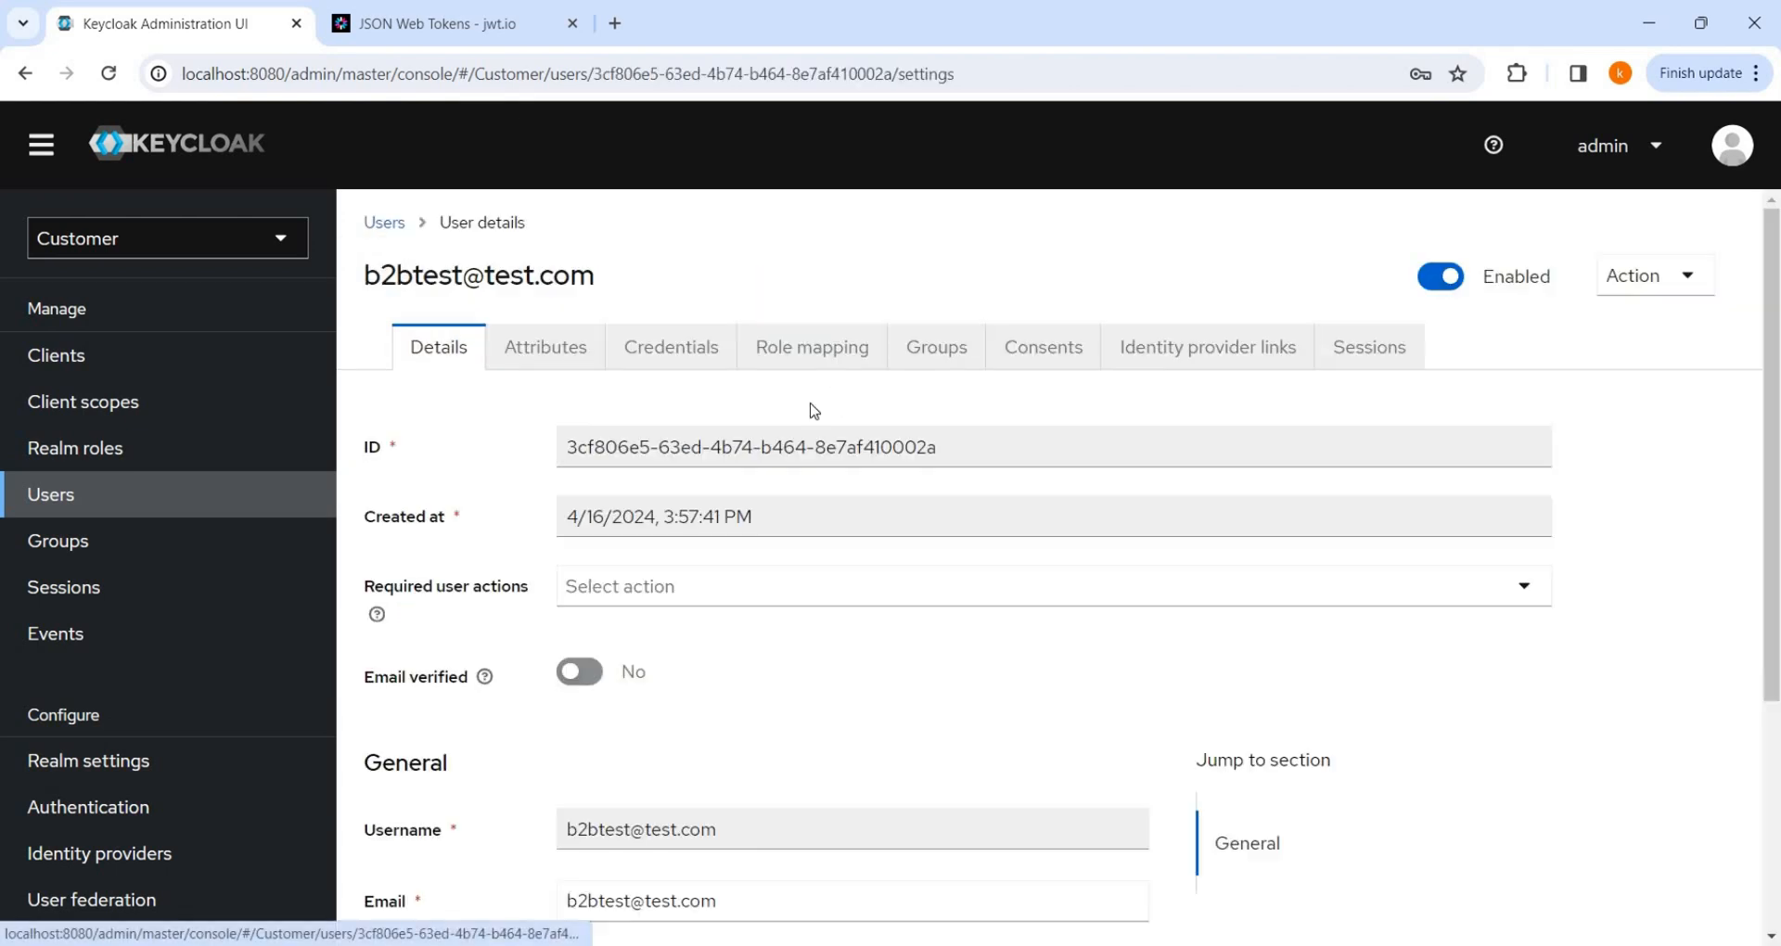
pyautogui.click(811, 346)
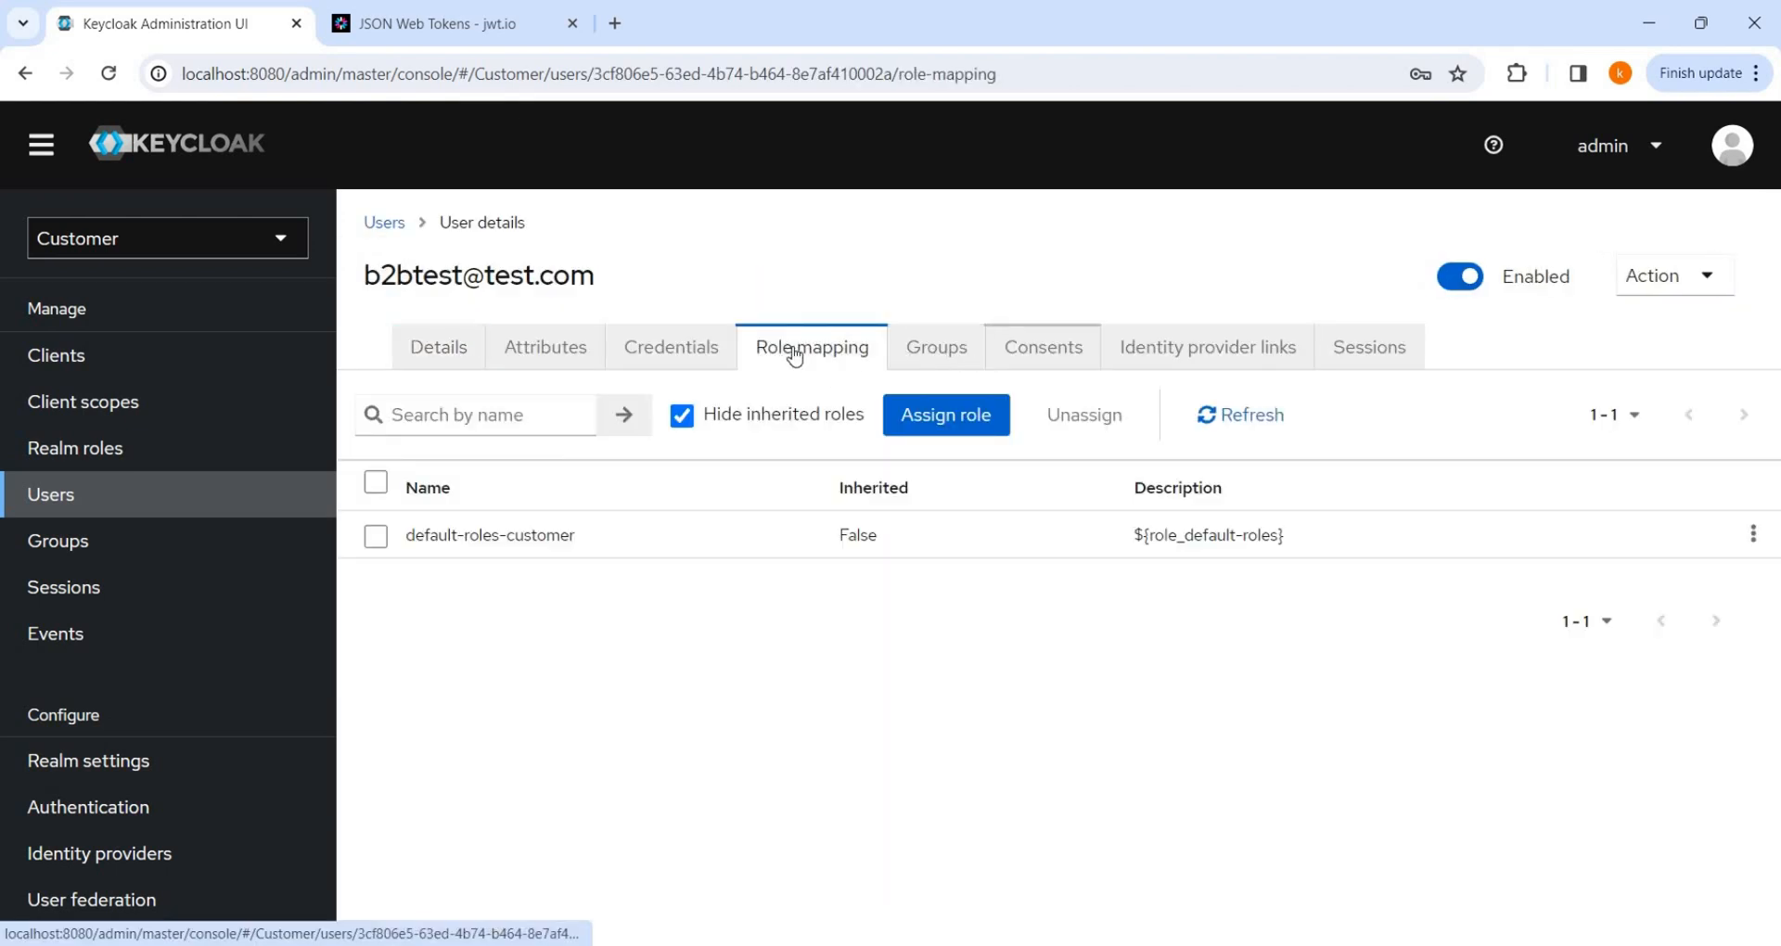
pyautogui.click(937, 346)
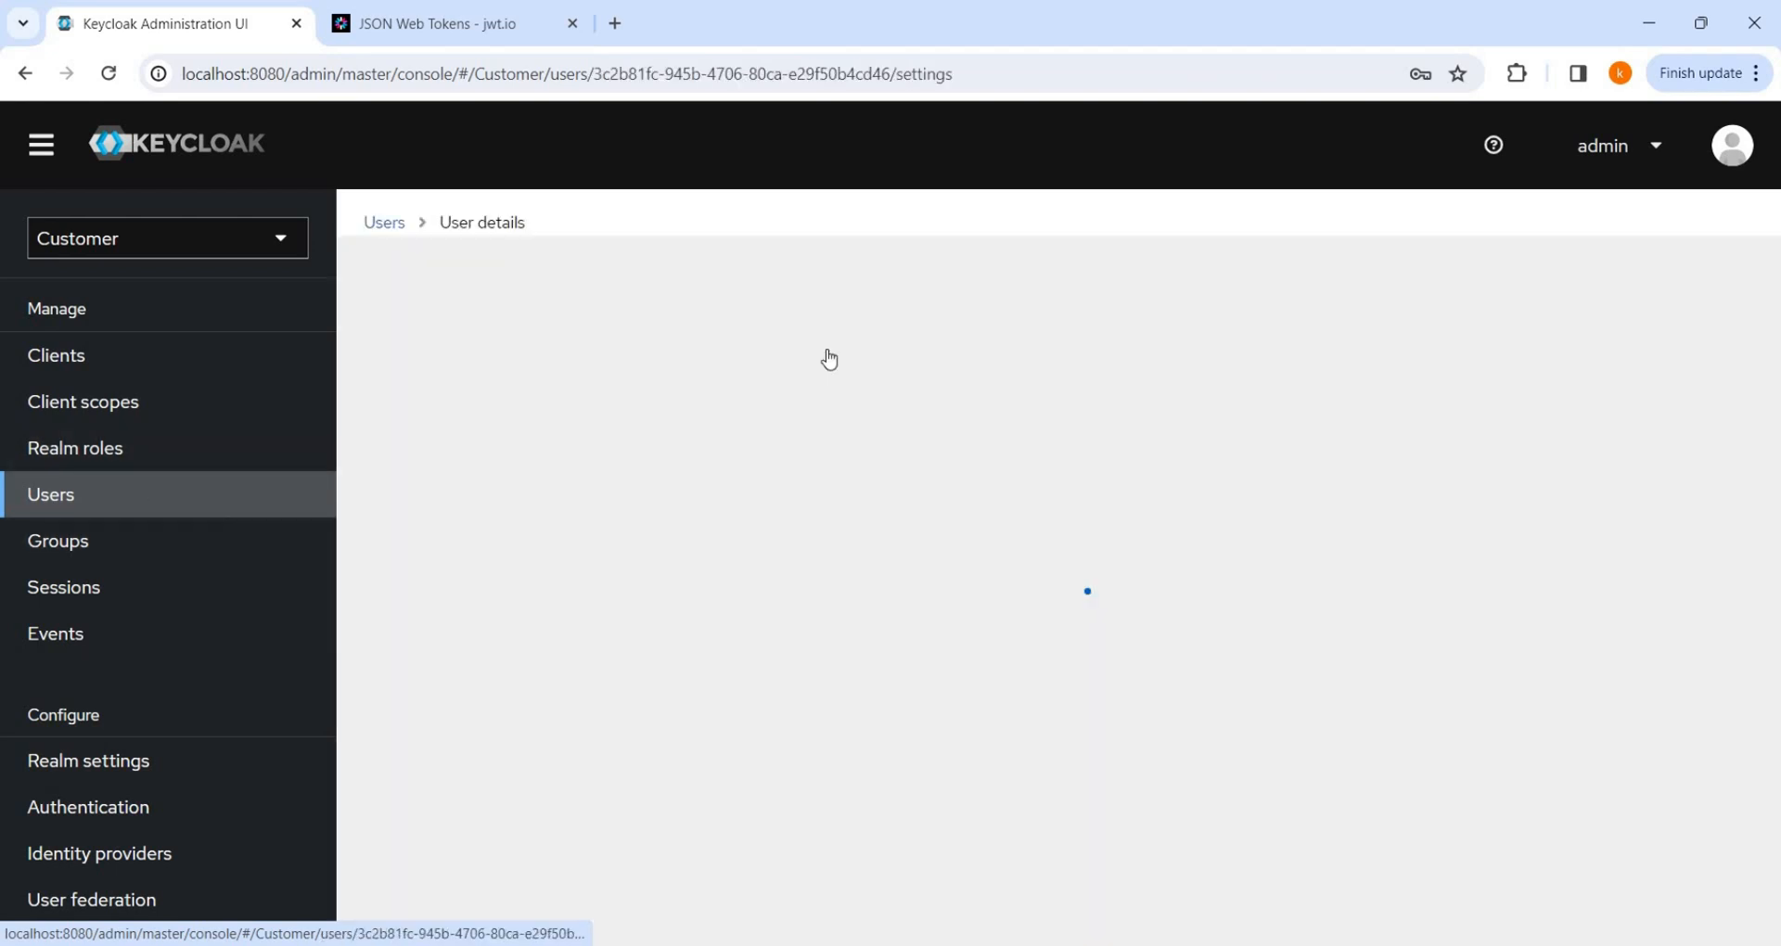
pyautogui.click(811, 346)
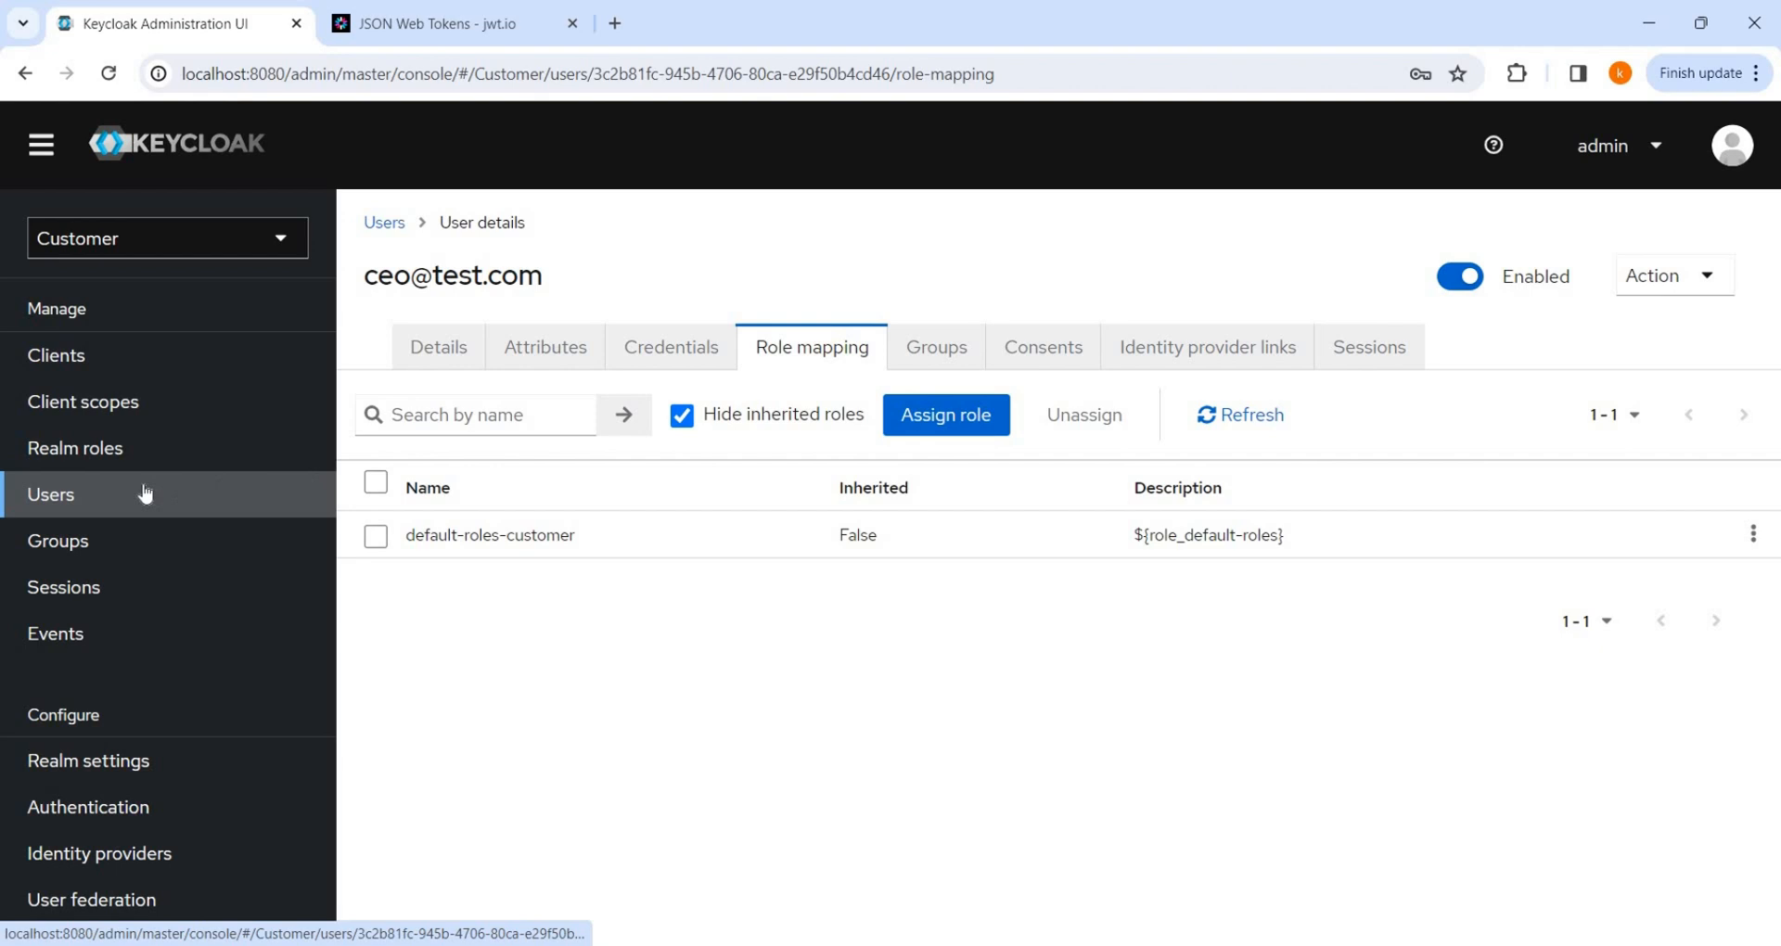
pyautogui.click(50, 495)
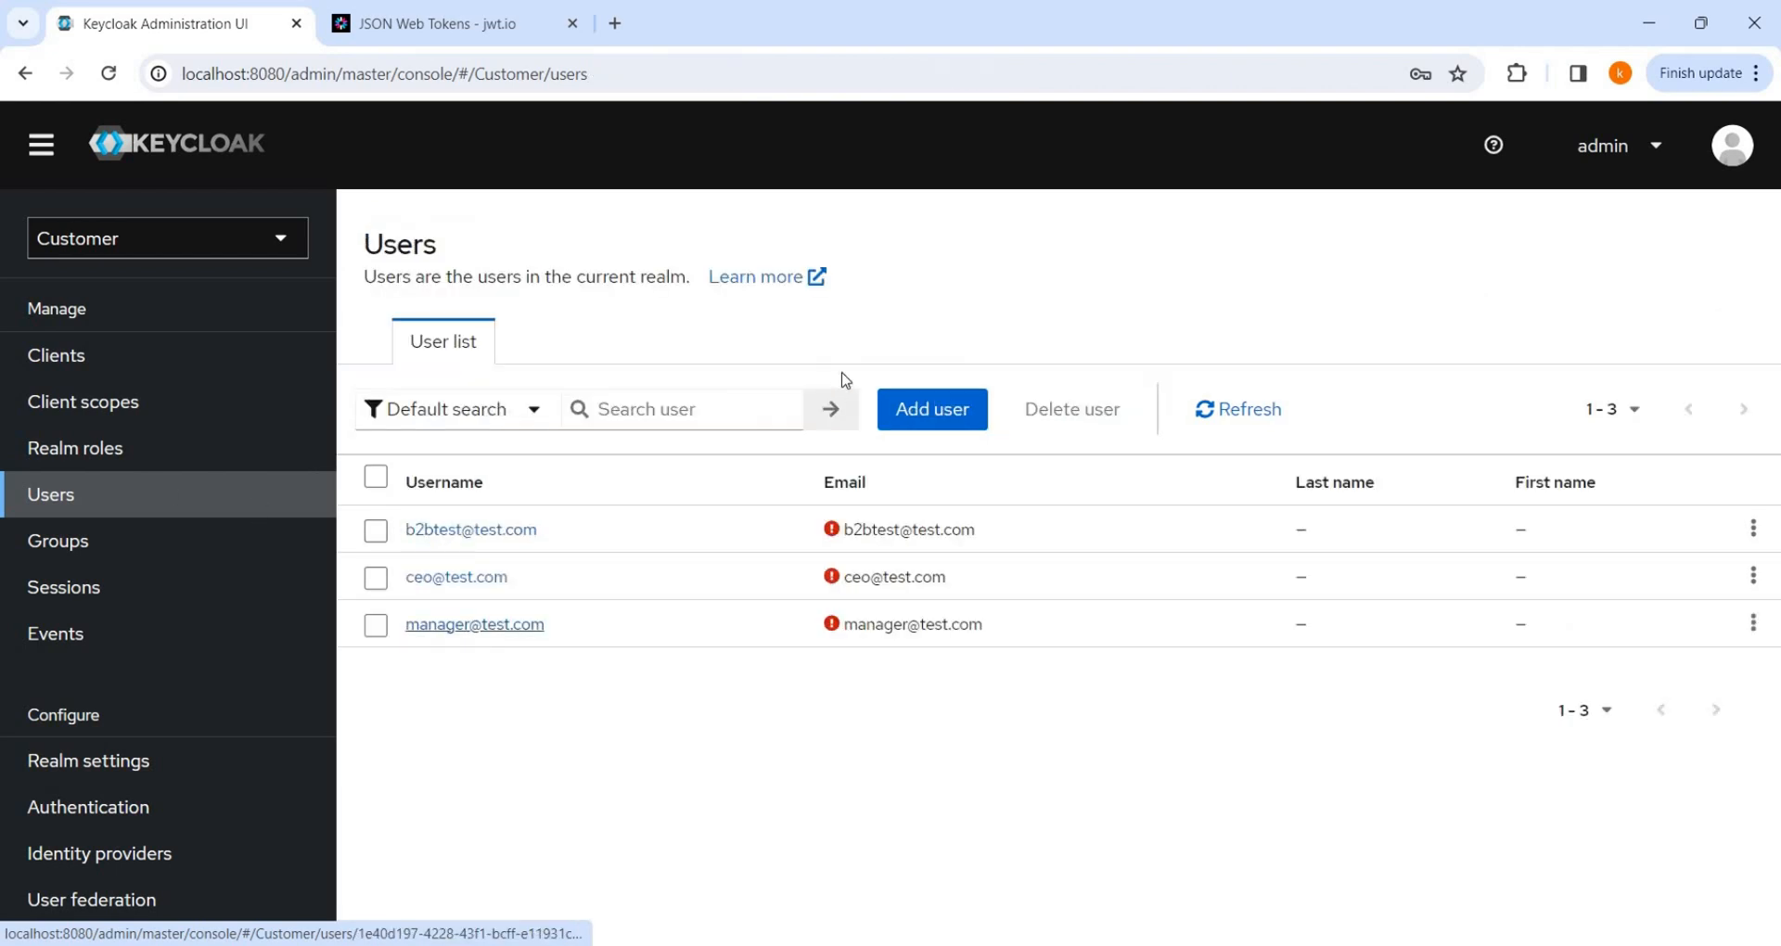
pyautogui.click(475, 623)
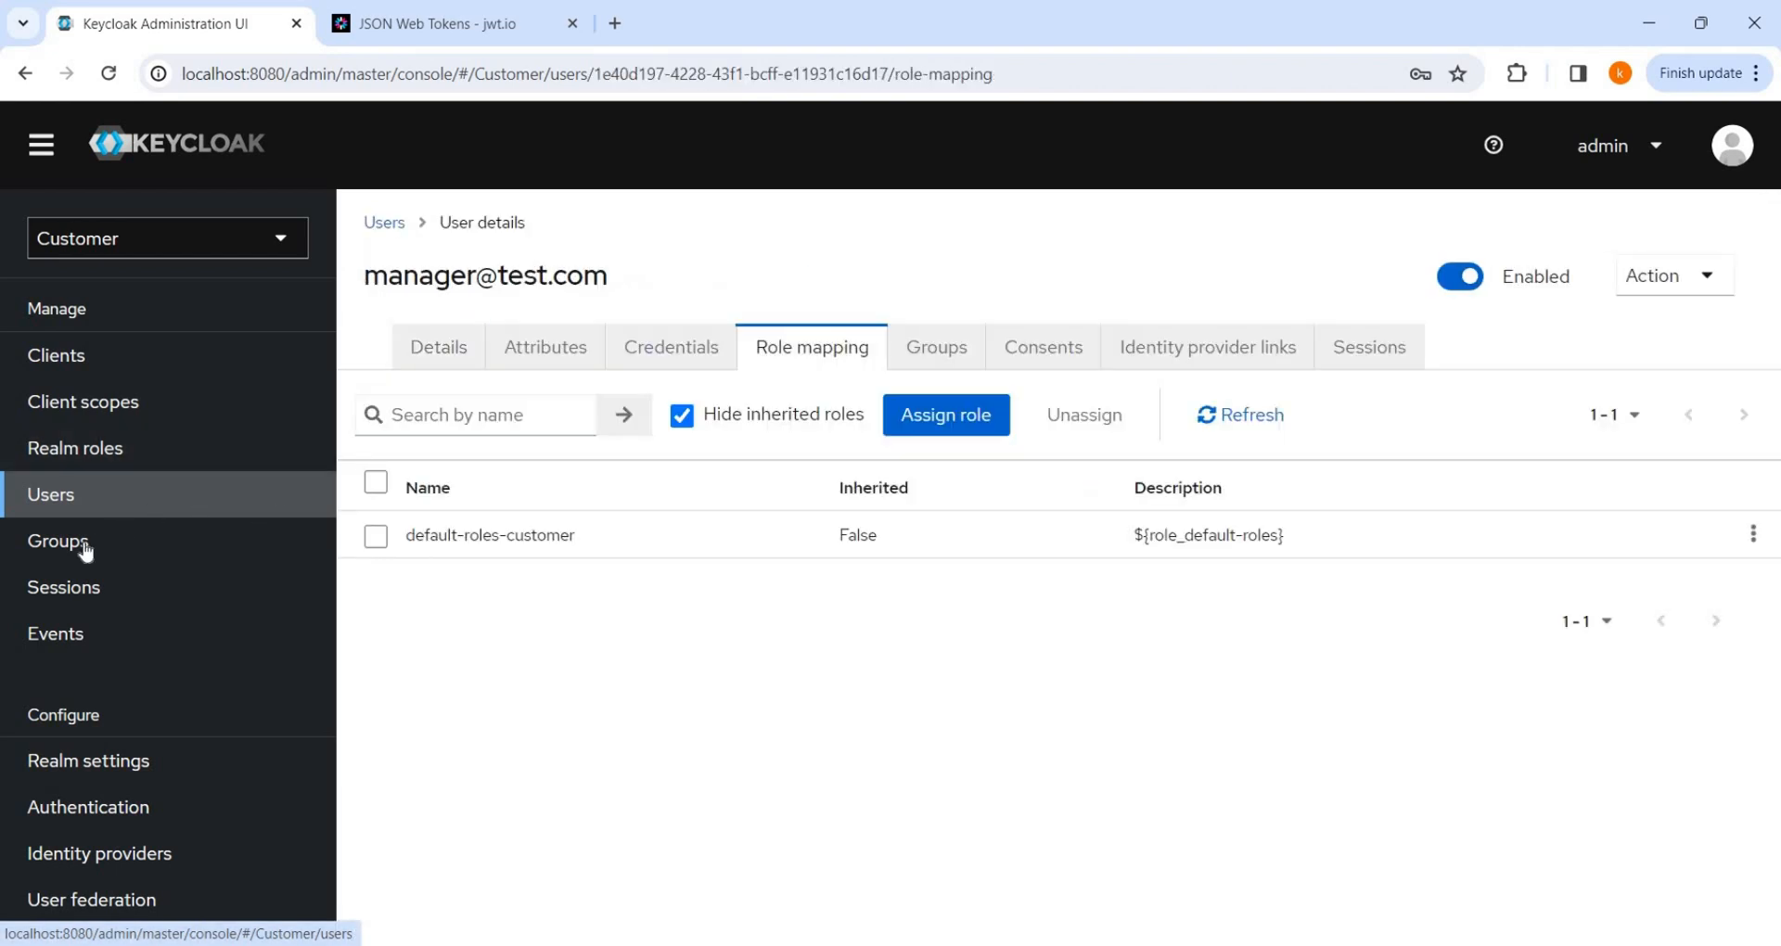
pyautogui.click(56, 541)
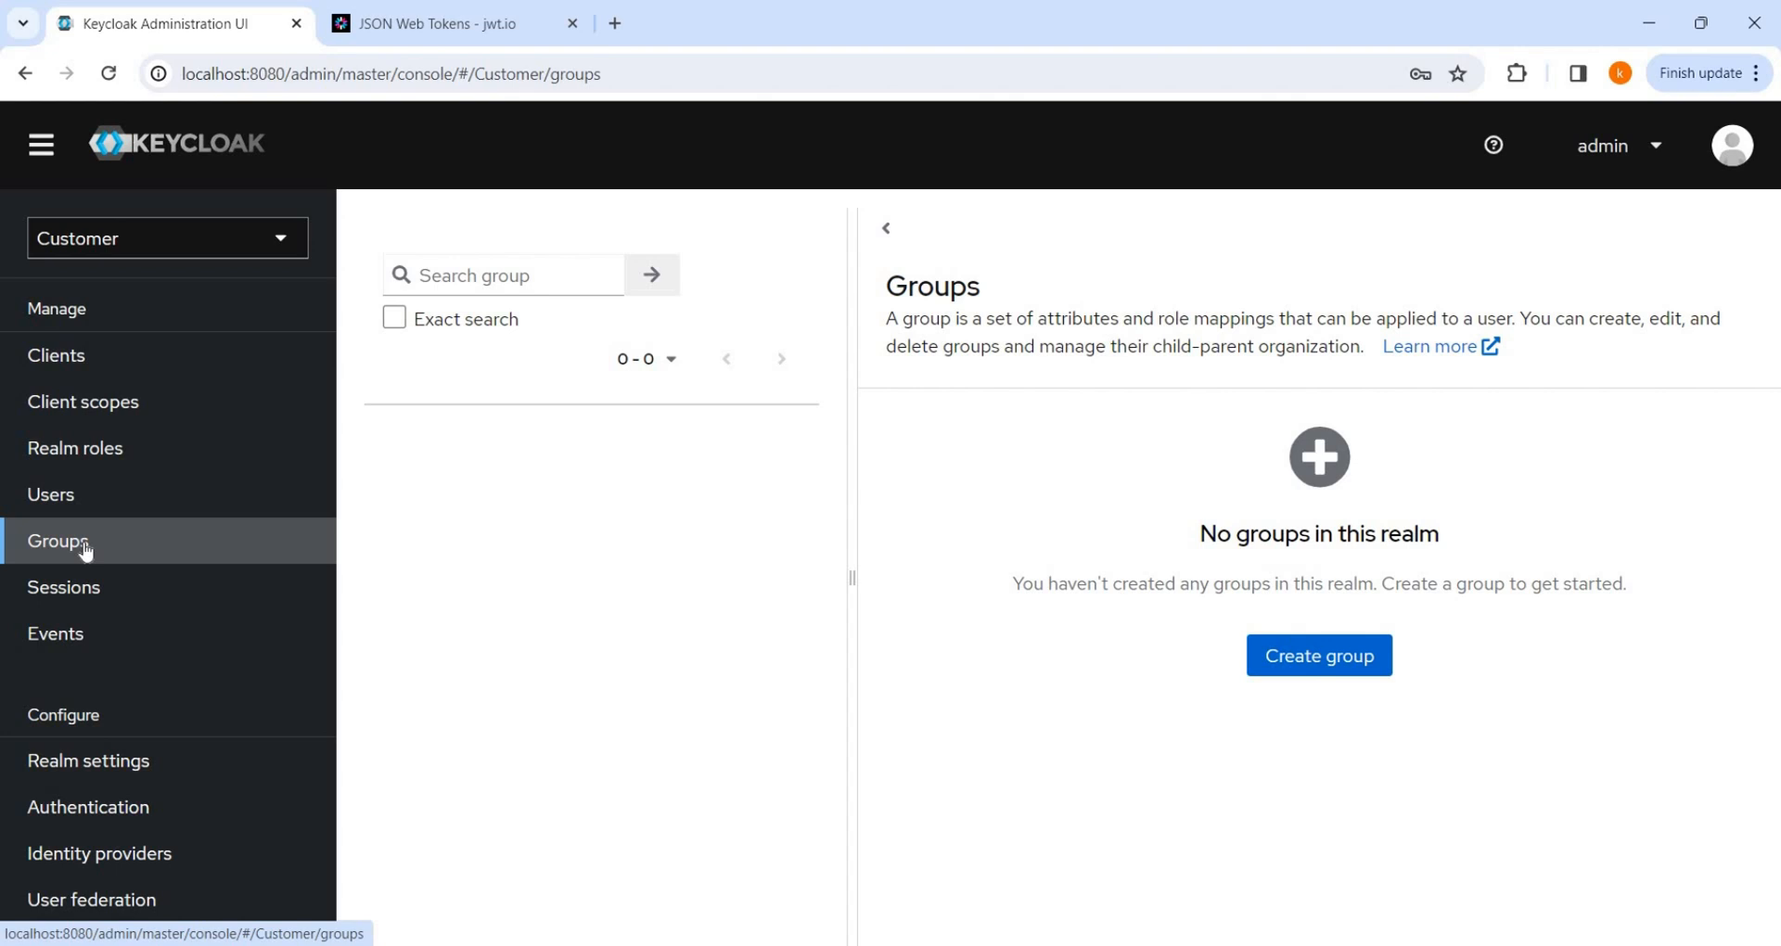
pyautogui.moveTo(1317, 656)
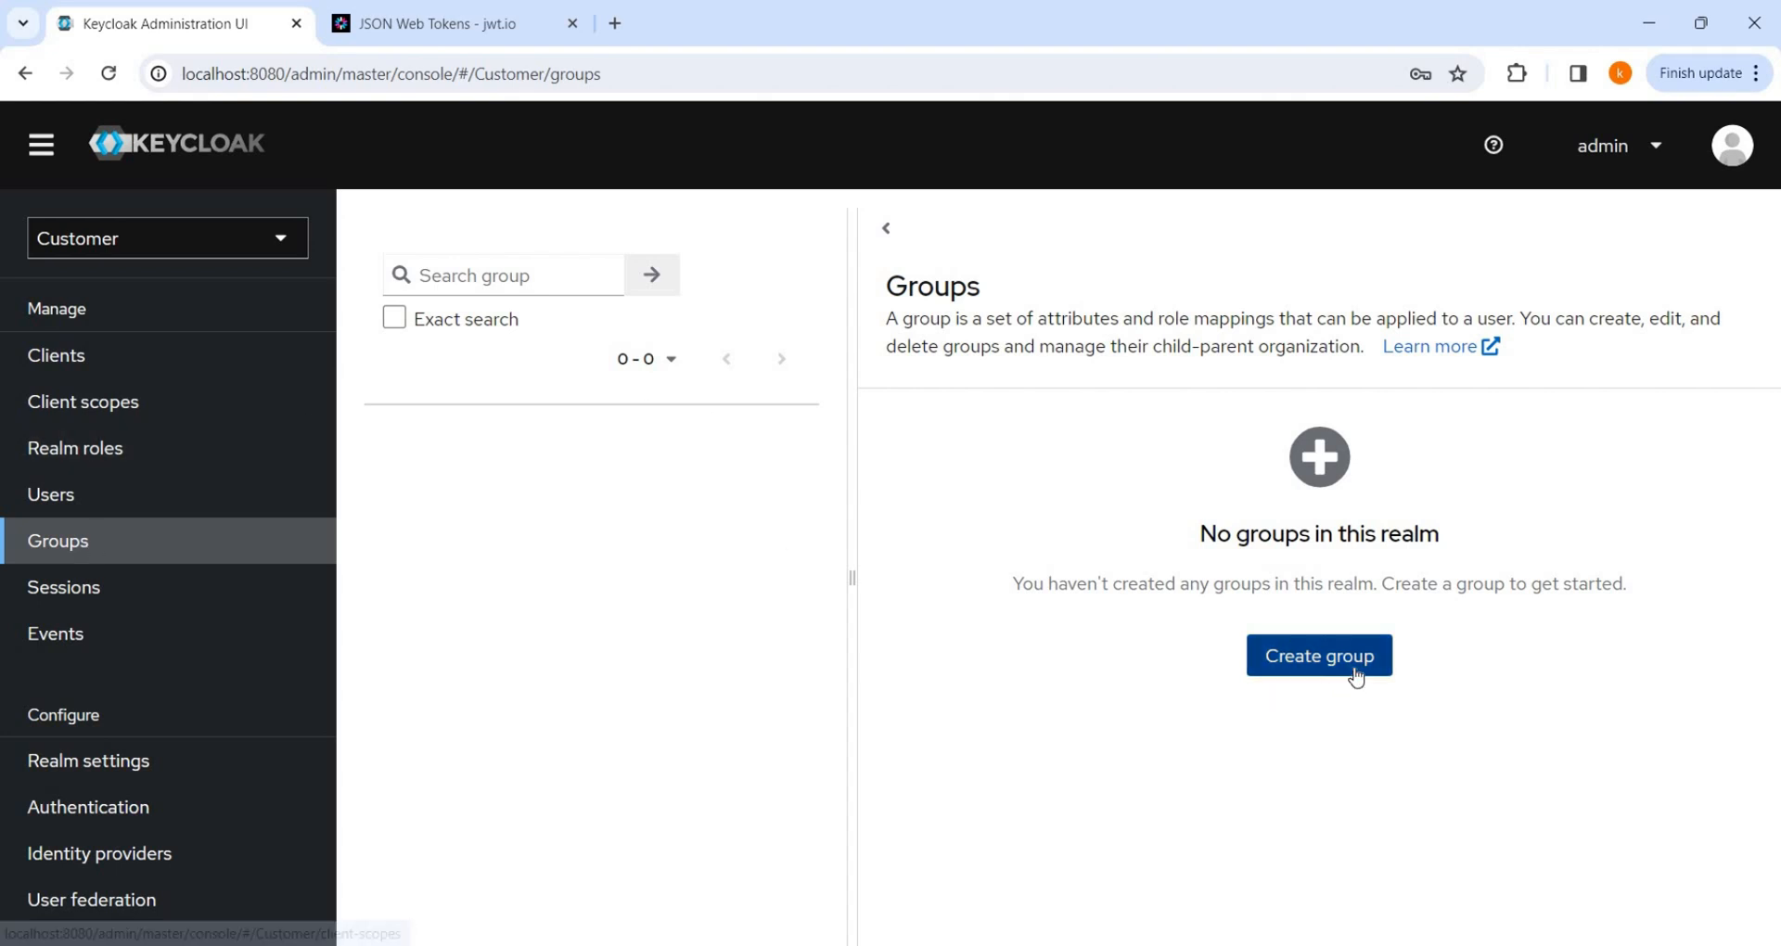
# Step: Add three groups named management, employee and manager
pyautogui.click(1318, 656)
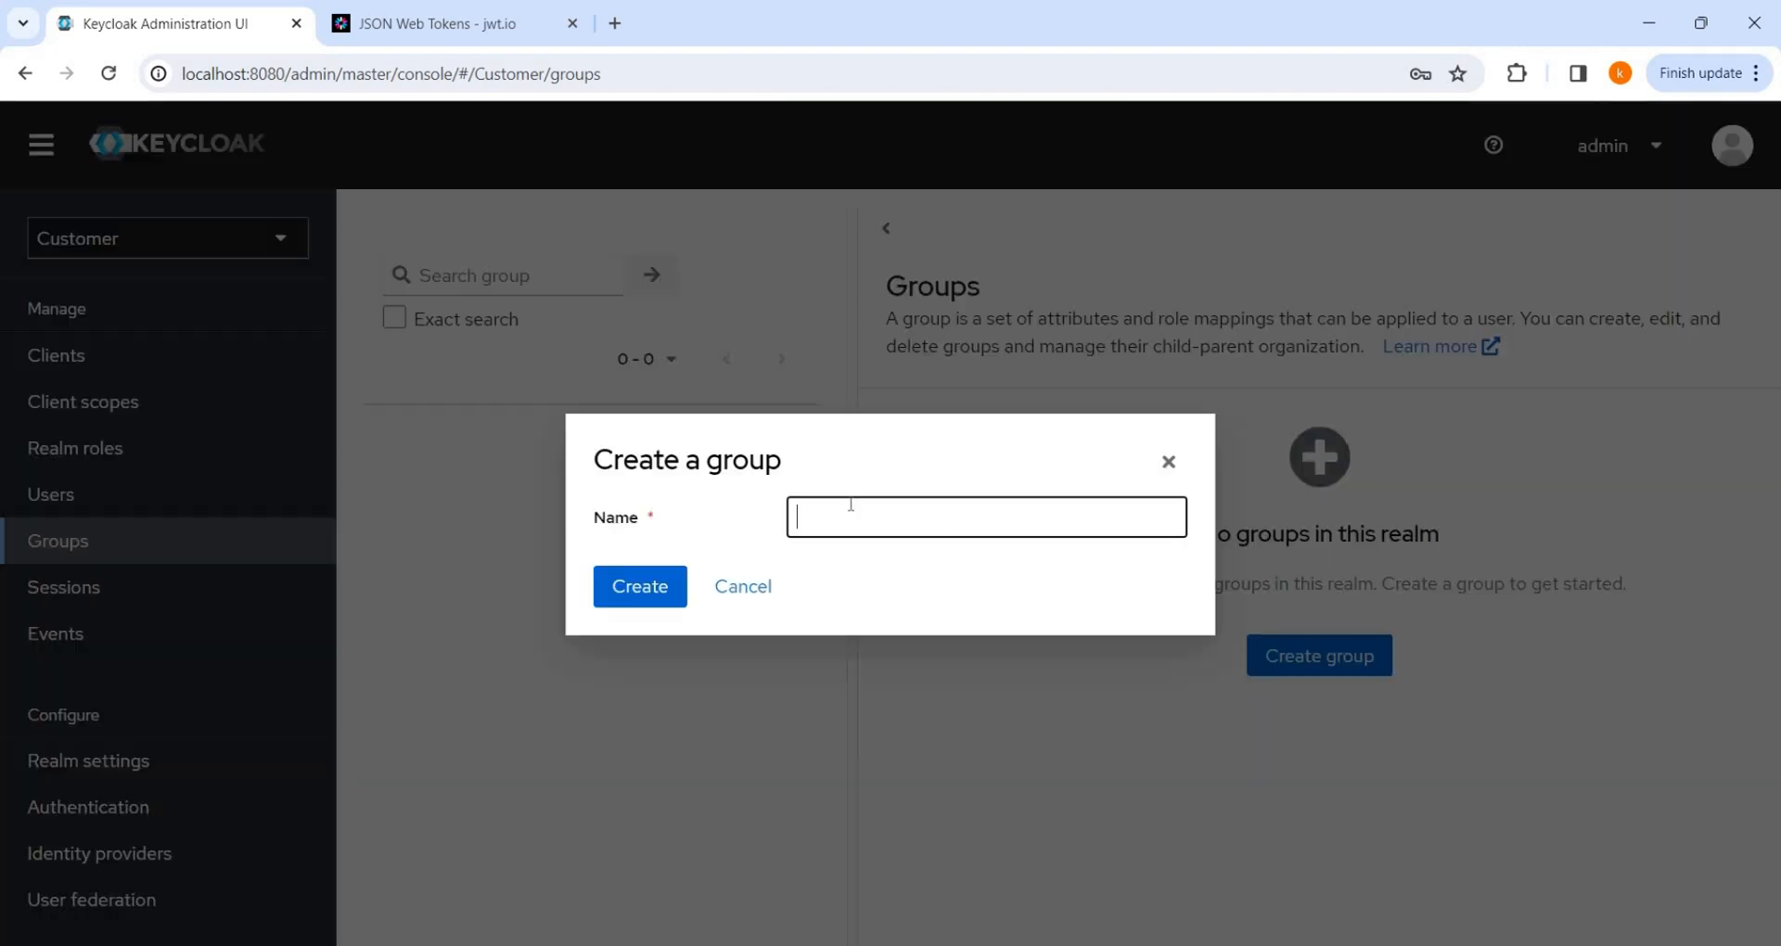
pyautogui.write('man')
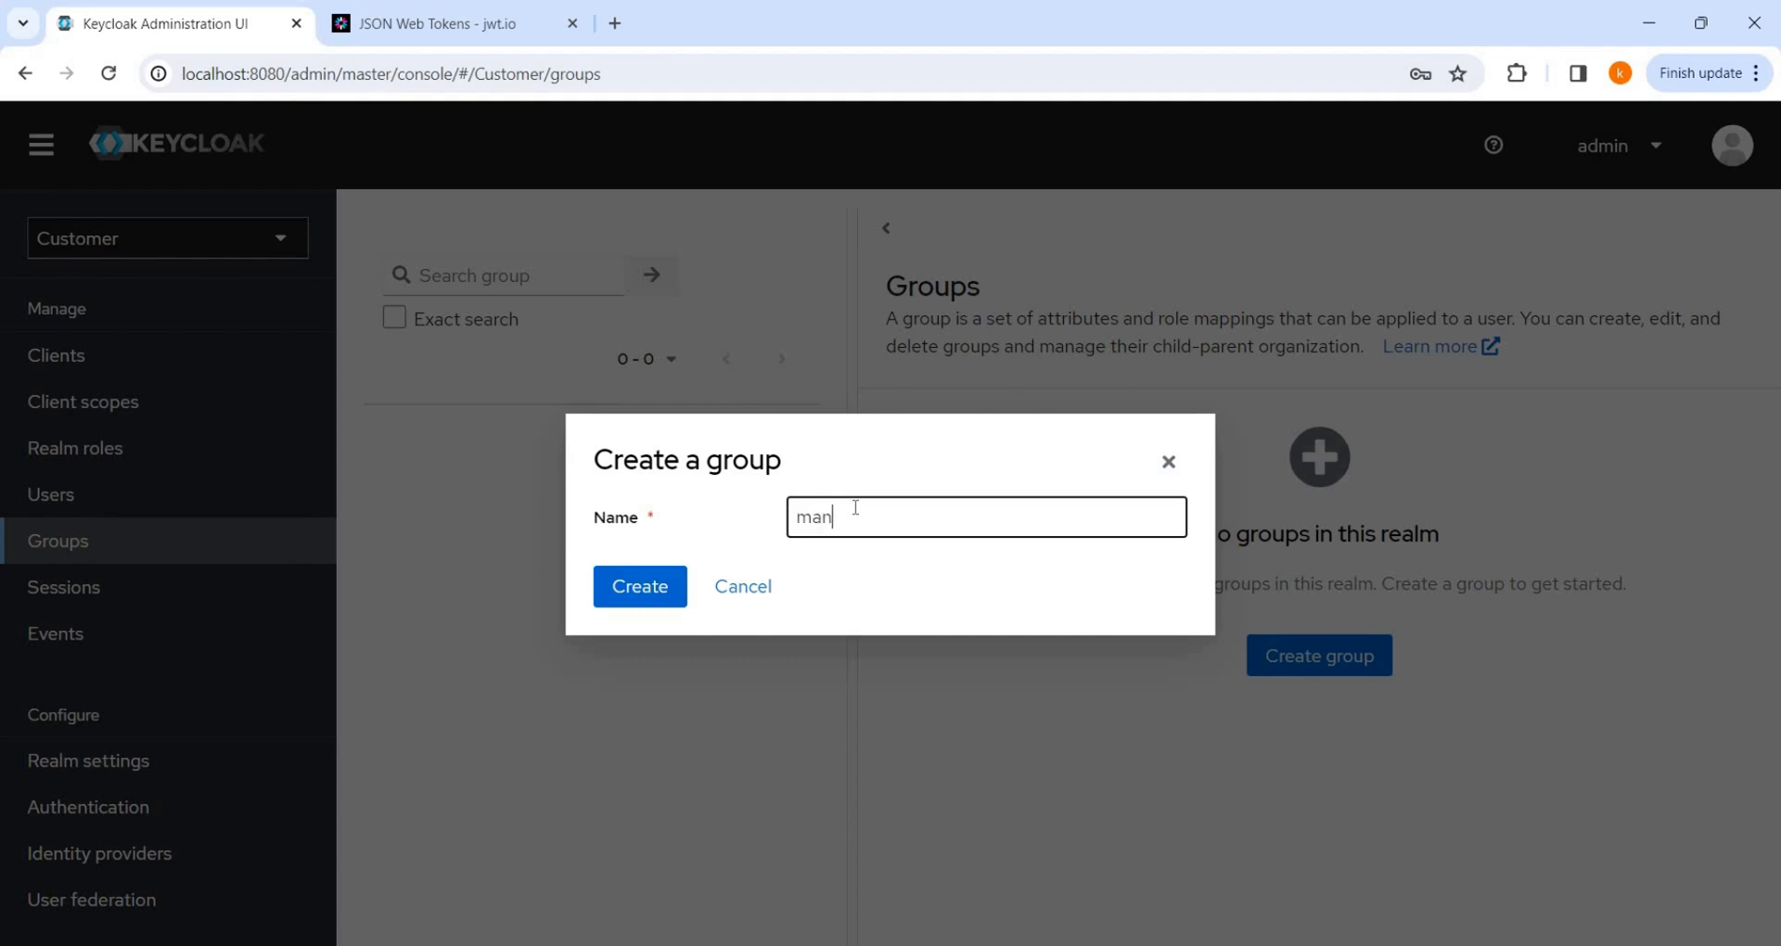
pyautogui.write('agement')
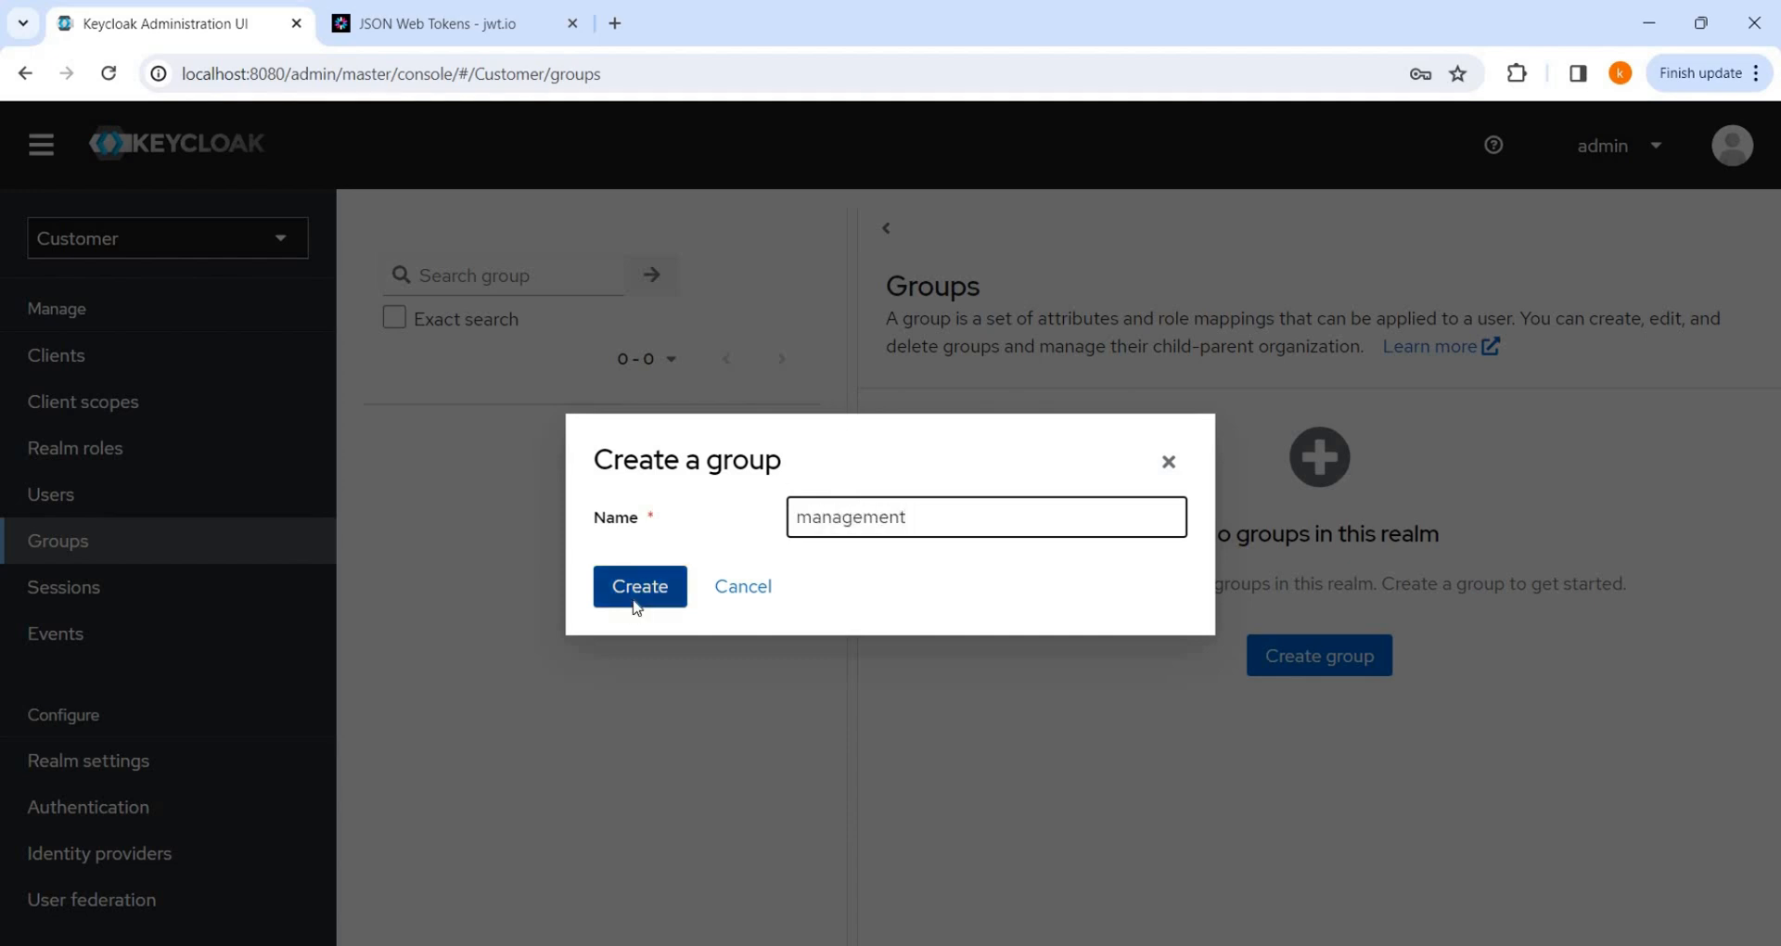
pyautogui.click(638, 586)
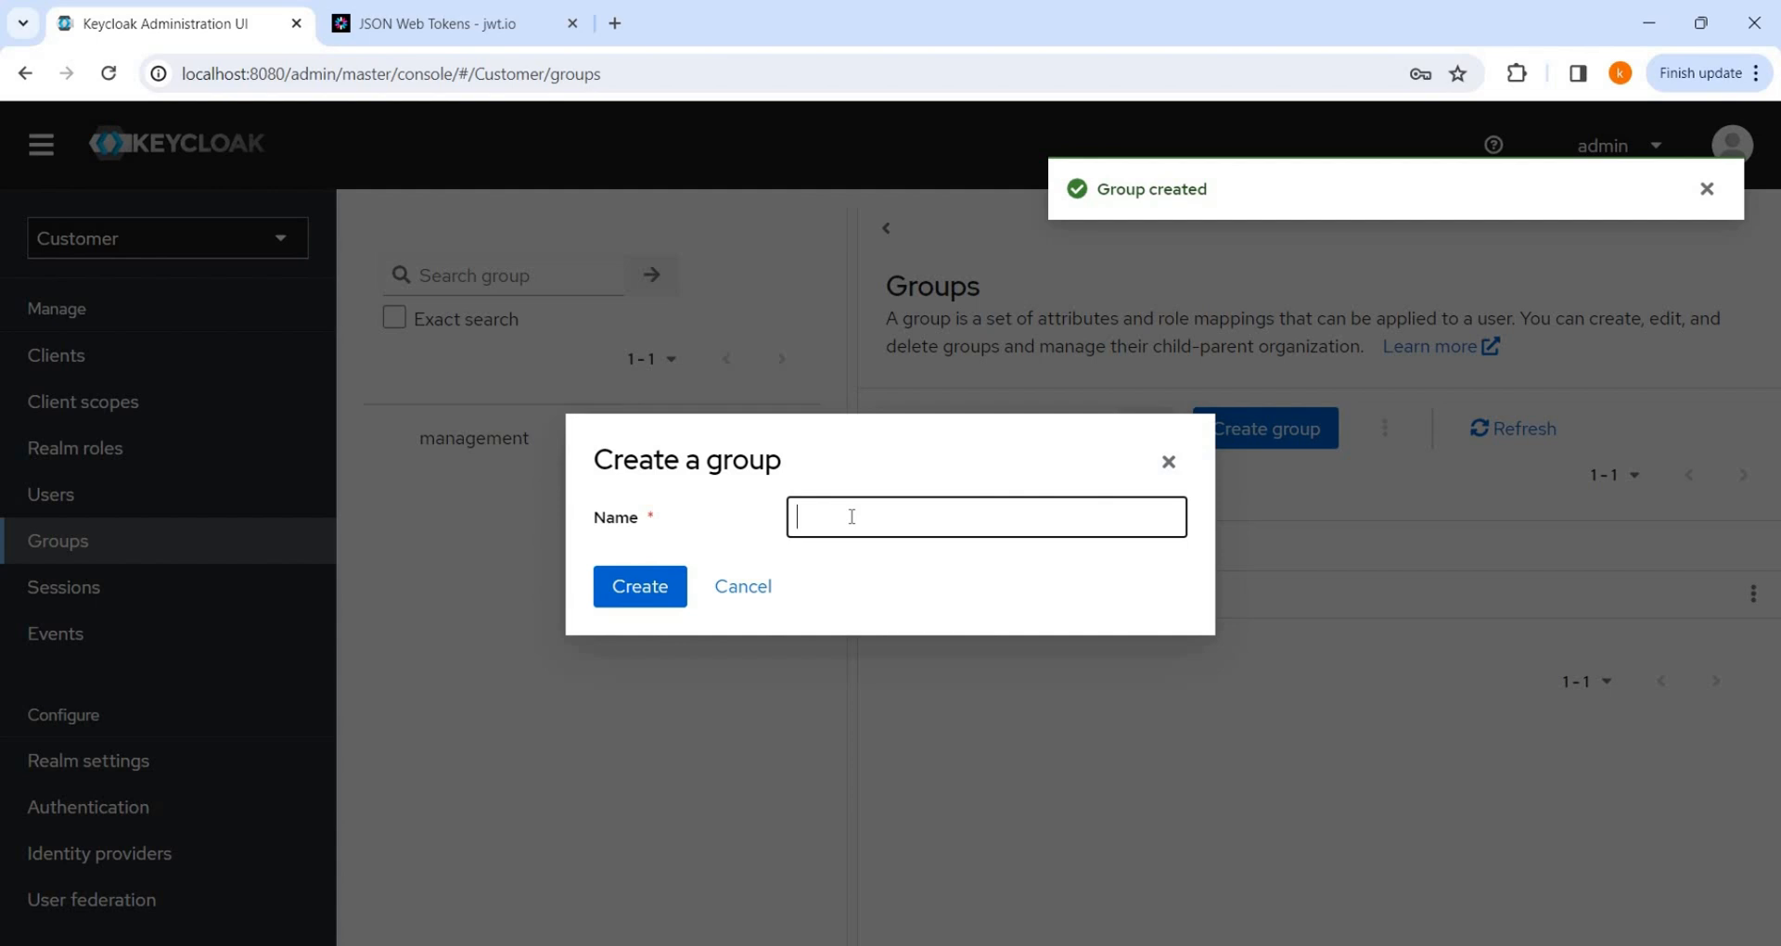
pyautogui.write('emp')
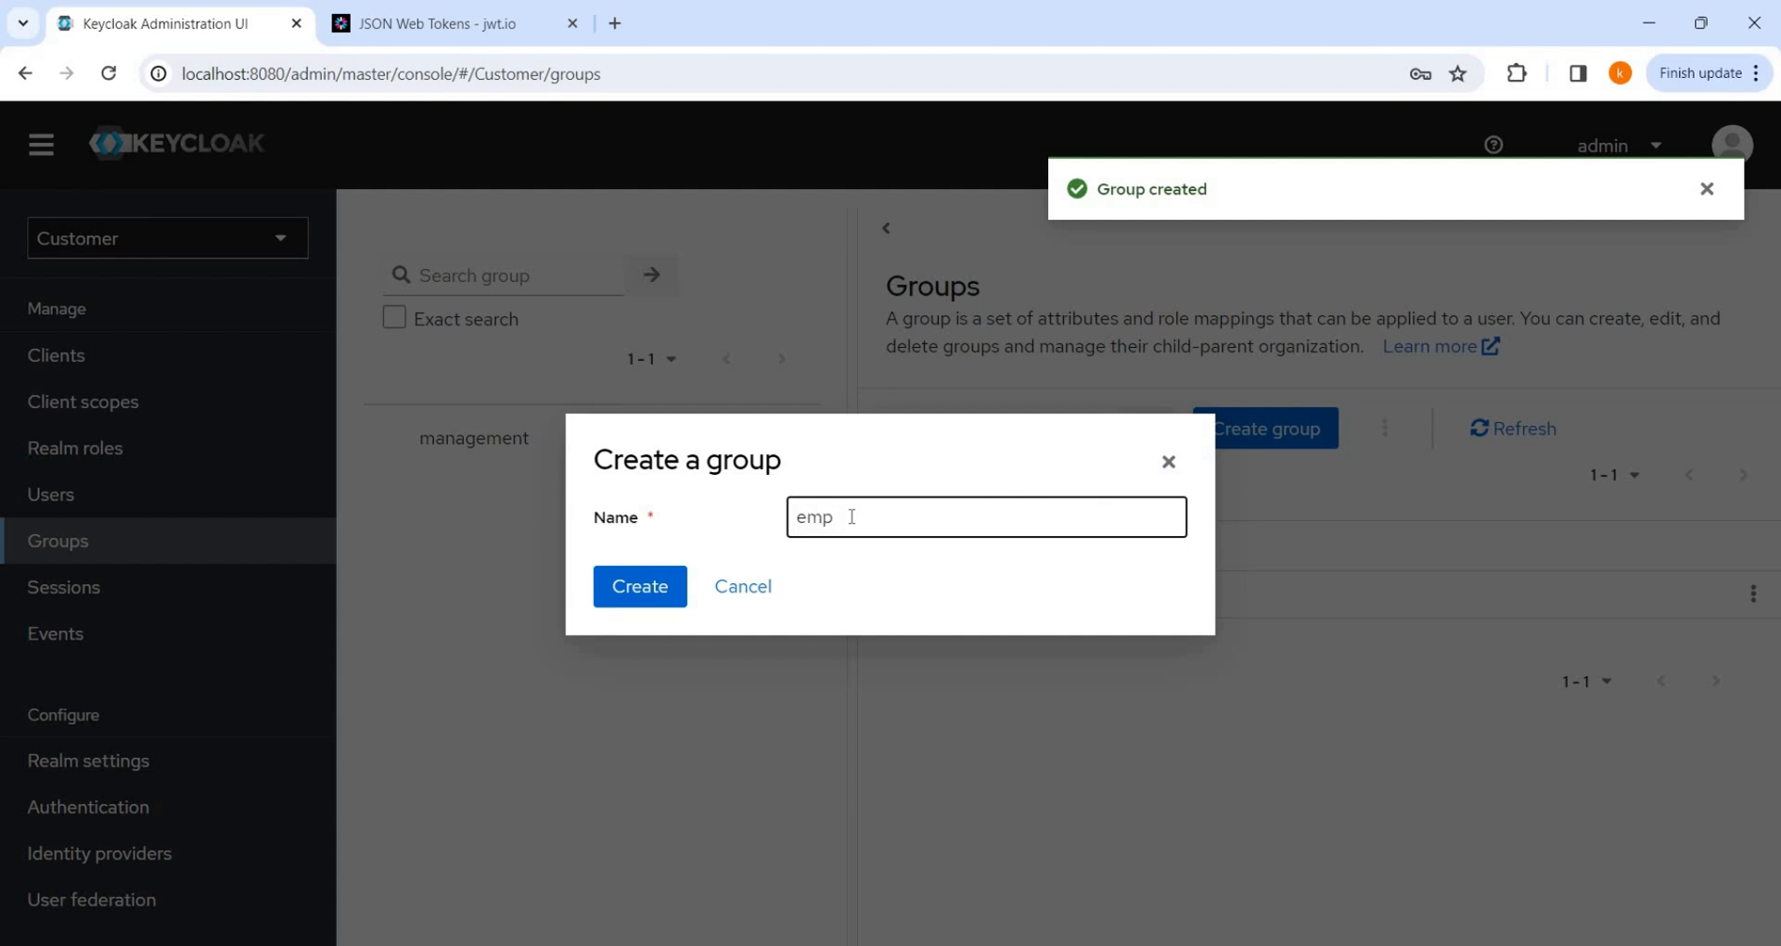
pyautogui.write('loyee')
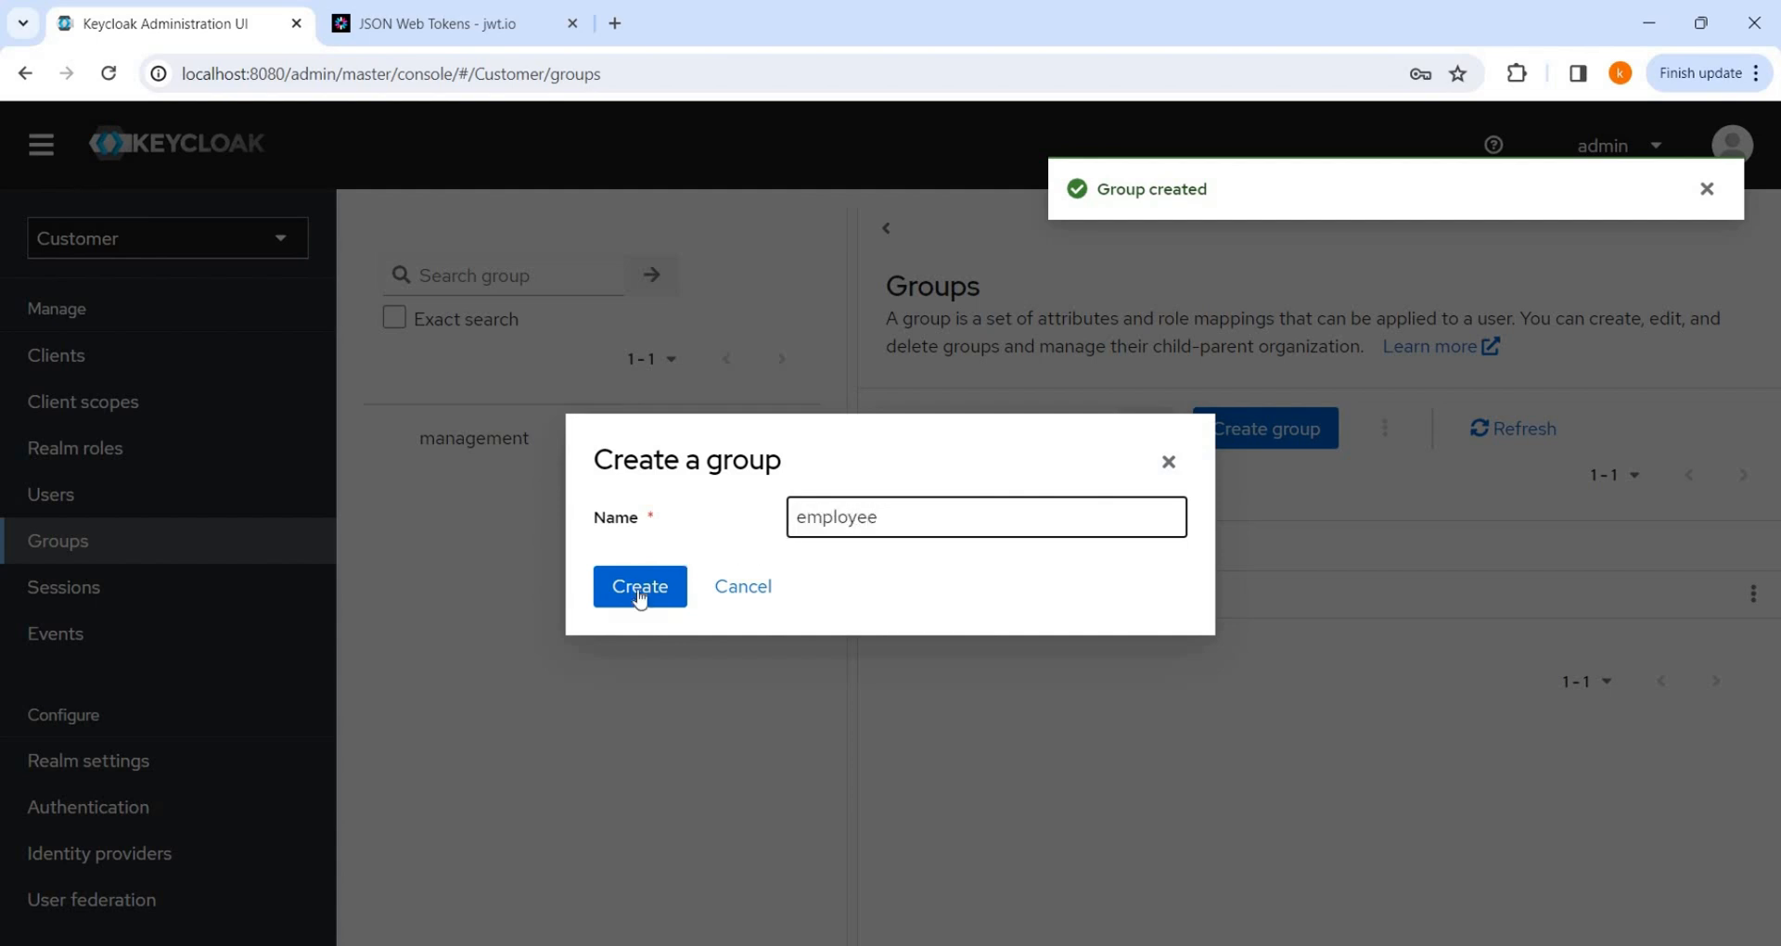
pyautogui.click(639, 587)
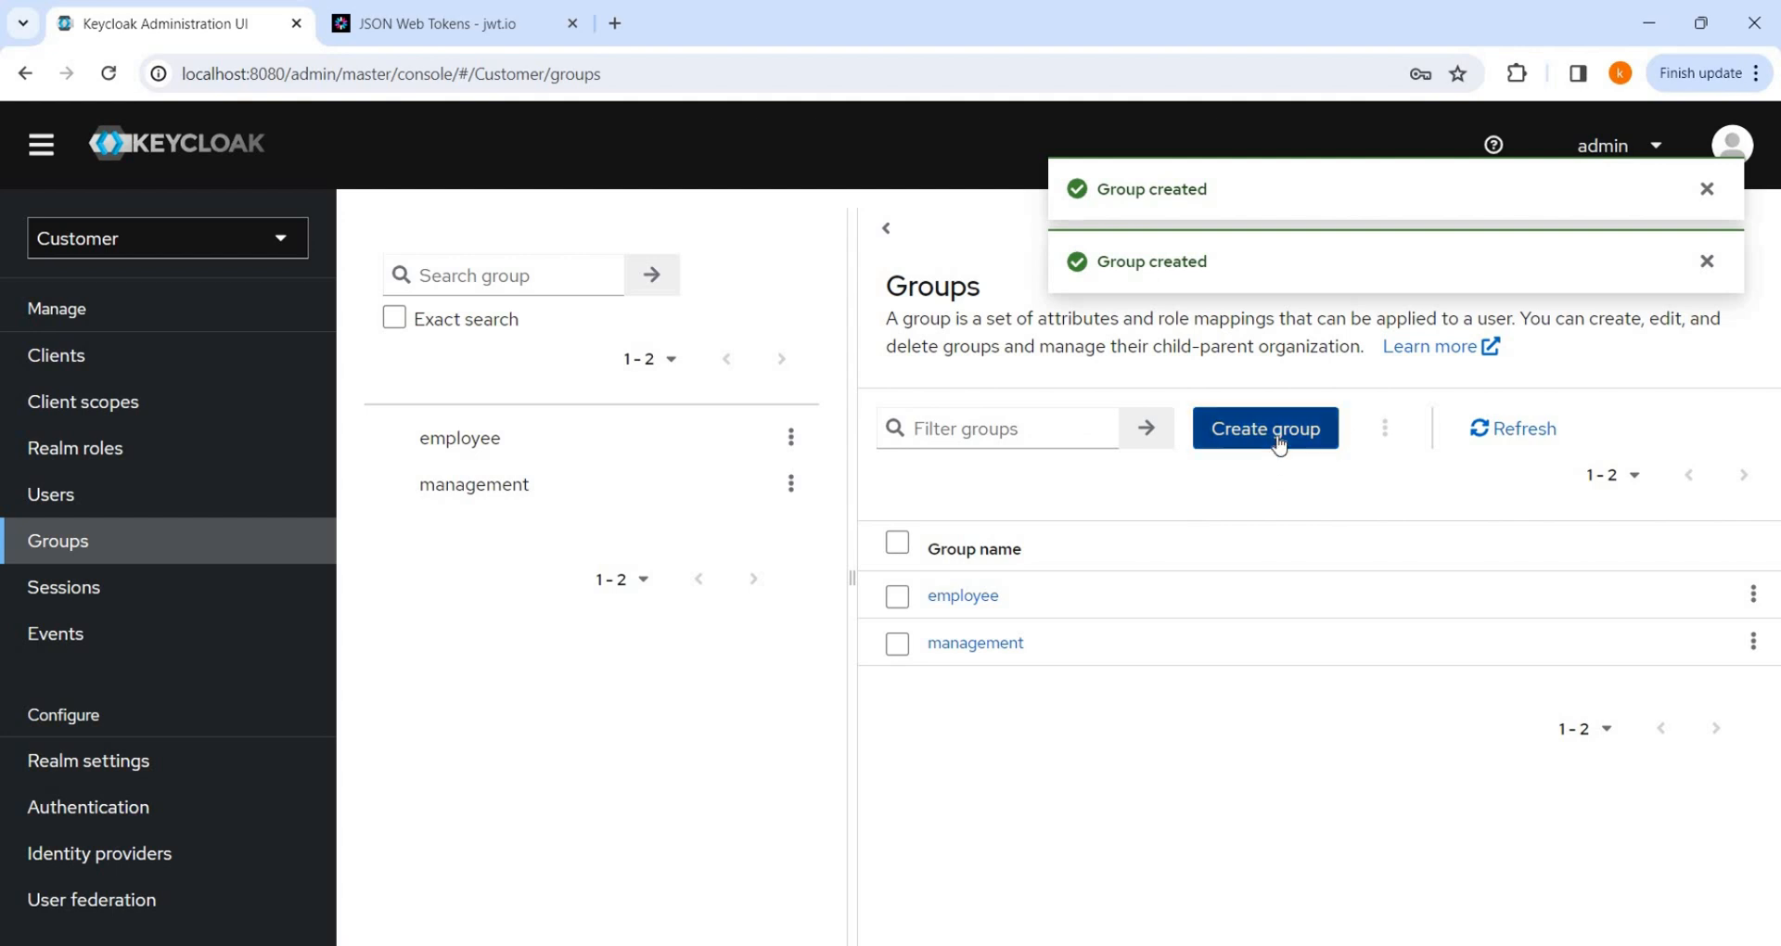
pyautogui.click(1265, 428)
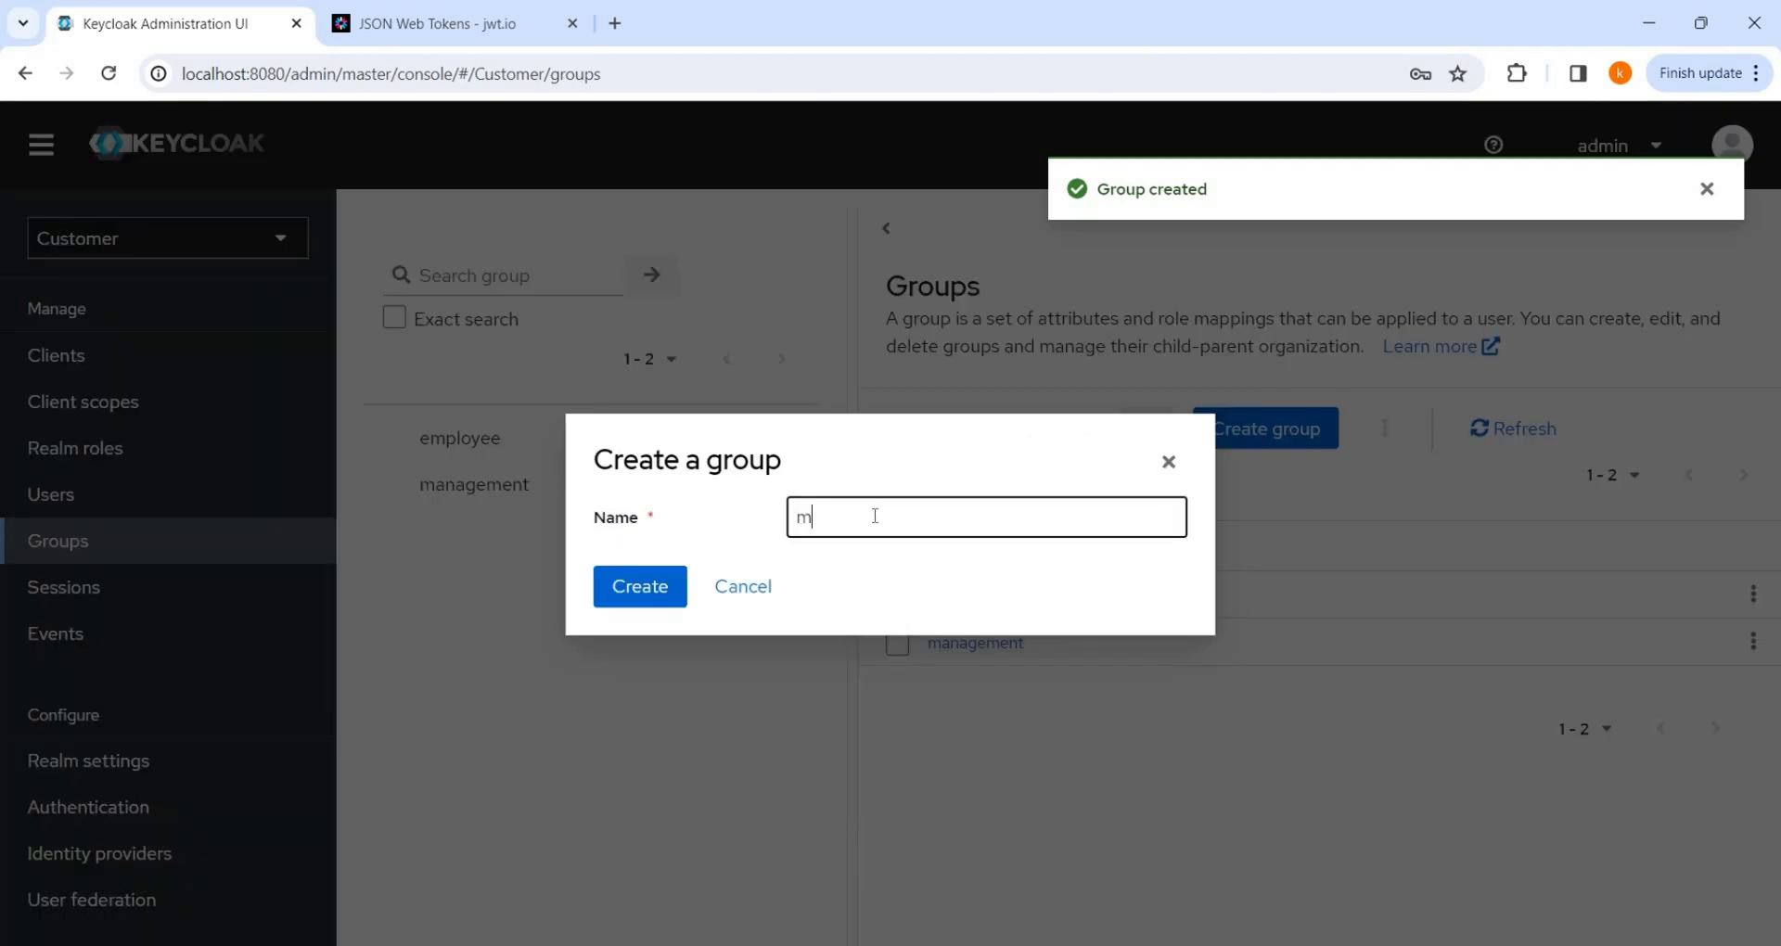
pyautogui.write('anager')
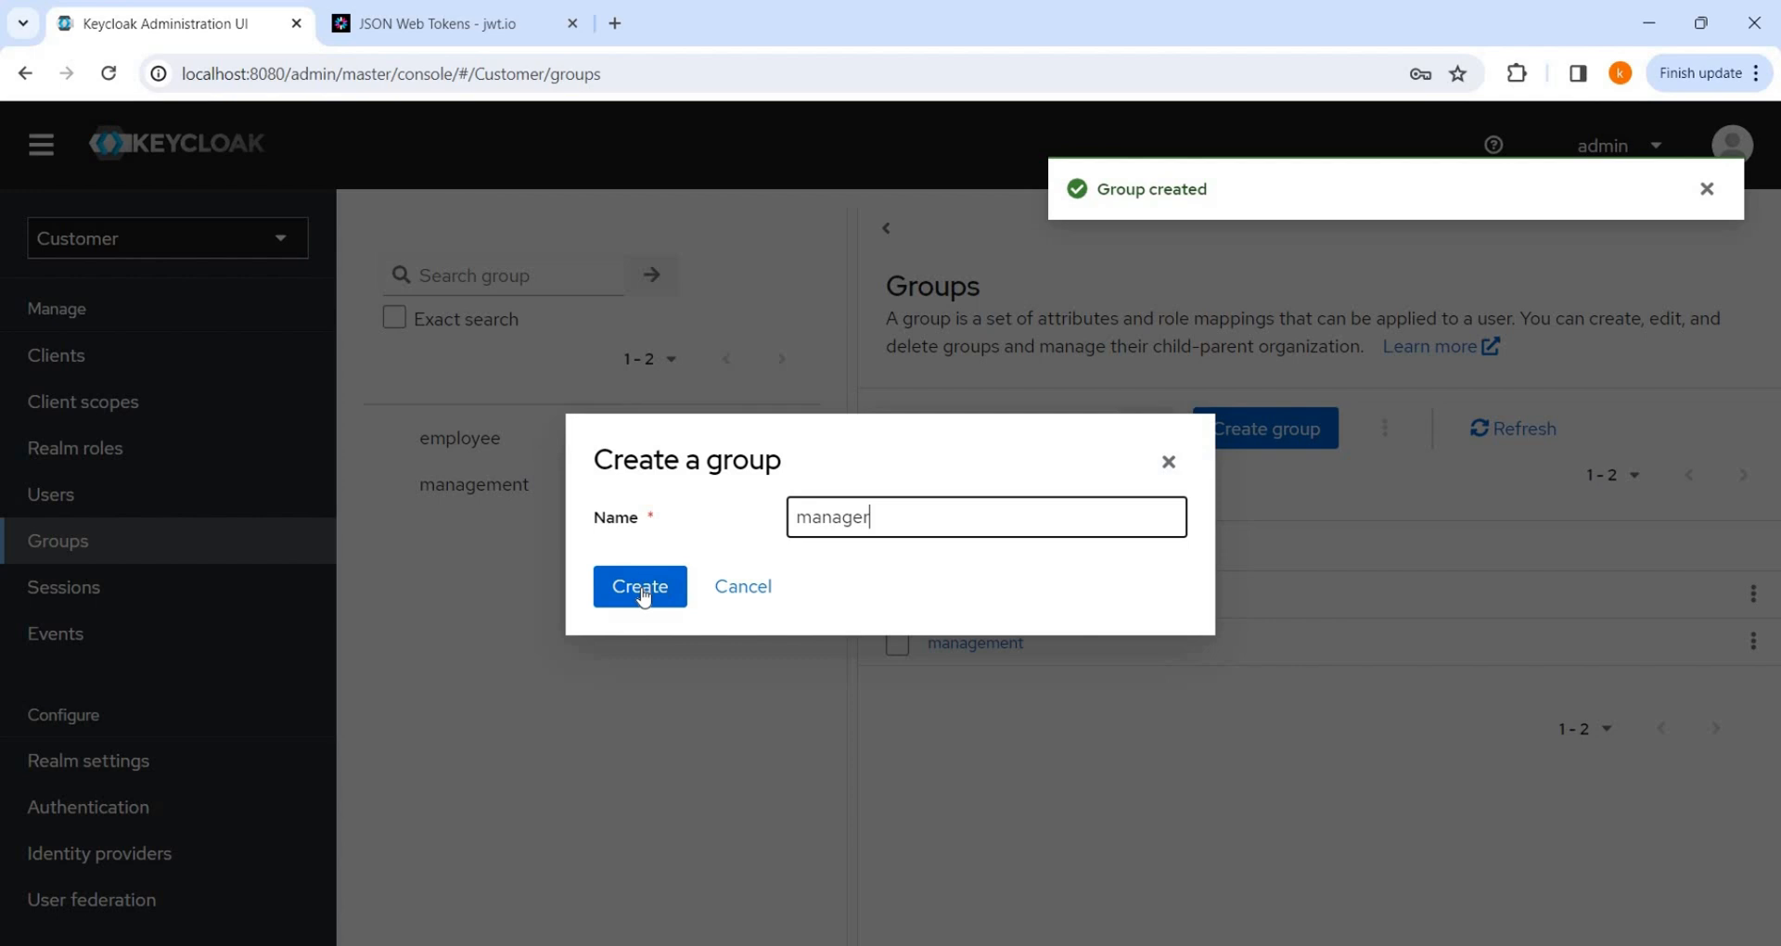
pyautogui.click(638, 587)
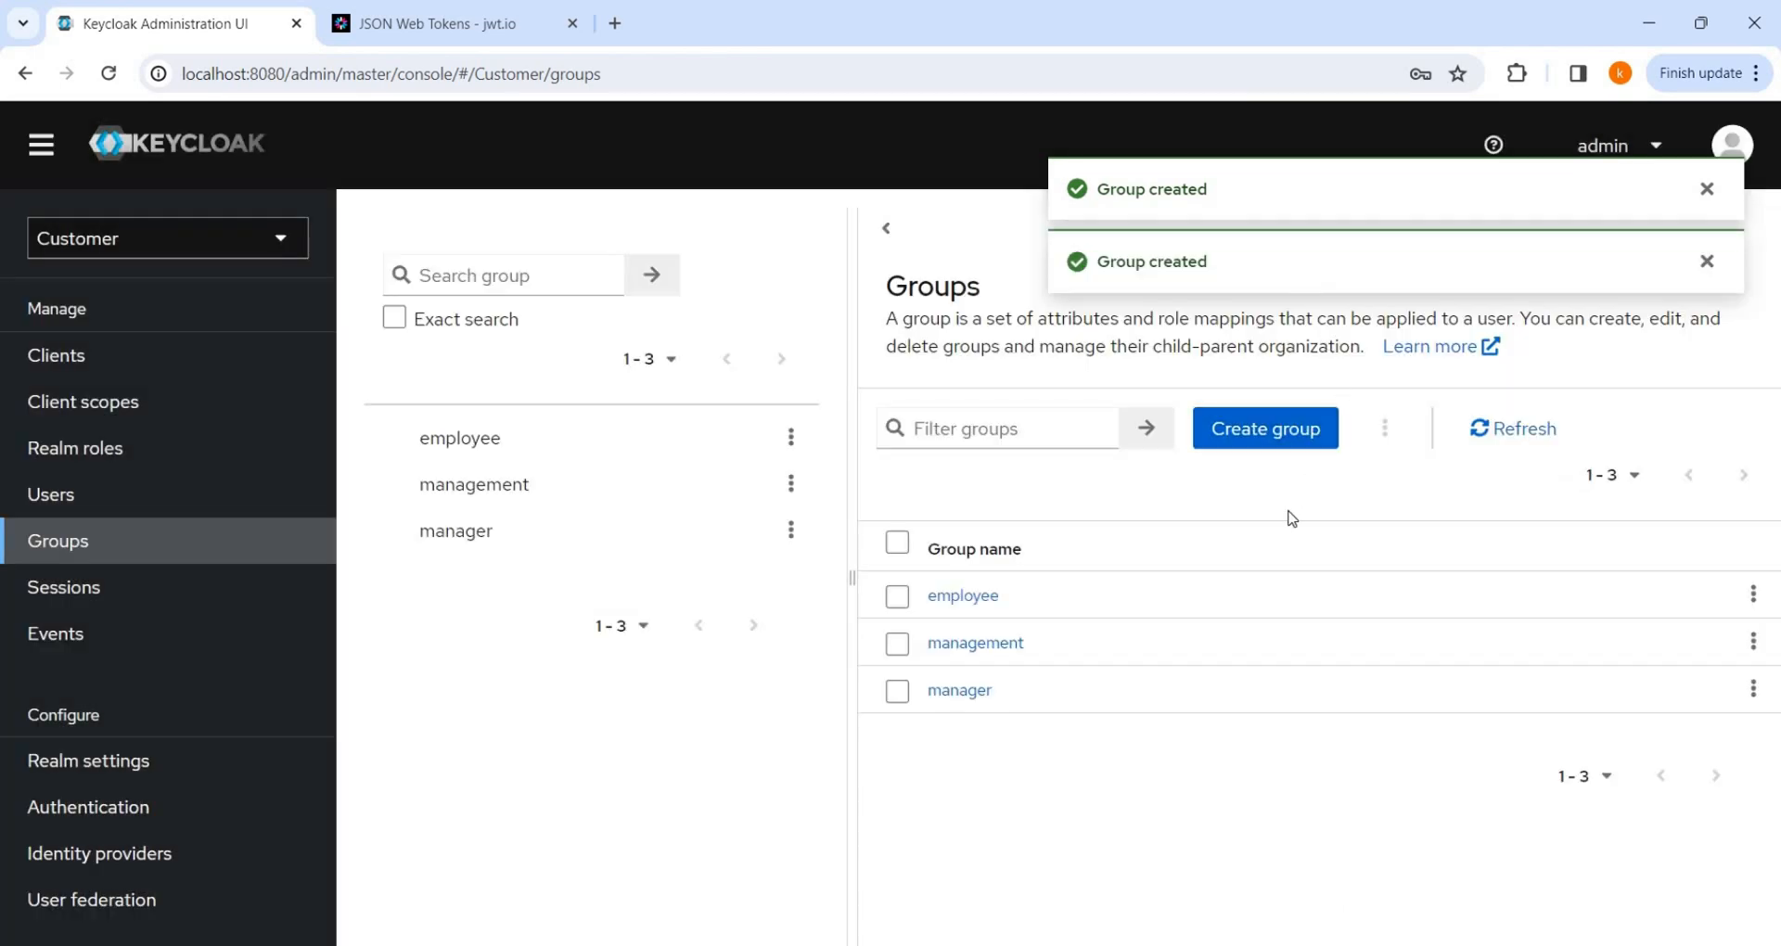
# Step: Open the management group and look over its Members, Attributes and Role mapping tabs
pyautogui.click(973, 643)
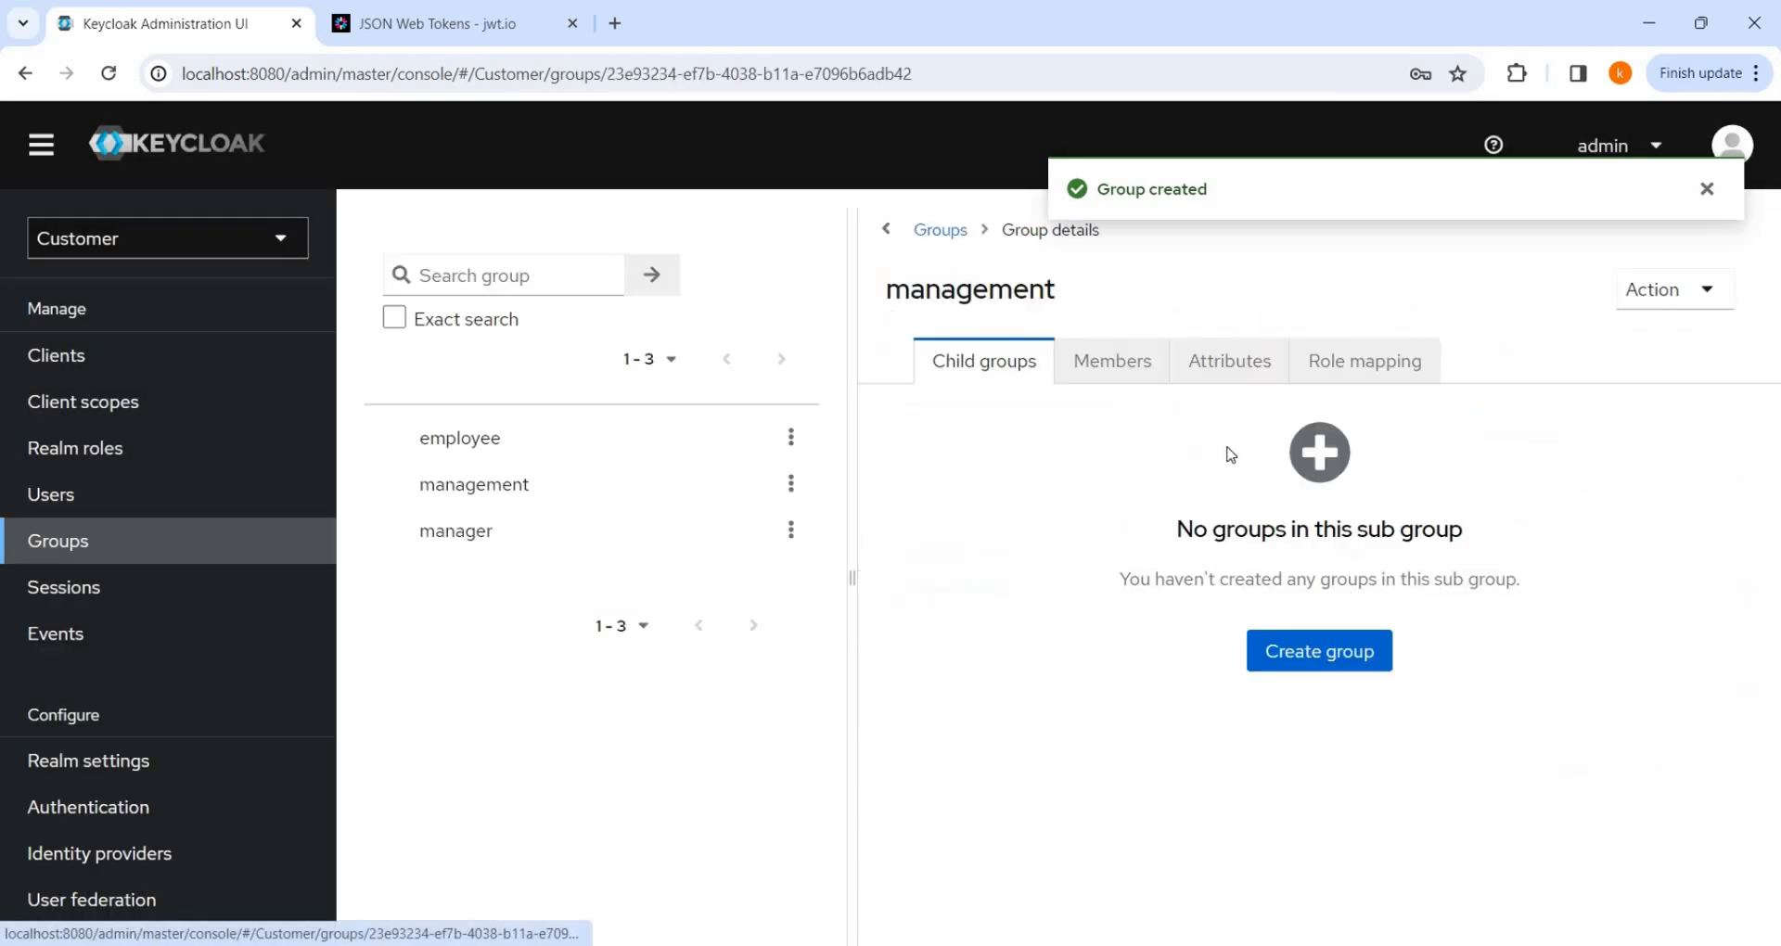
pyautogui.moveTo(1112, 369)
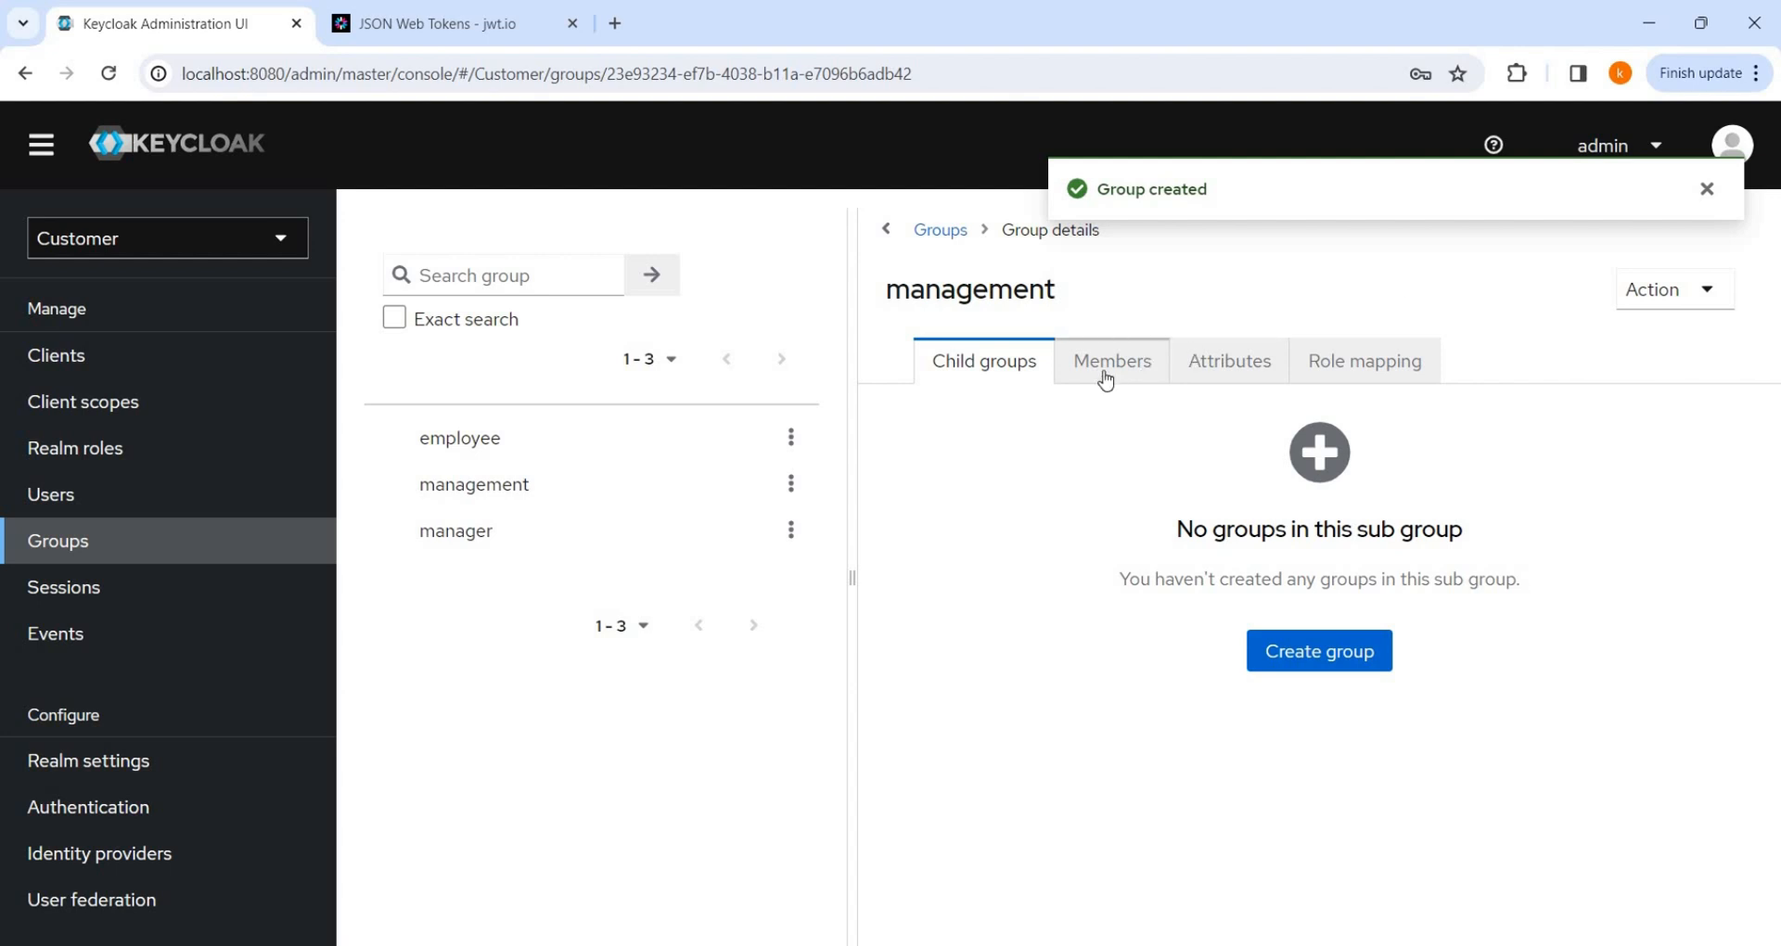
pyautogui.click(1112, 360)
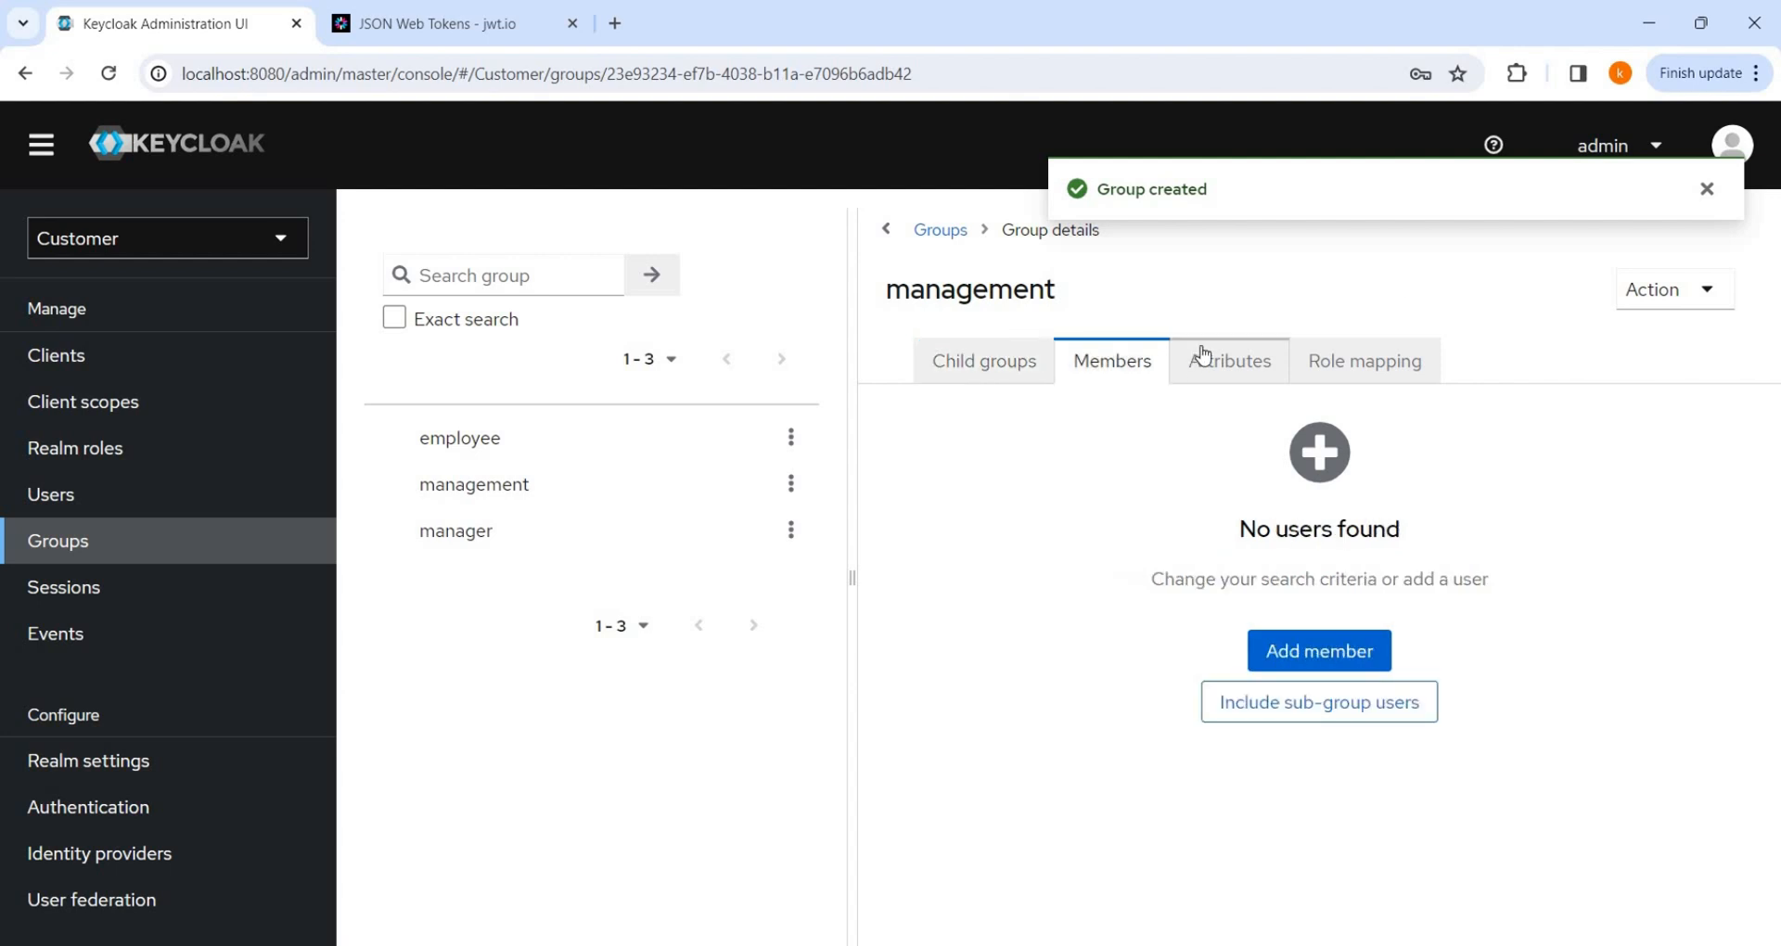
pyautogui.click(1230, 360)
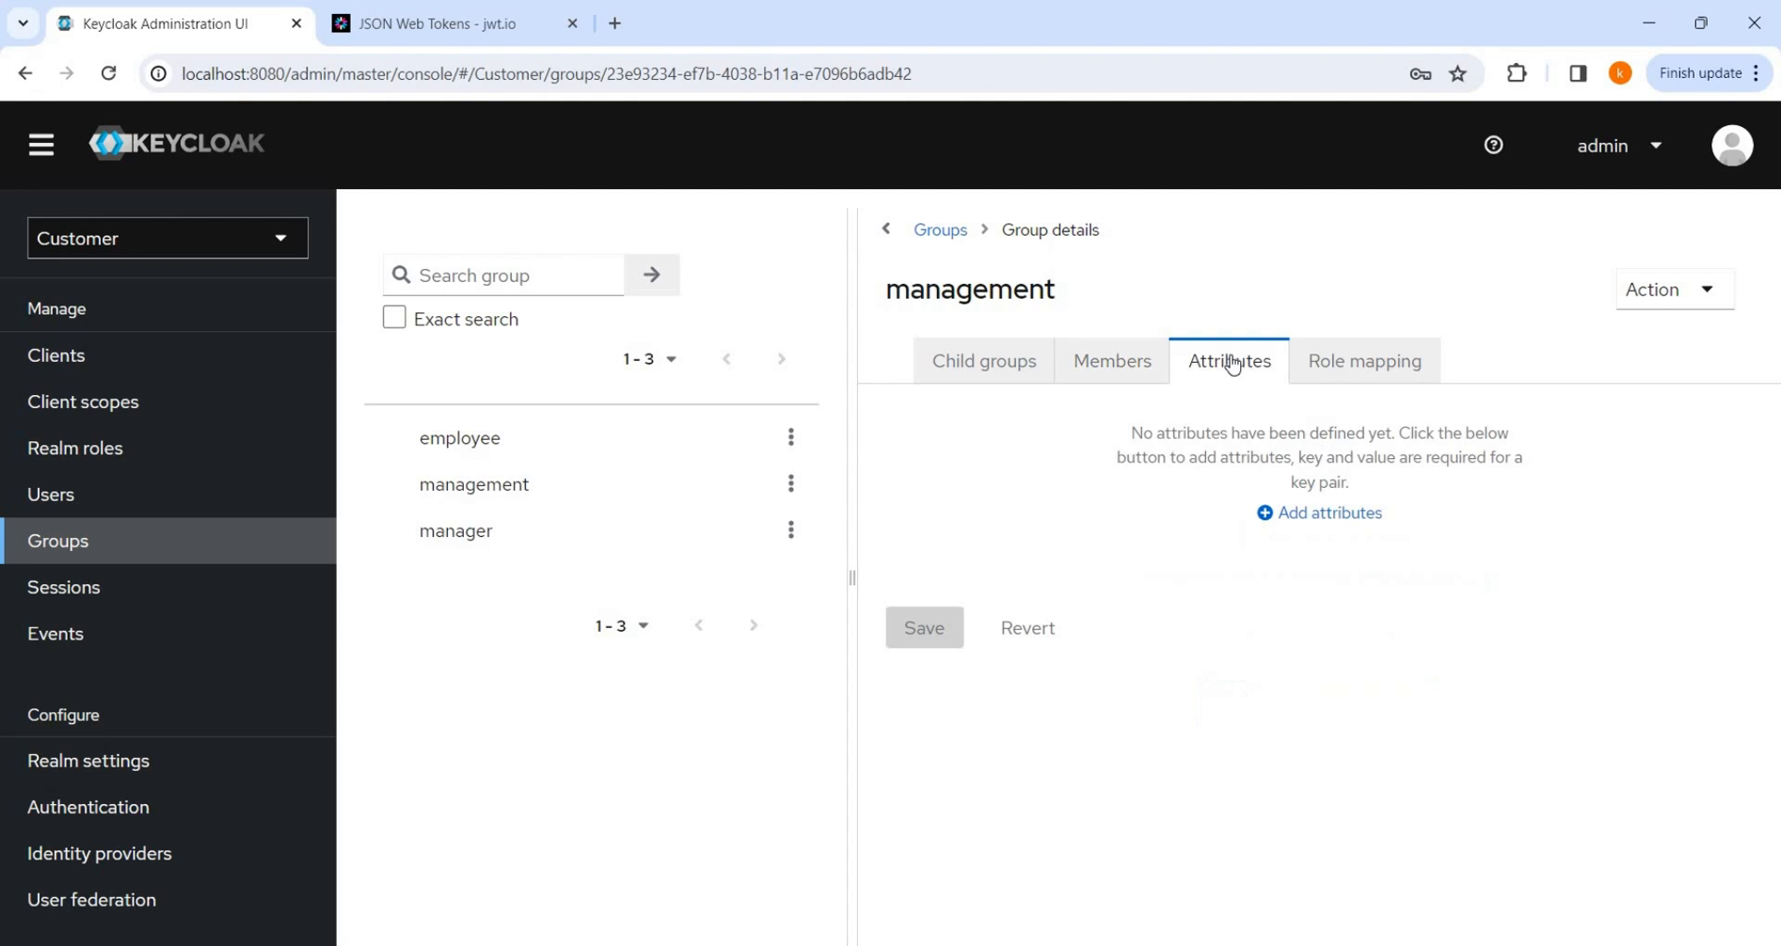
pyautogui.click(1363, 360)
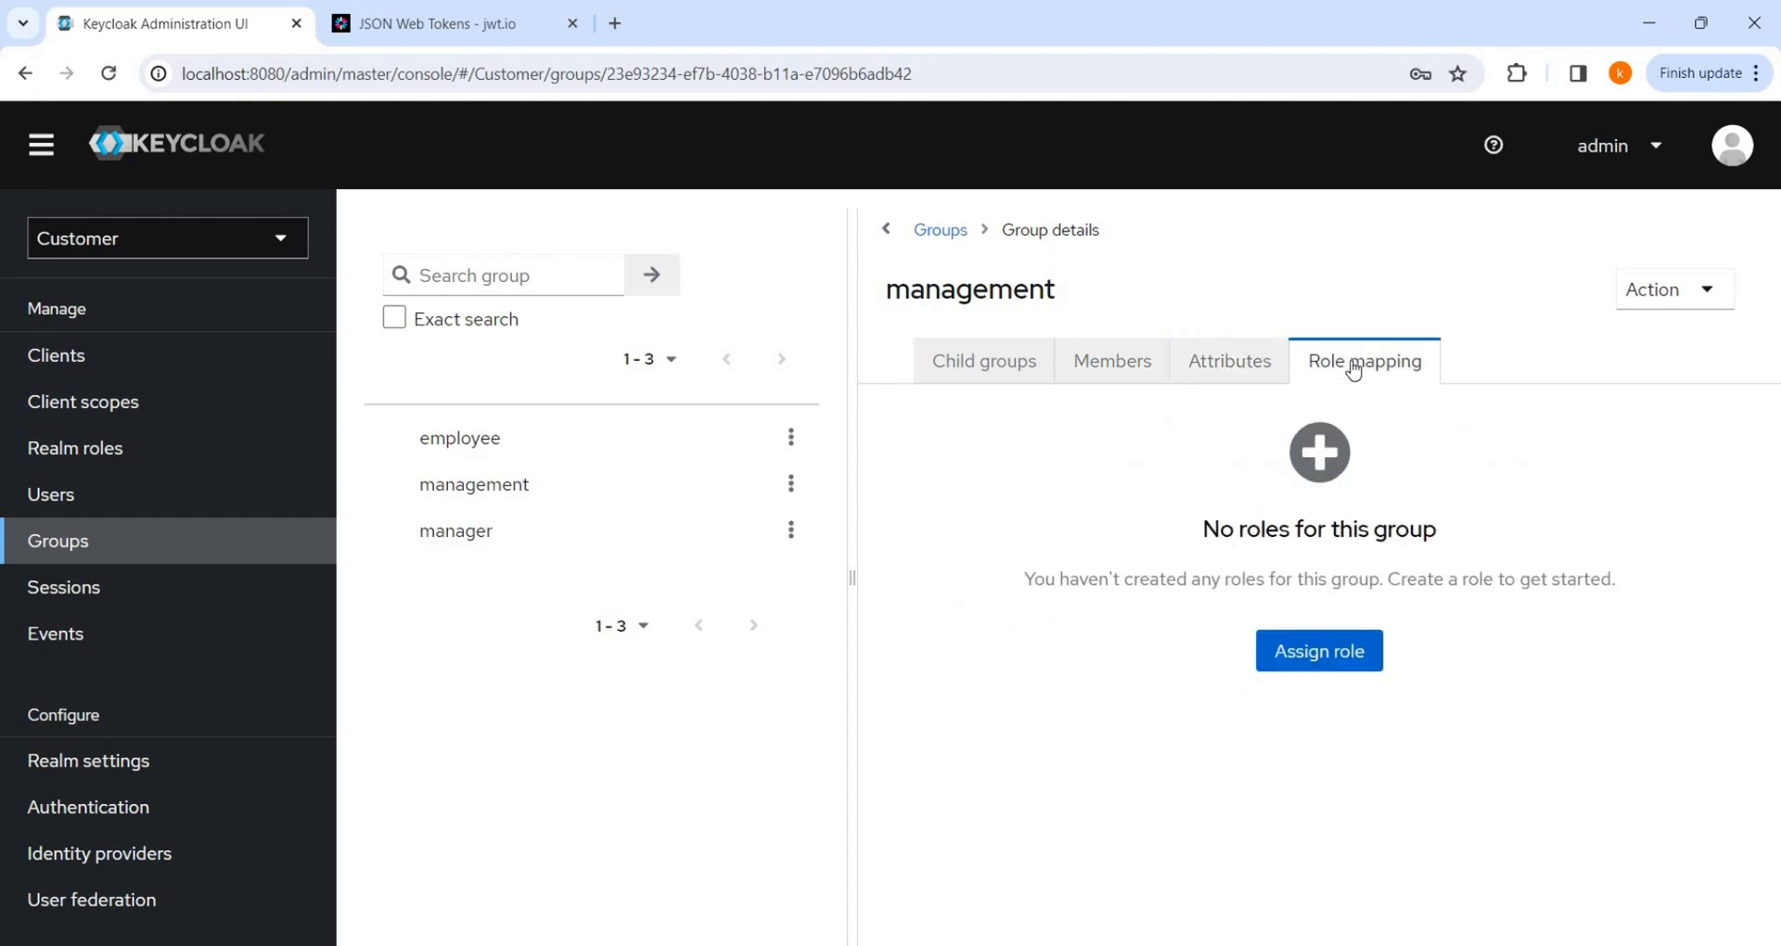
pyautogui.click(1112, 360)
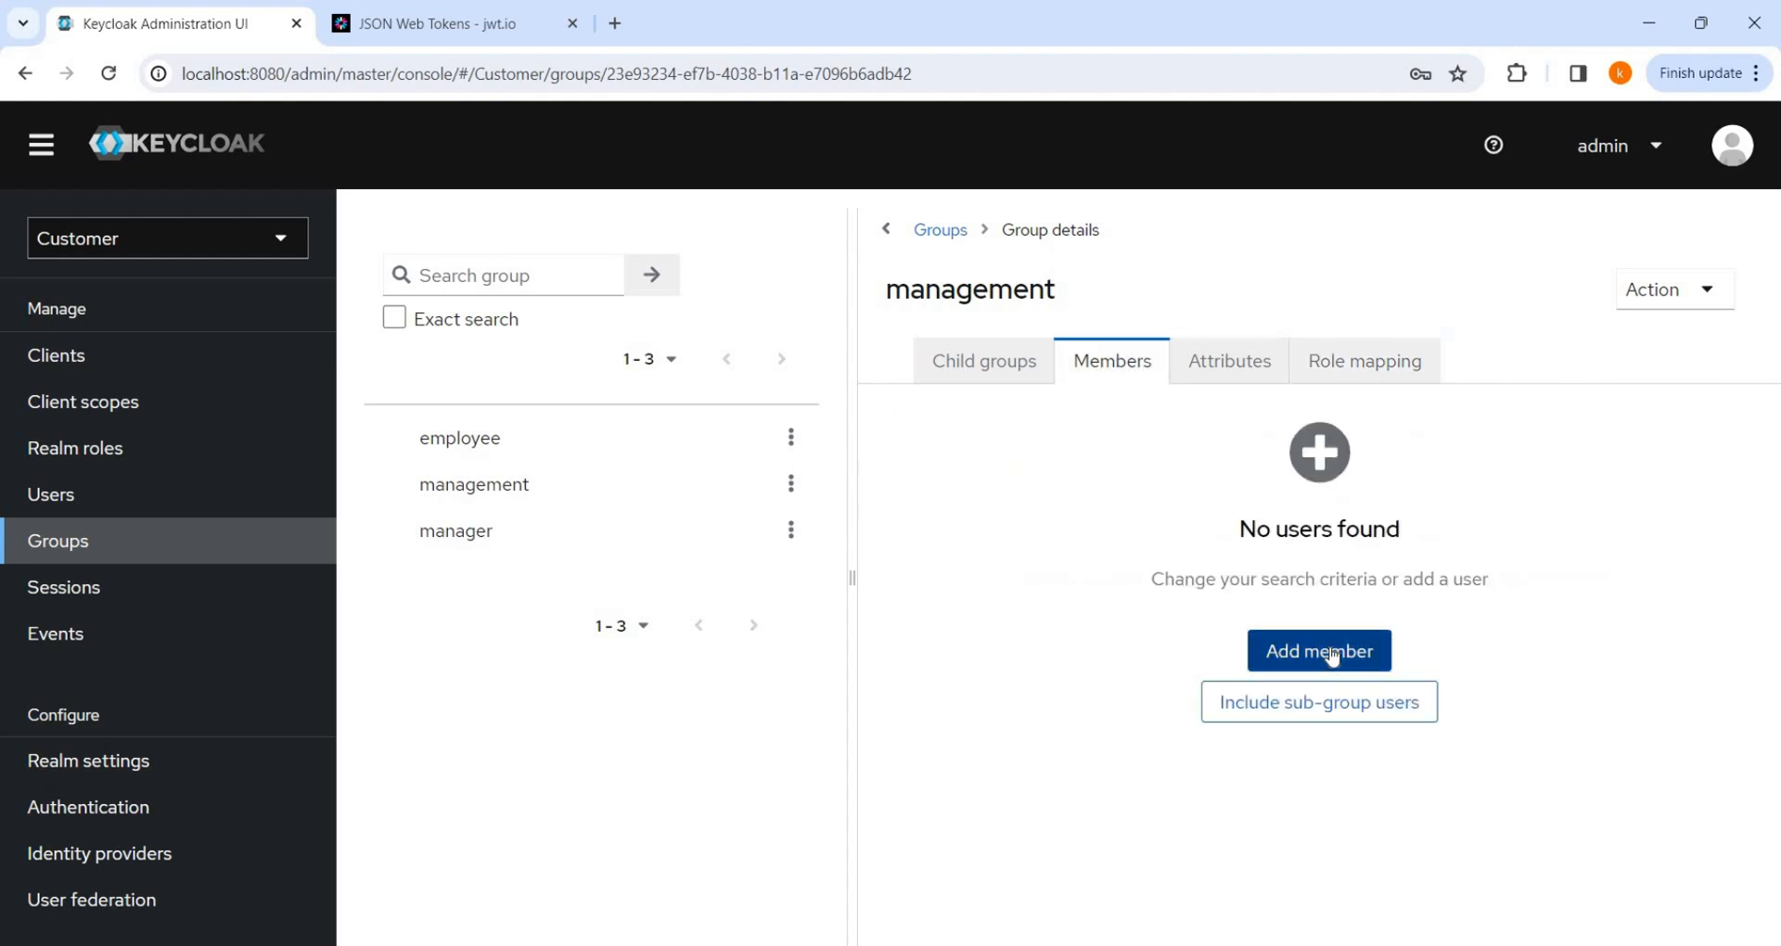
pyautogui.click(1317, 652)
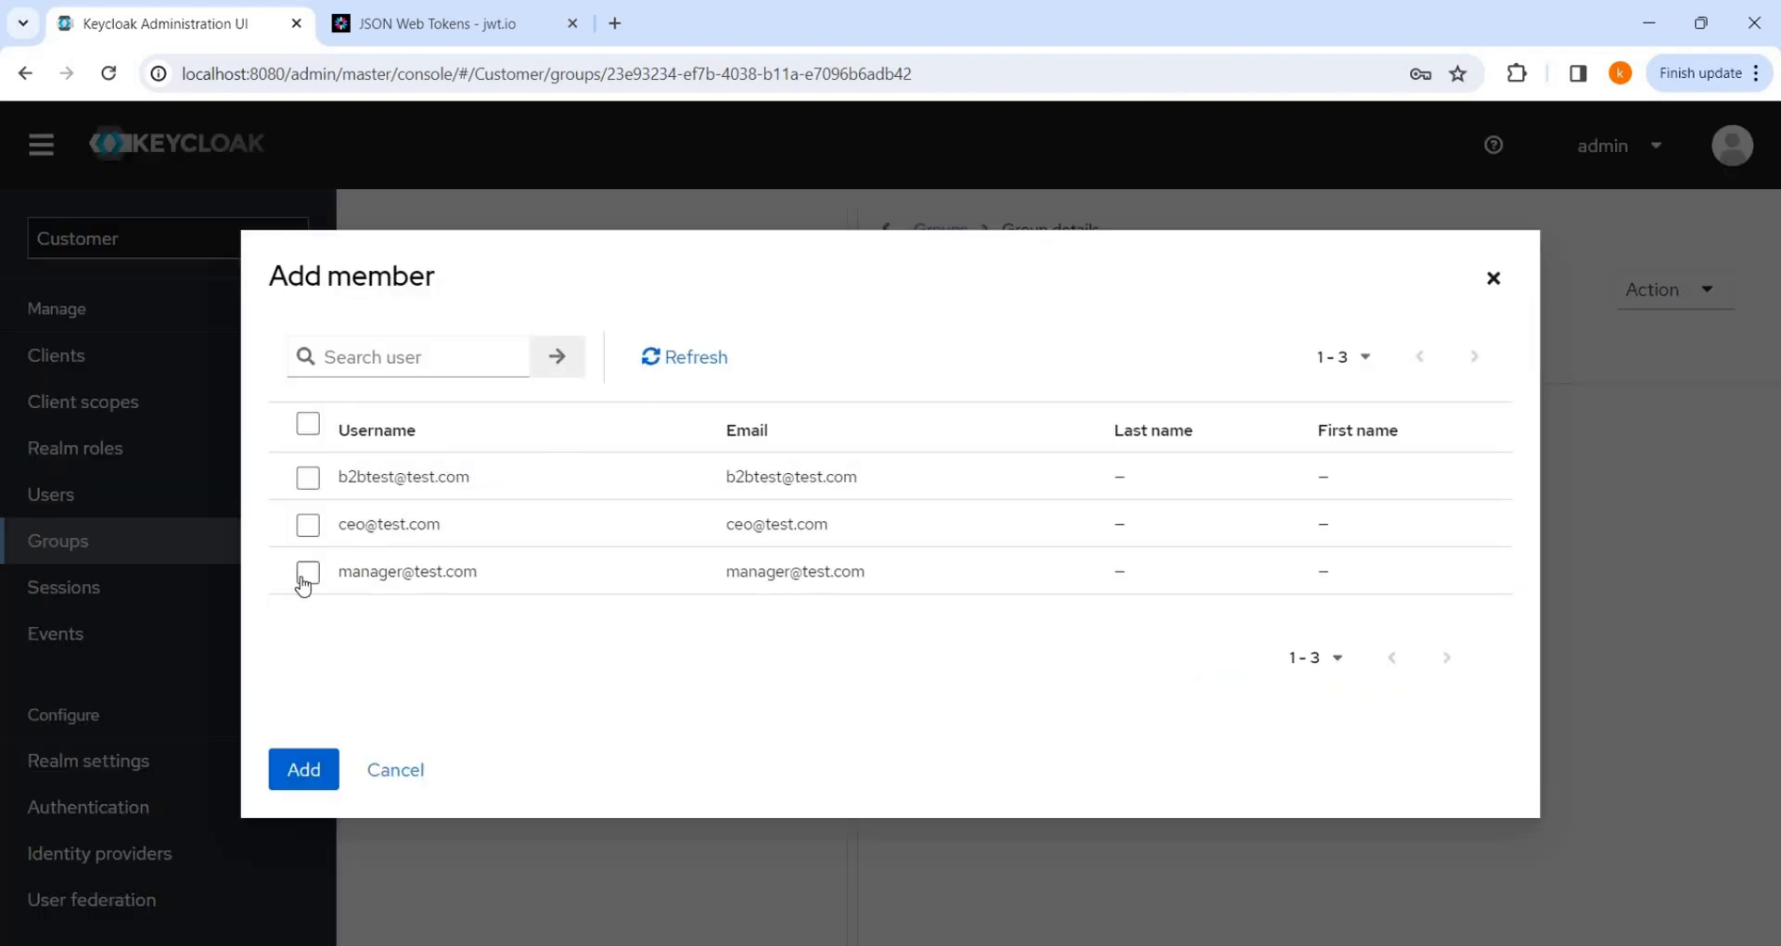
pyautogui.moveTo(340, 573)
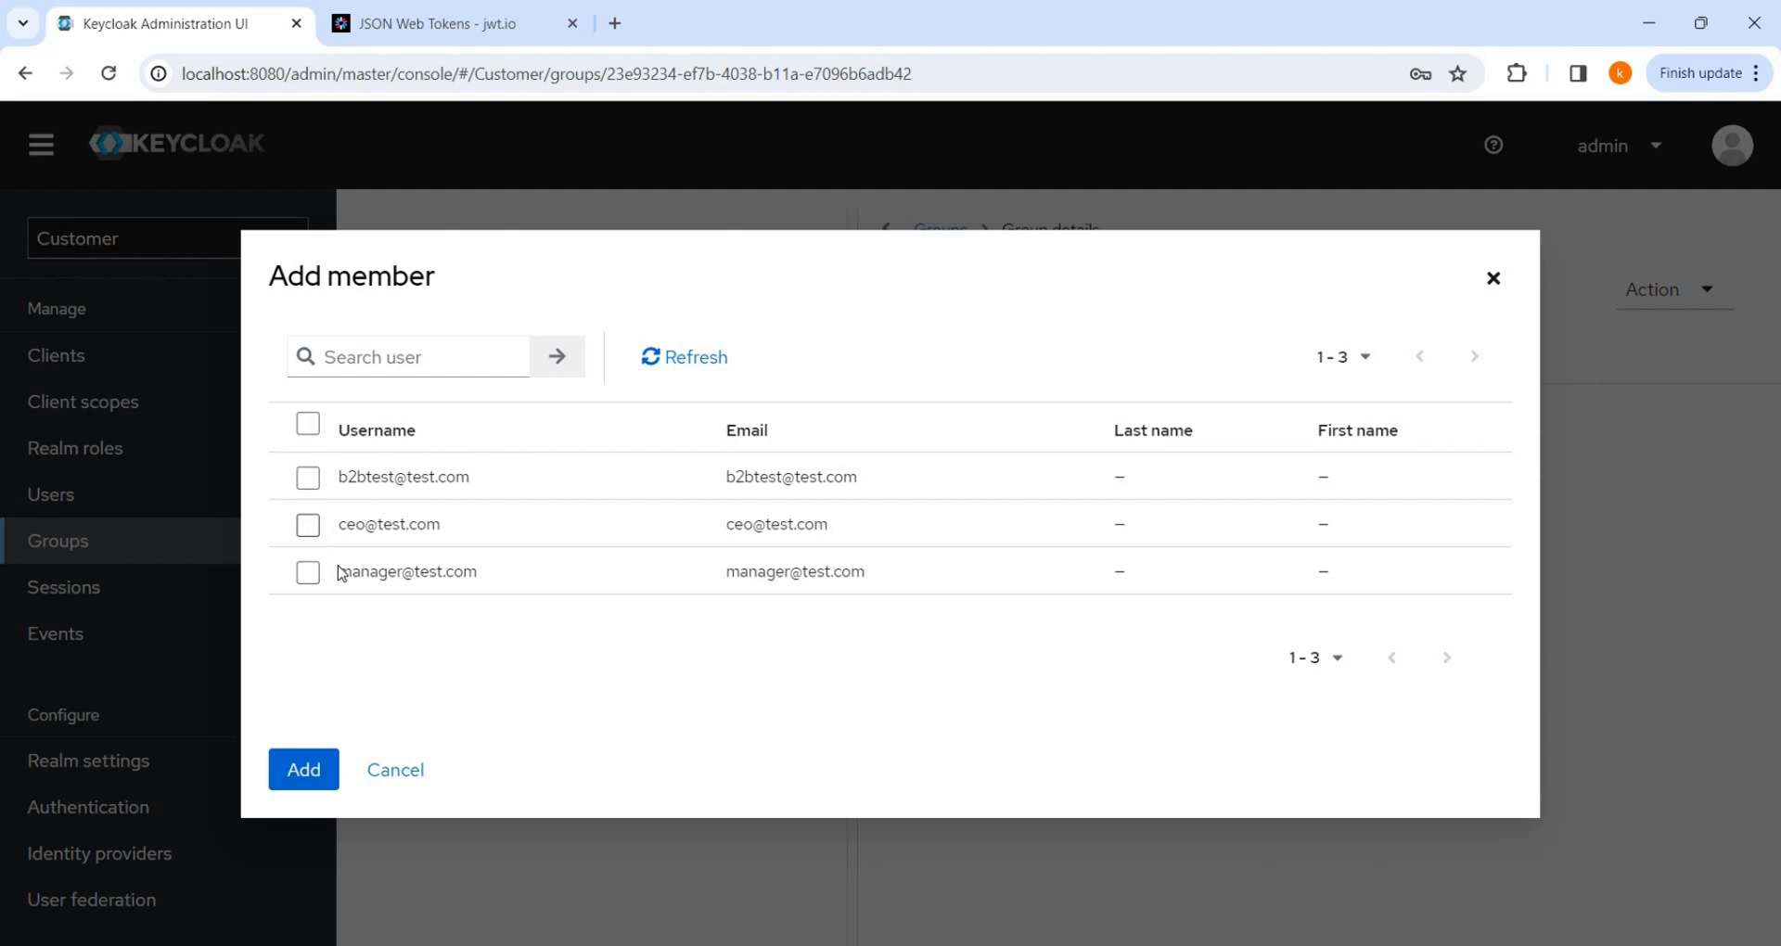
pyautogui.click(303, 770)
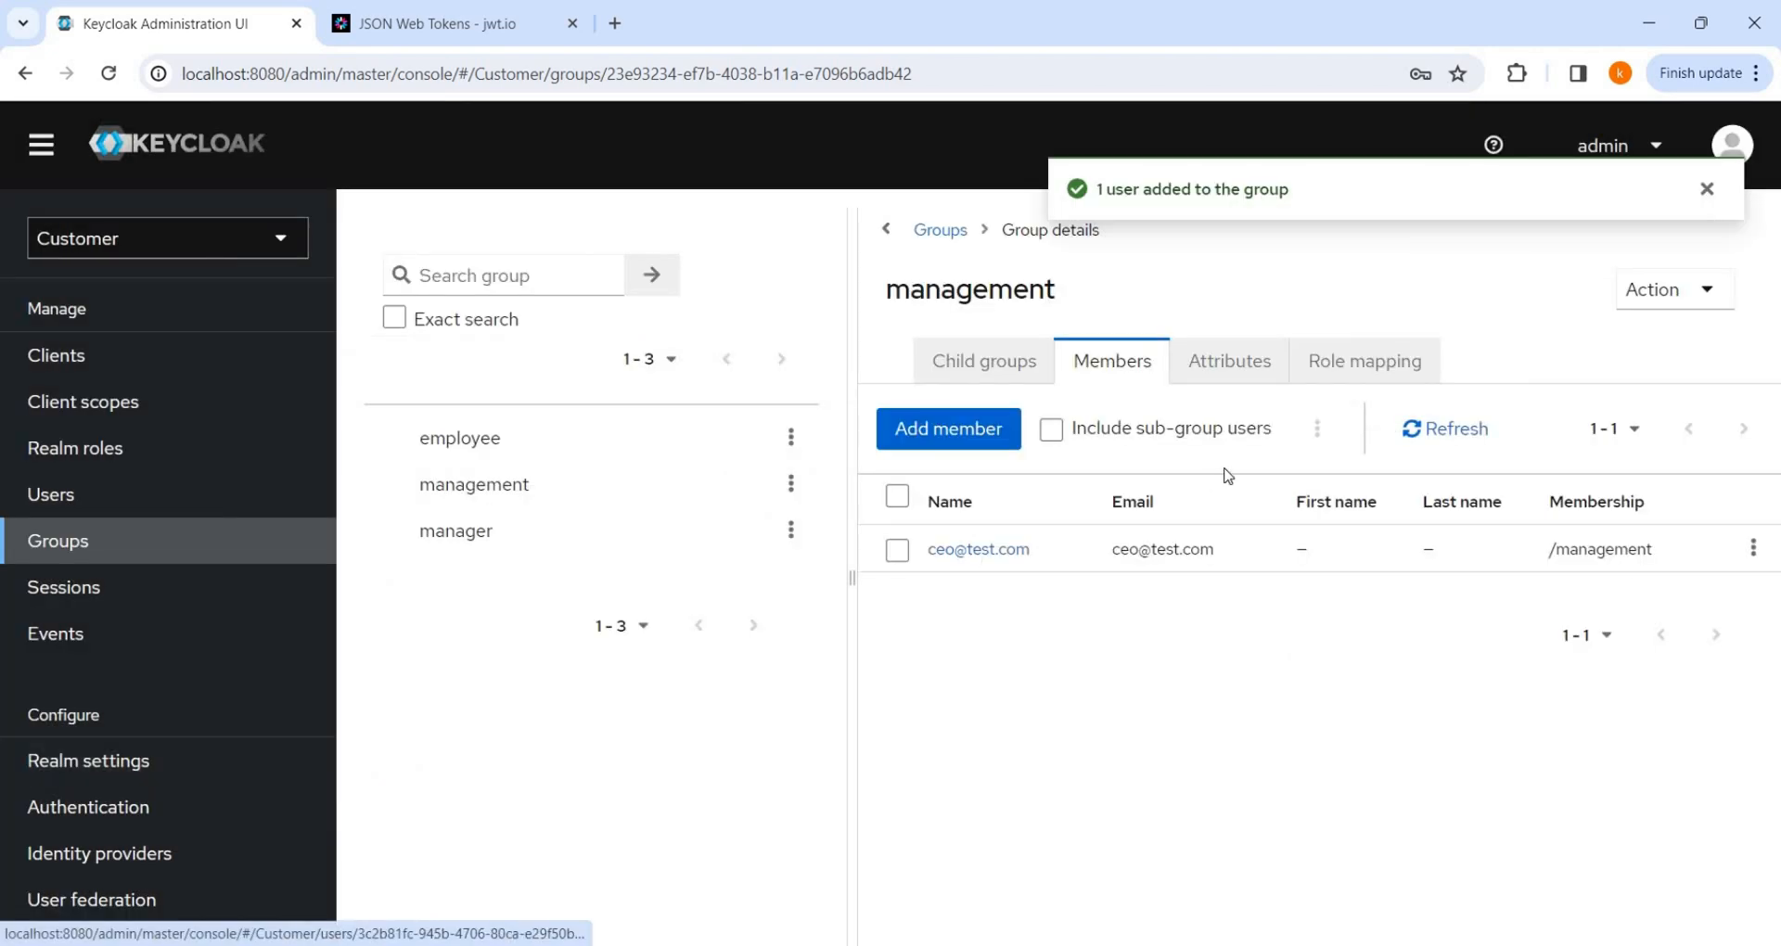
pyautogui.moveTo(1170, 527)
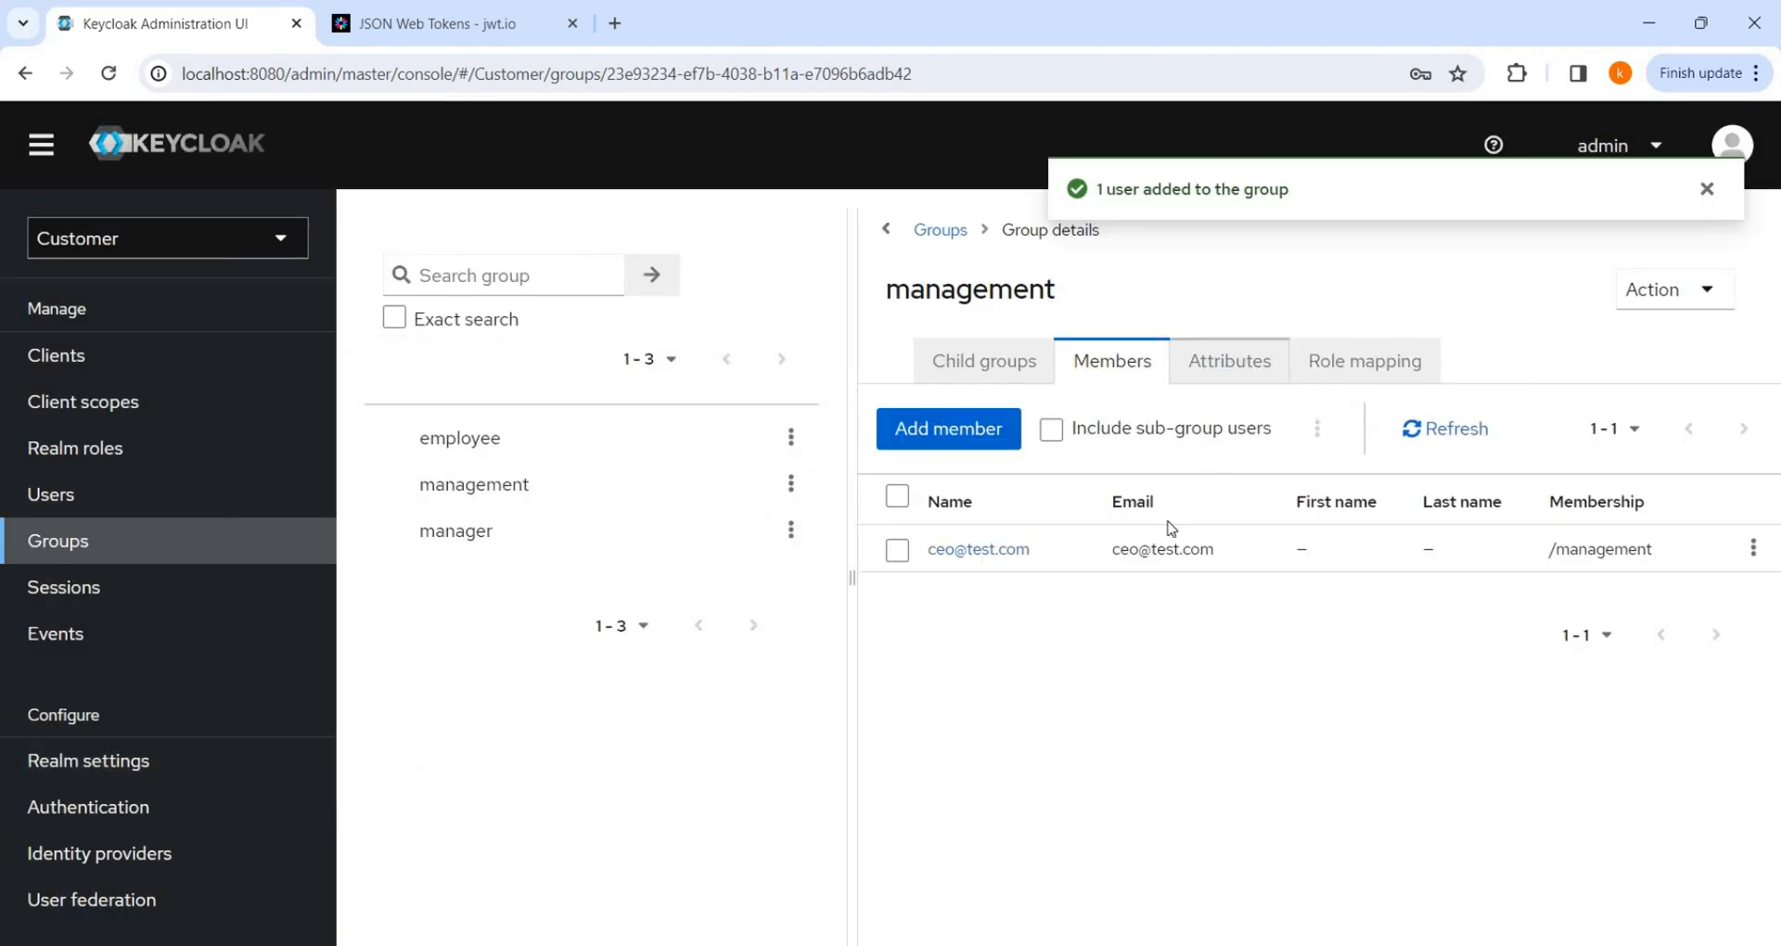
# Step: Save a TYPE attribute with value CEO on the management group
pyautogui.click(1229, 360)
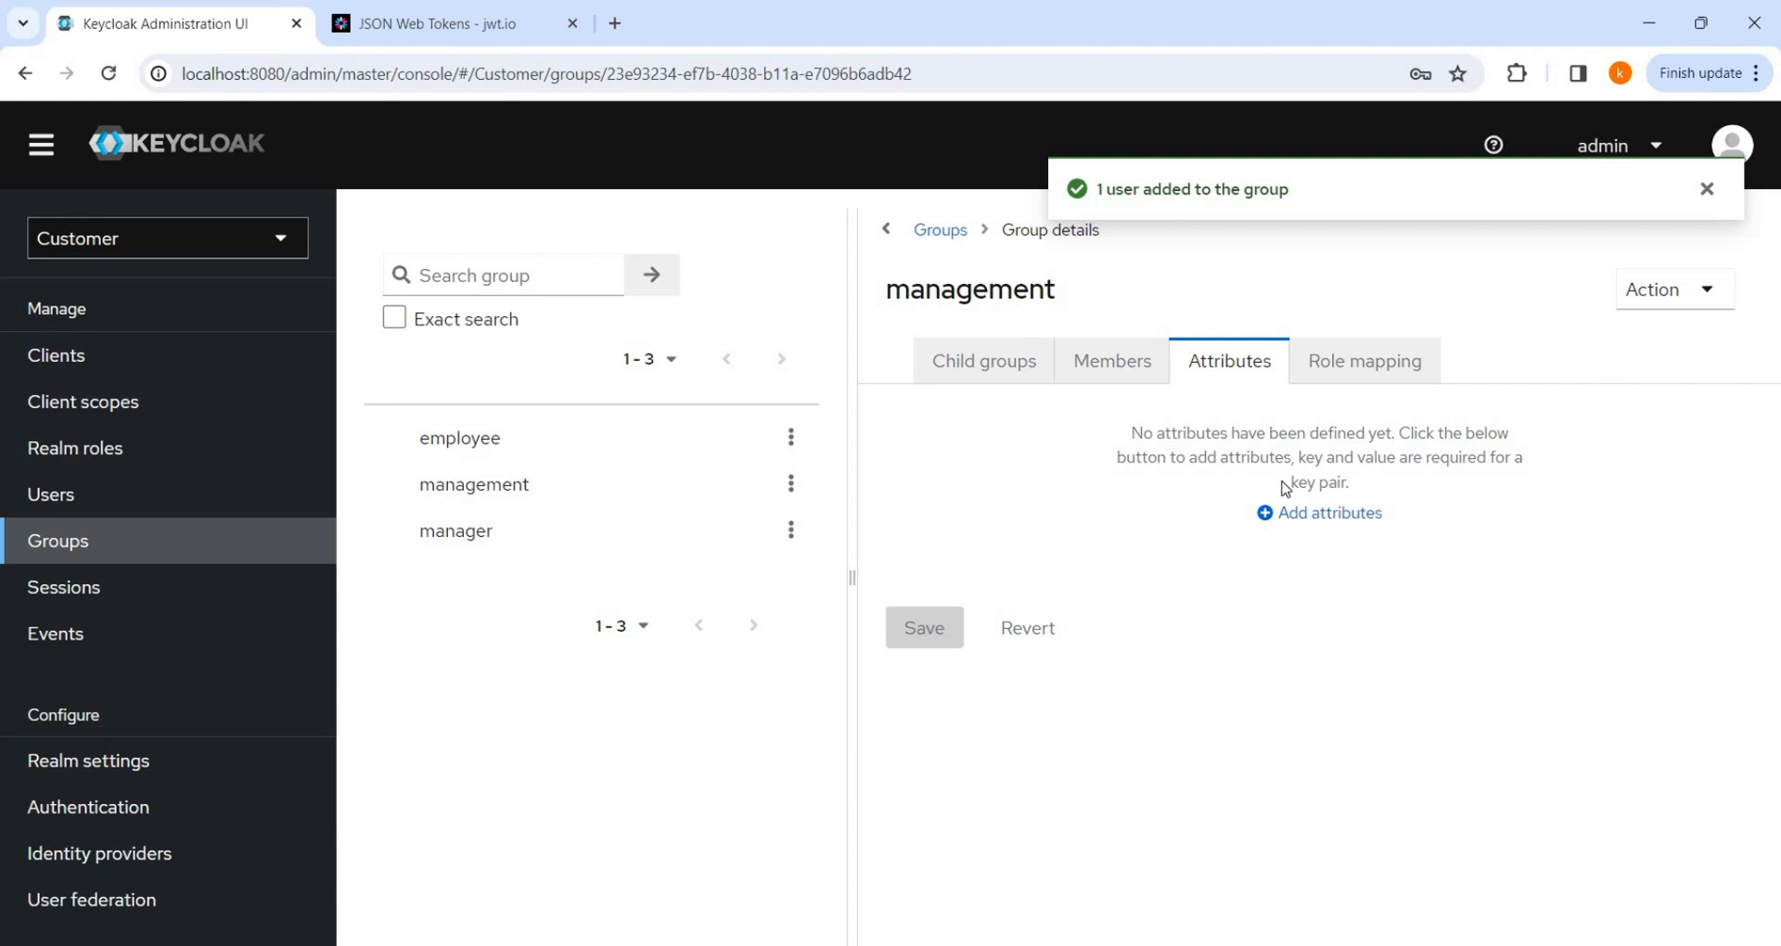
pyautogui.moveTo(1325, 526)
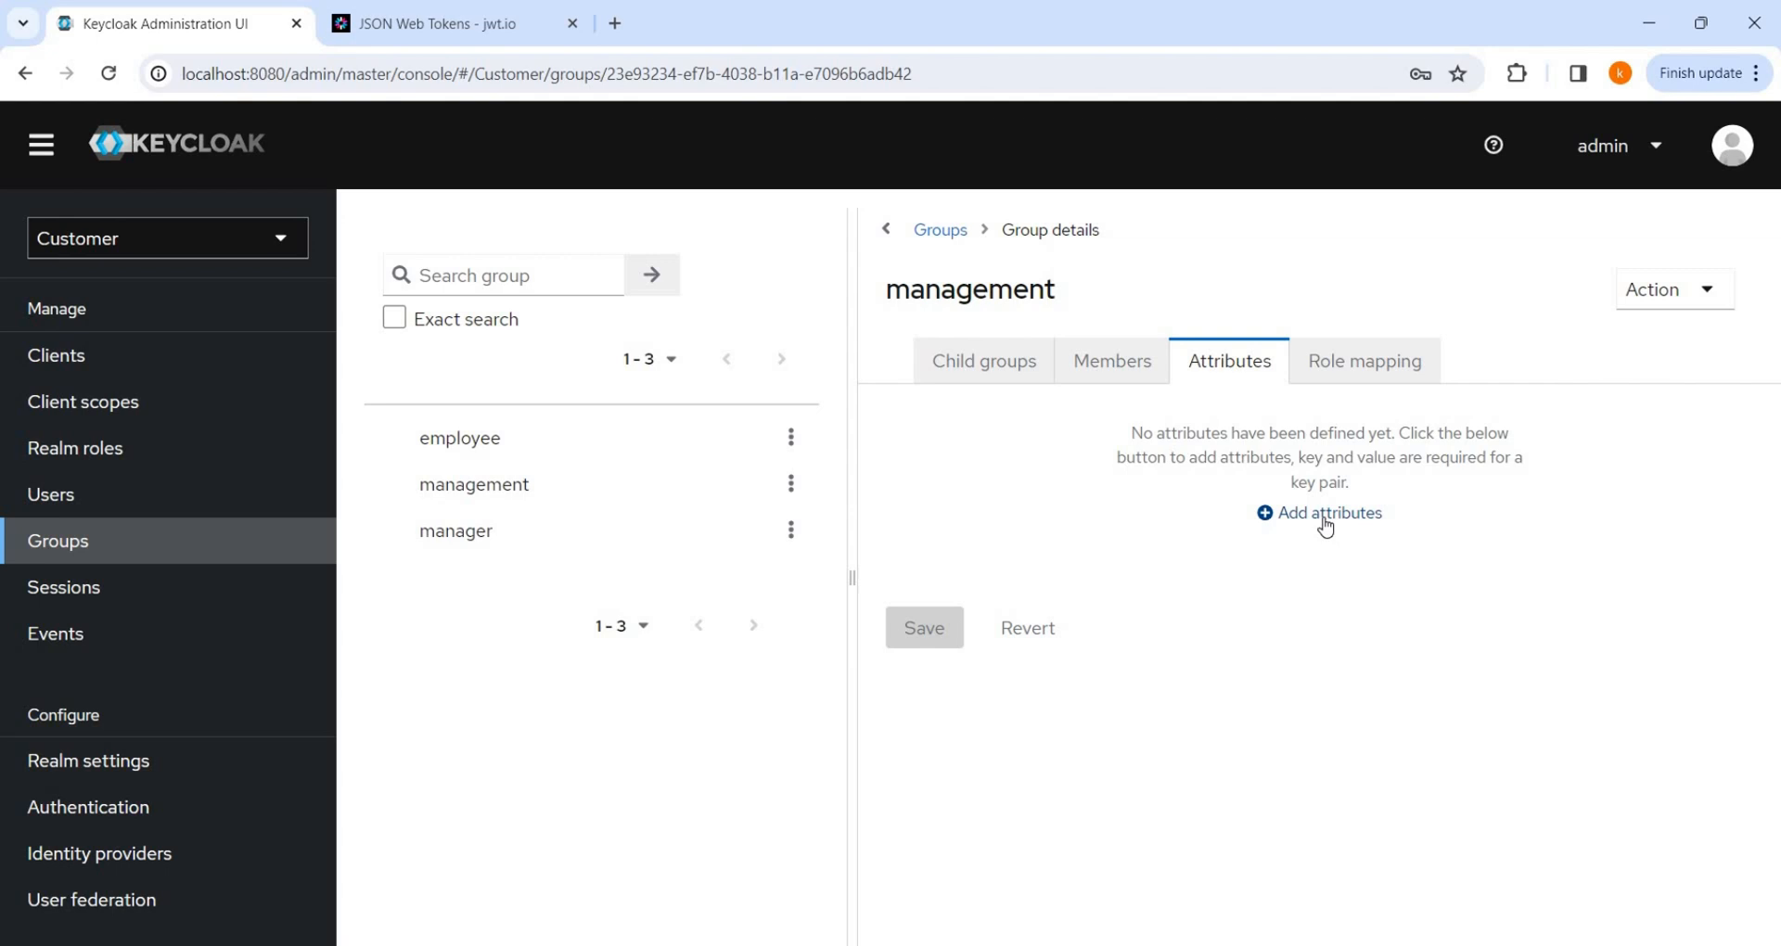
pyautogui.moveTo(1345, 415)
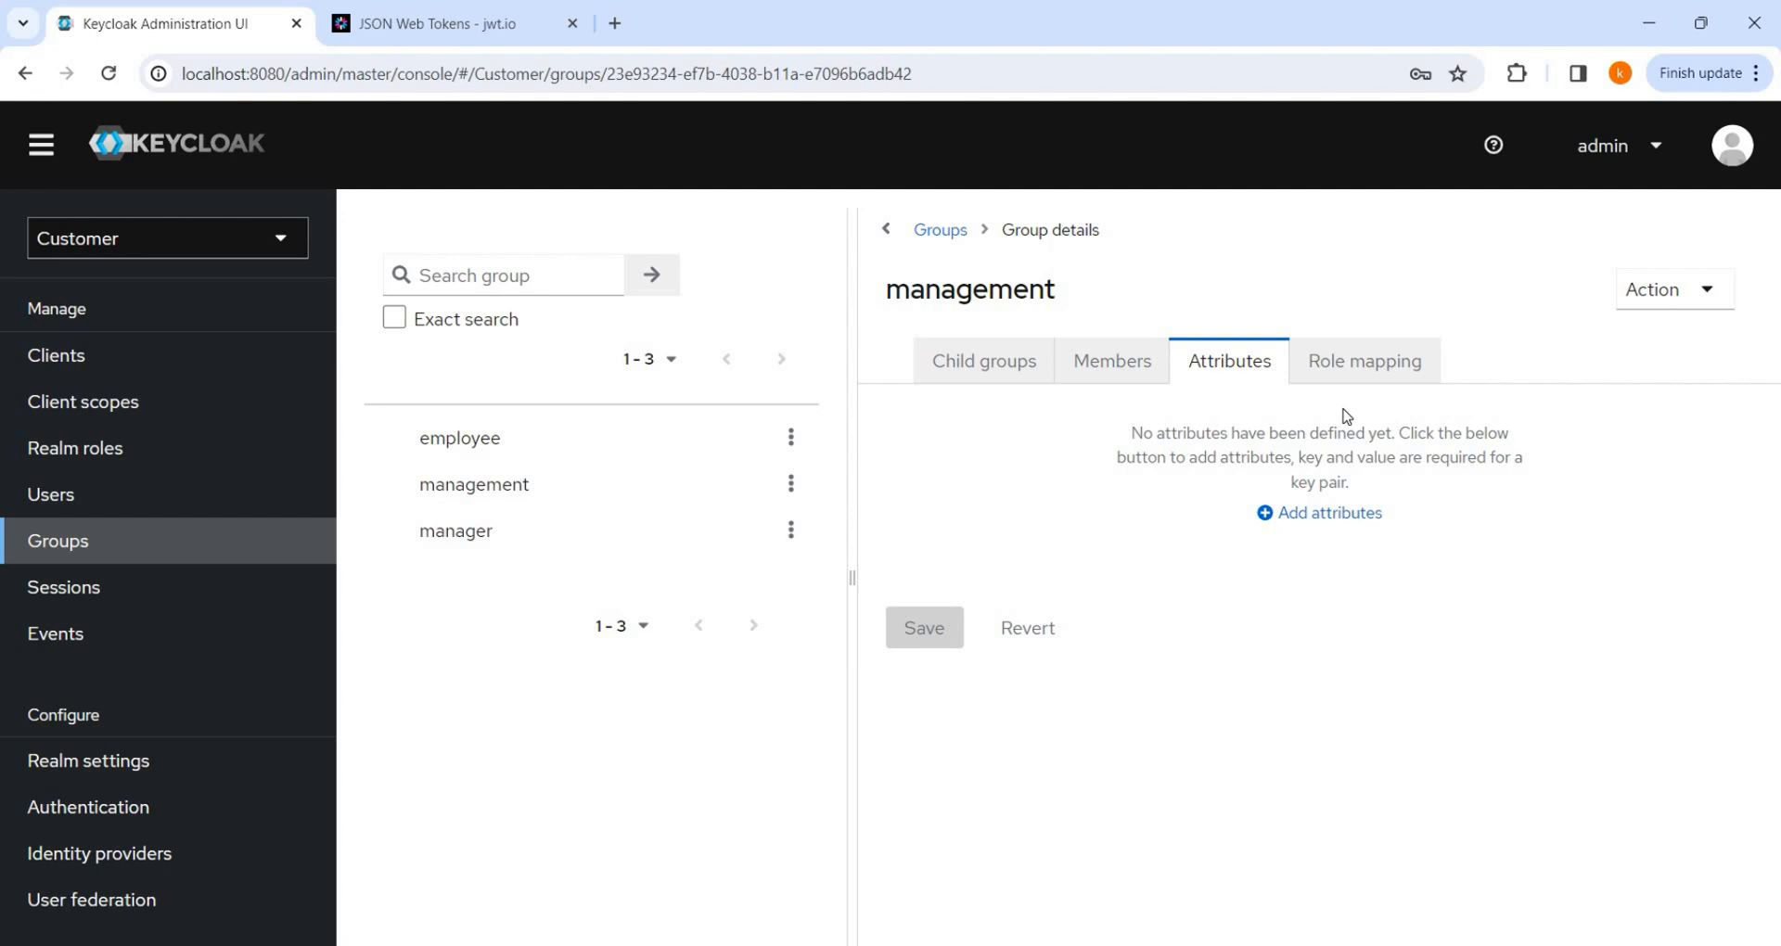
pyautogui.moveTo(1097, 462)
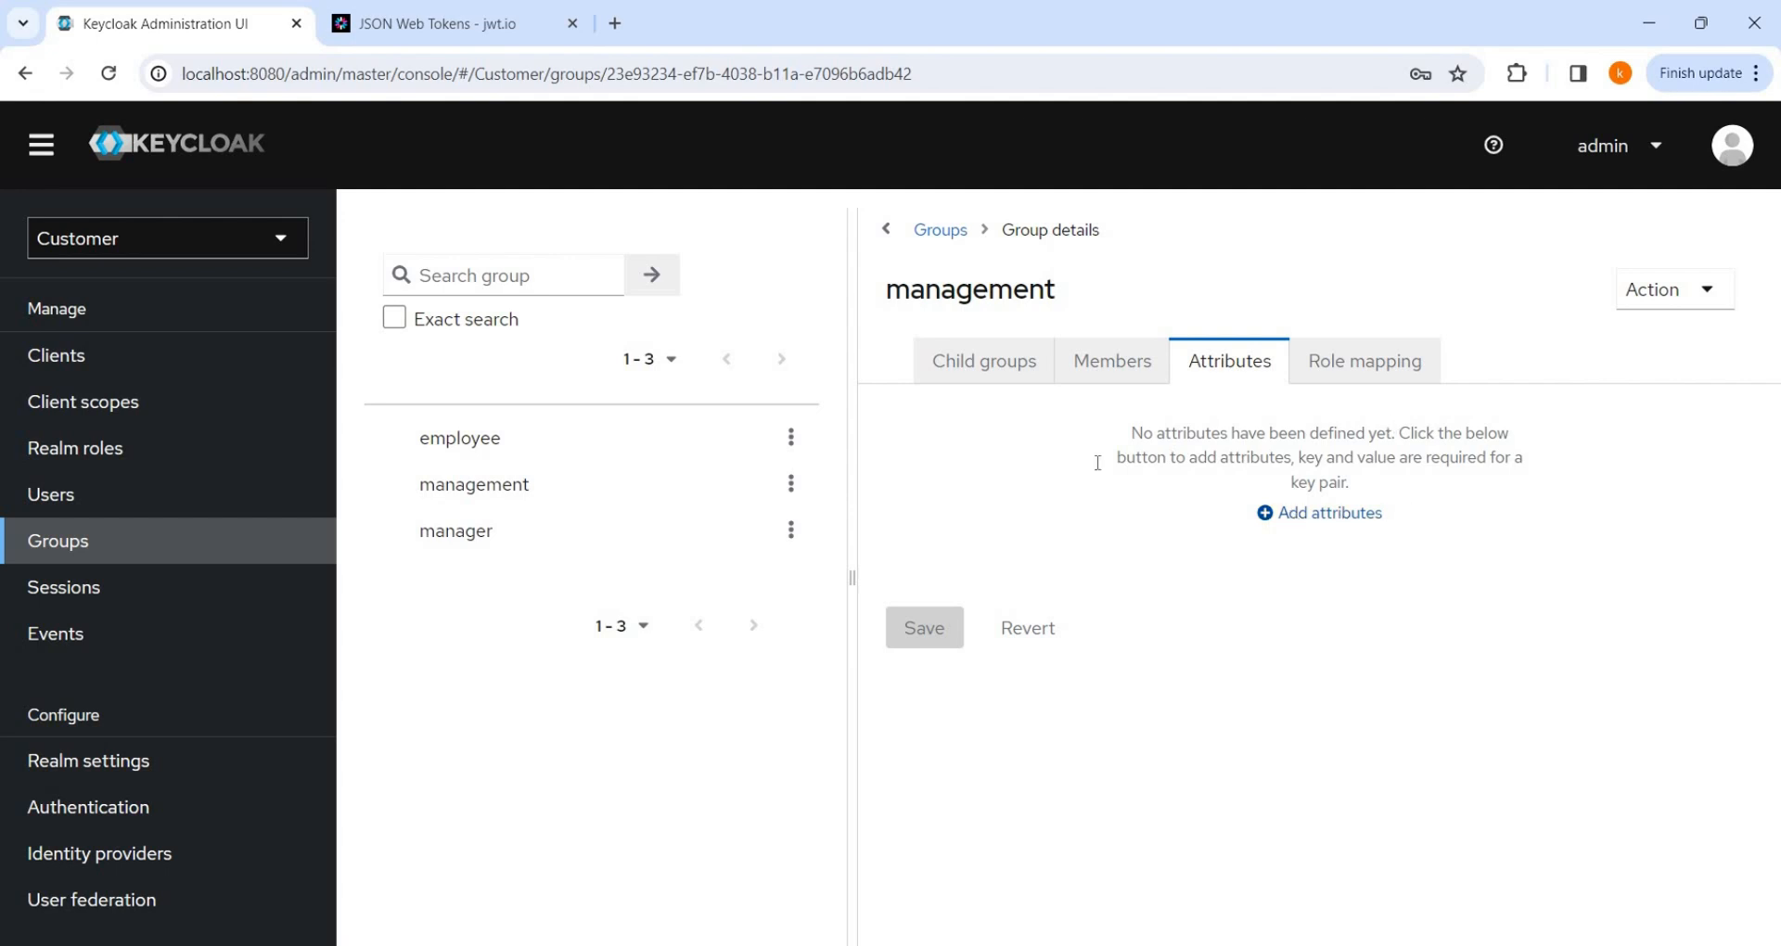
pyautogui.write('TY')
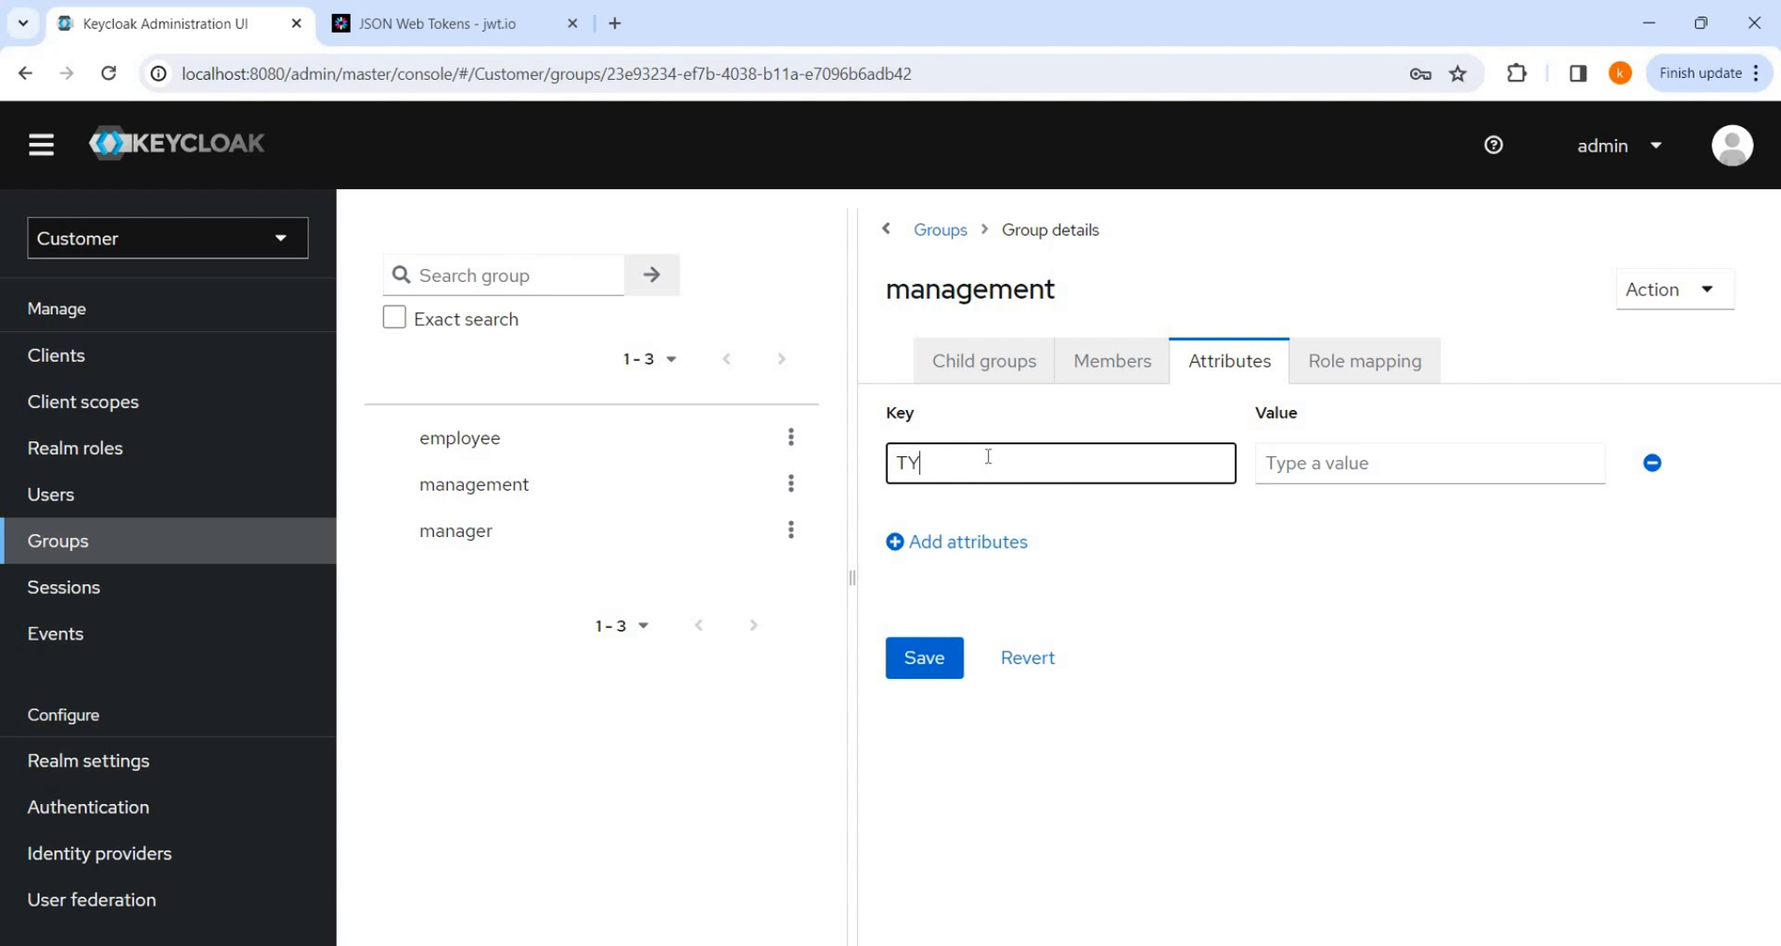
pyautogui.write('MANAG')
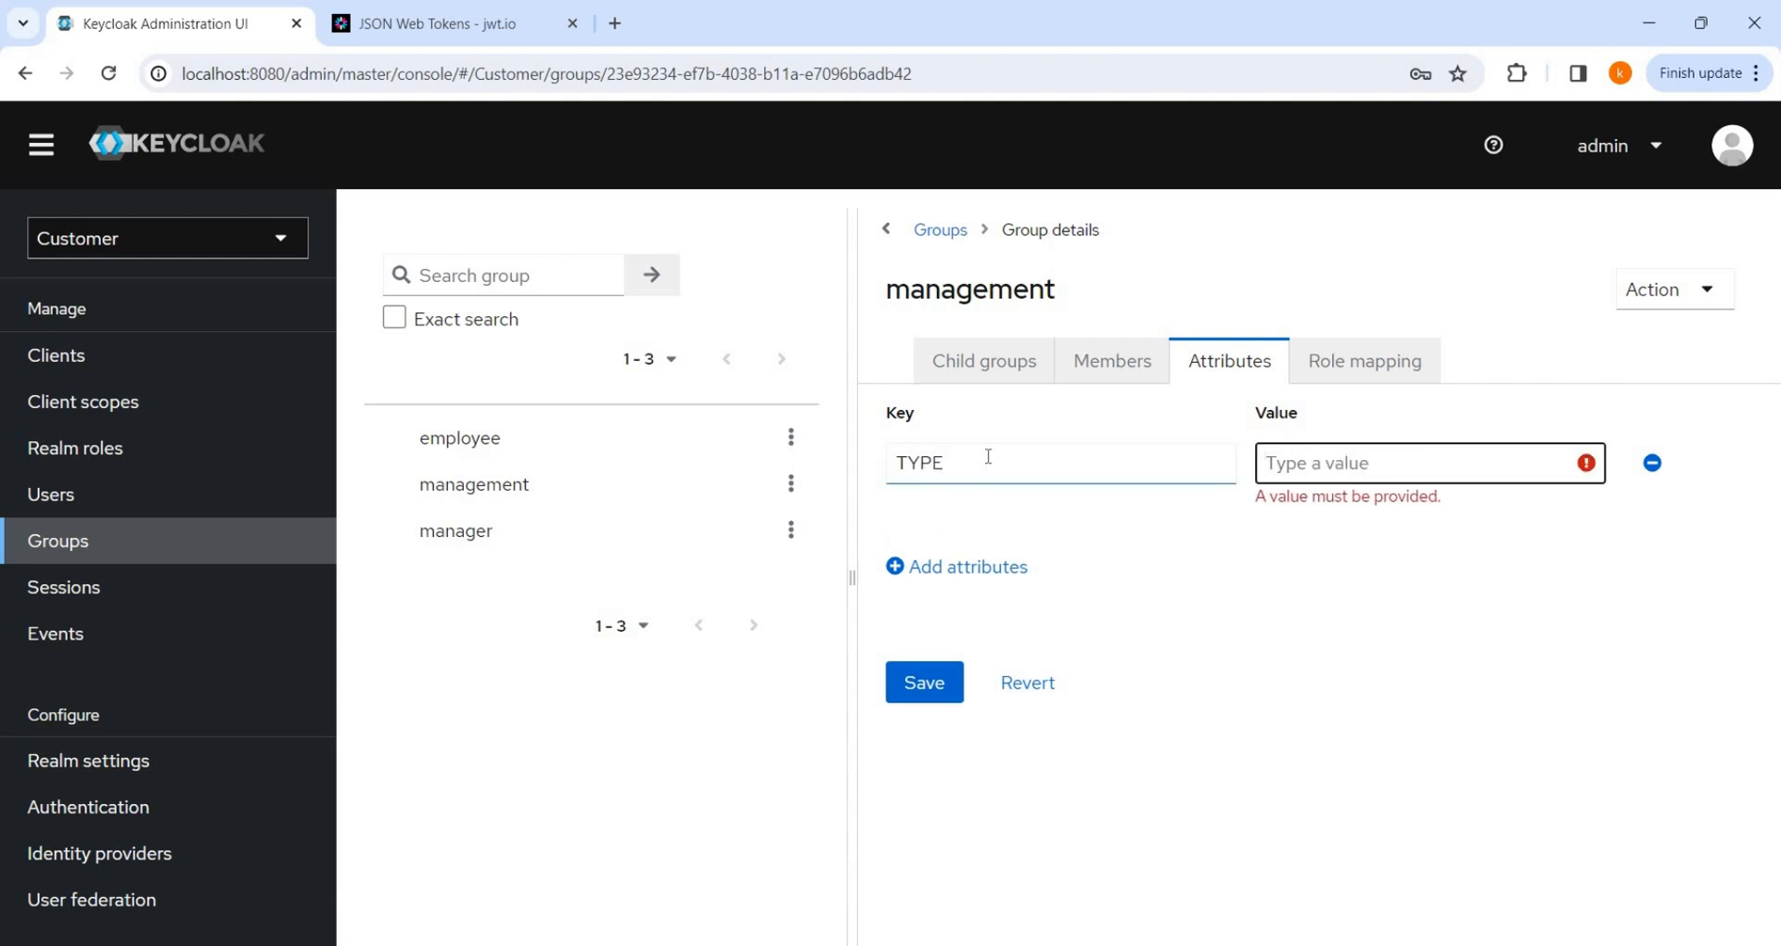
pyautogui.write('CEO')
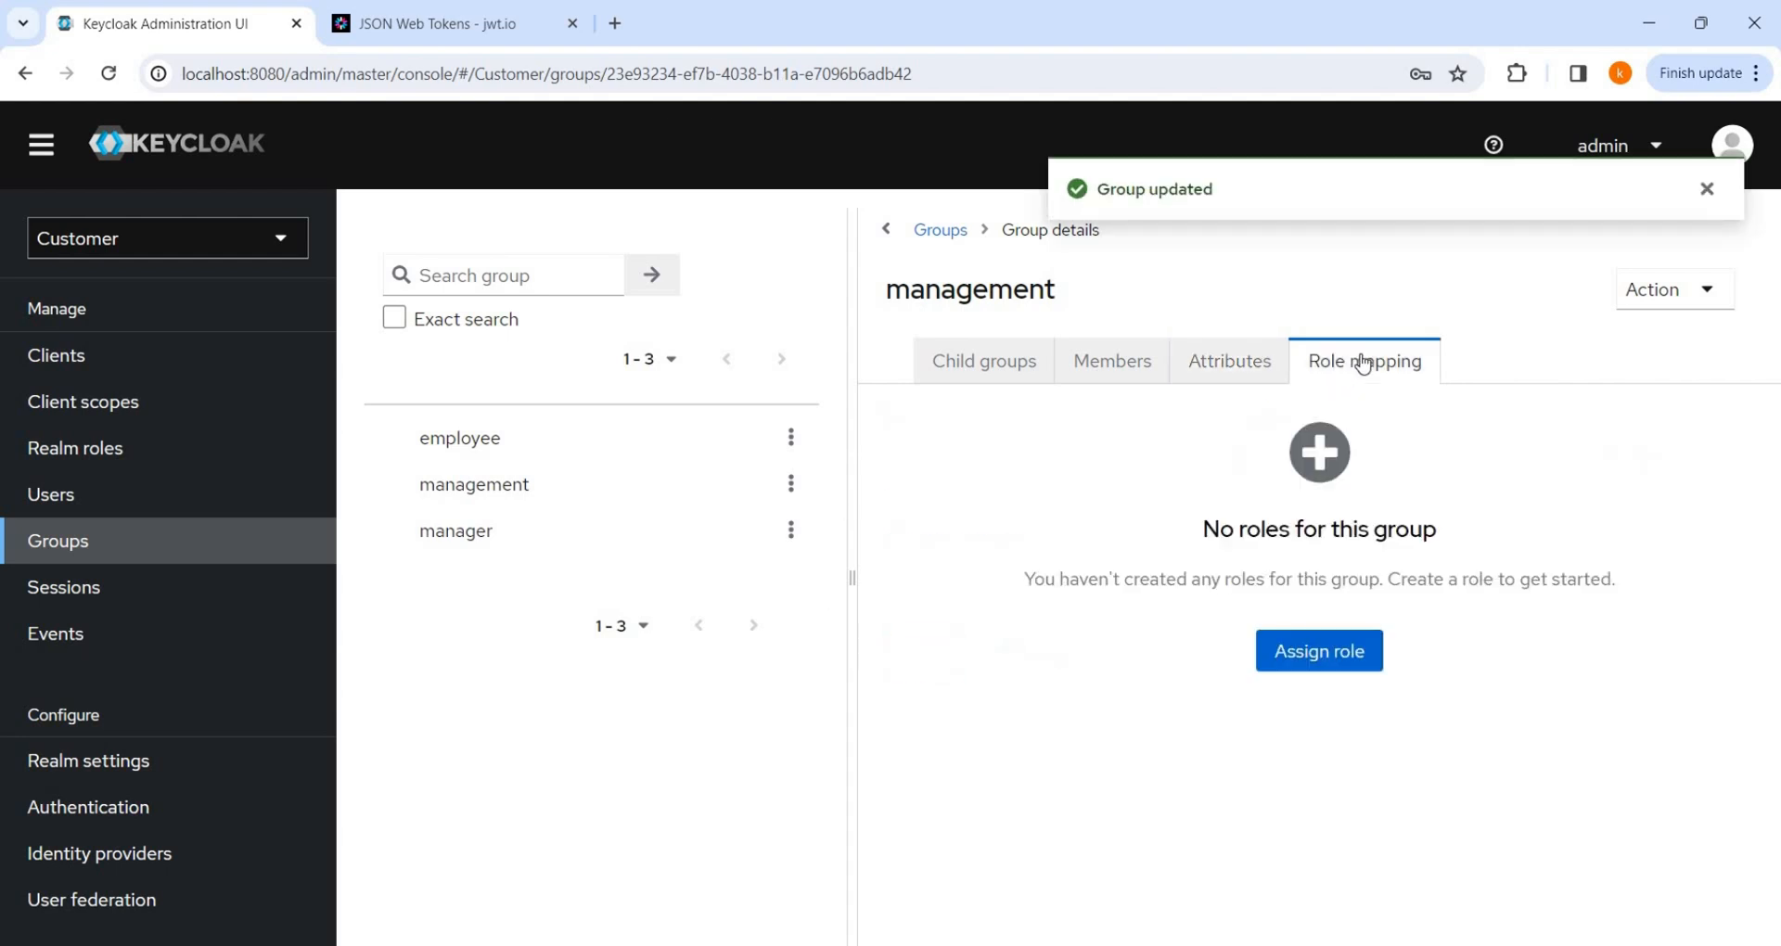
# Step: Assign the COMP_DEPT realm role to the management group
pyautogui.click(1317, 651)
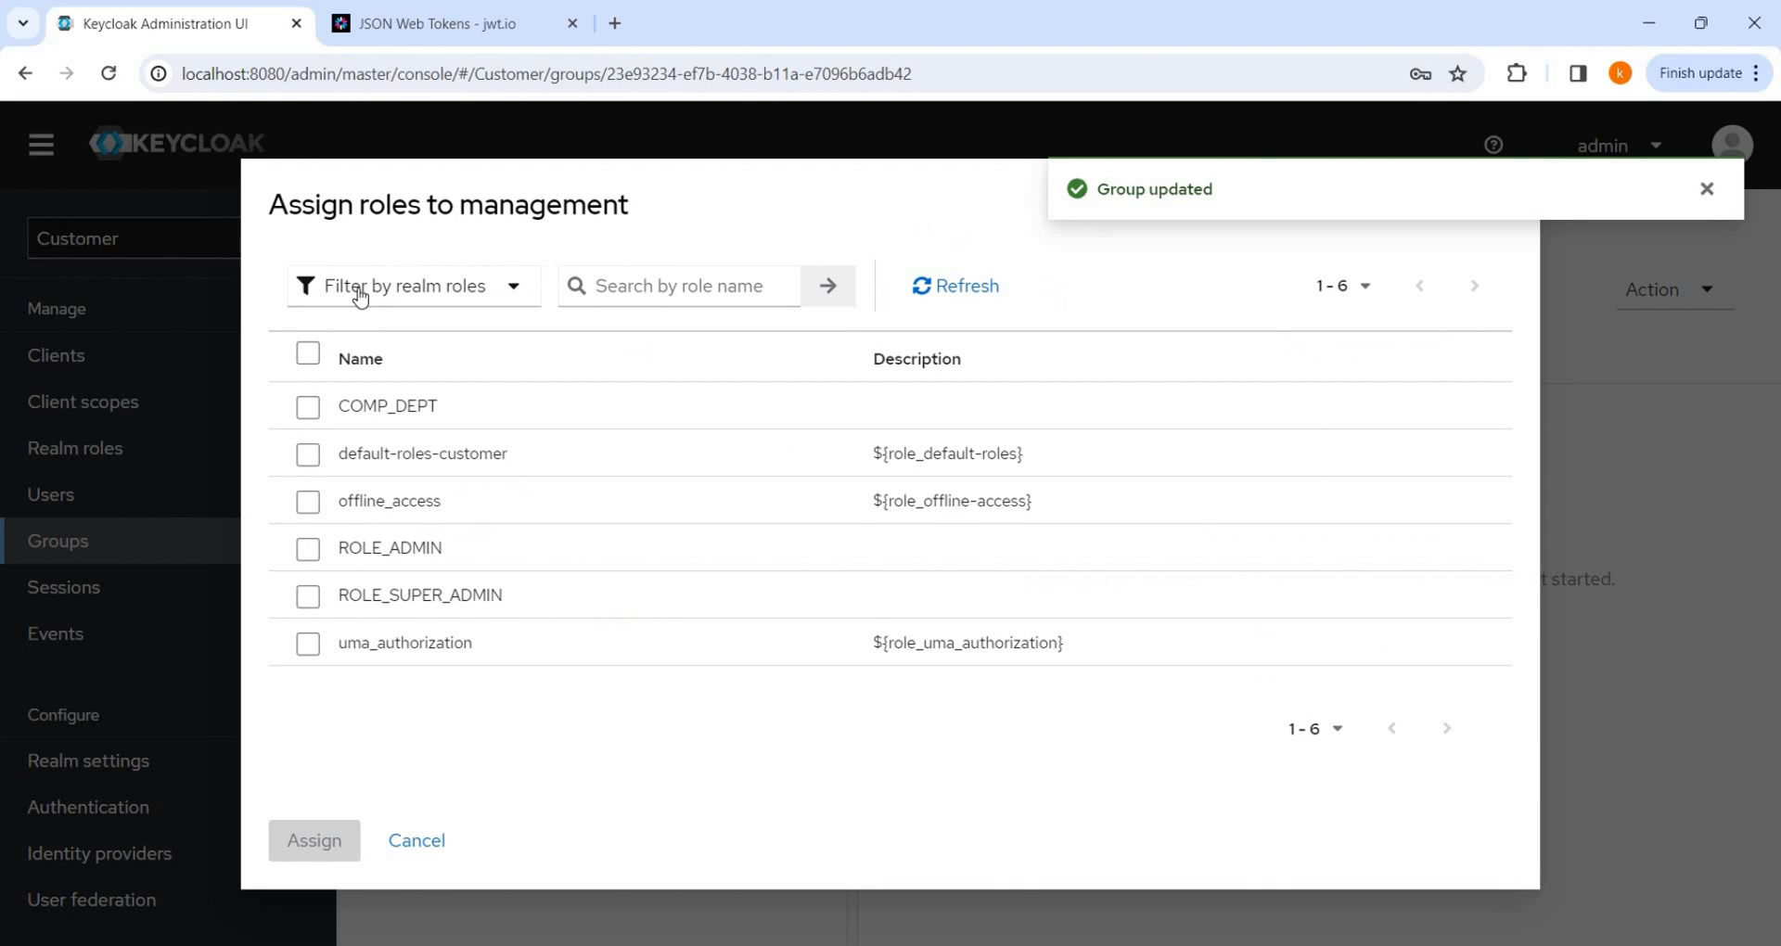
pyautogui.click(308, 406)
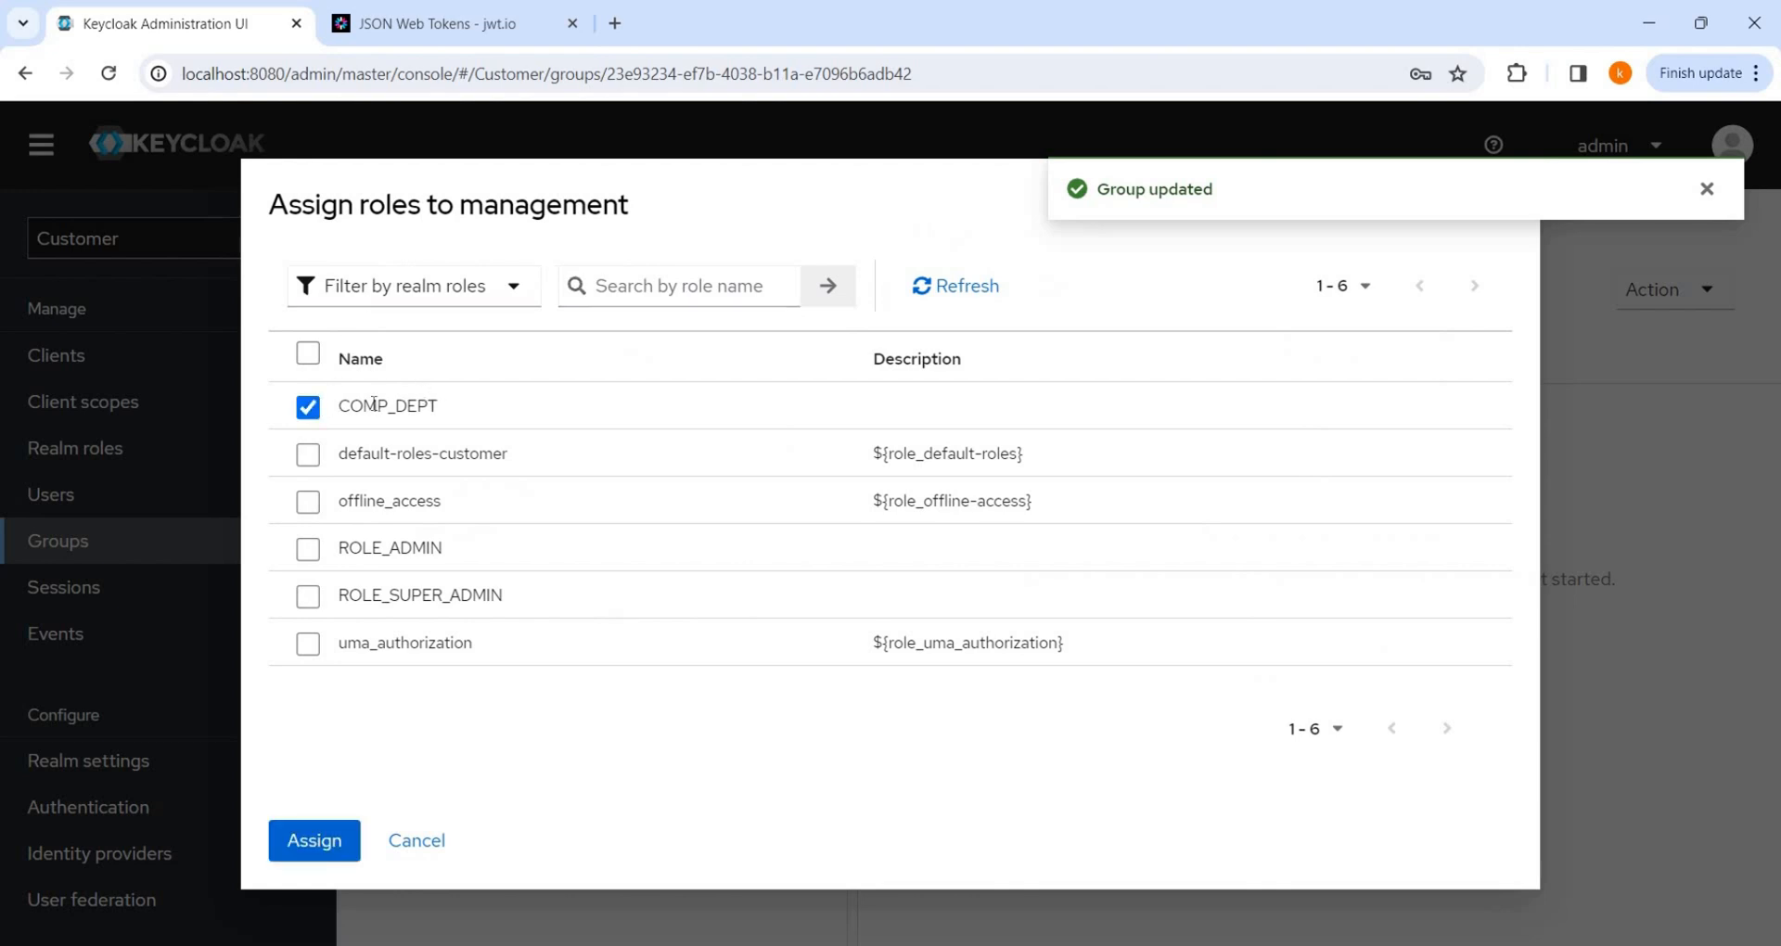
pyautogui.moveTo(525, 396)
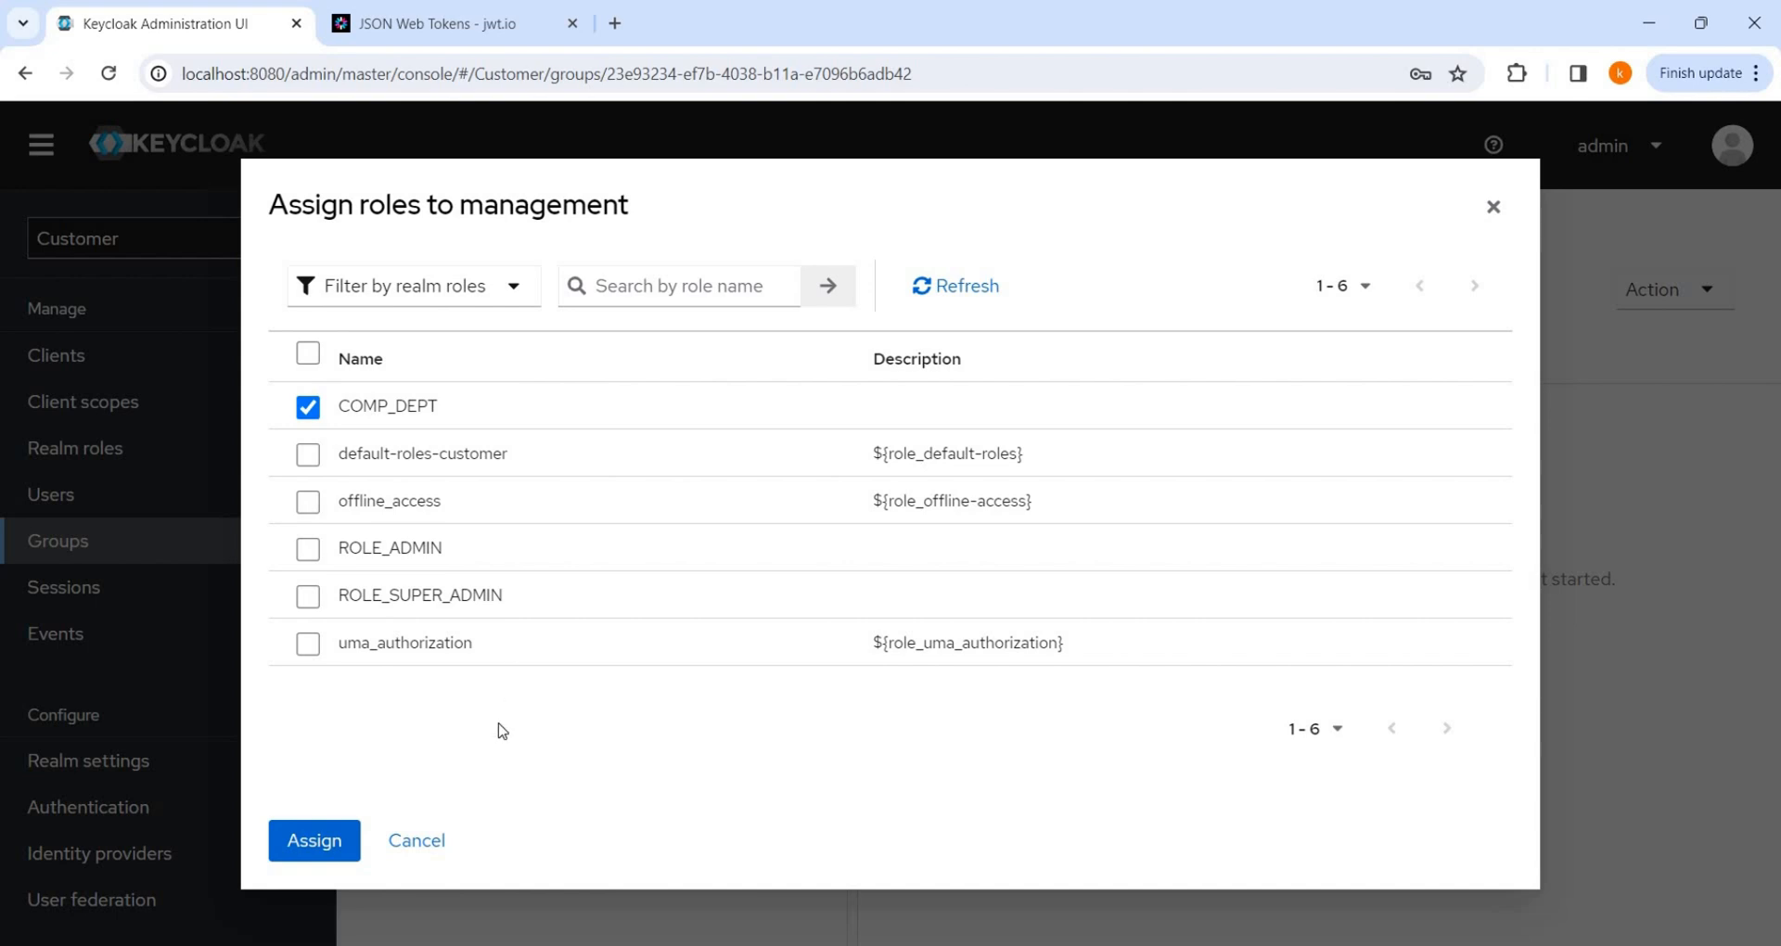
pyautogui.click(314, 840)
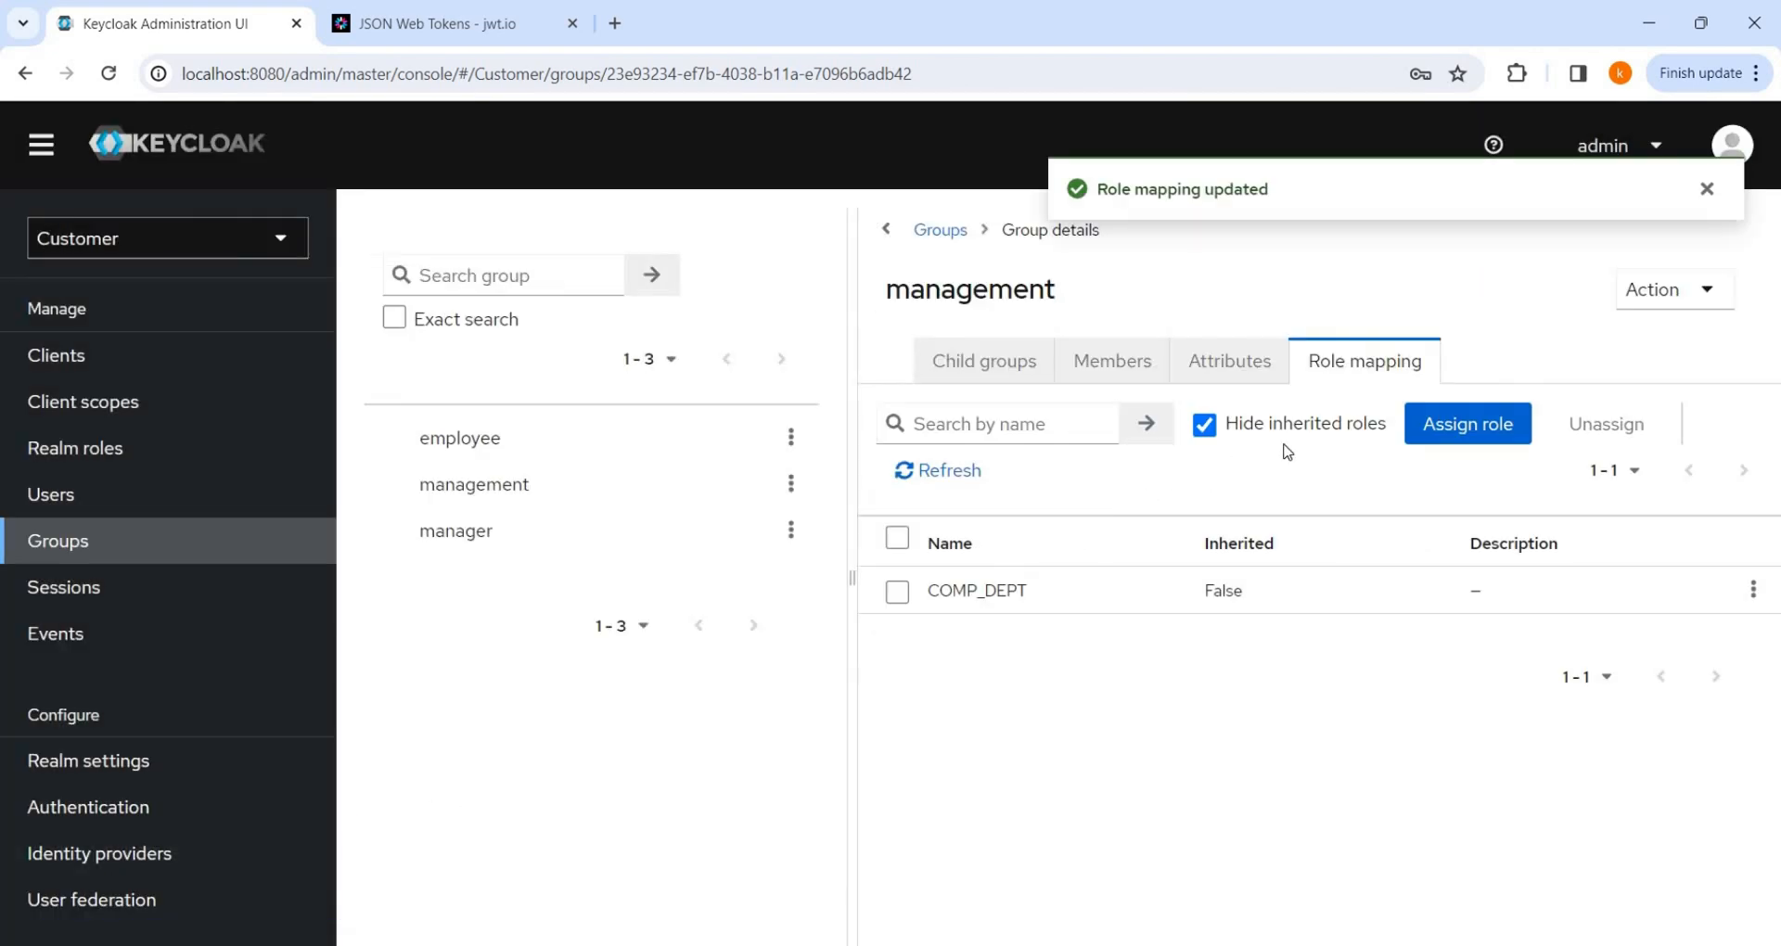
pyautogui.moveTo(65, 509)
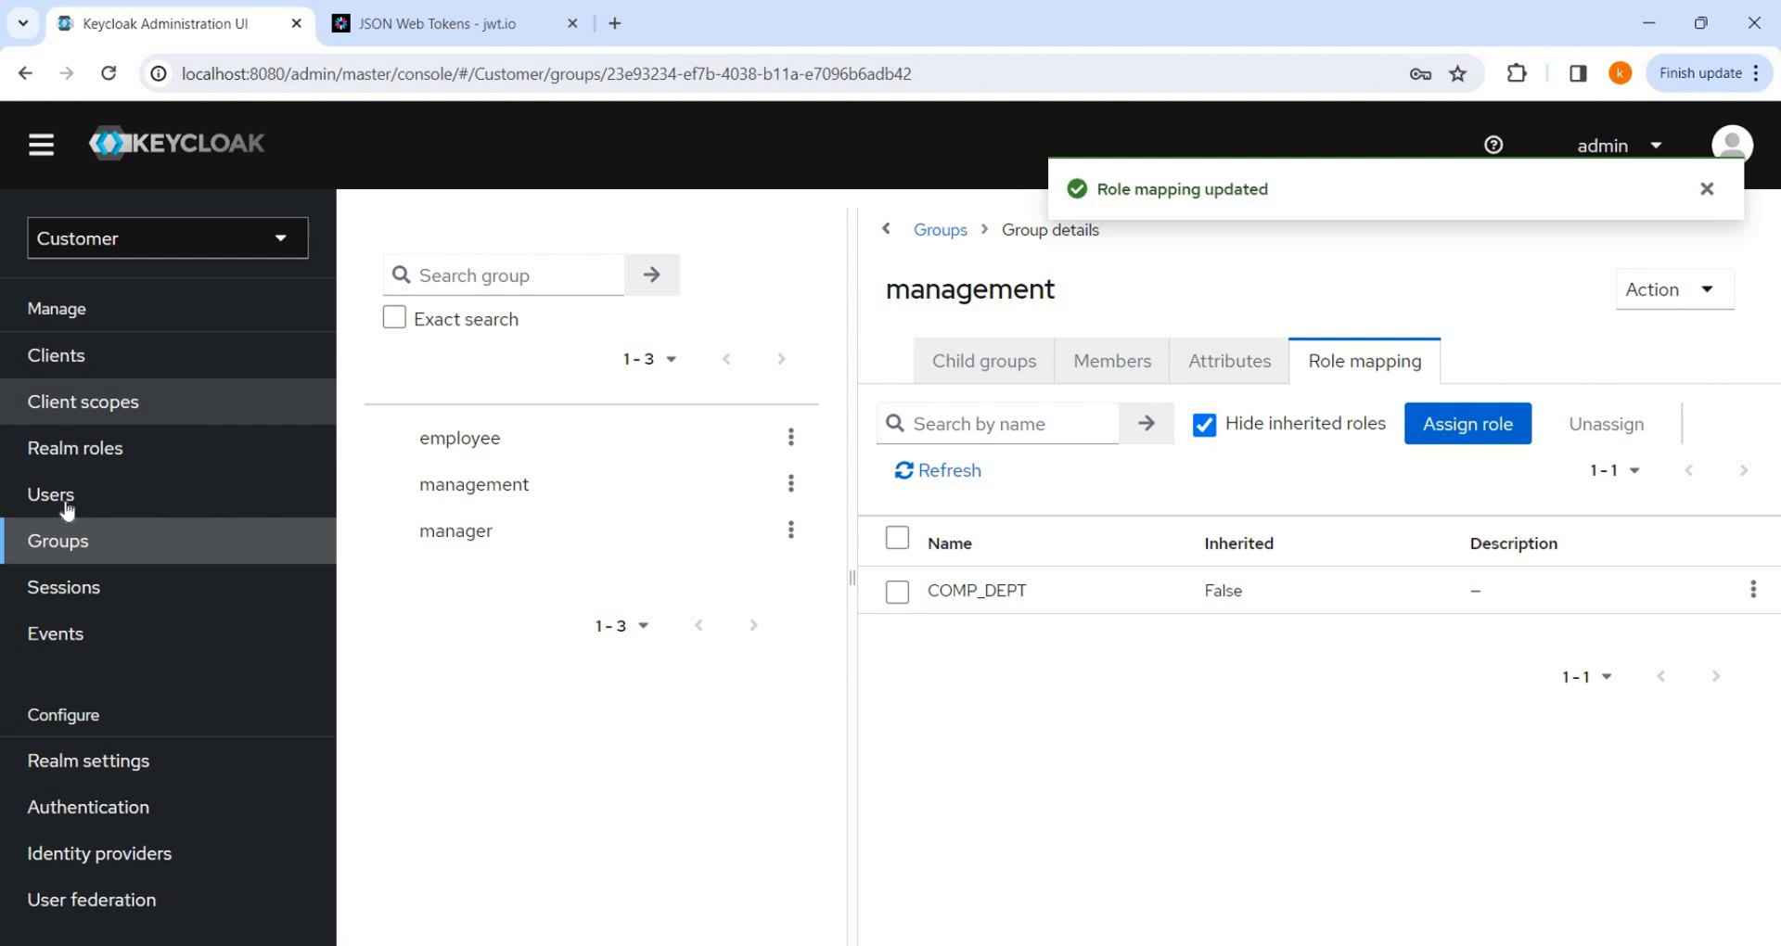
# Step: Verify the CEO user's Groups tab shows management membership, then return to the groups list
pyautogui.click(50, 495)
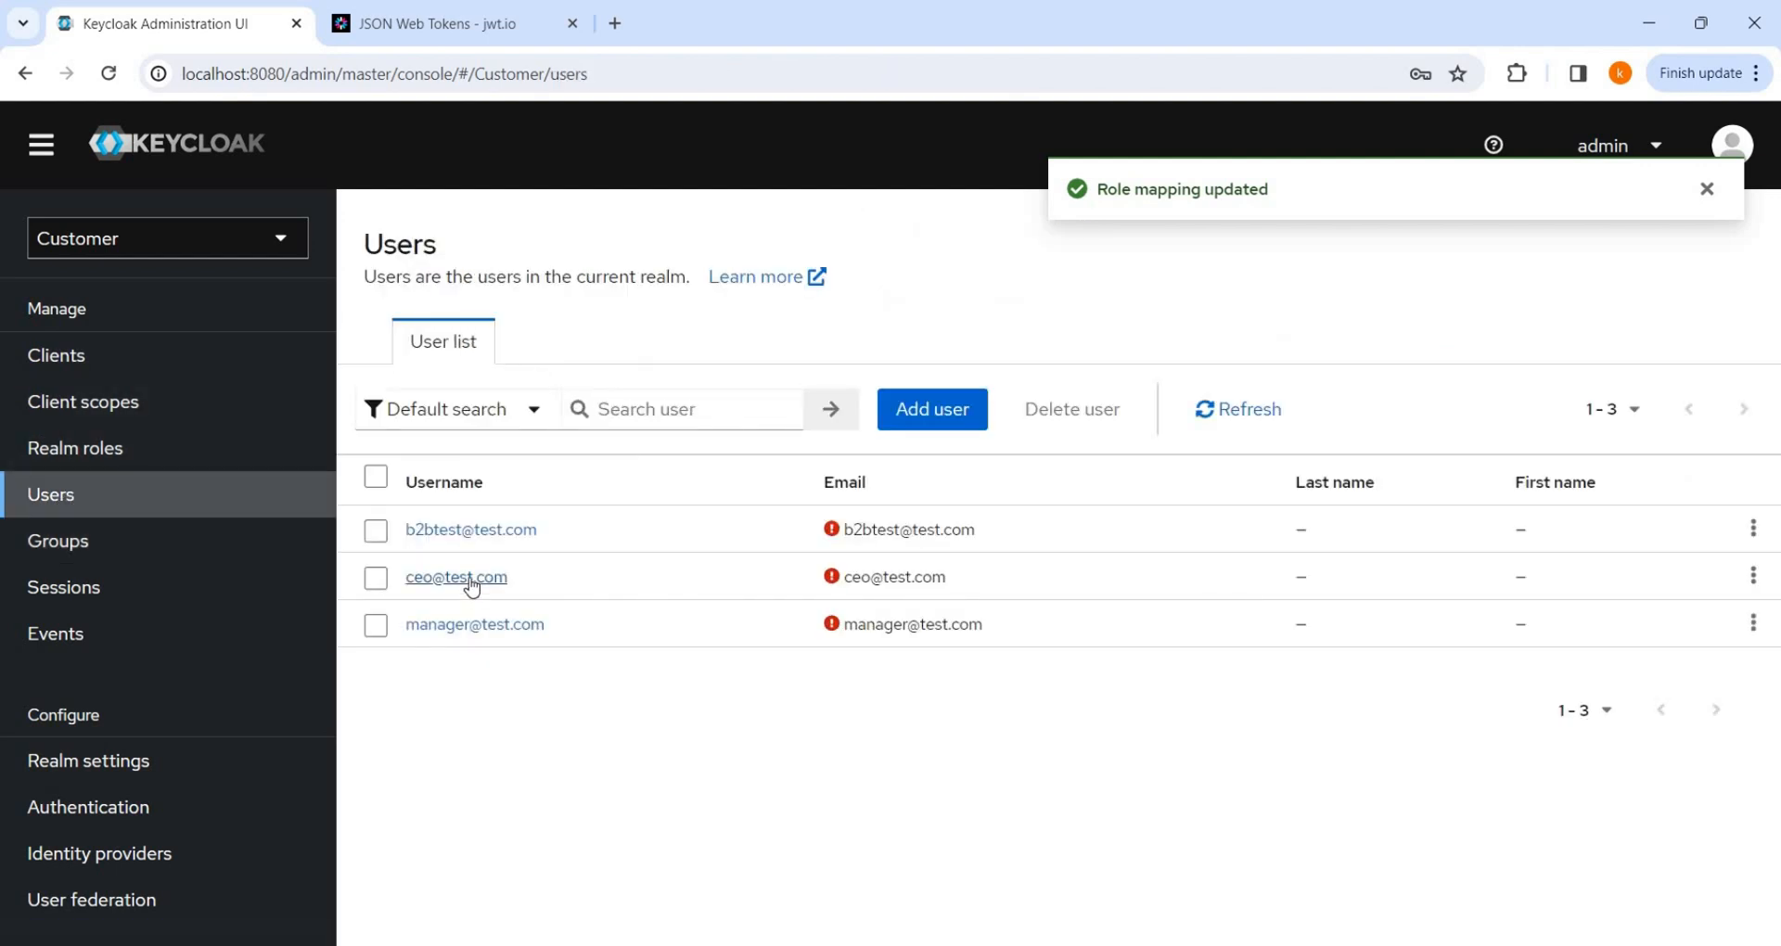
pyautogui.click(456, 577)
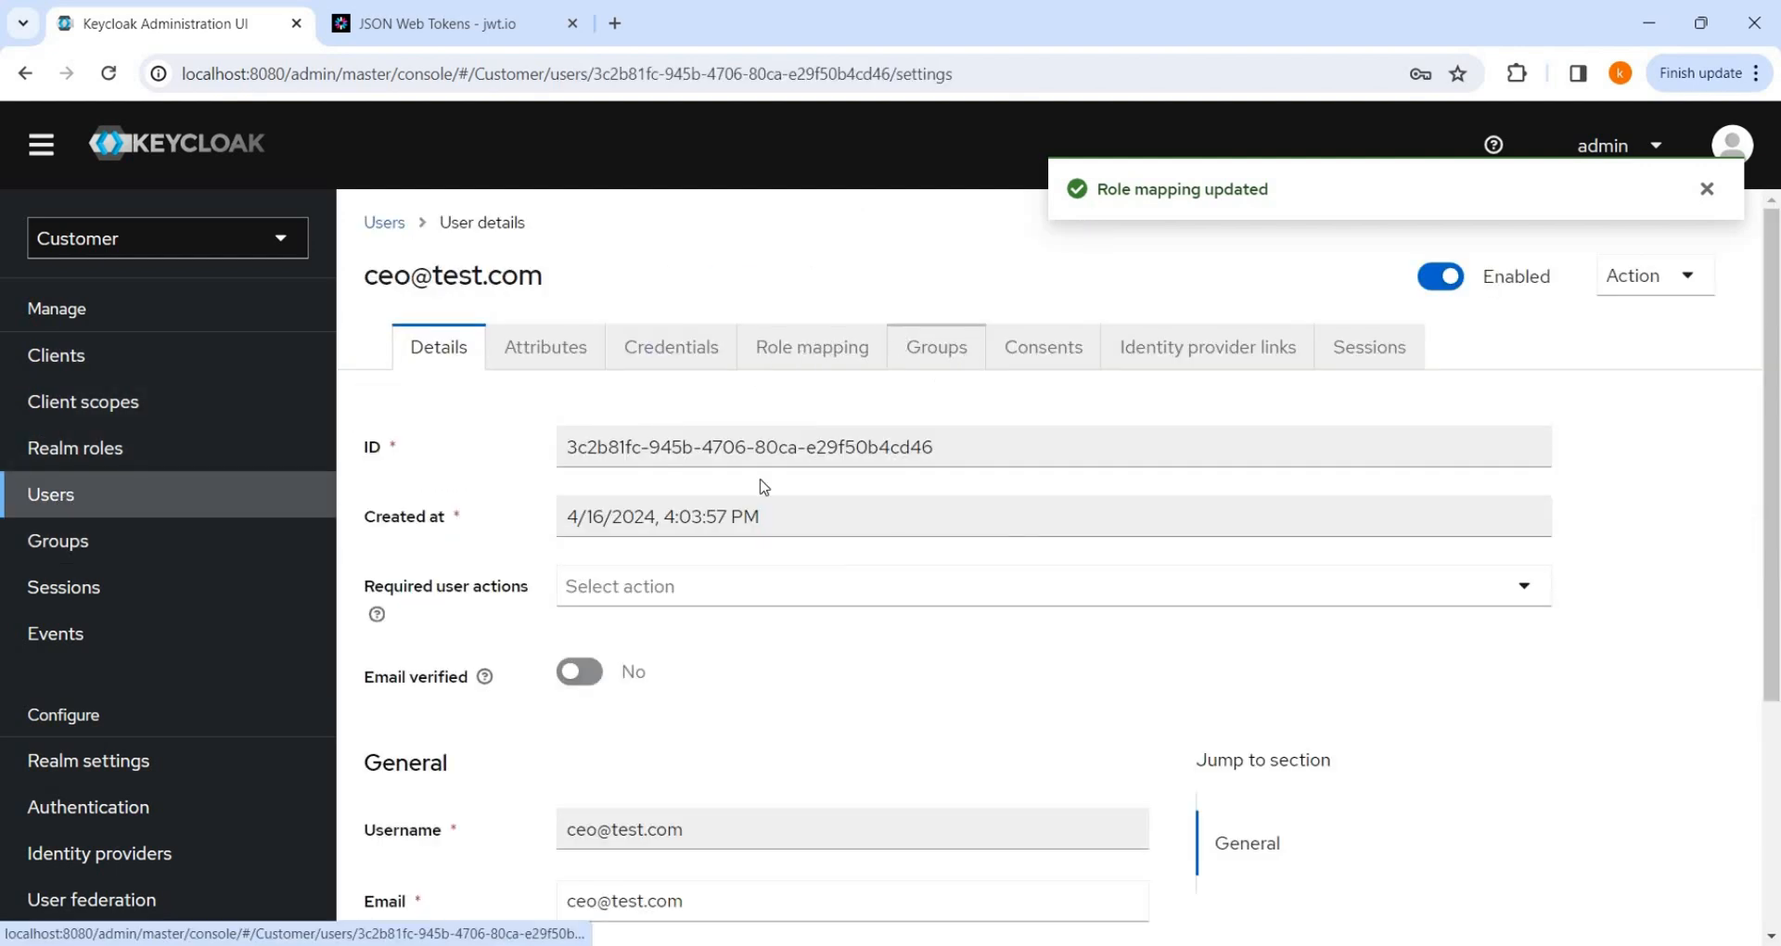
pyautogui.click(935, 346)
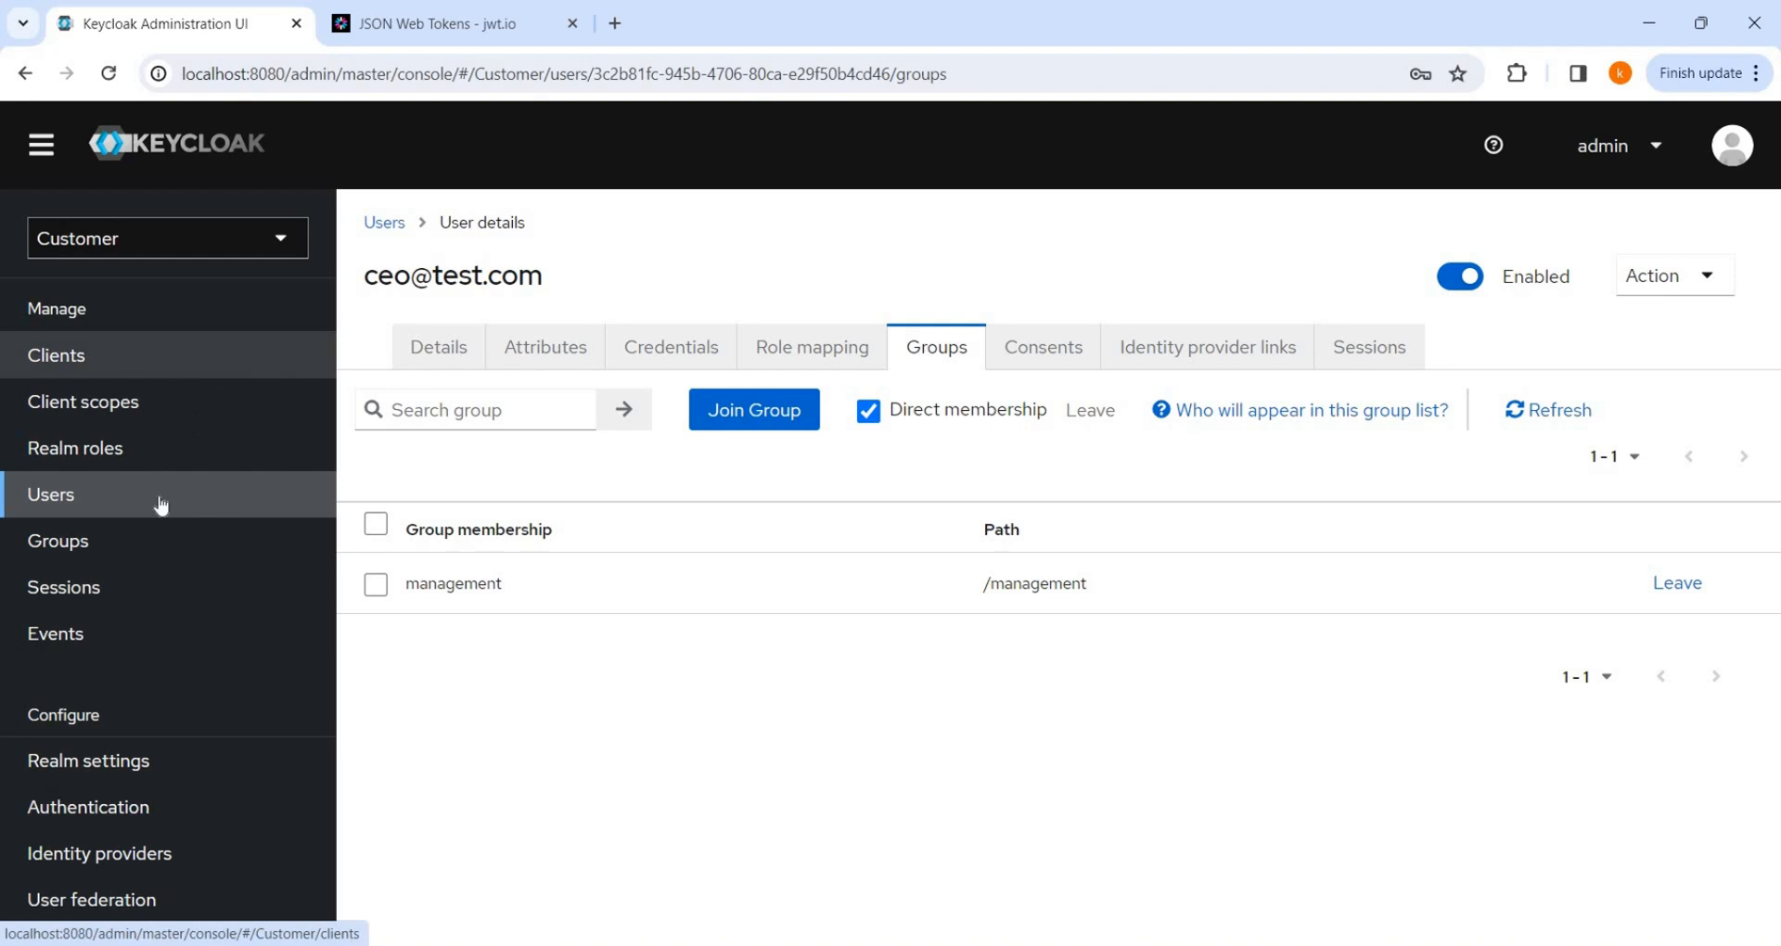
pyautogui.click(57, 540)
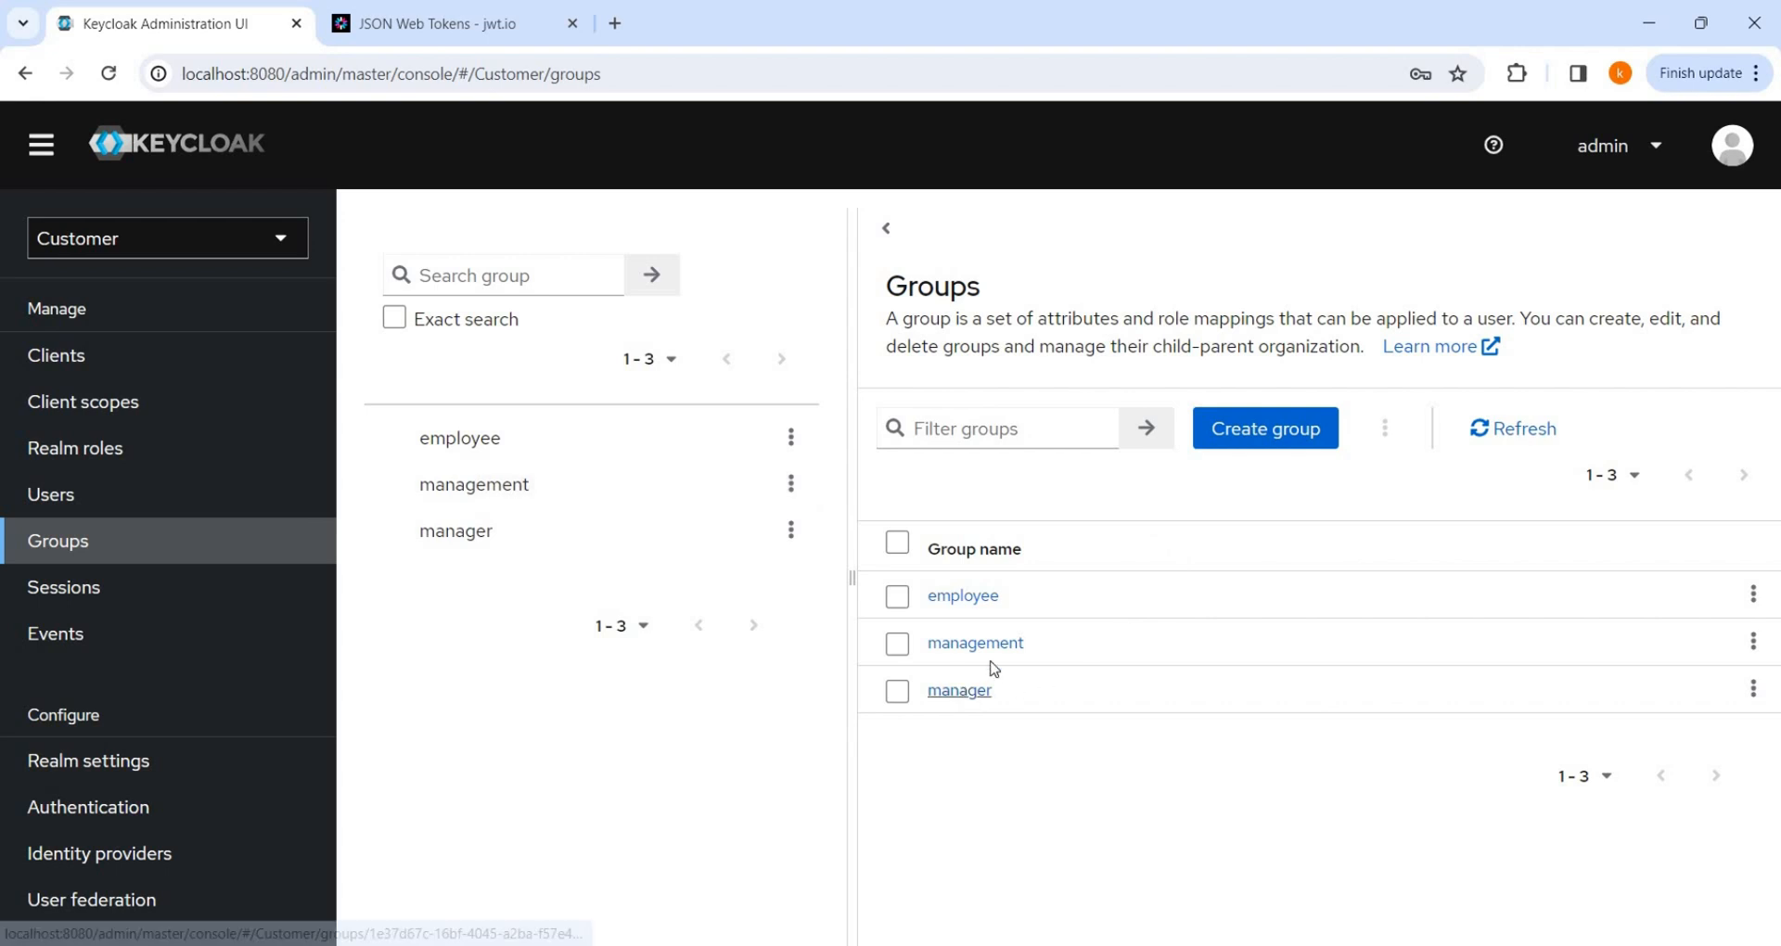
# Step: Add the manager user to the manager group and assign it ms-department's comp_dept_role
pyautogui.click(957, 690)
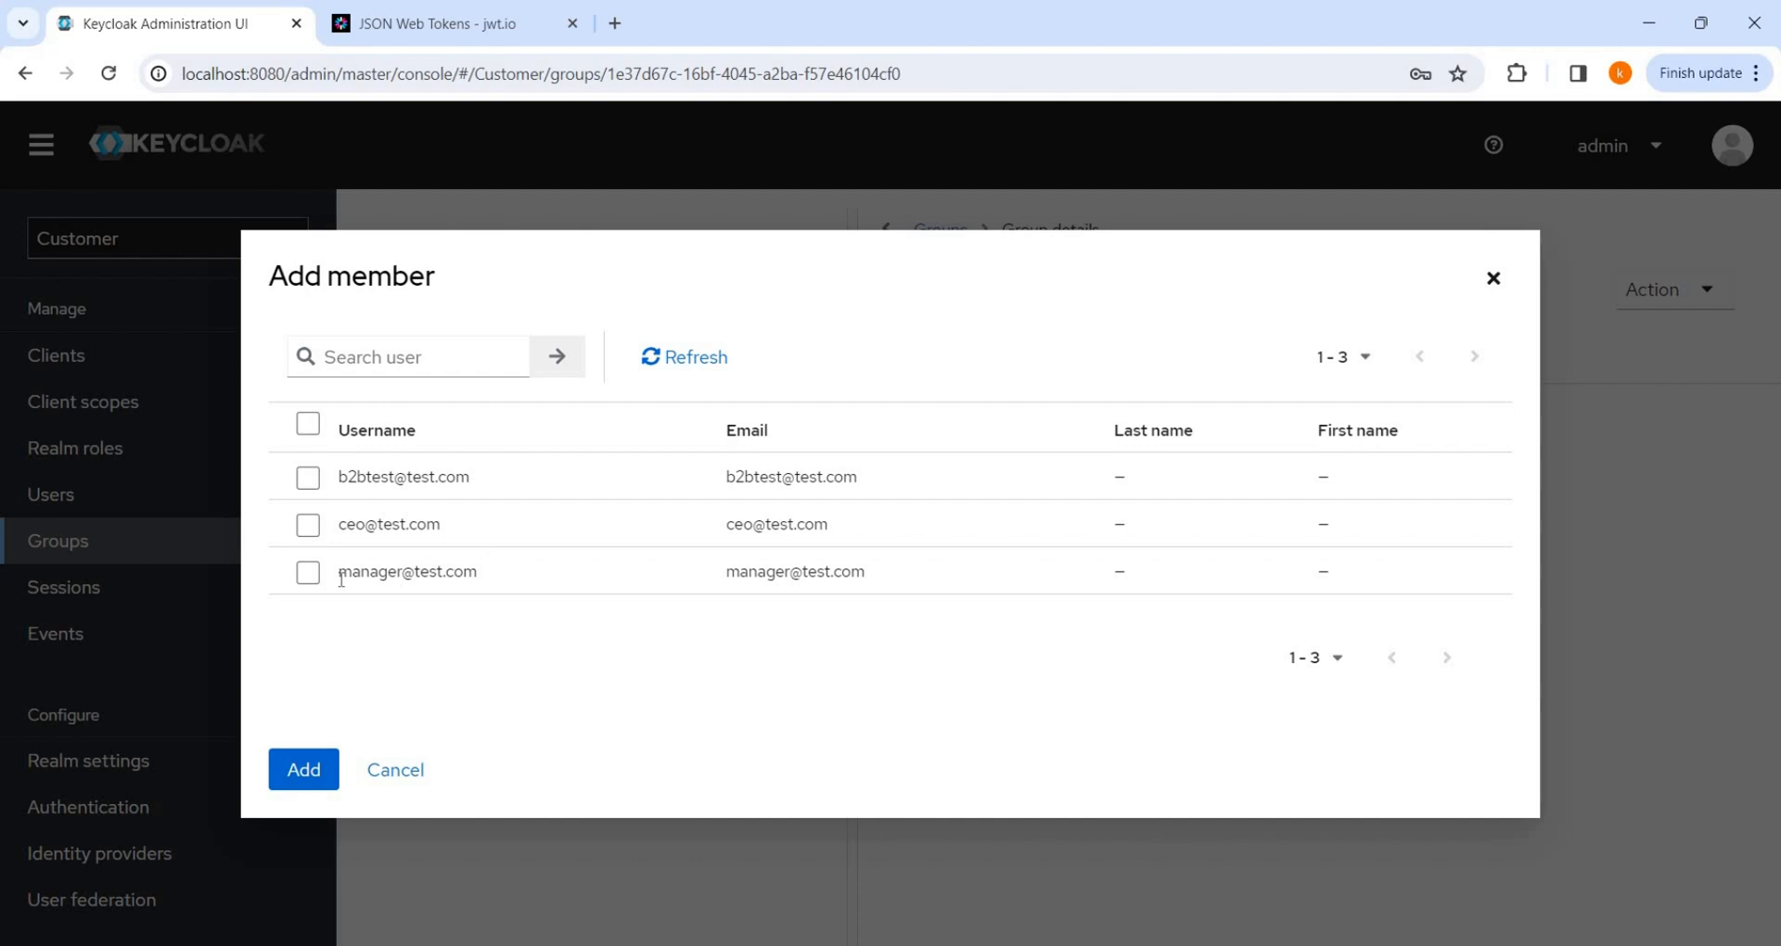
pyautogui.click(302, 769)
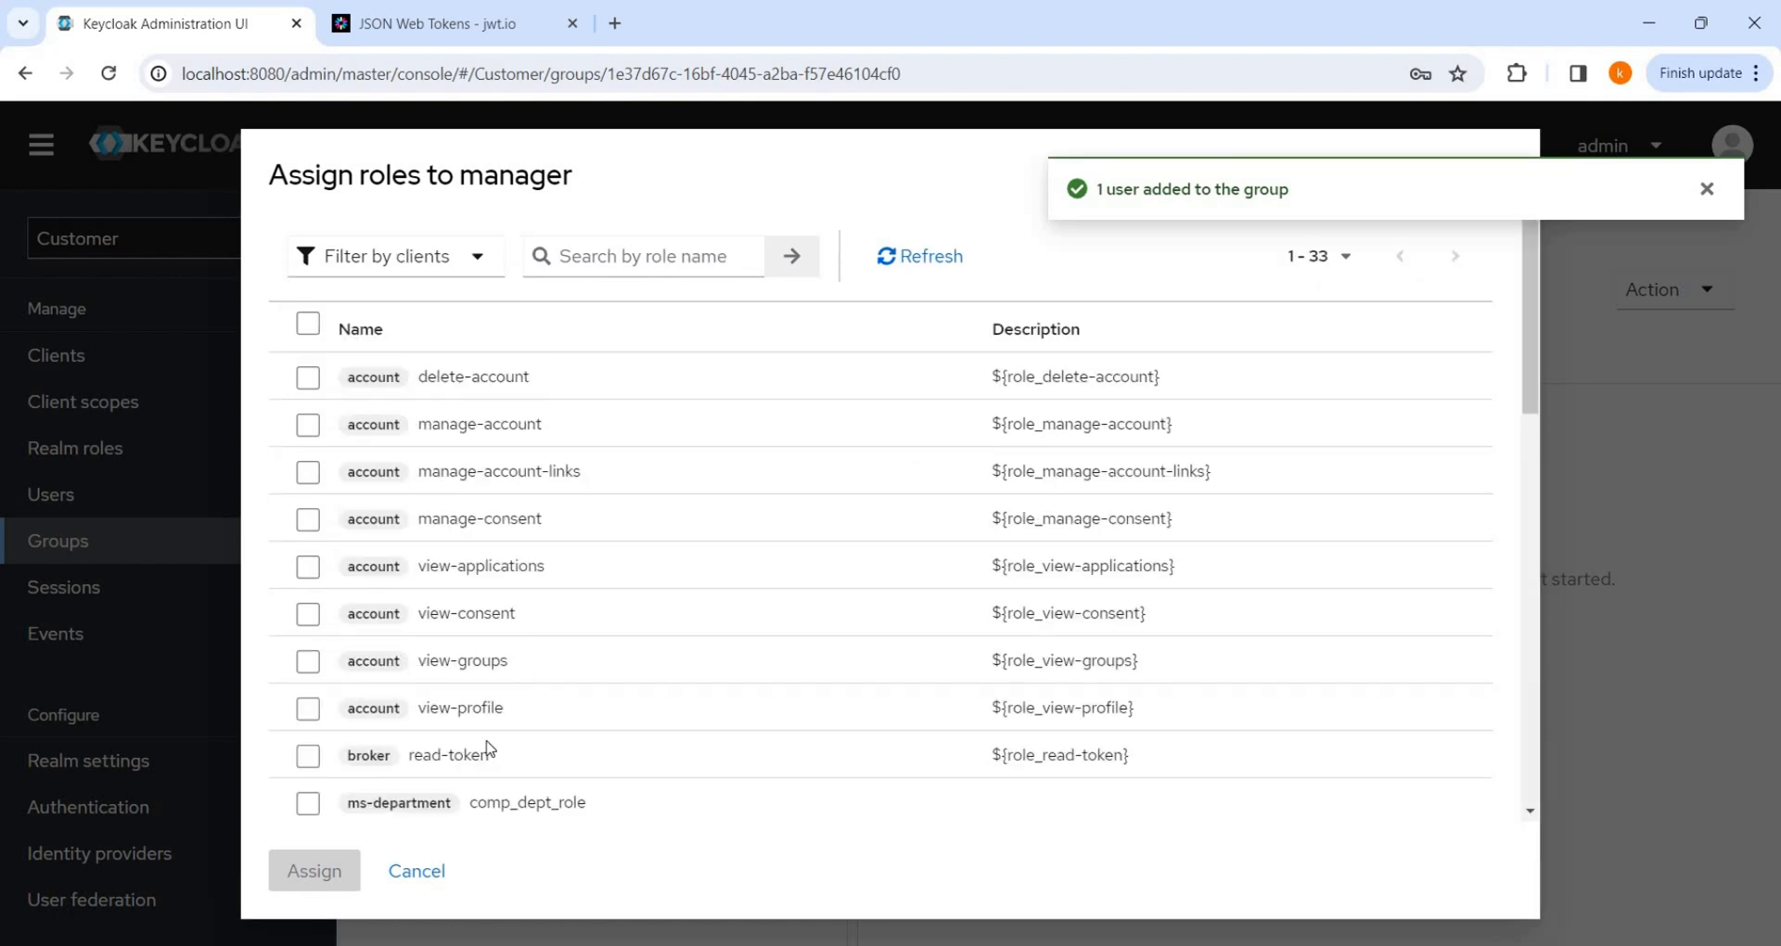
pyautogui.scroll(-3)
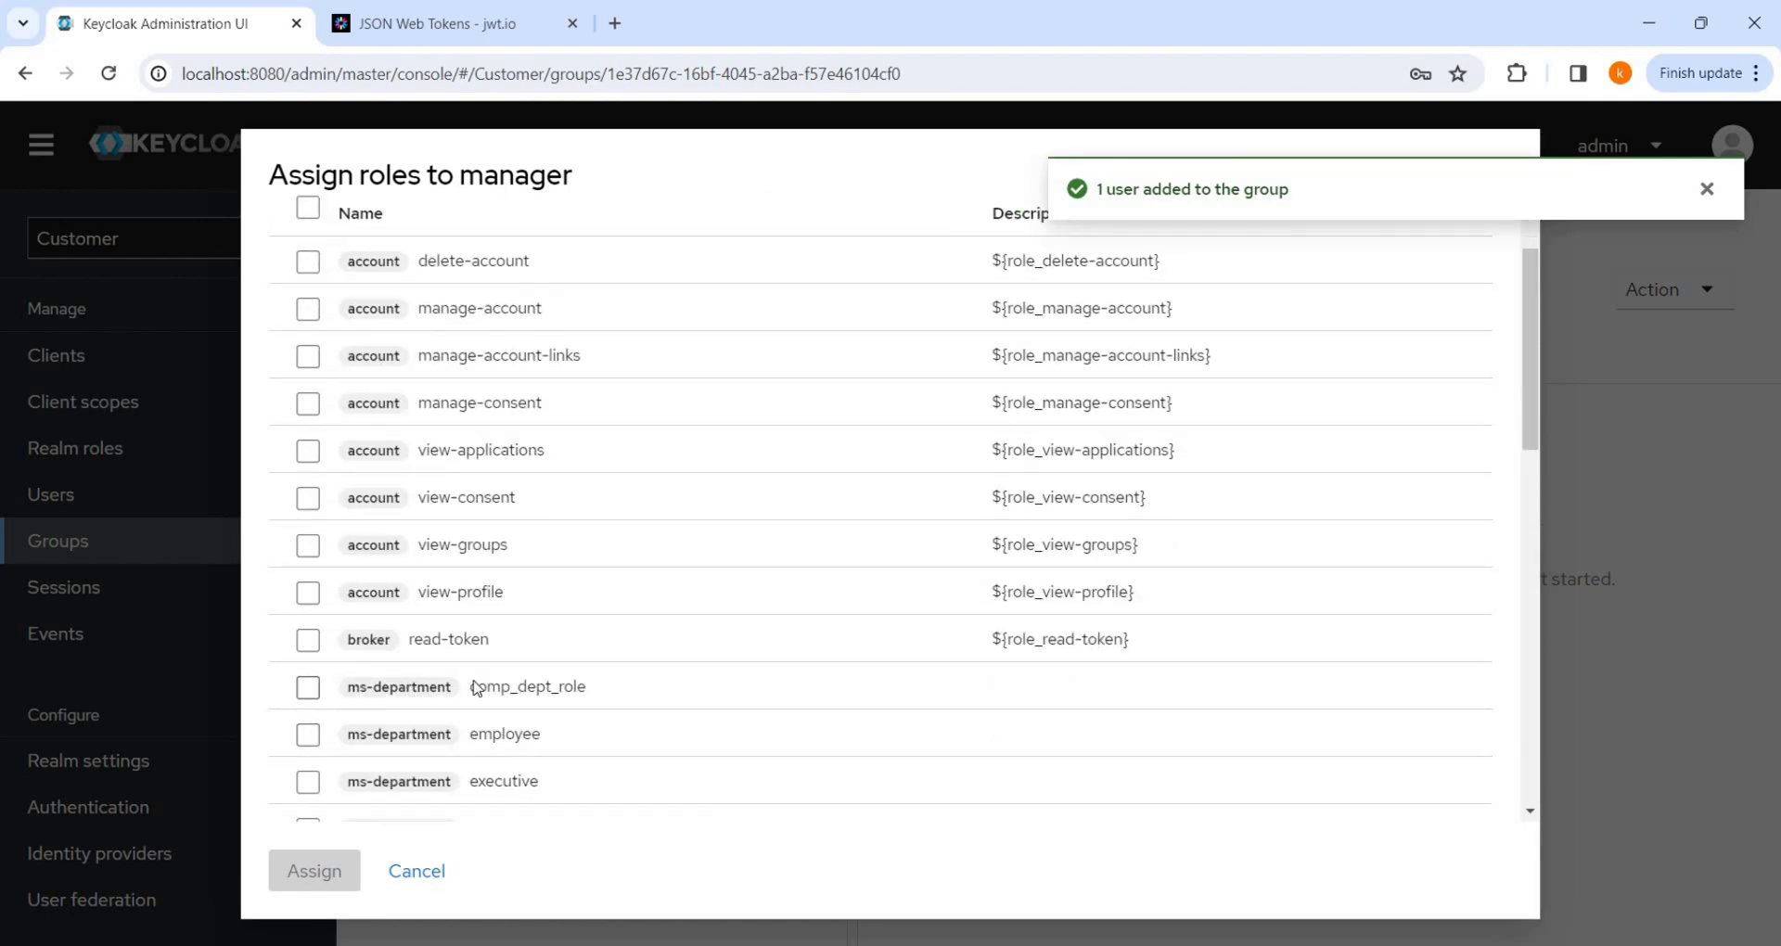
pyautogui.click(314, 871)
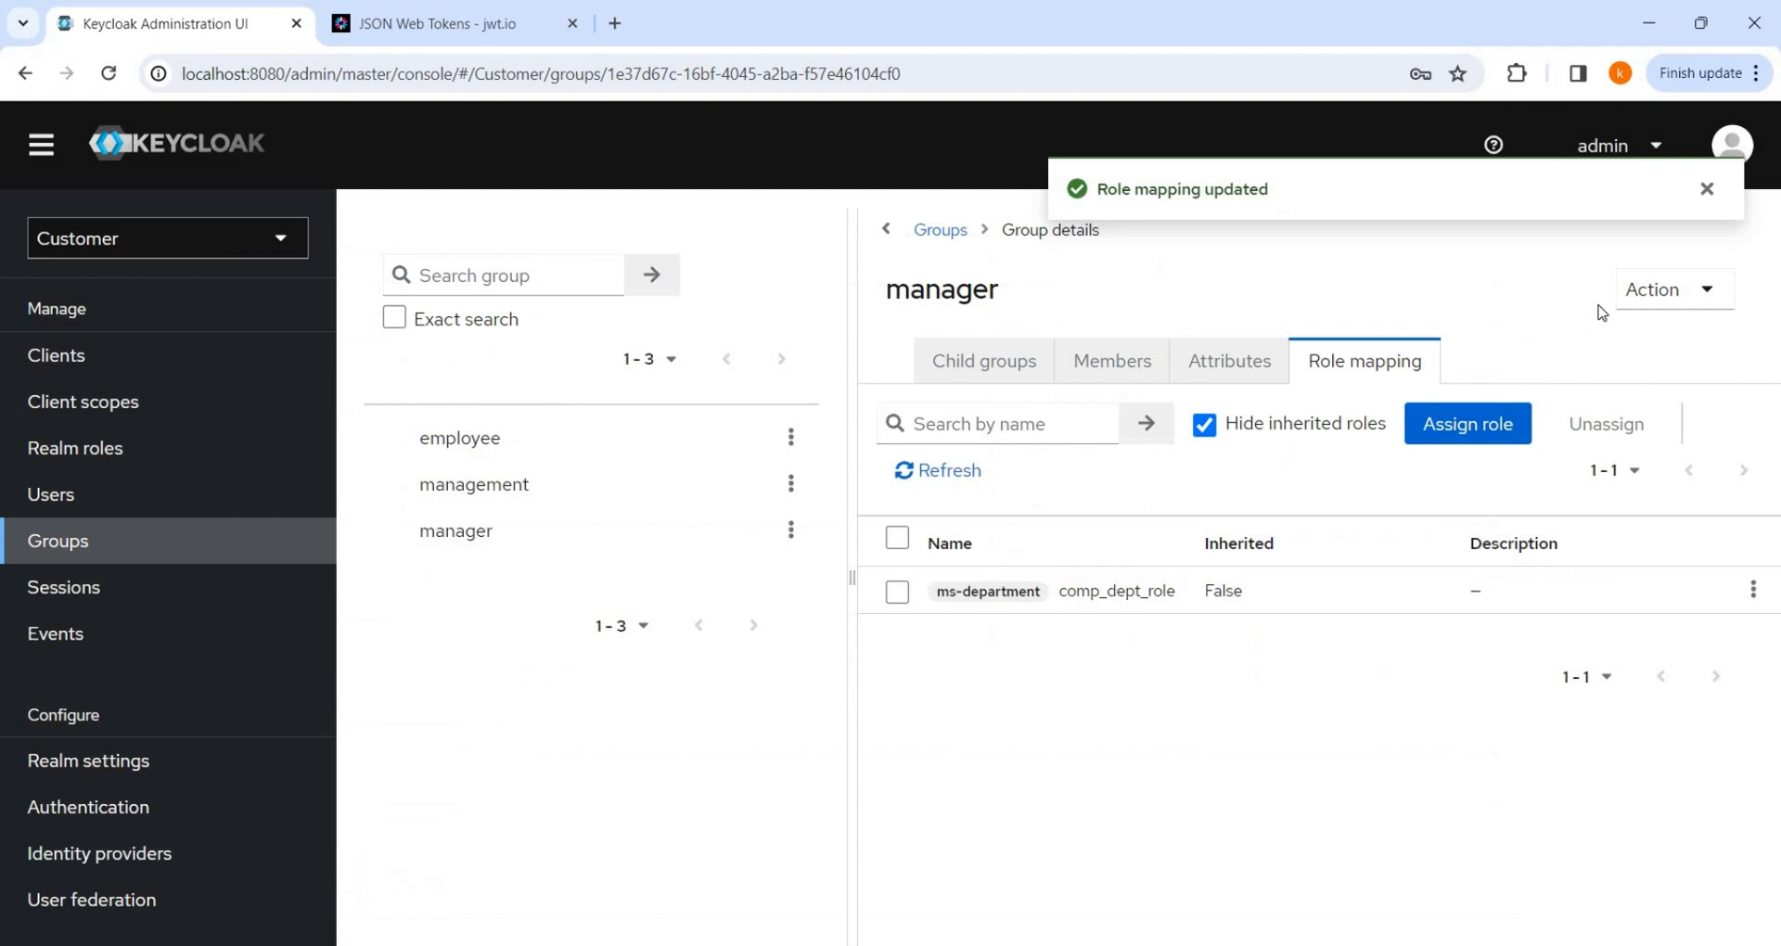
pyautogui.moveTo(1268, 383)
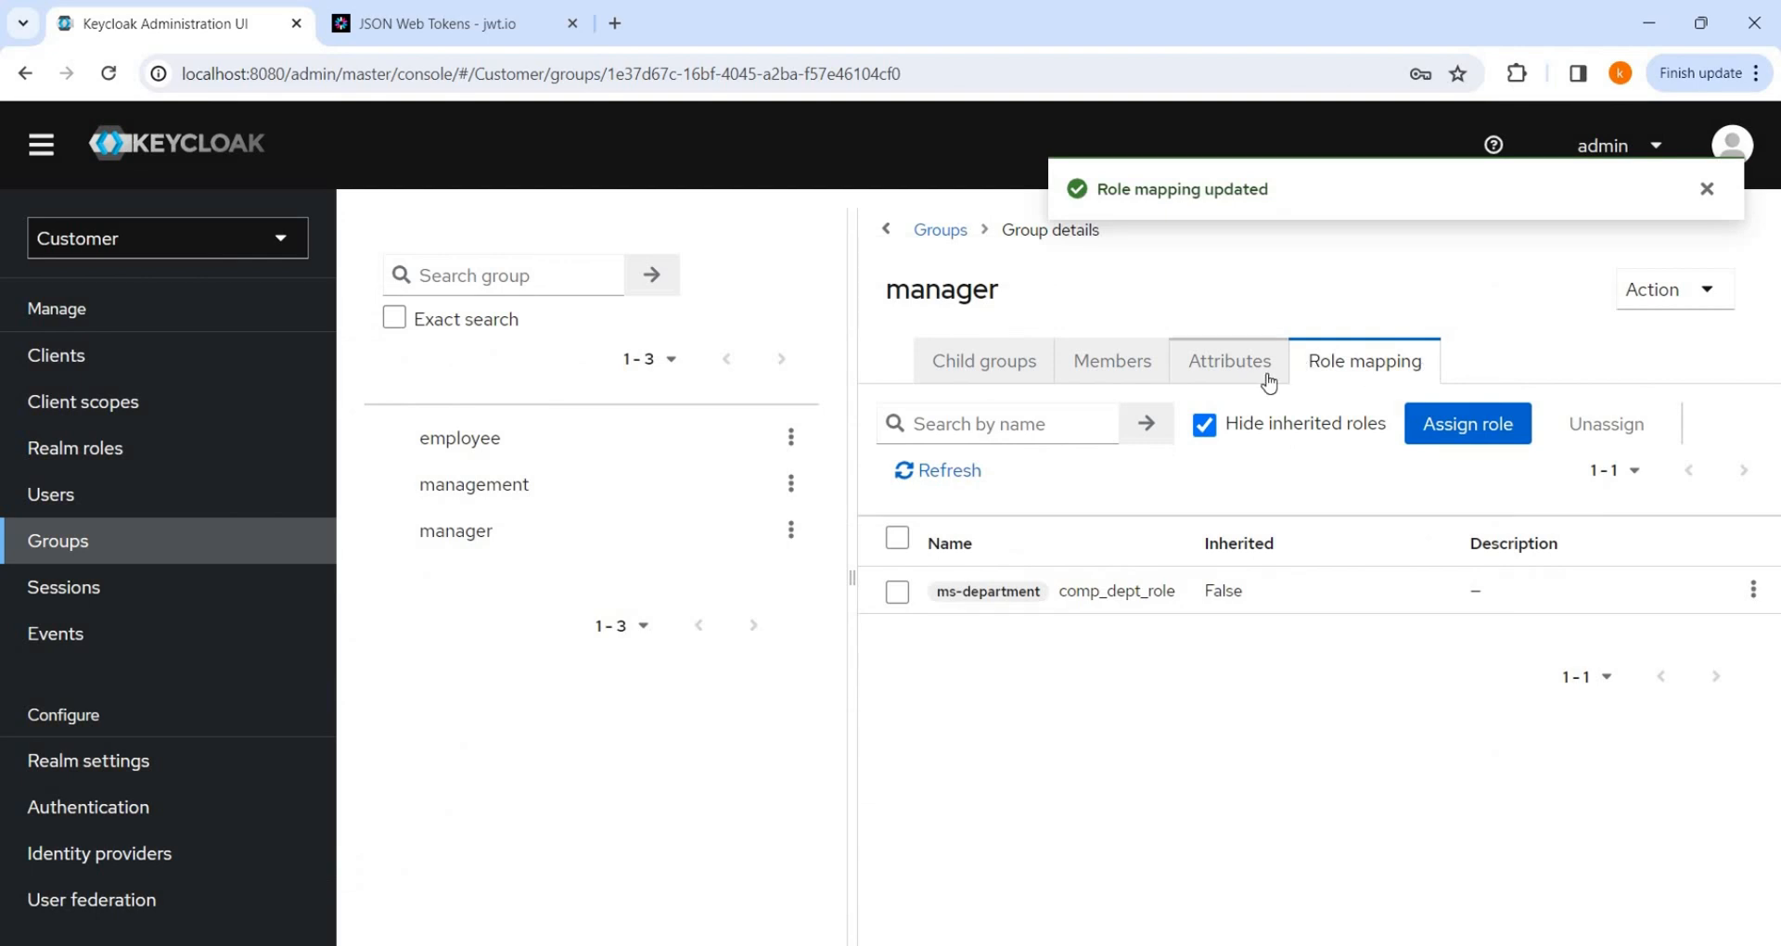
# Step: Save a DOB attribute of 11-11-2000 on the manager group, then revisit the groups
pyautogui.click(1229, 361)
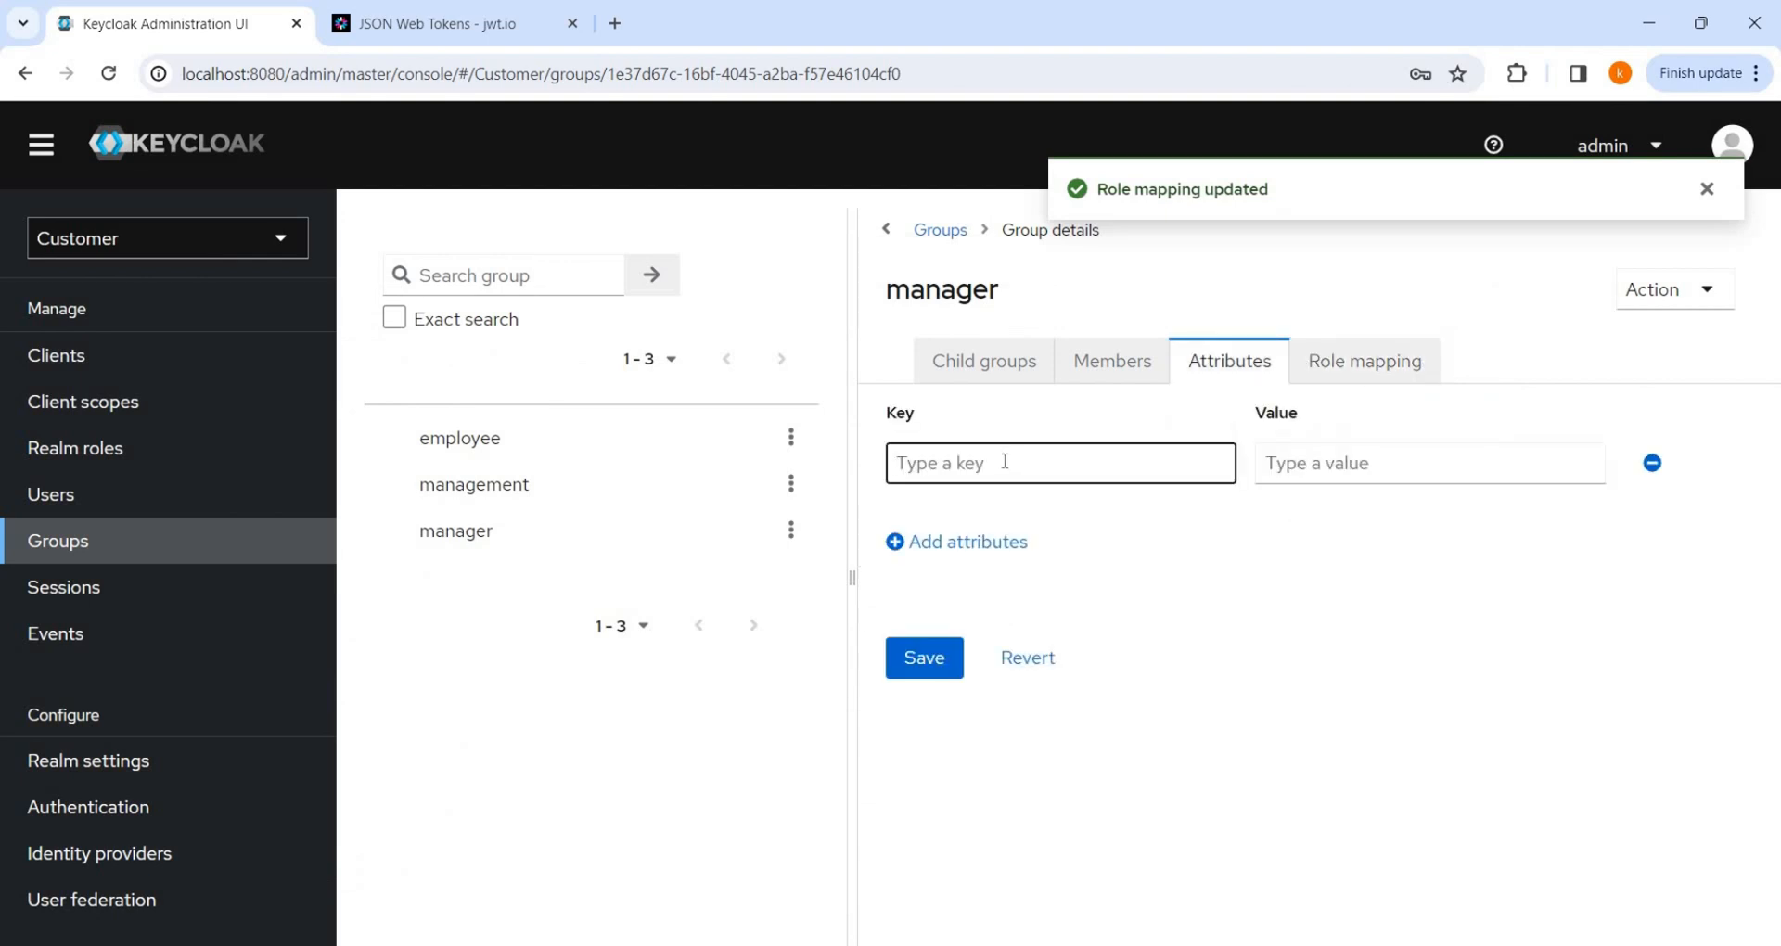
pyautogui.write('DOB')
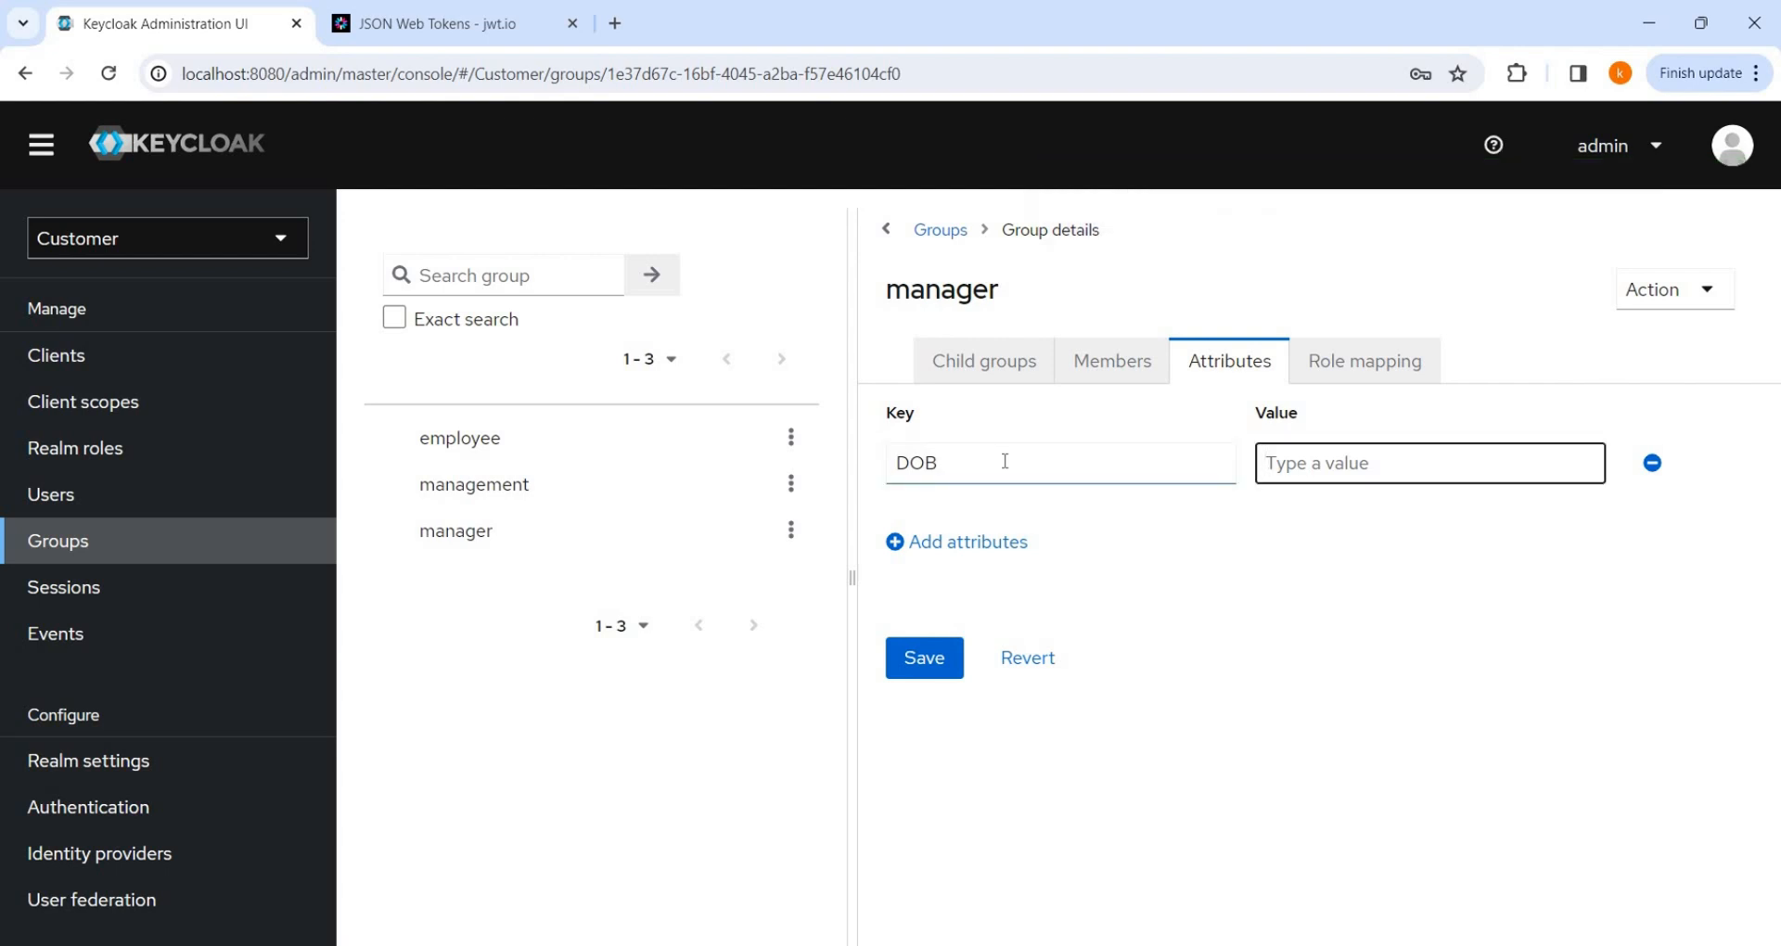
pyautogui.write('11-')
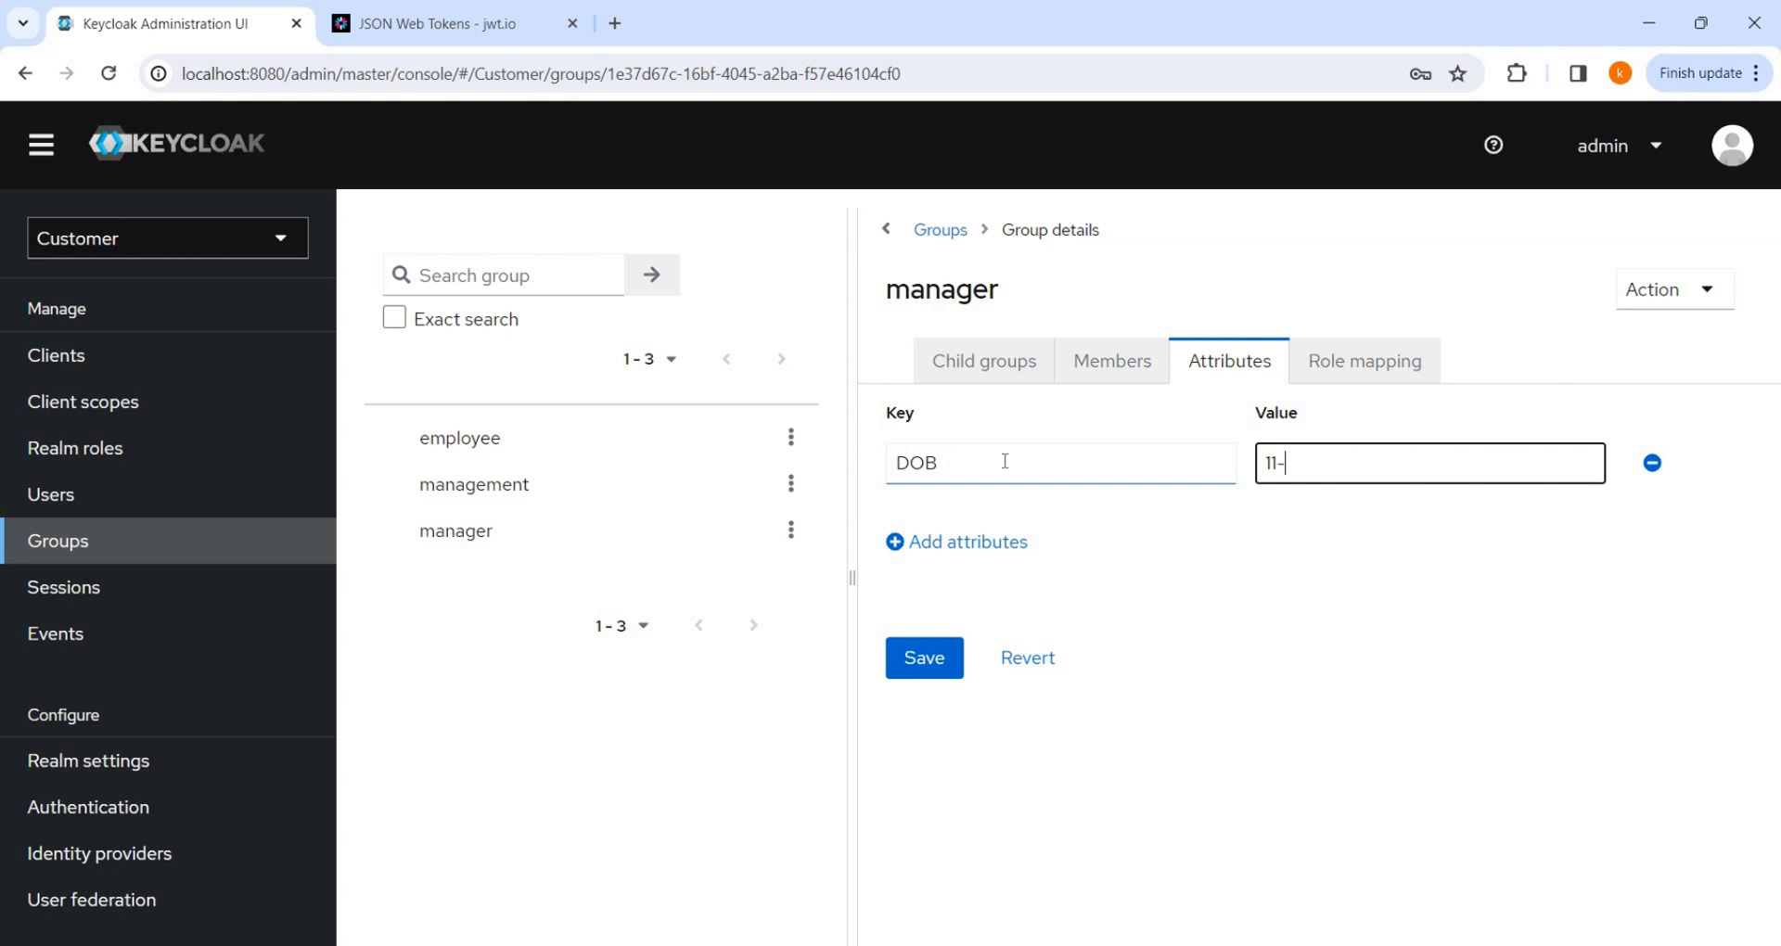
pyautogui.write('11-')
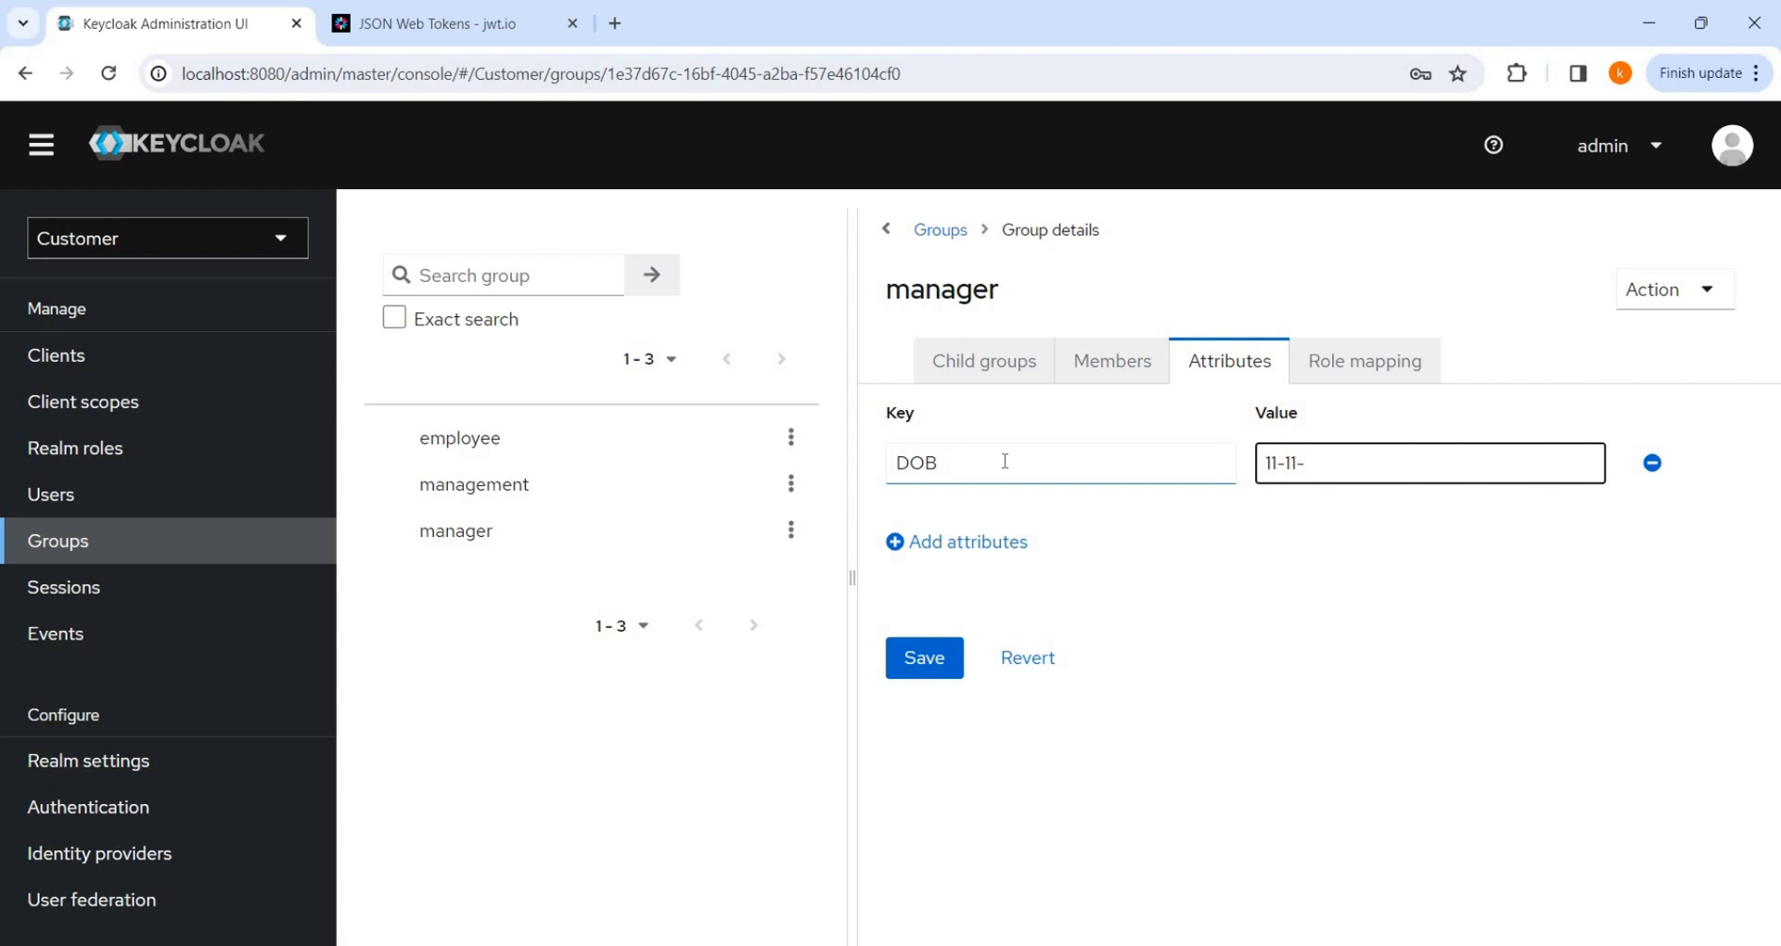
pyautogui.write('2000')
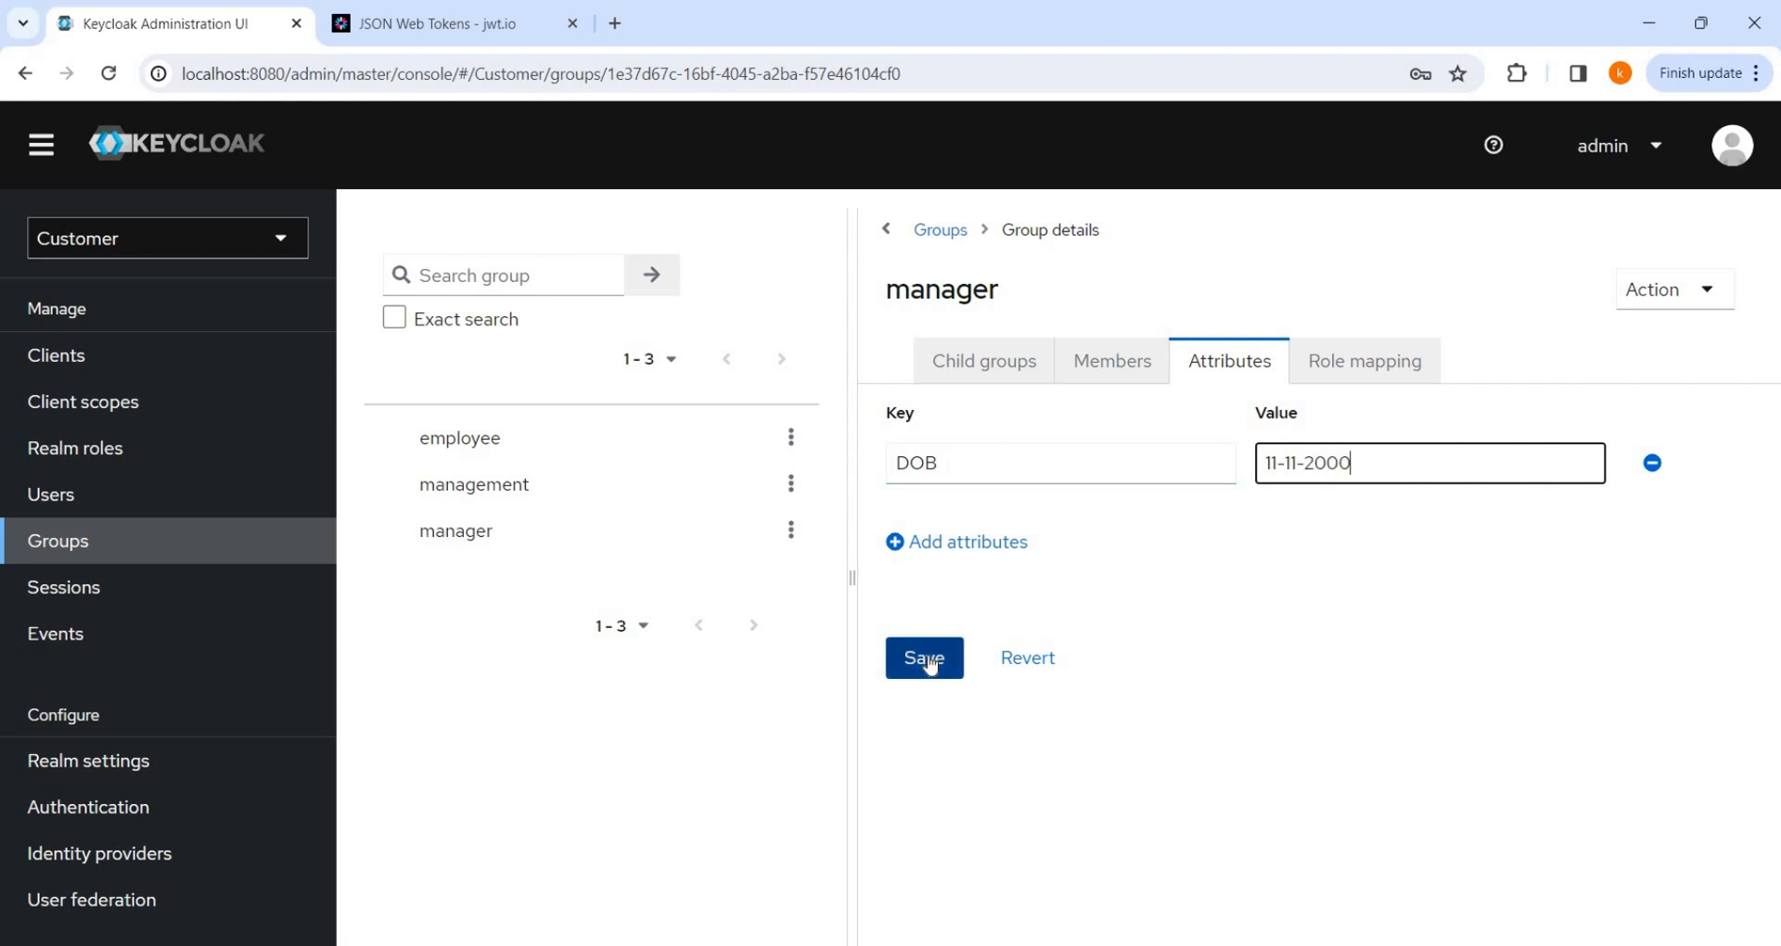
pyautogui.click(922, 658)
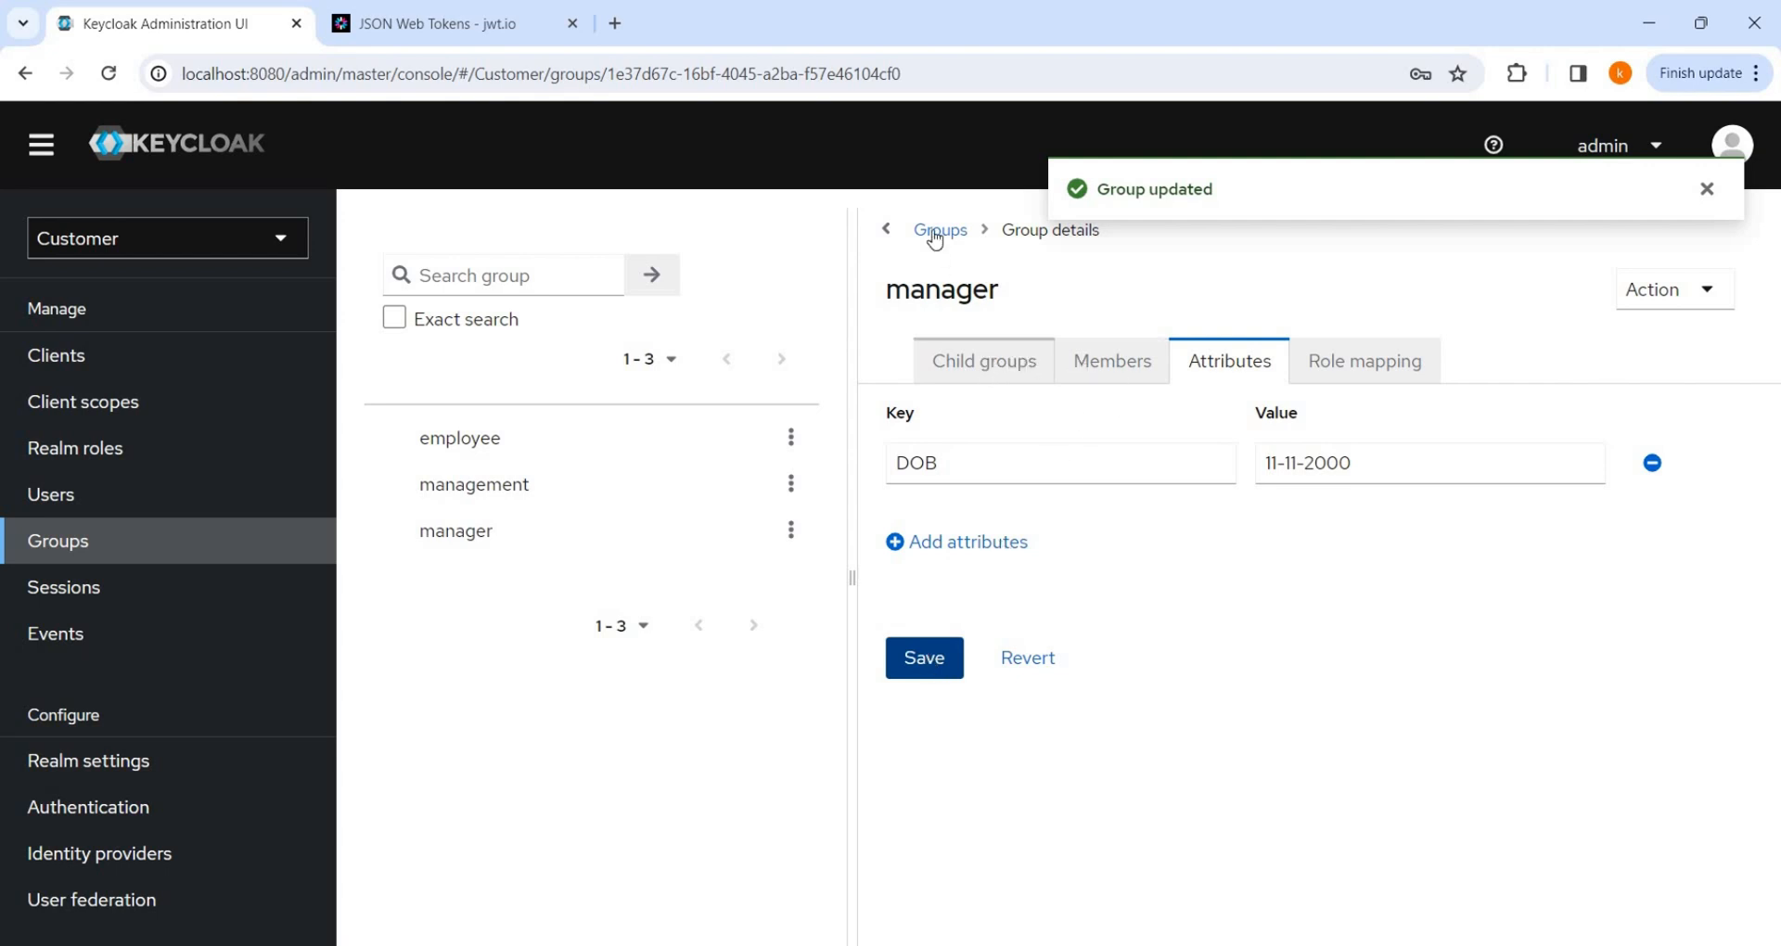
pyautogui.click(474, 485)
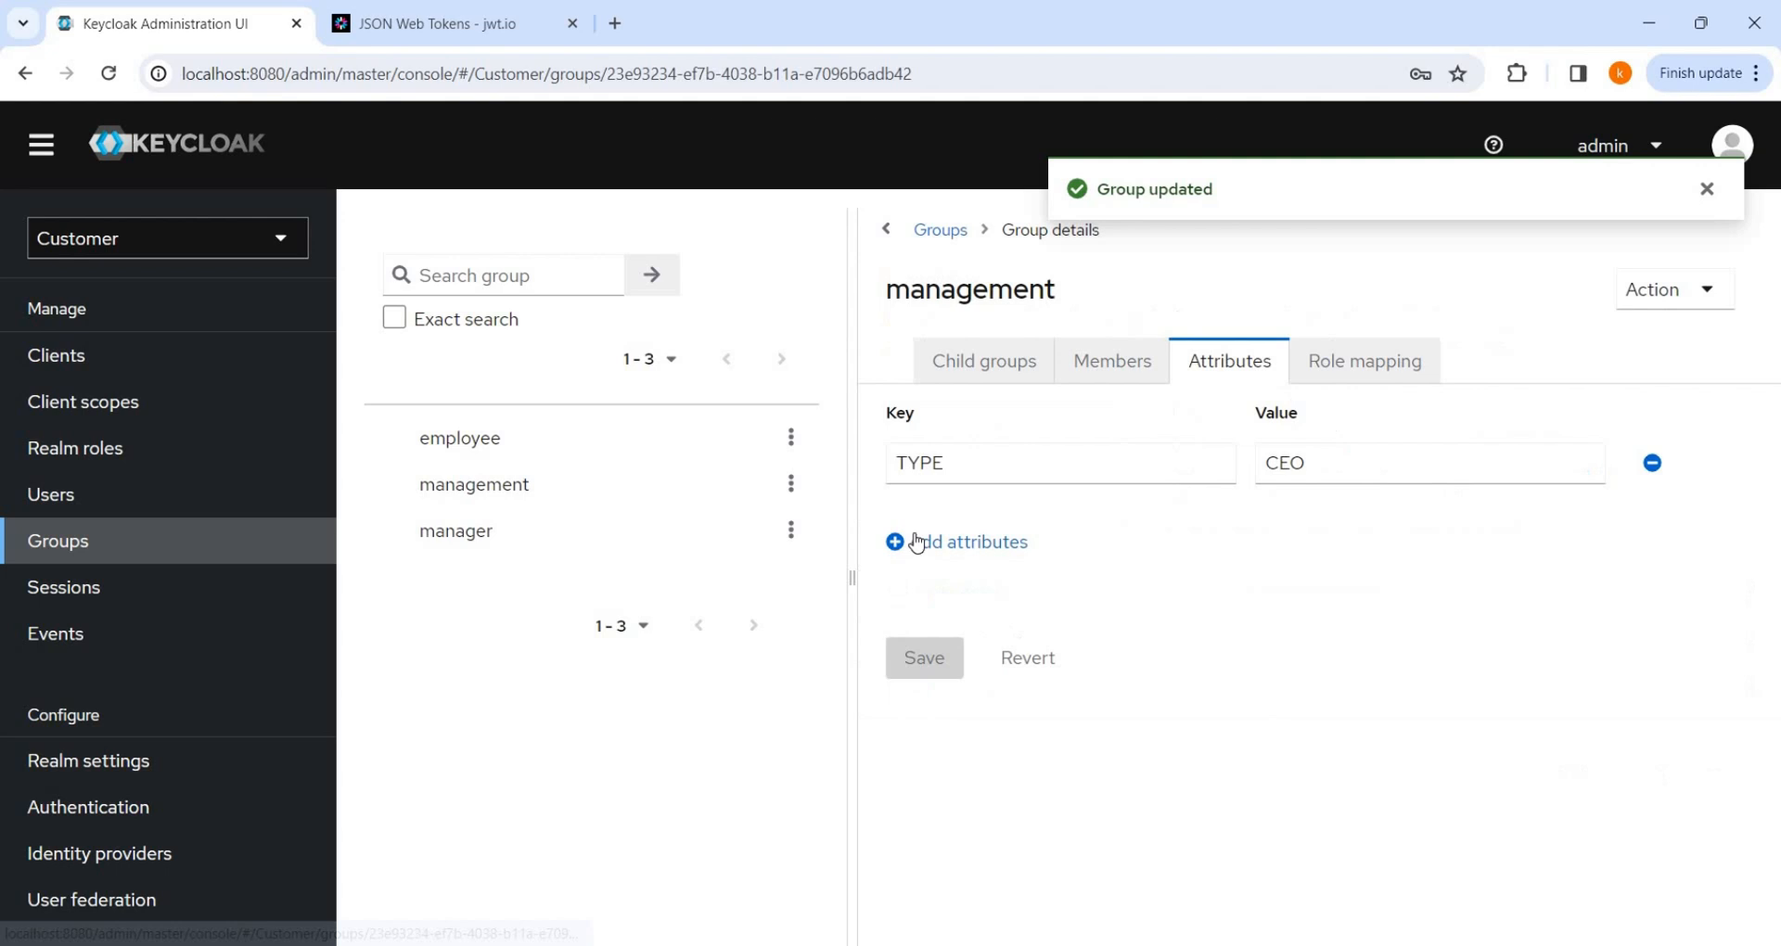
pyautogui.click(1111, 360)
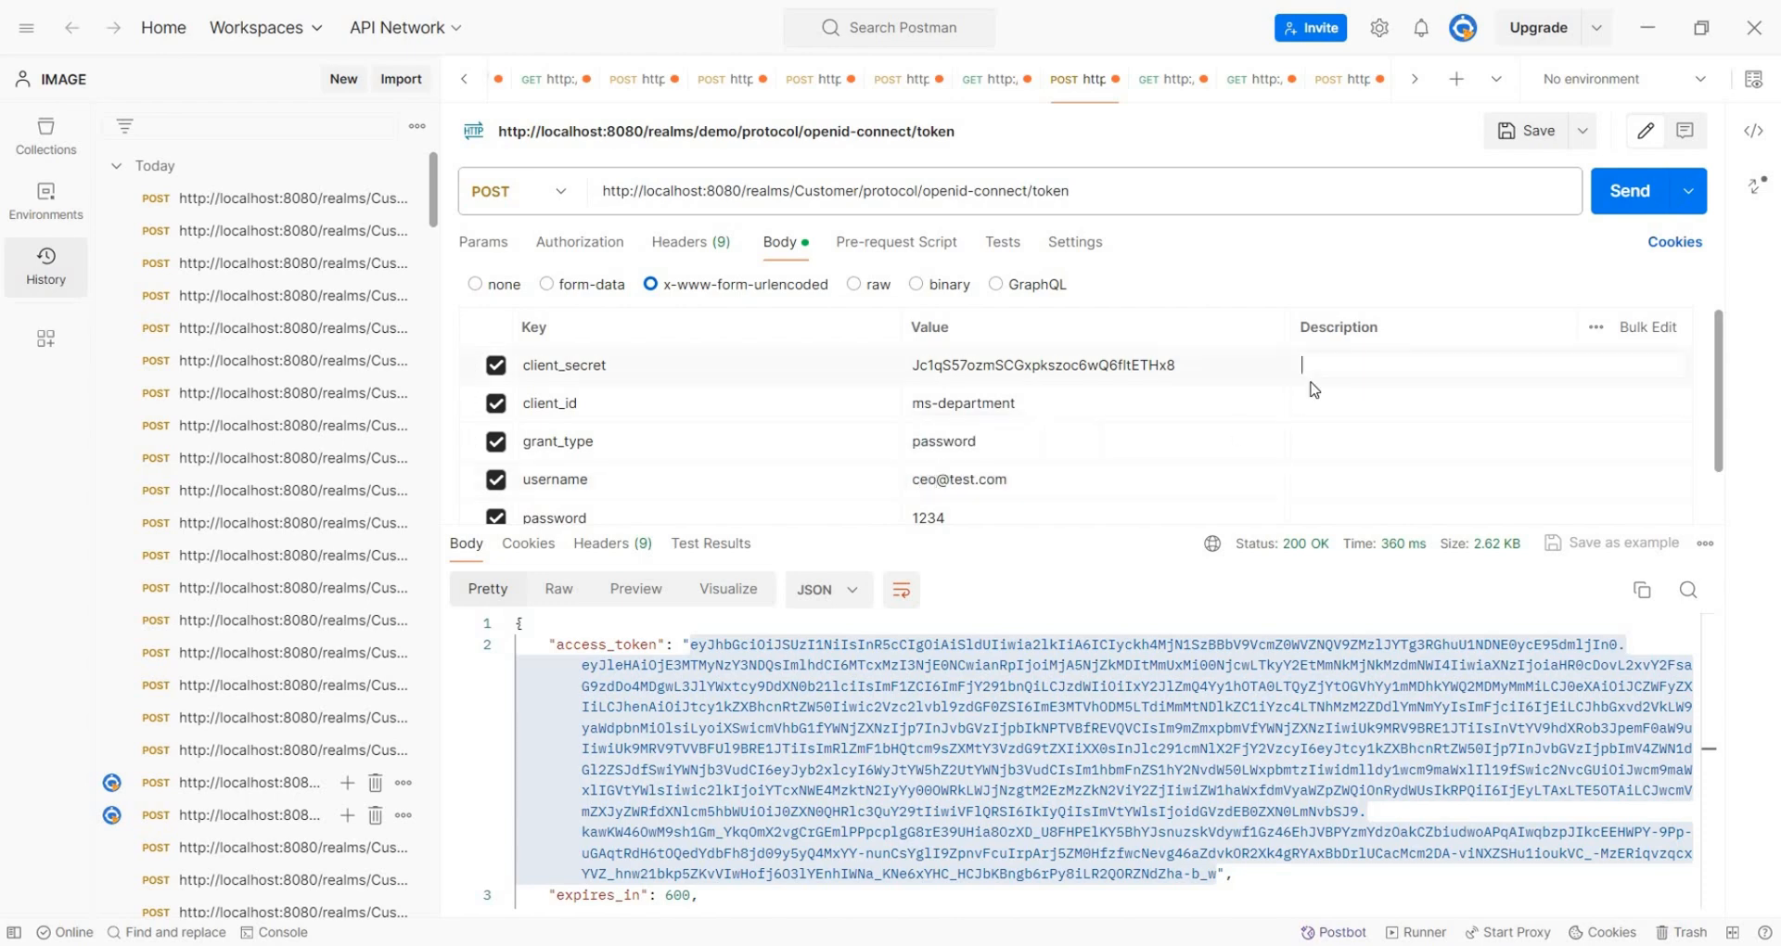
pyautogui.moveTo(1630, 189)
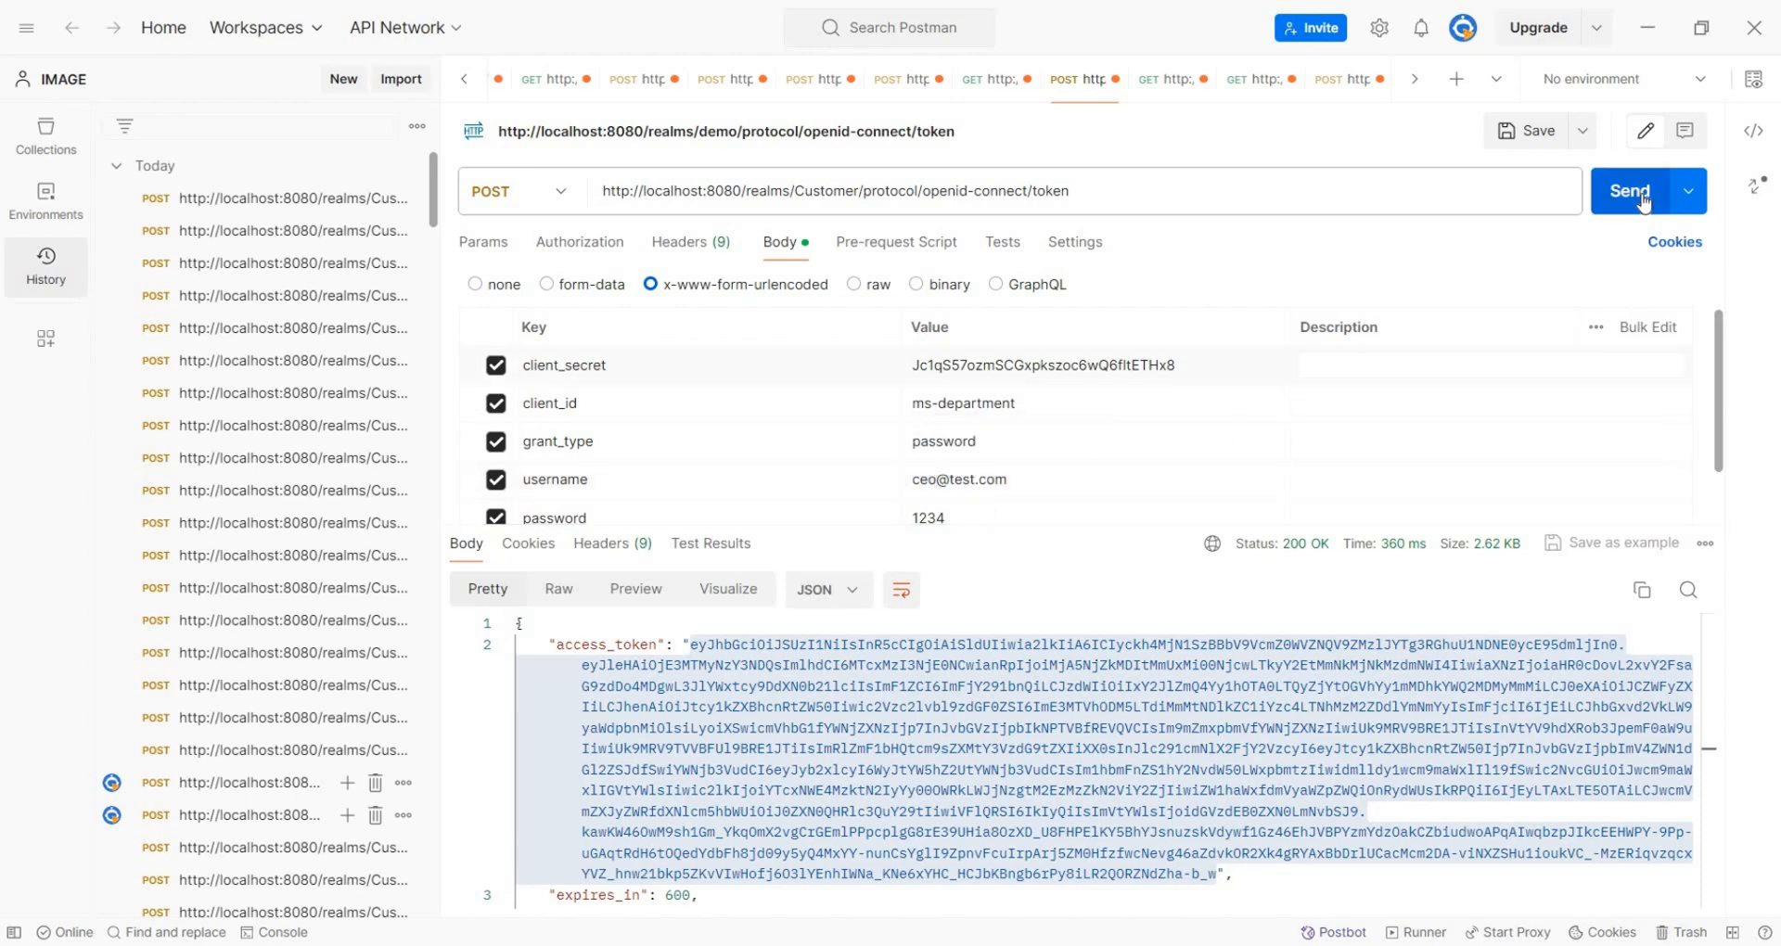
# Step: Resend the CEO user's password-grant token request to the Customer realm
pyautogui.click(1629, 191)
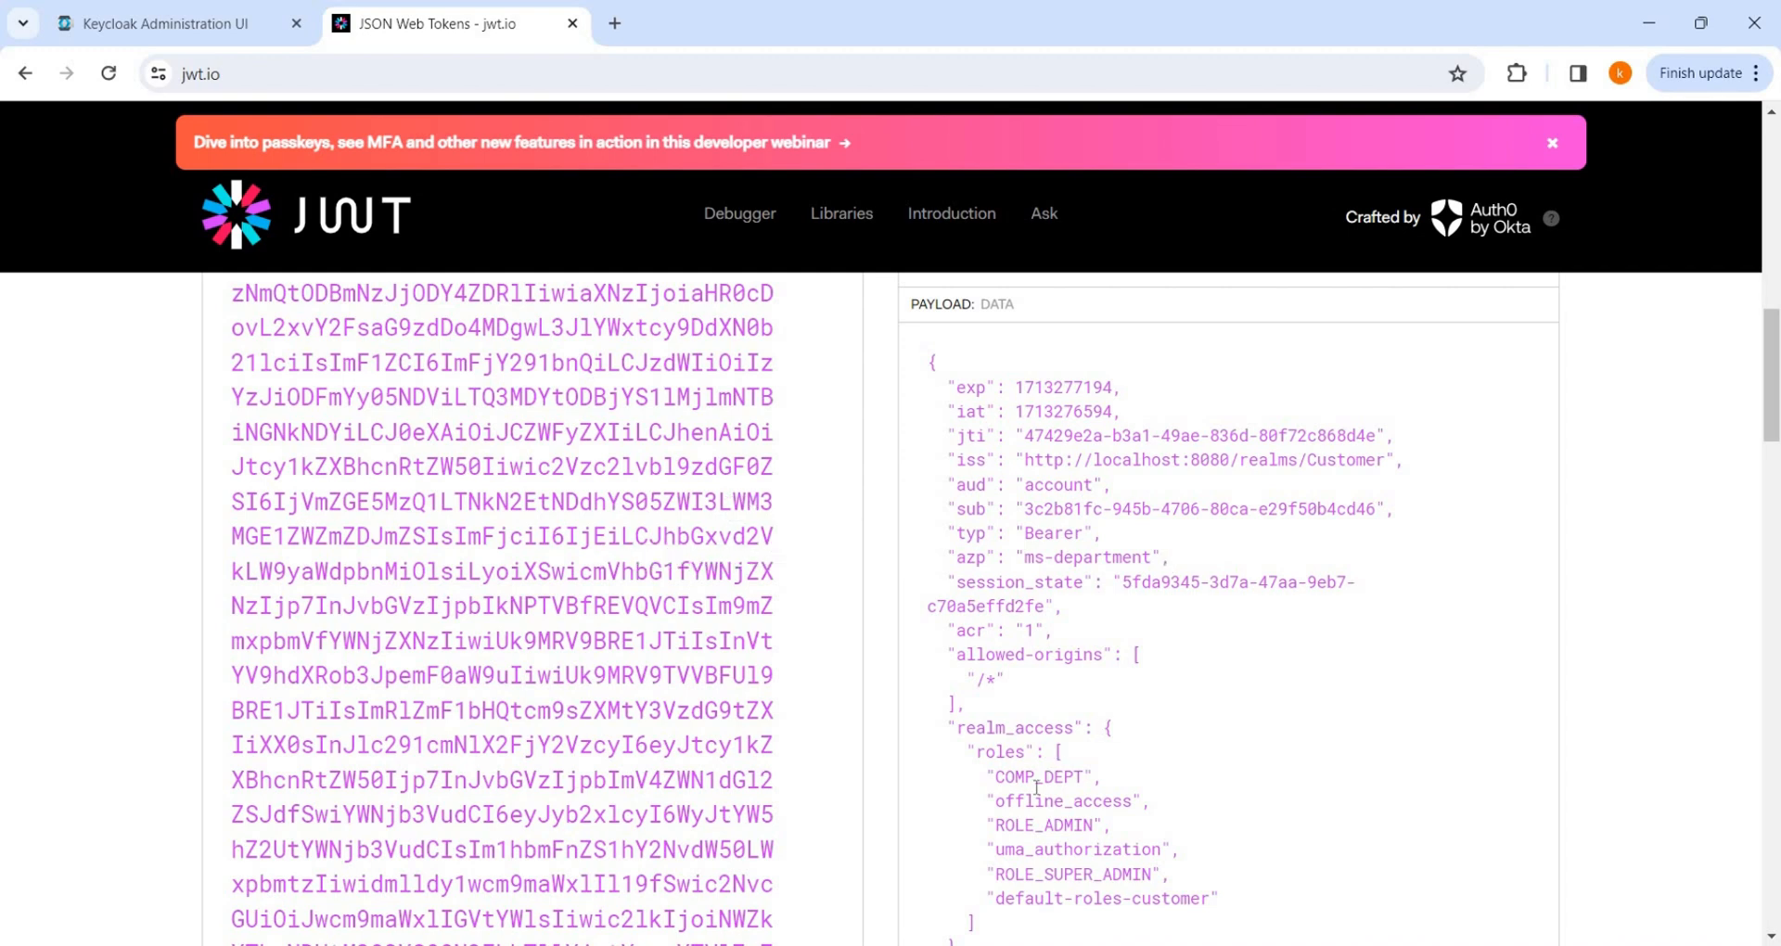
# Step: Inspect the token payload for COMP_DEPT, ms-department executive and TYPE CEO, then return to Keycloak
pyautogui.doubleClick(1037, 777)
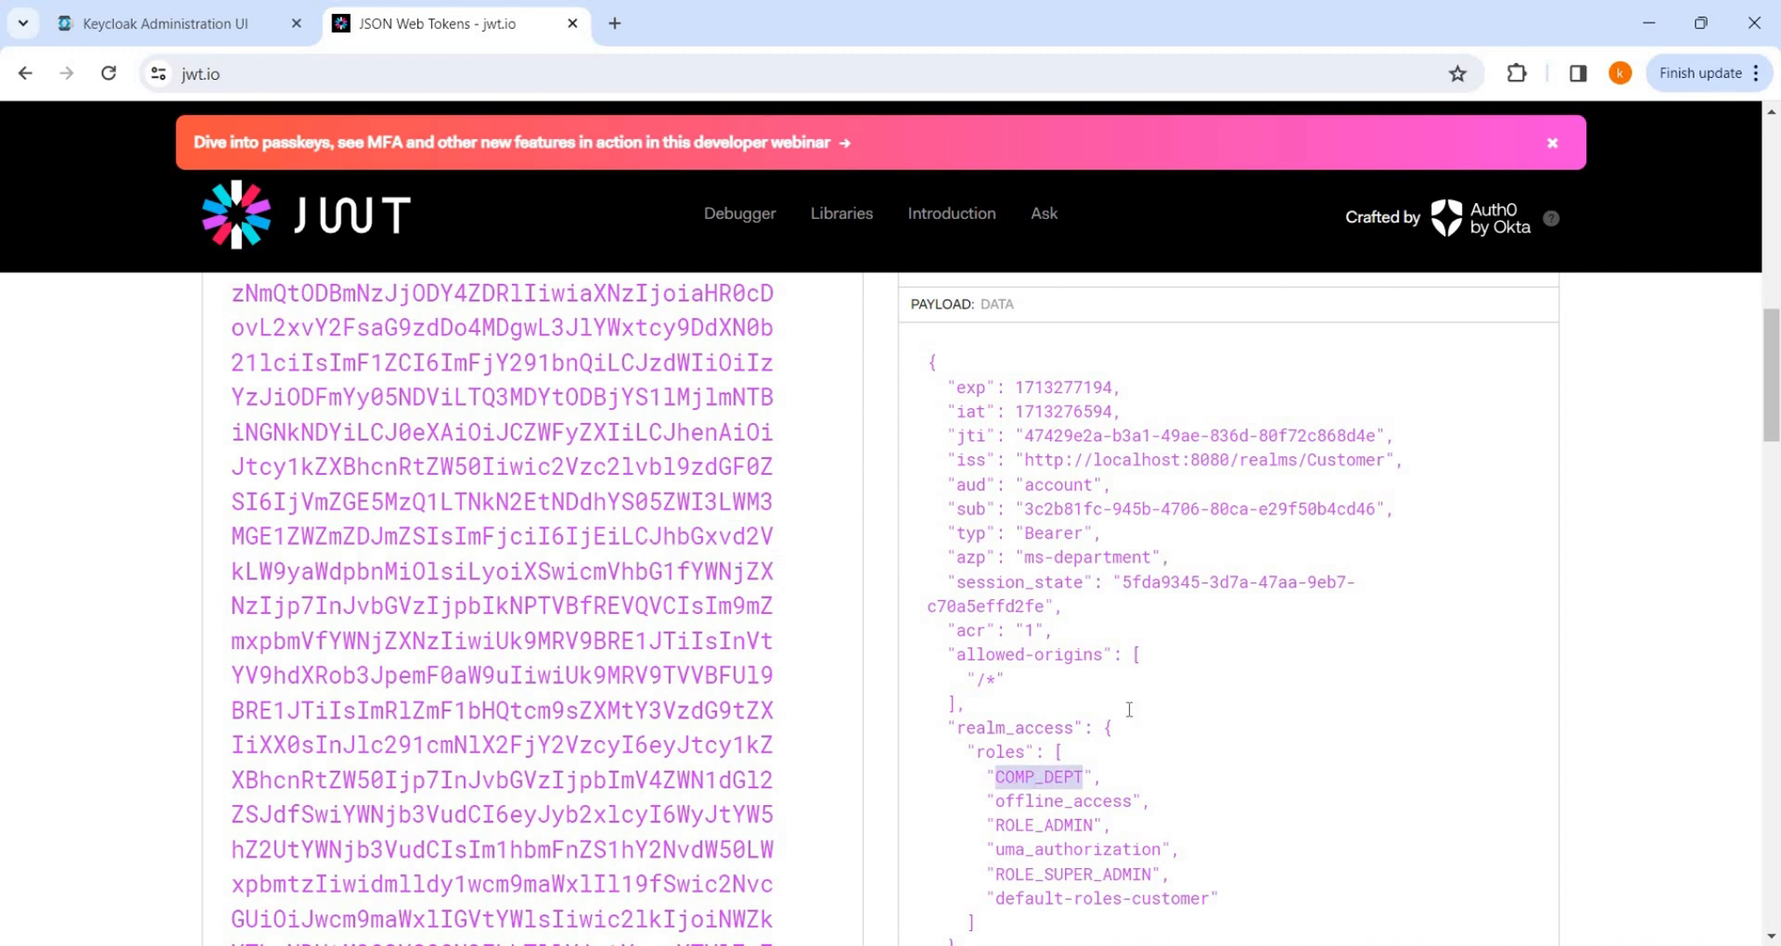
pyautogui.scroll(-3)
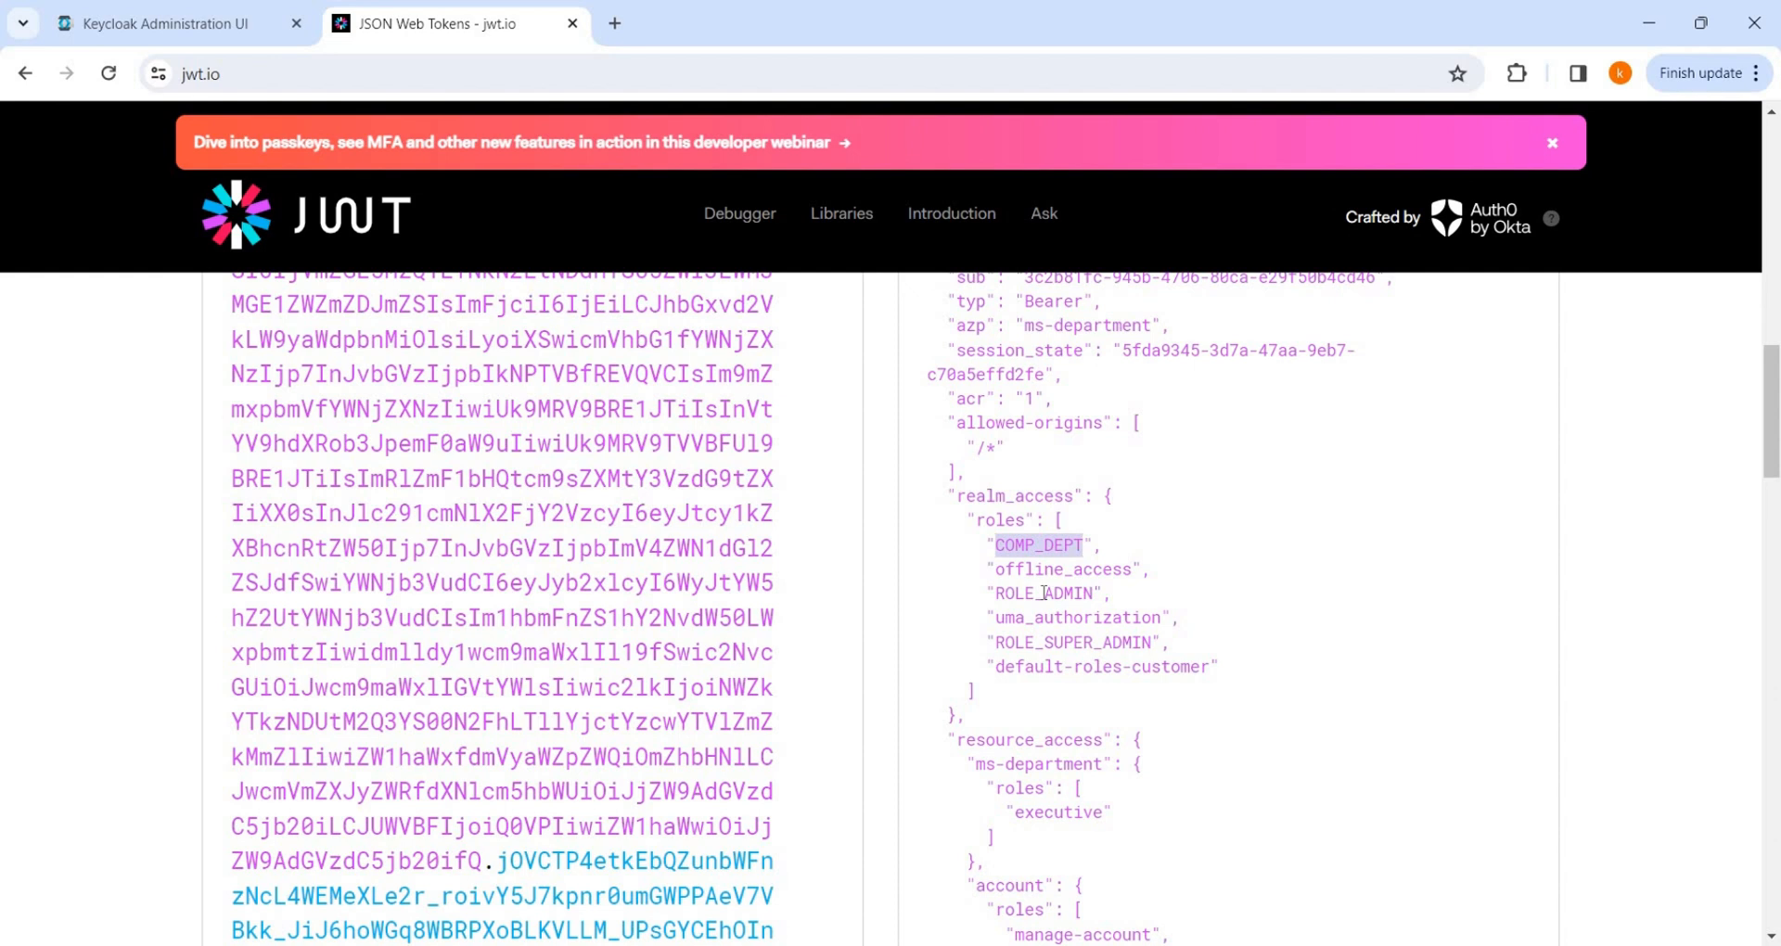
pyautogui.doubleClick(1043, 593)
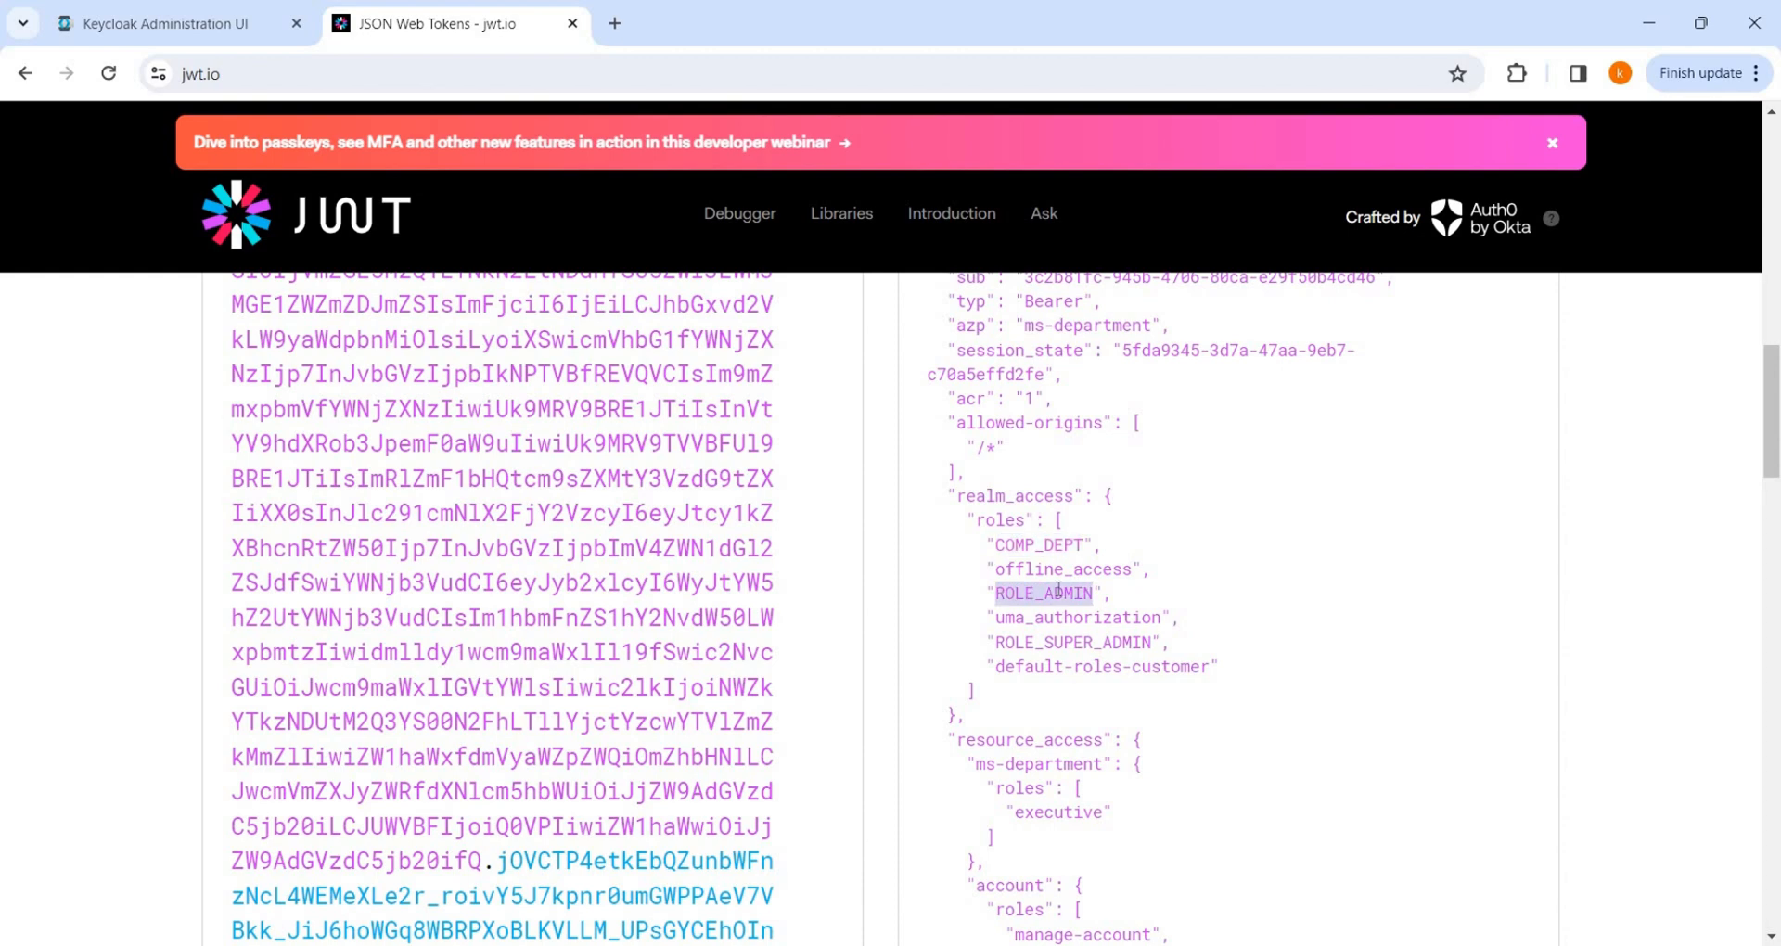
pyautogui.scroll(-3)
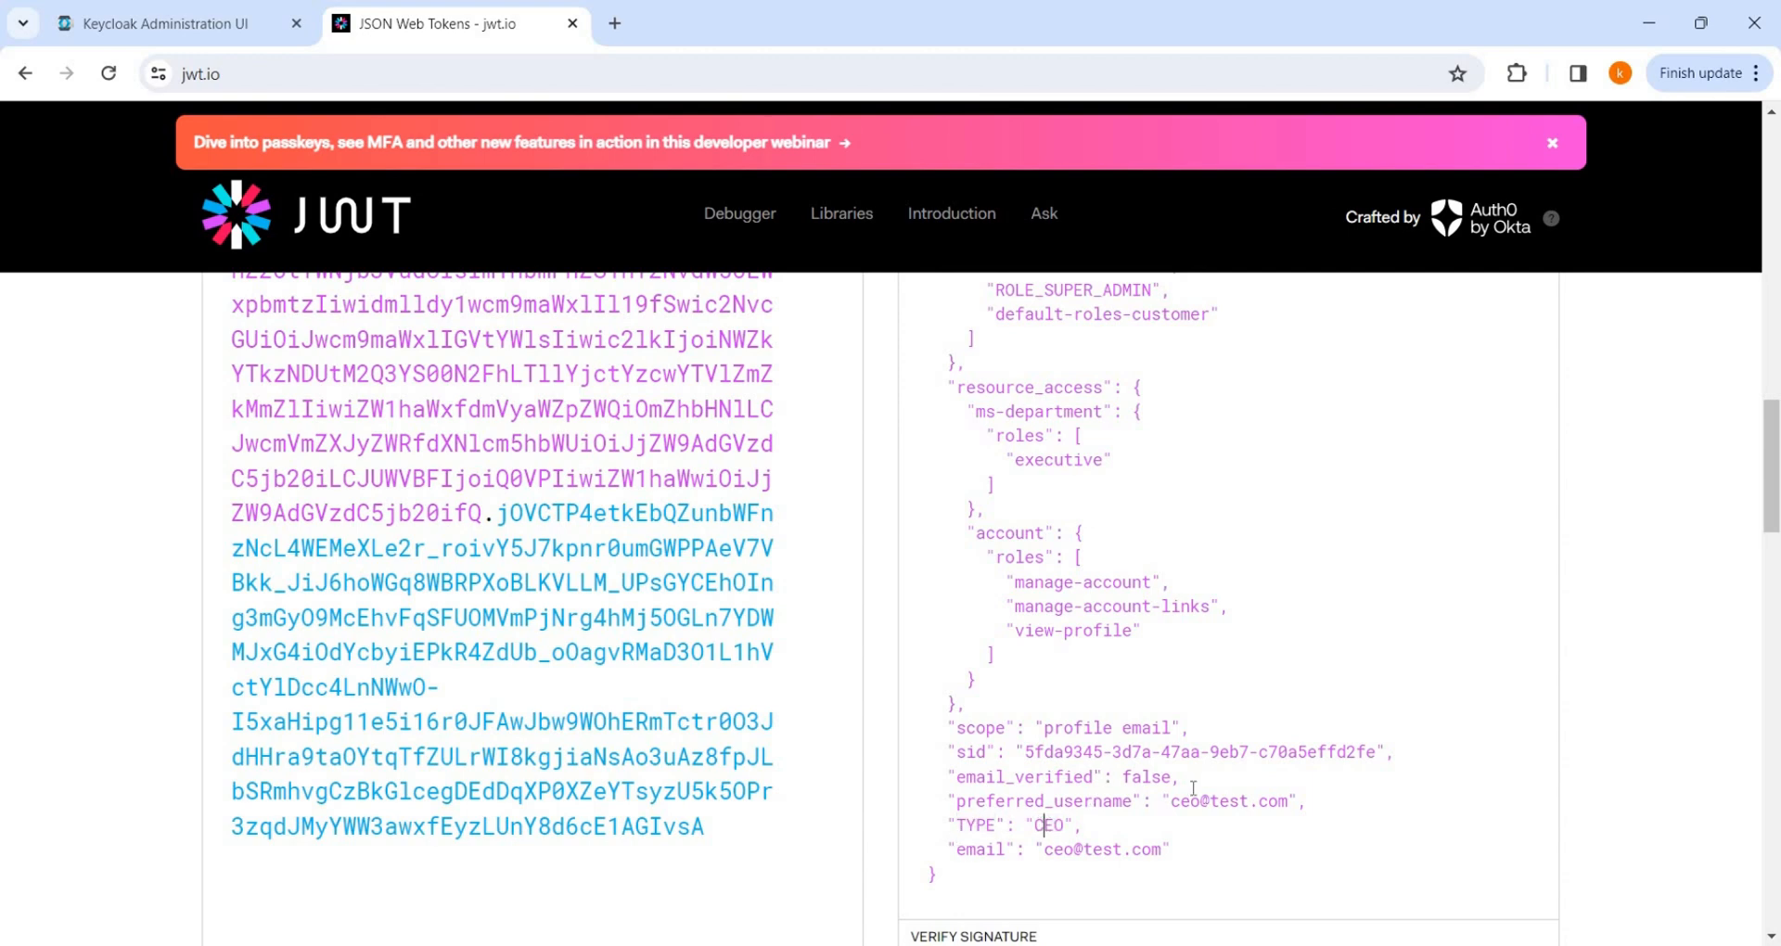
pyautogui.scroll(3)
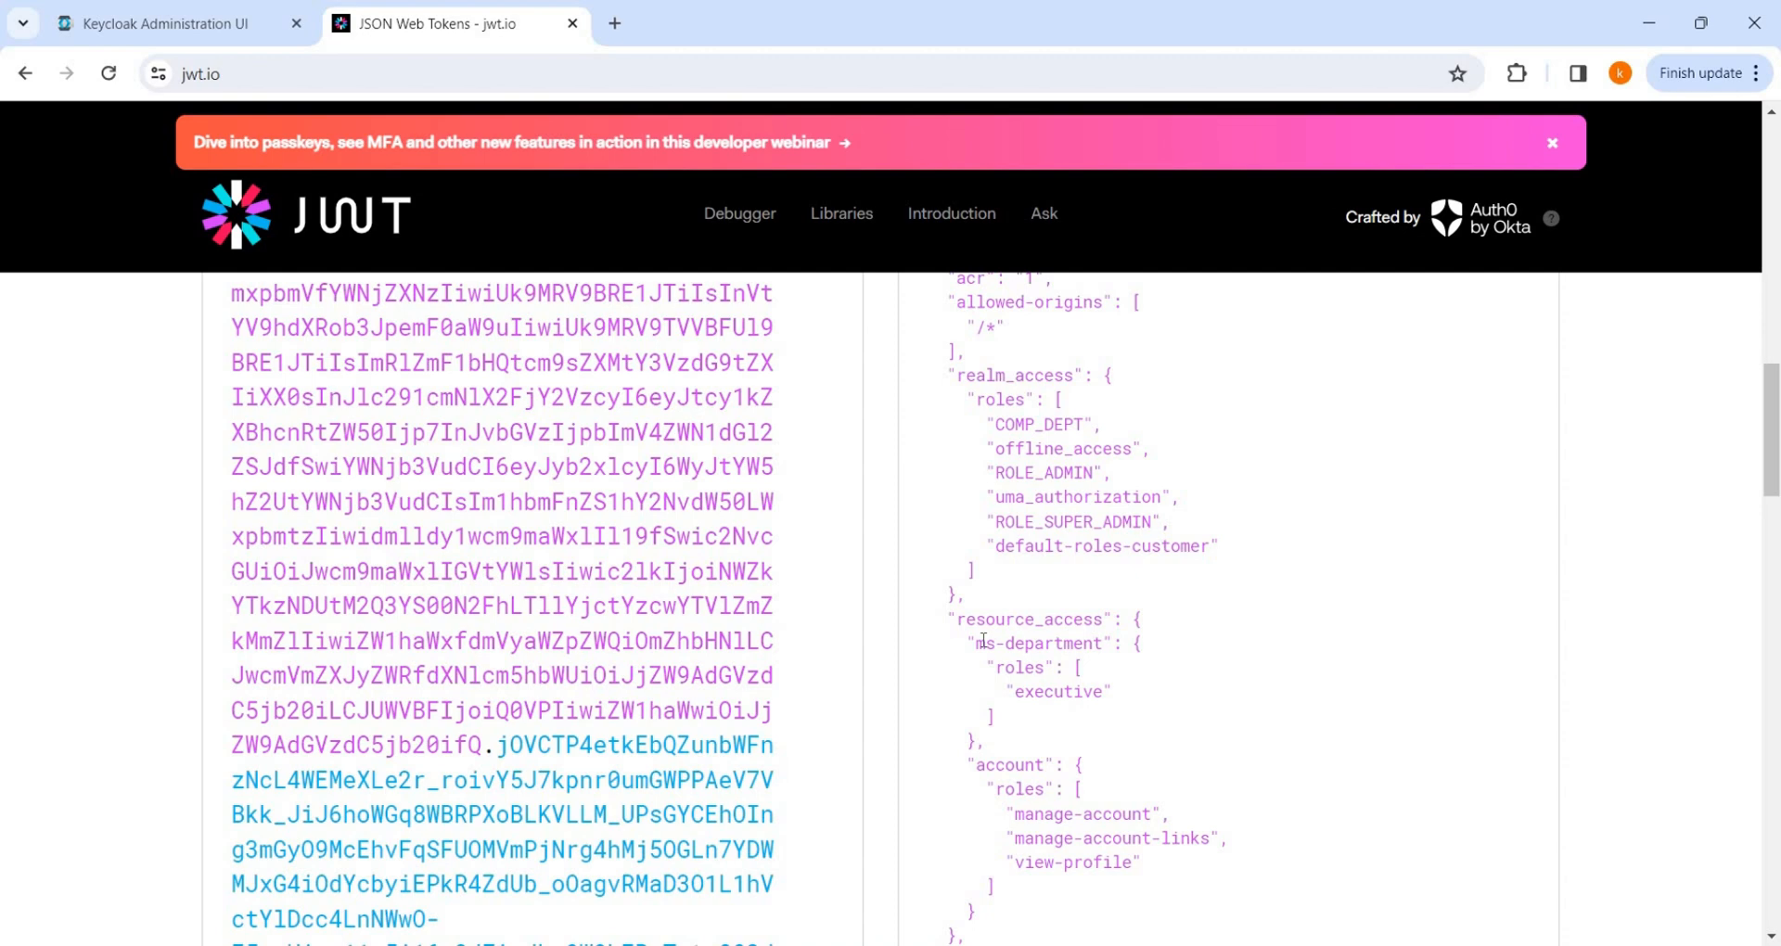
pyautogui.doubleClick(1036, 643)
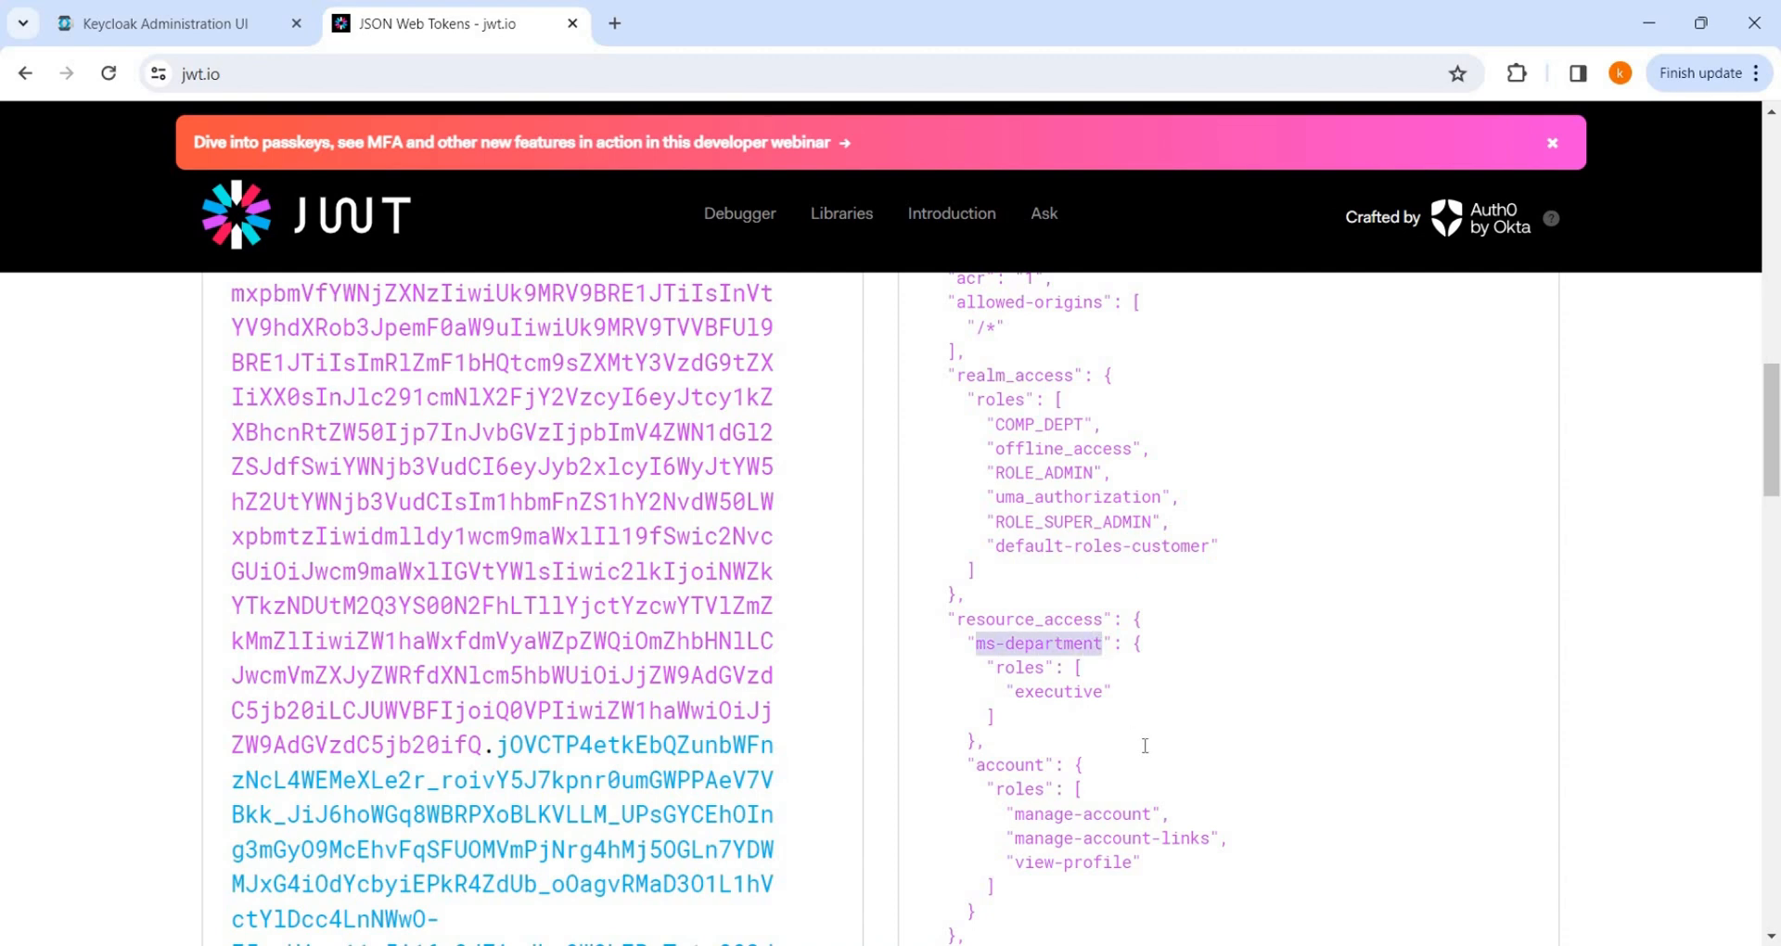
pyautogui.scroll(3)
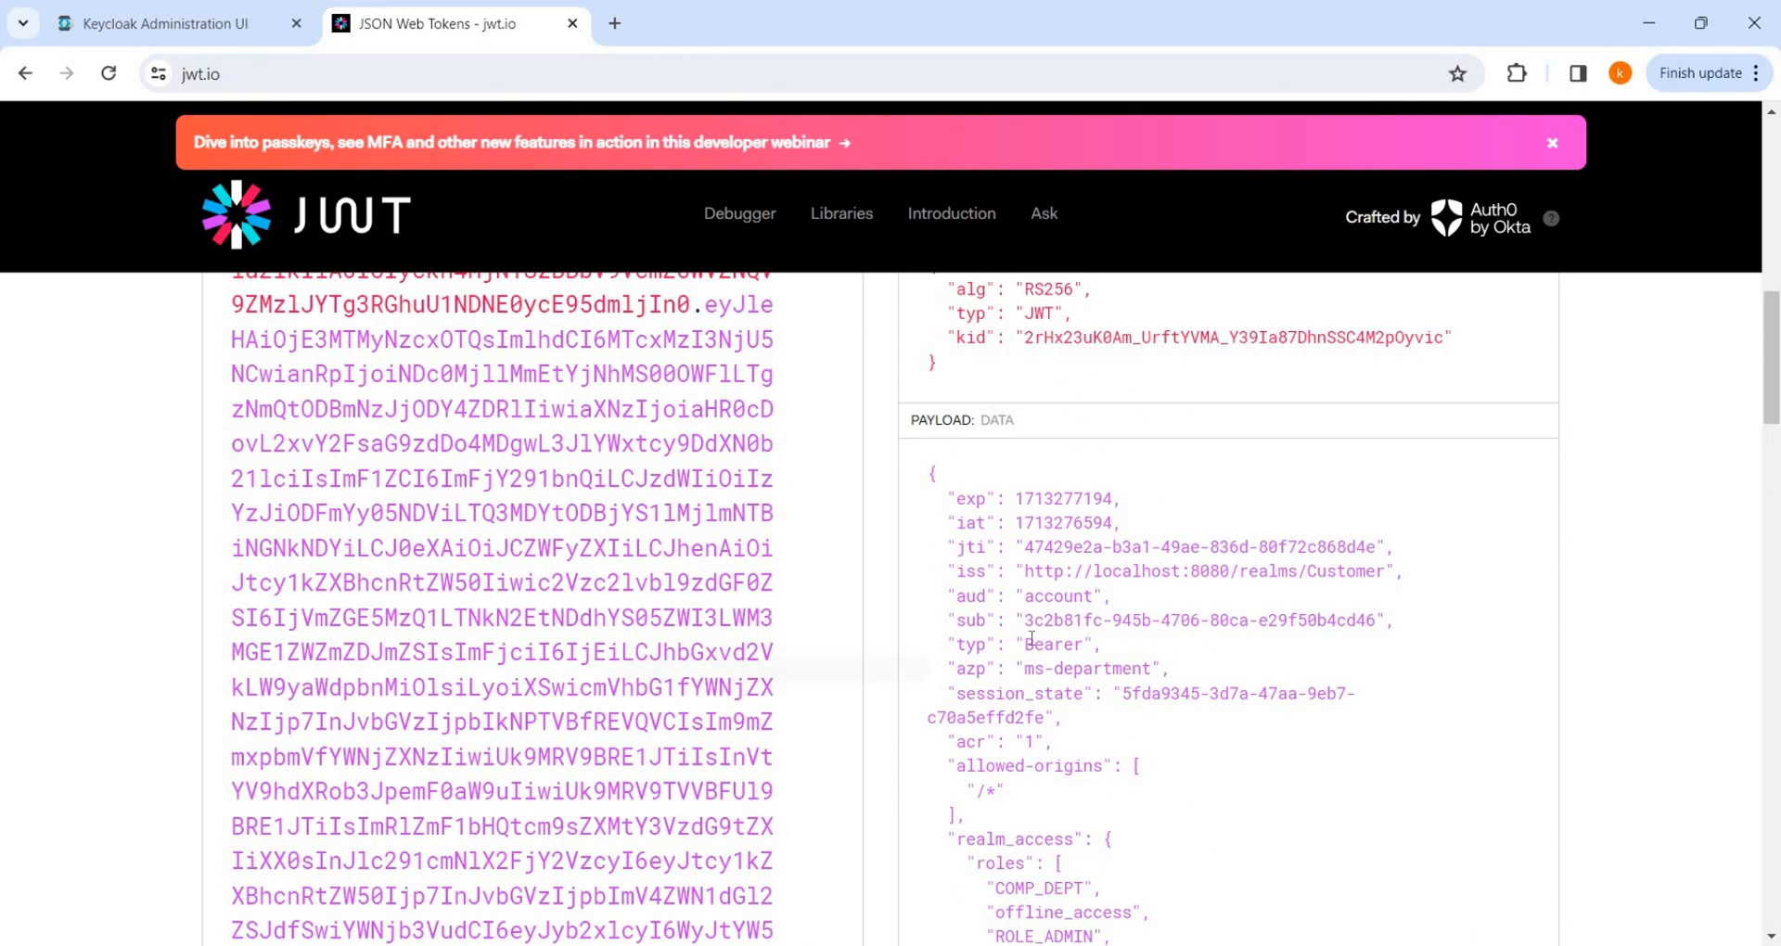
pyautogui.scroll(-3)
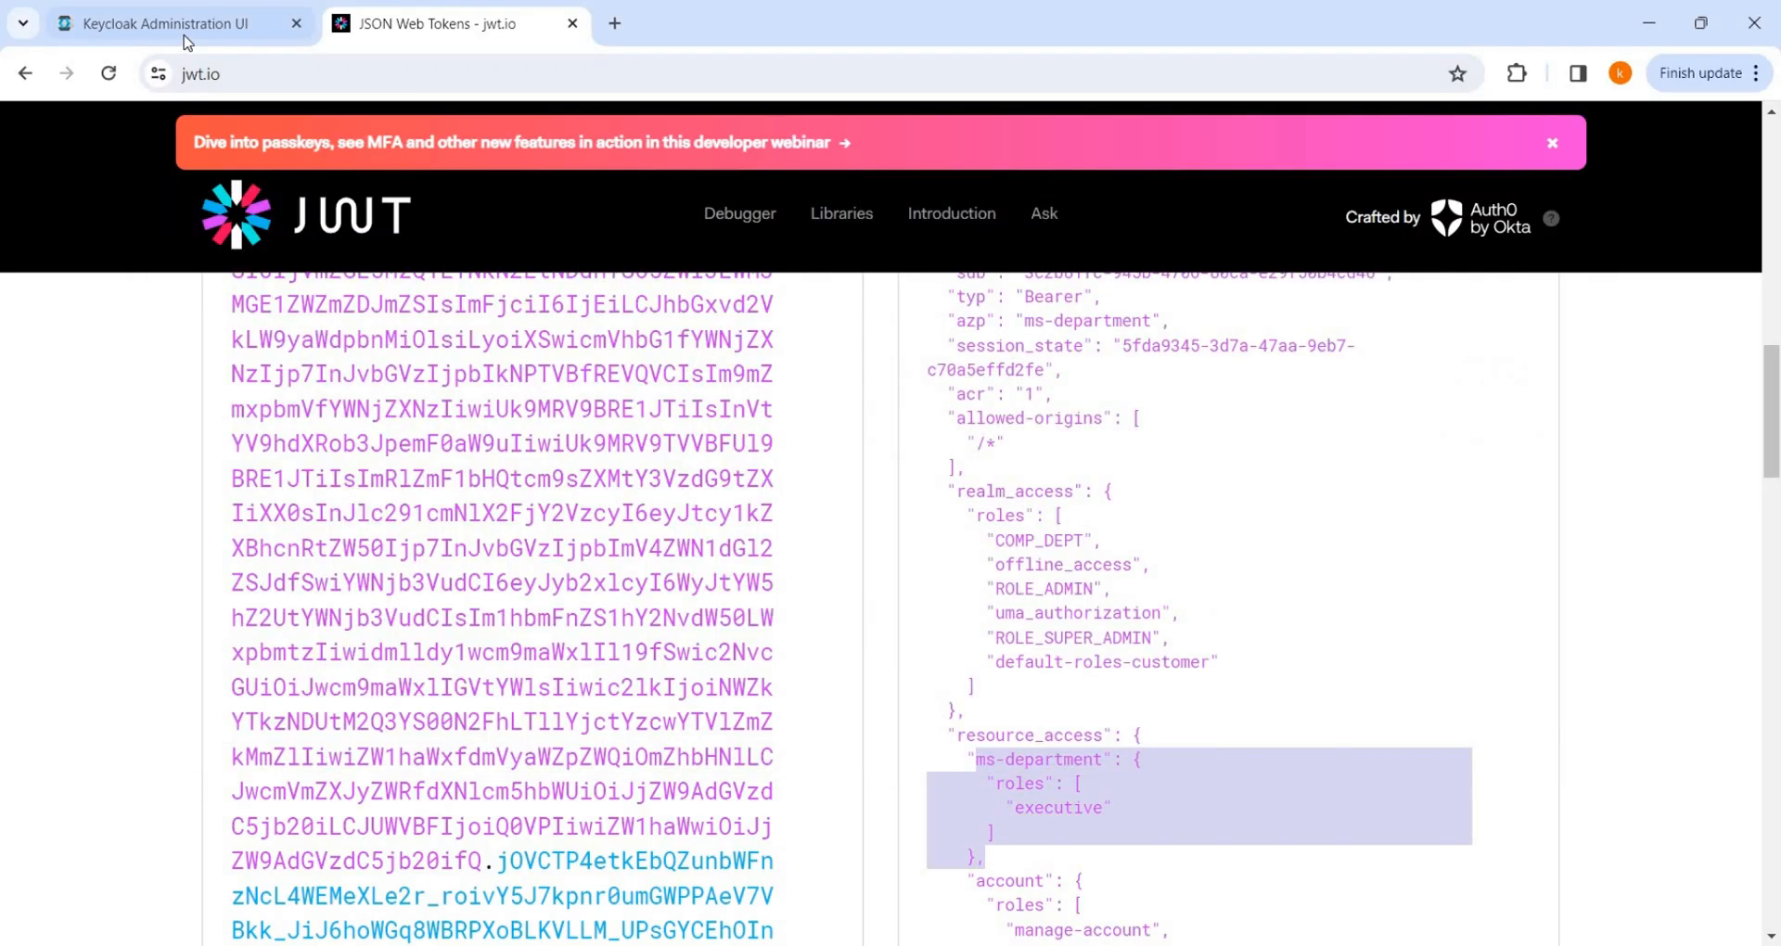
pyautogui.click(171, 24)
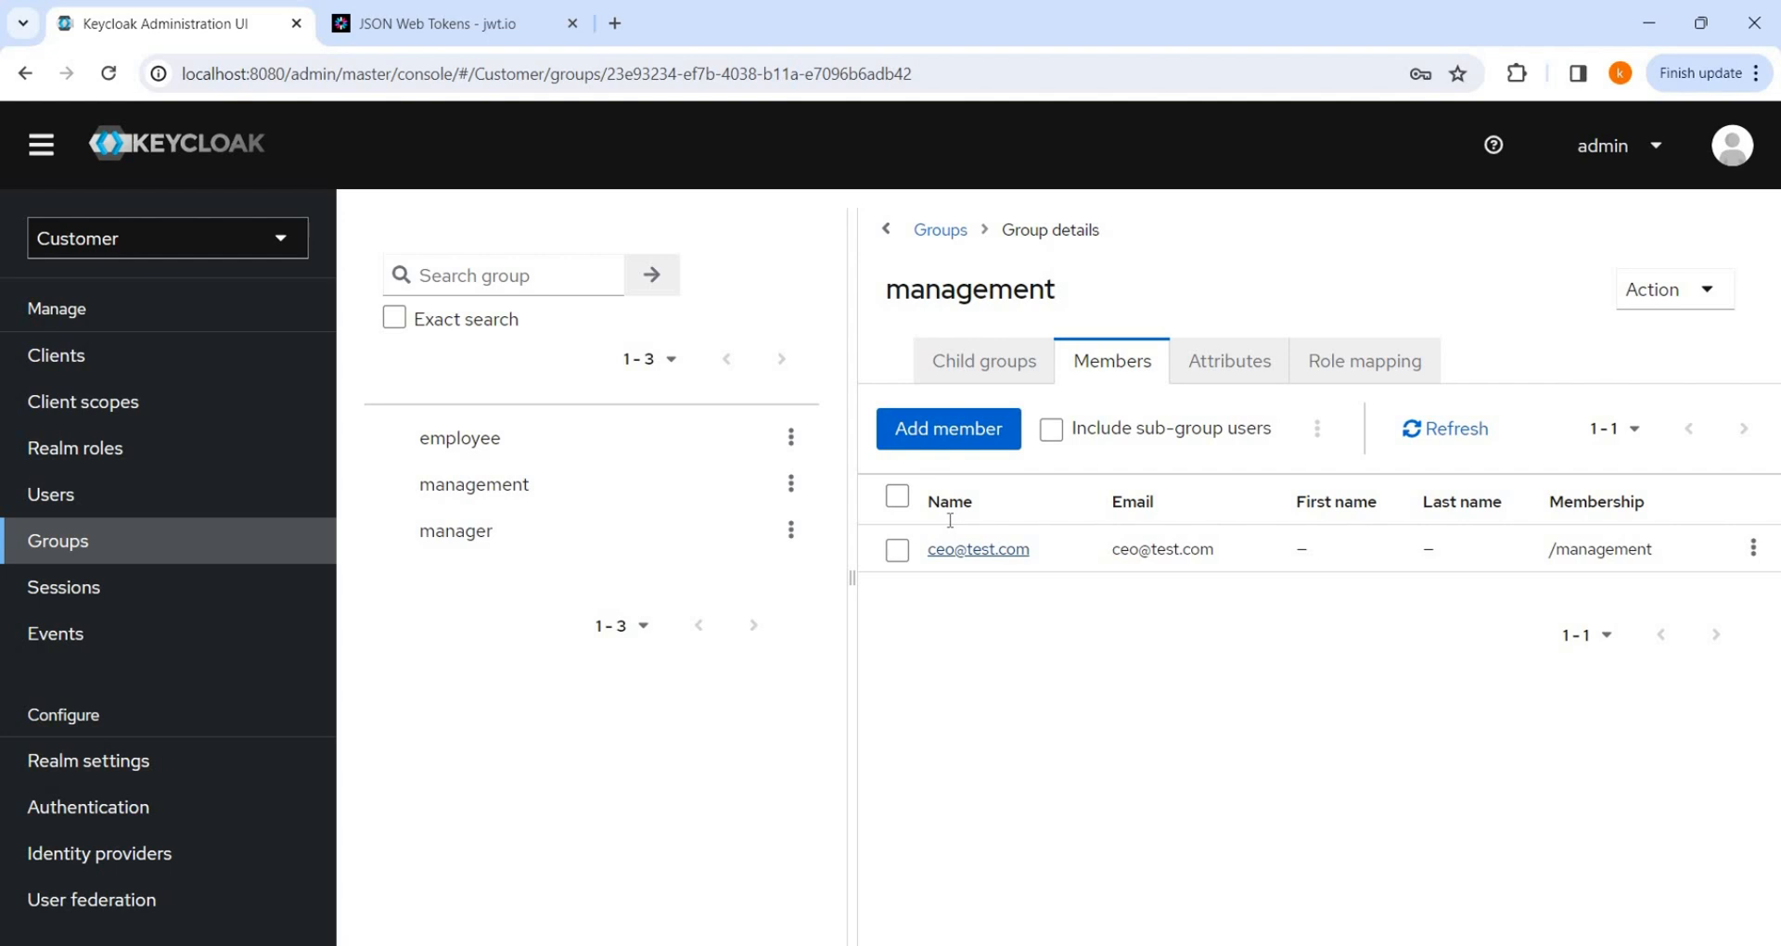
pyautogui.click(977, 548)
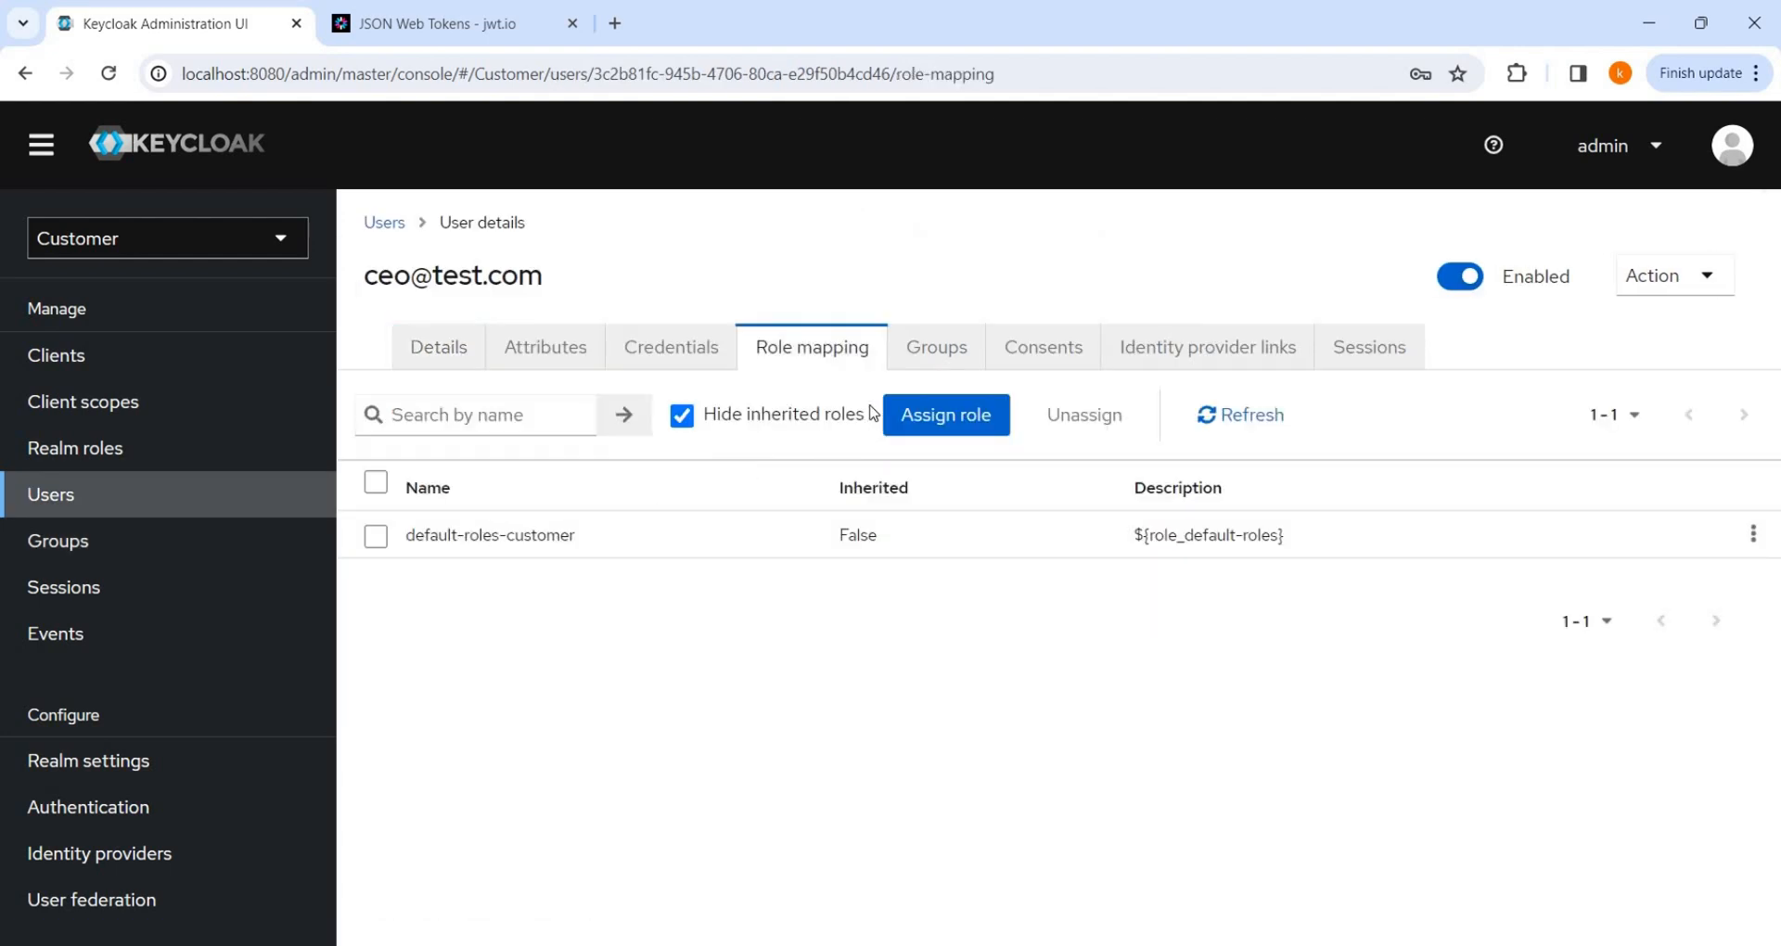
pyautogui.click(545, 346)
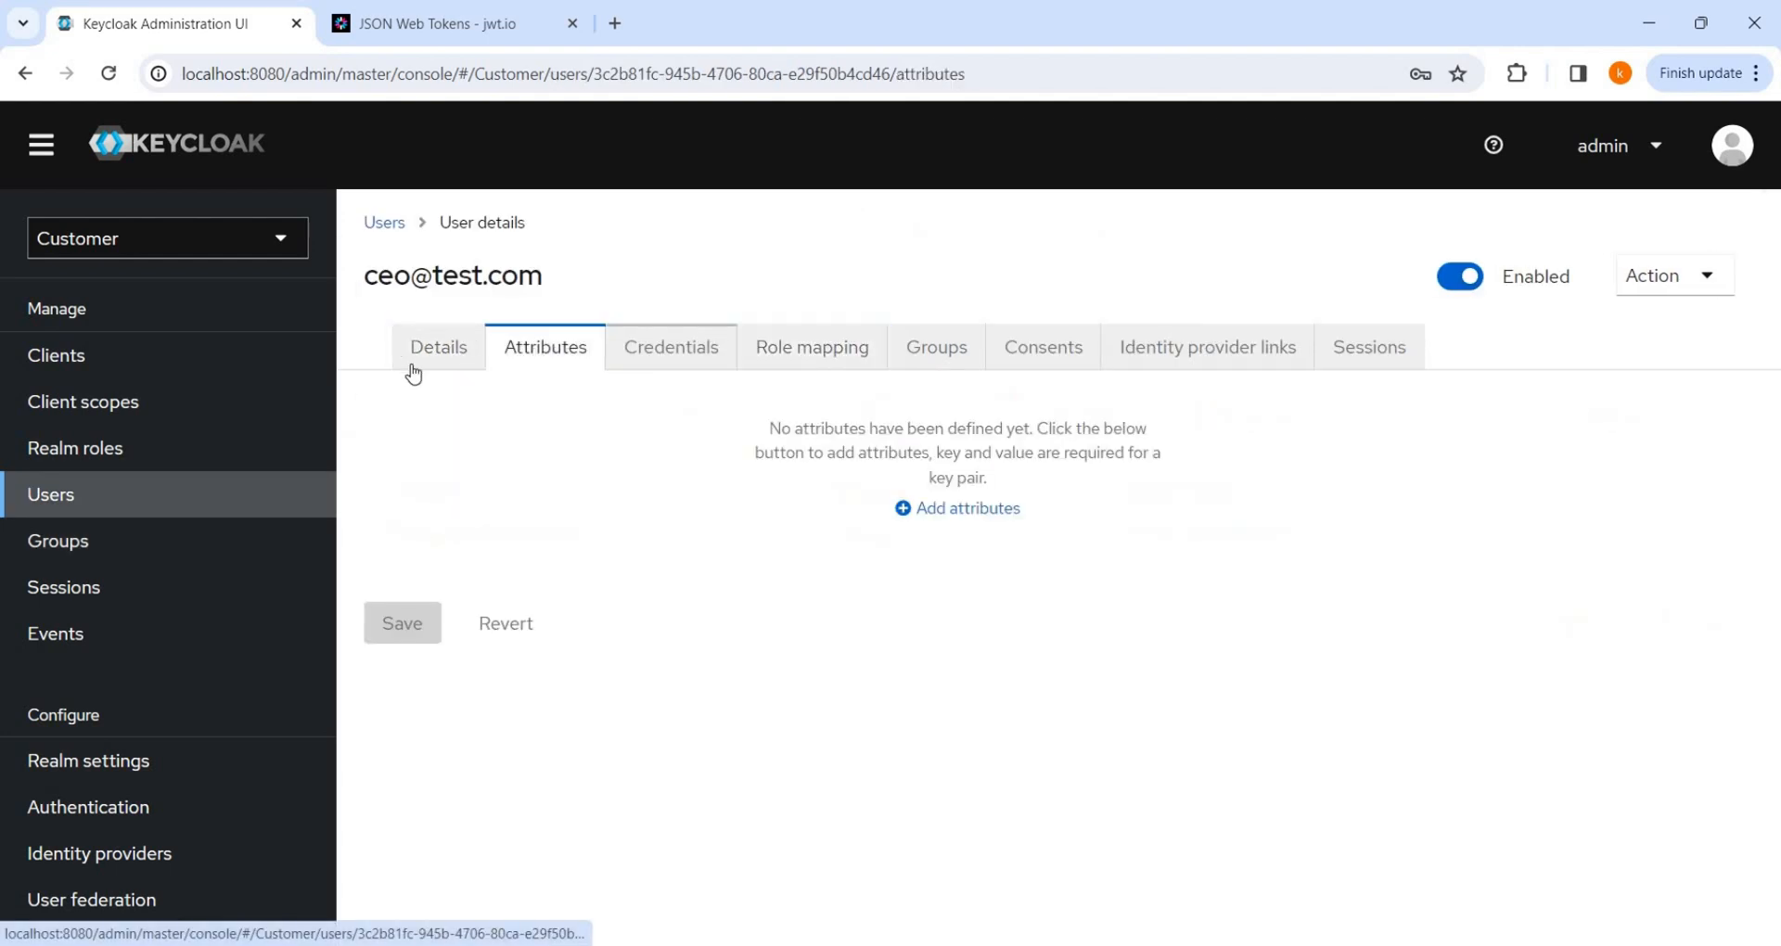
pyautogui.click(58, 541)
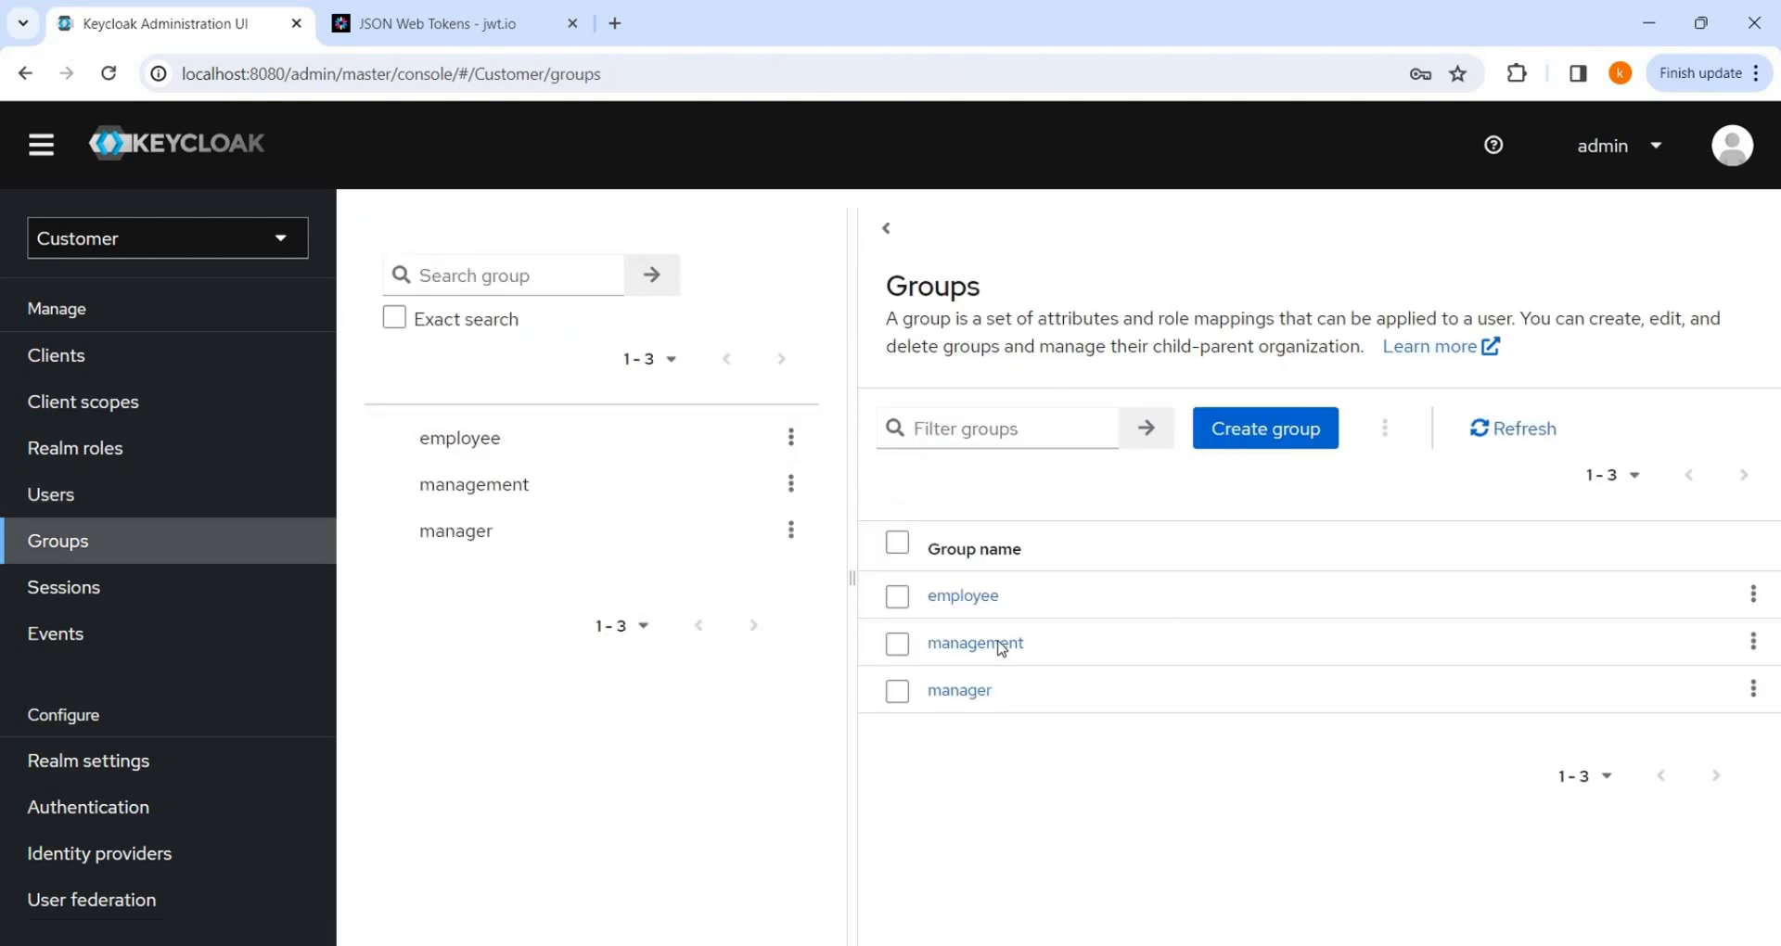
pyautogui.click(973, 643)
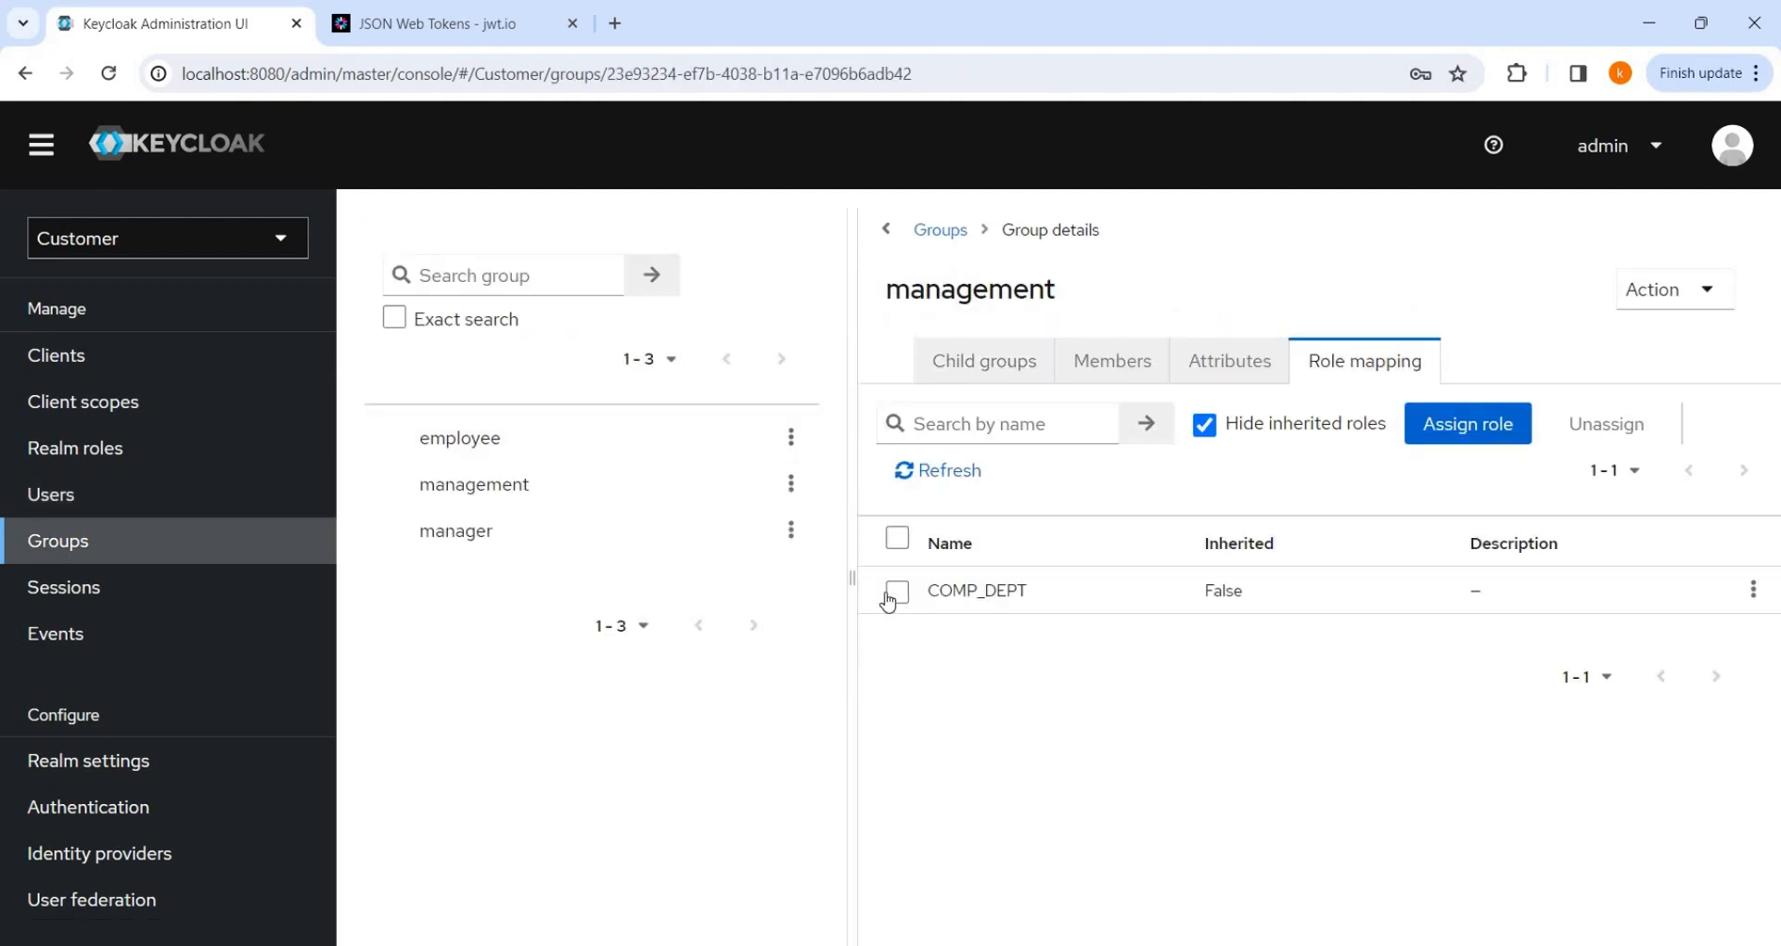
pyautogui.moveTo(75, 448)
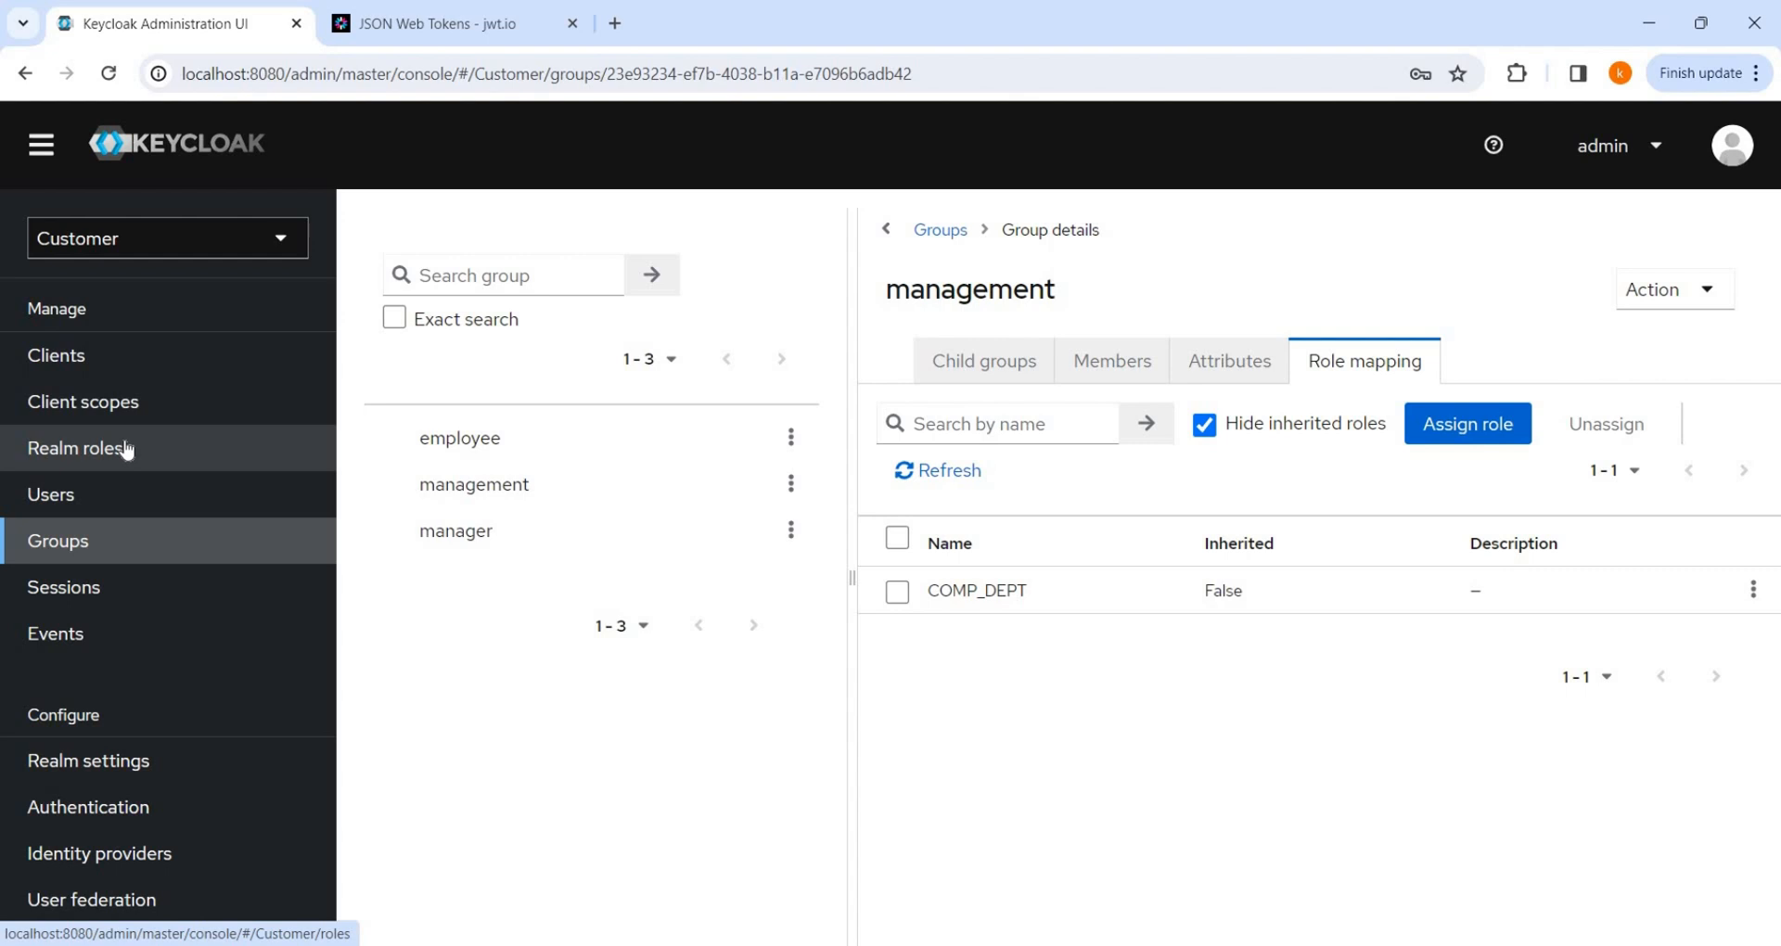
# Step: Inspect COMP_DEPT's associated roles and compare them against the decoded token in jwt.io
pyautogui.click(976, 590)
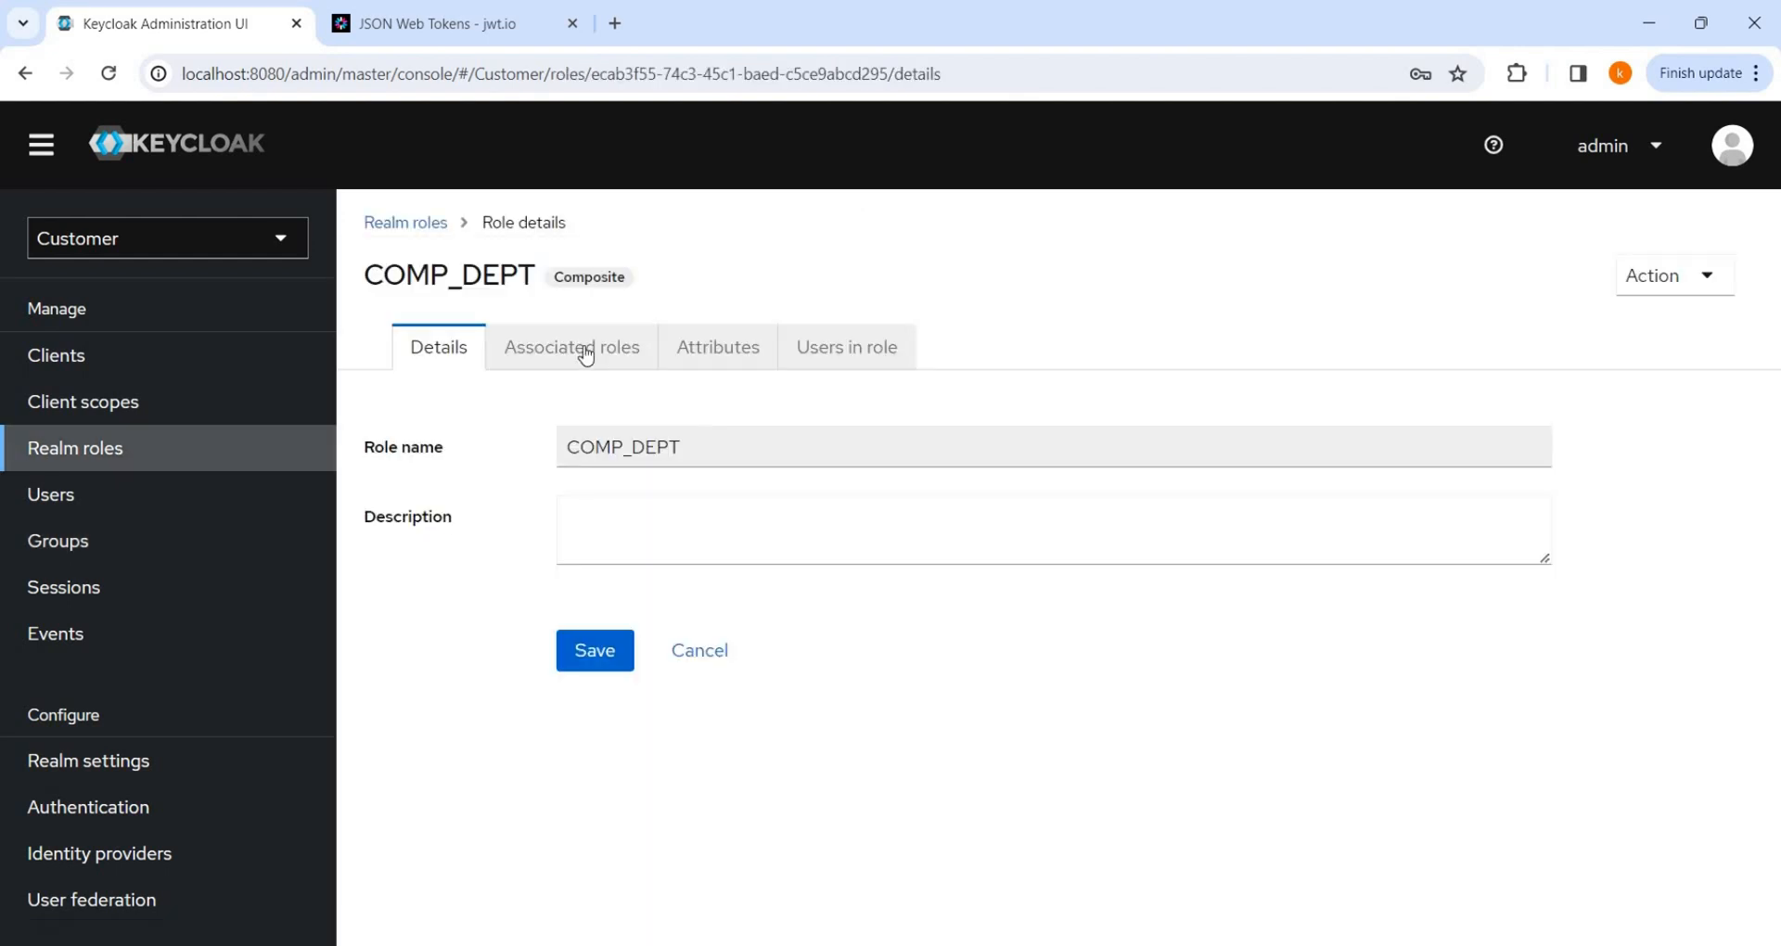
pyautogui.click(571, 346)
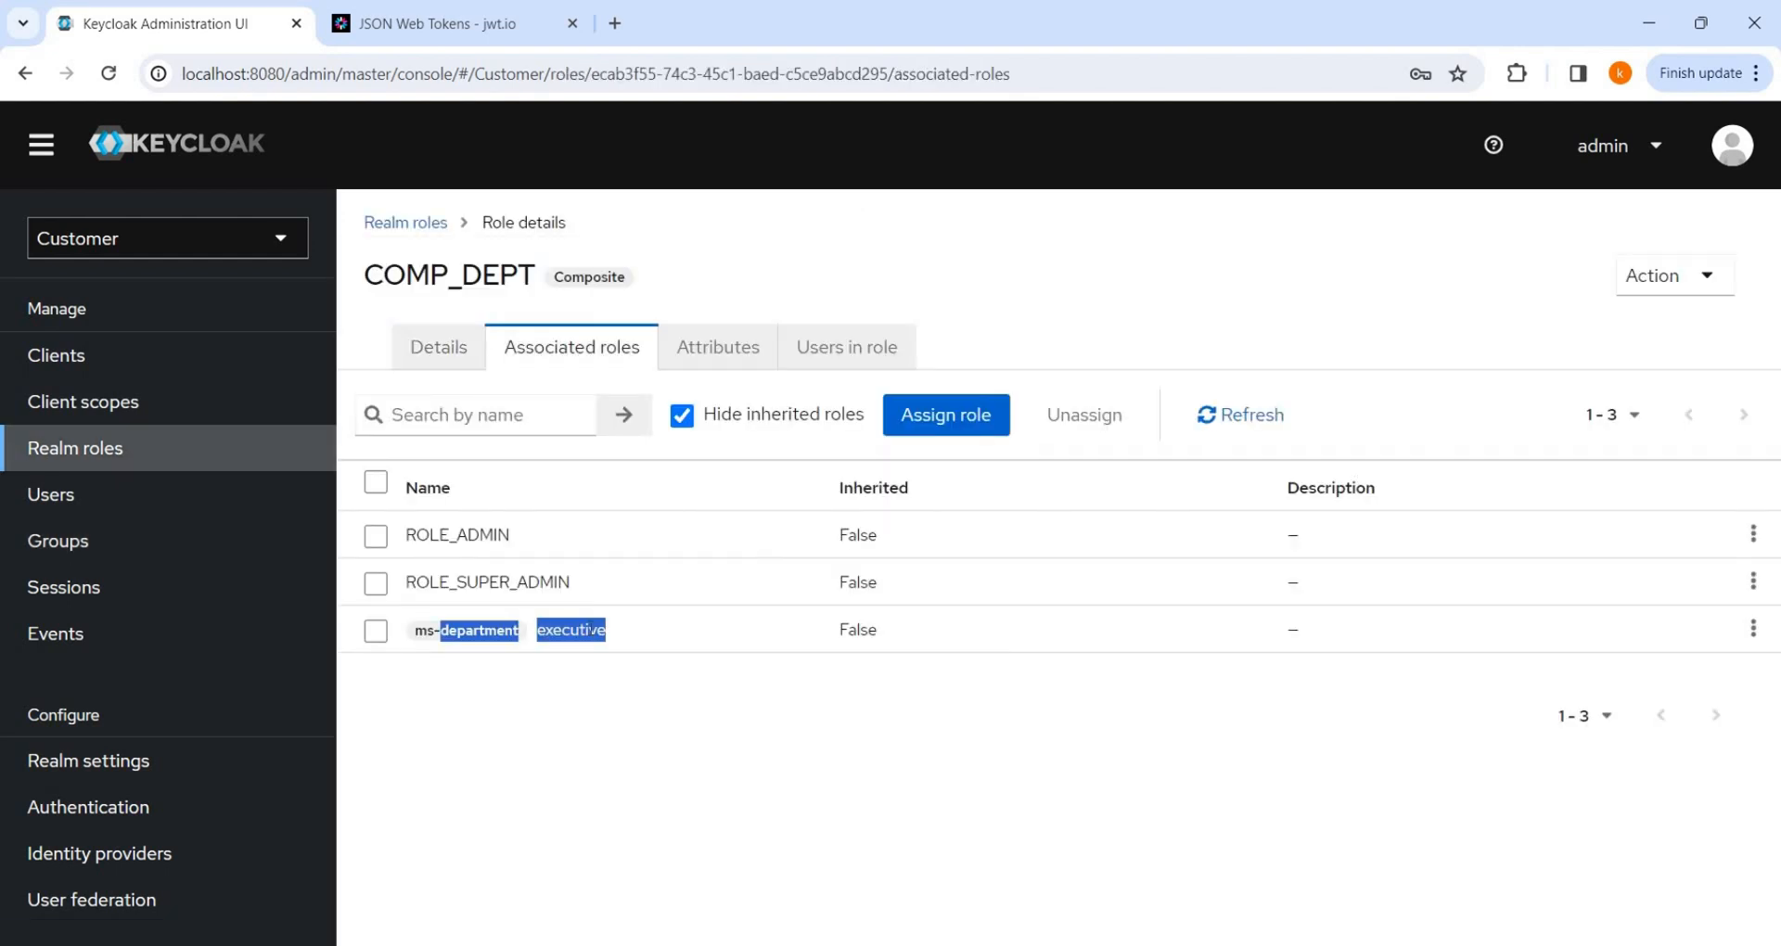
pyautogui.moveTo(612, 193)
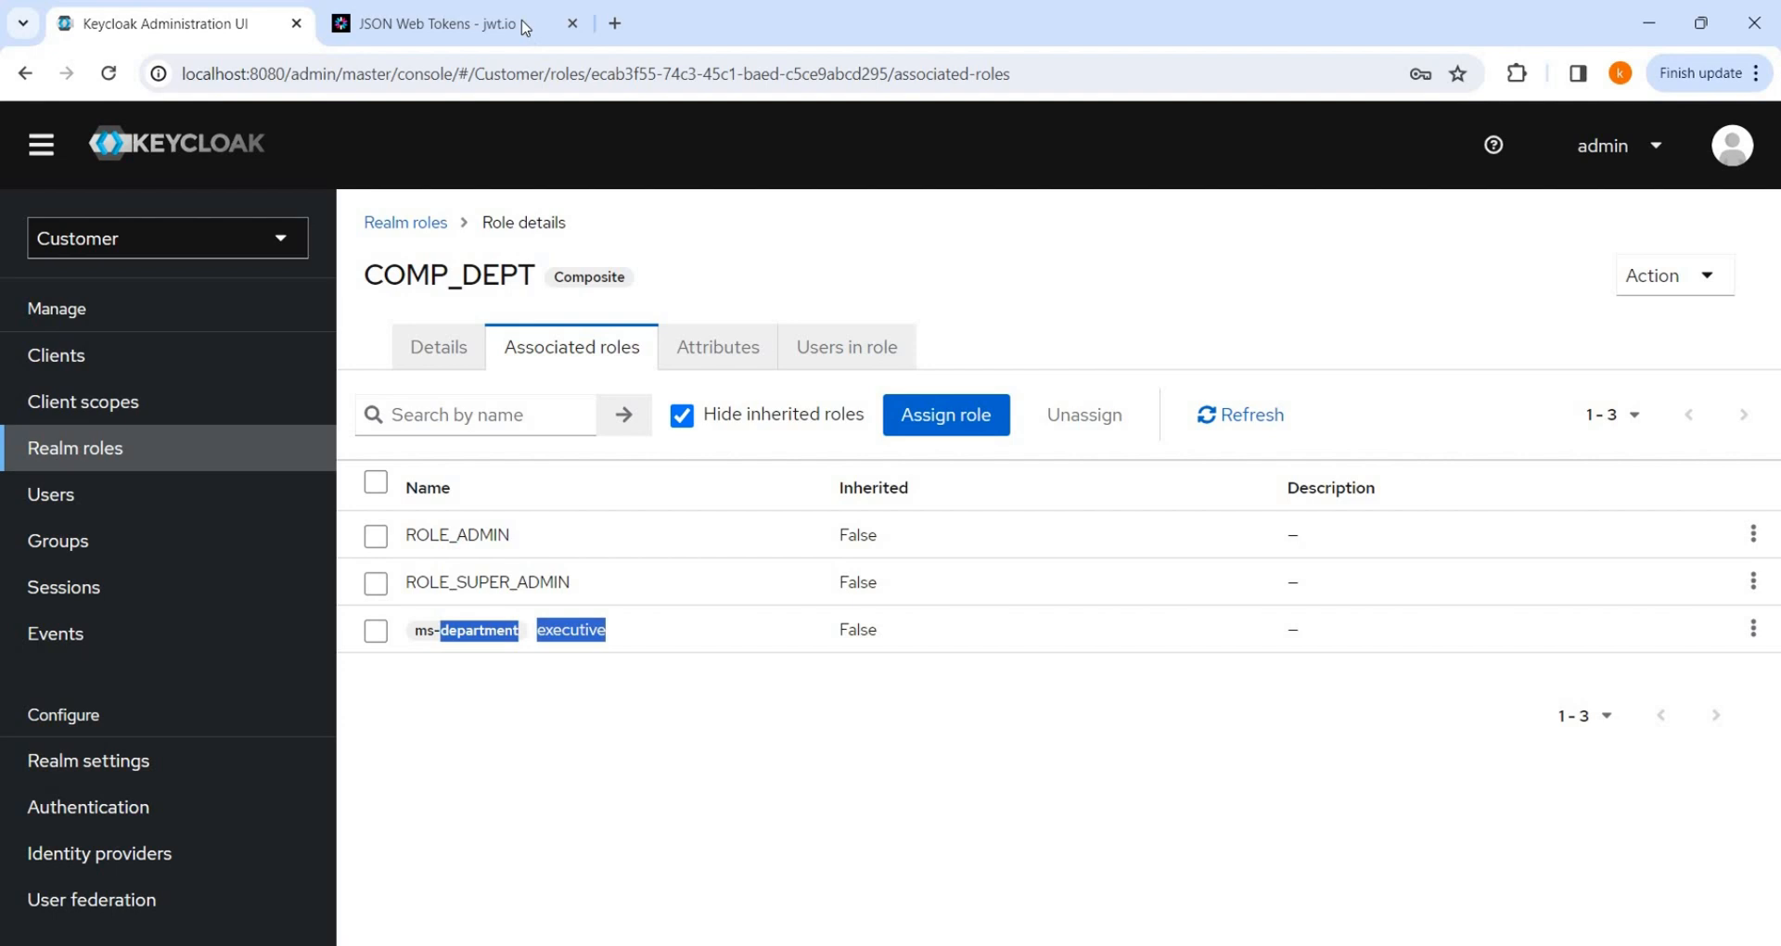
pyautogui.click(435, 22)
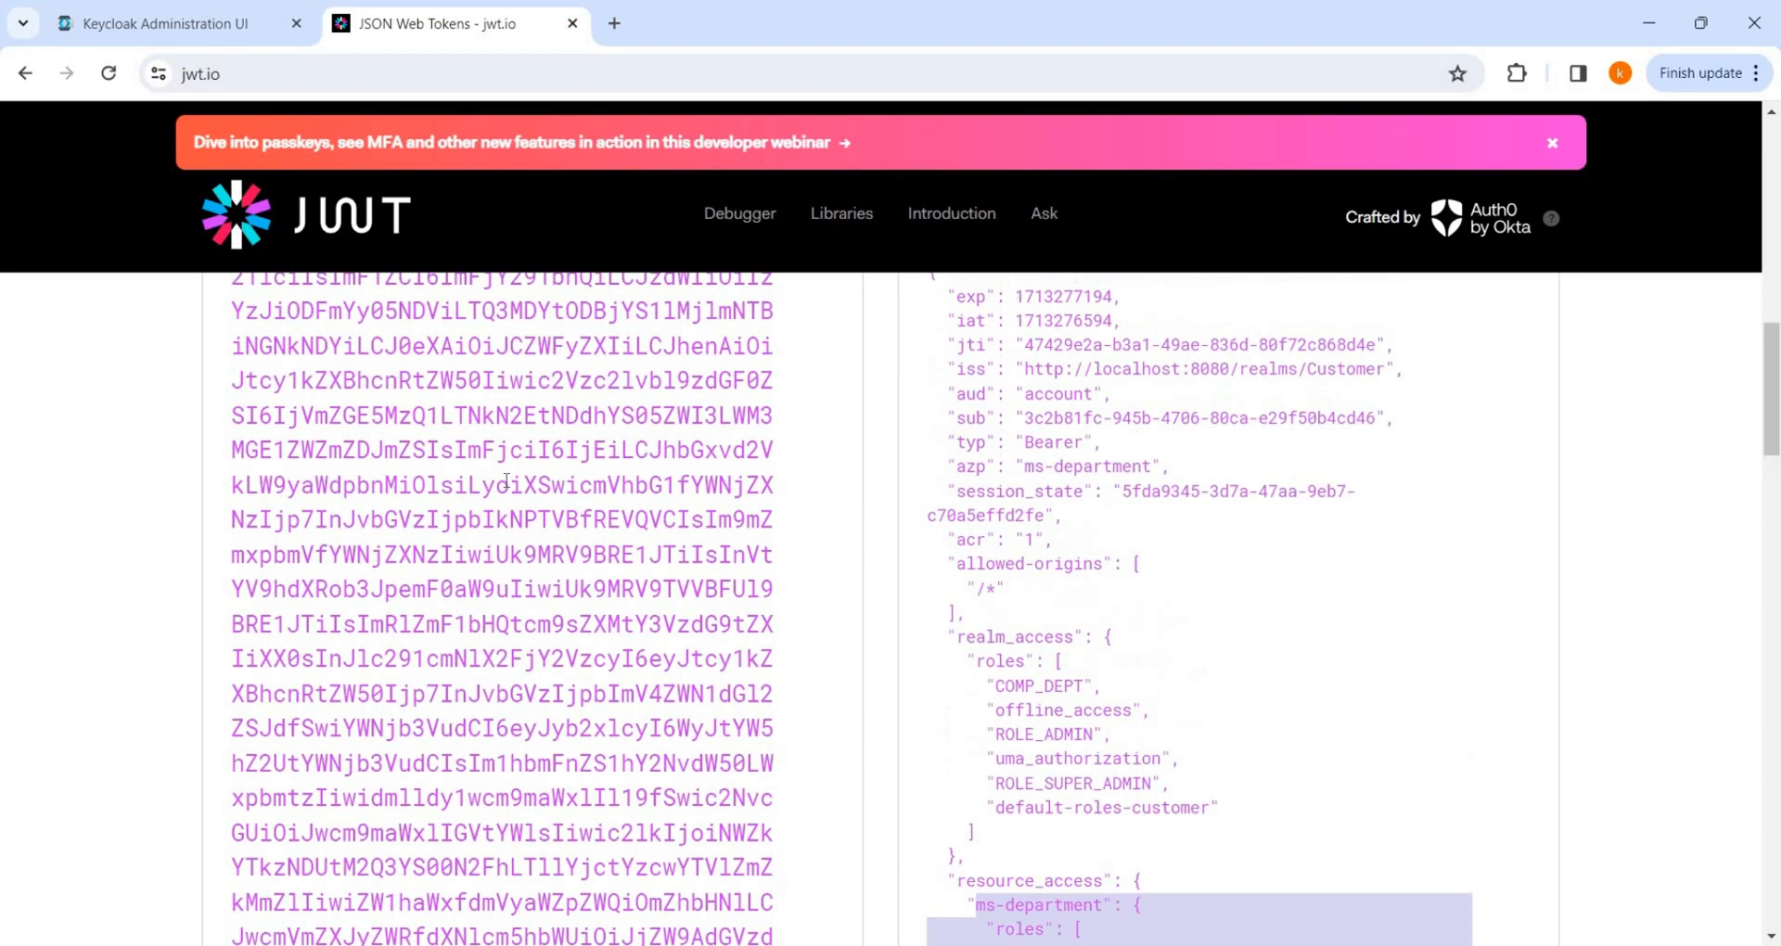
pyautogui.click(165, 24)
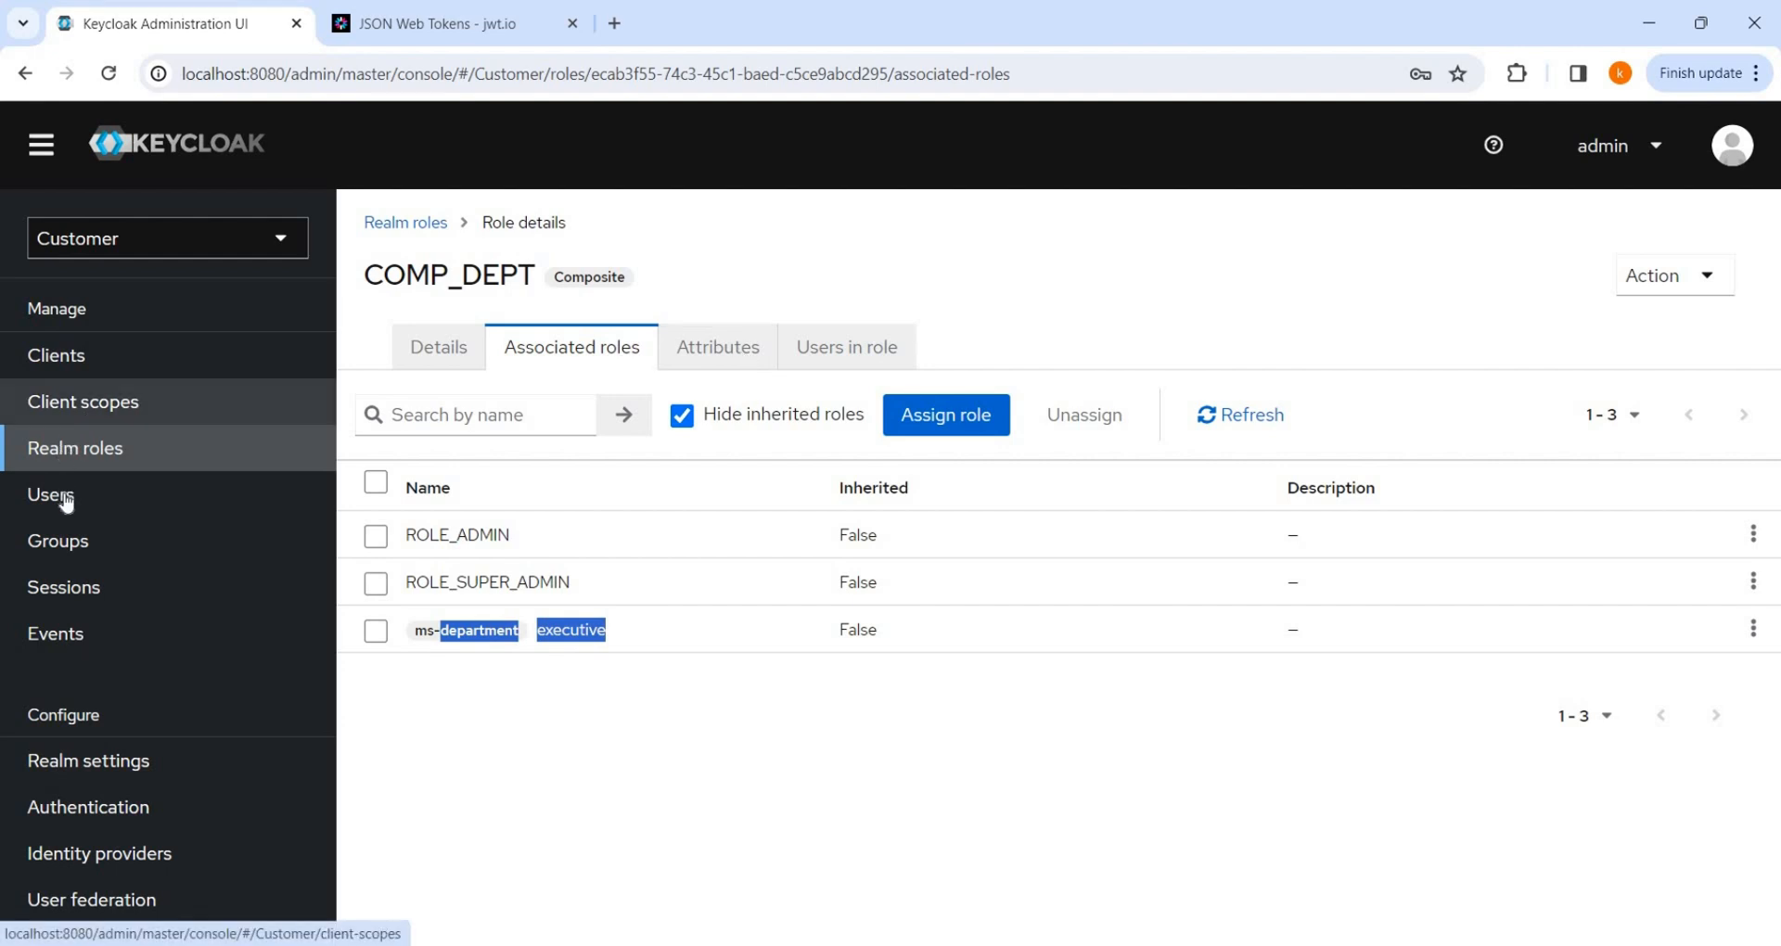
pyautogui.click(50, 494)
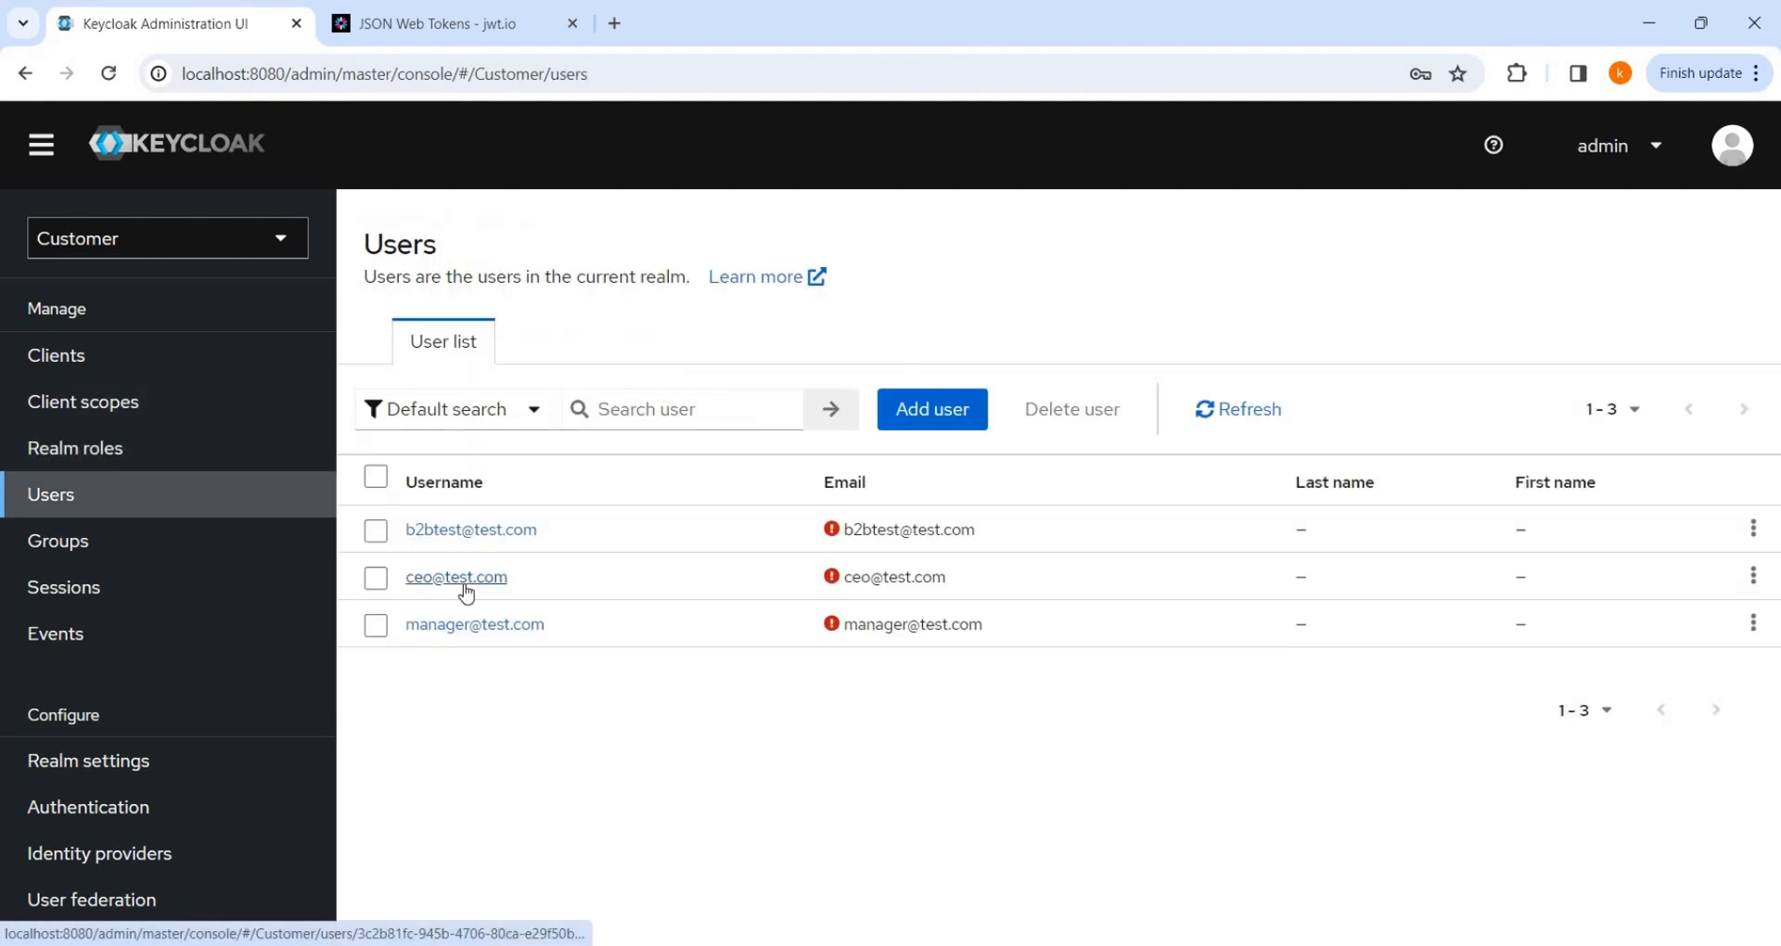
pyautogui.moveTo(477, 552)
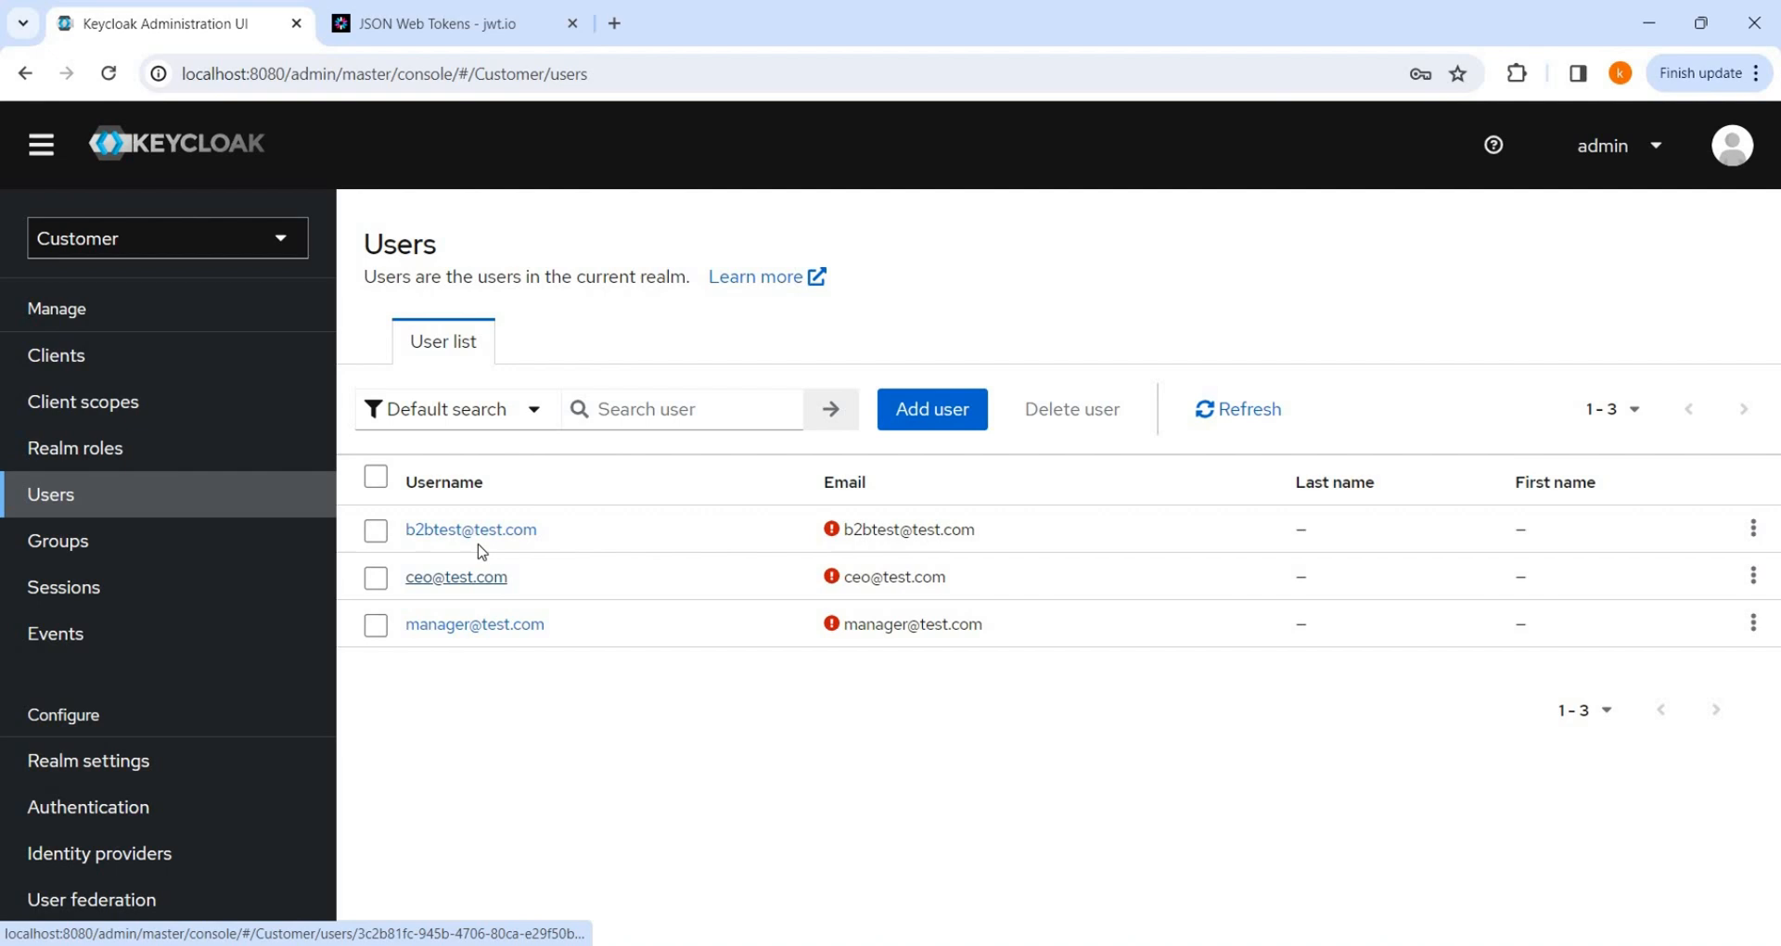
pyautogui.click(470, 530)
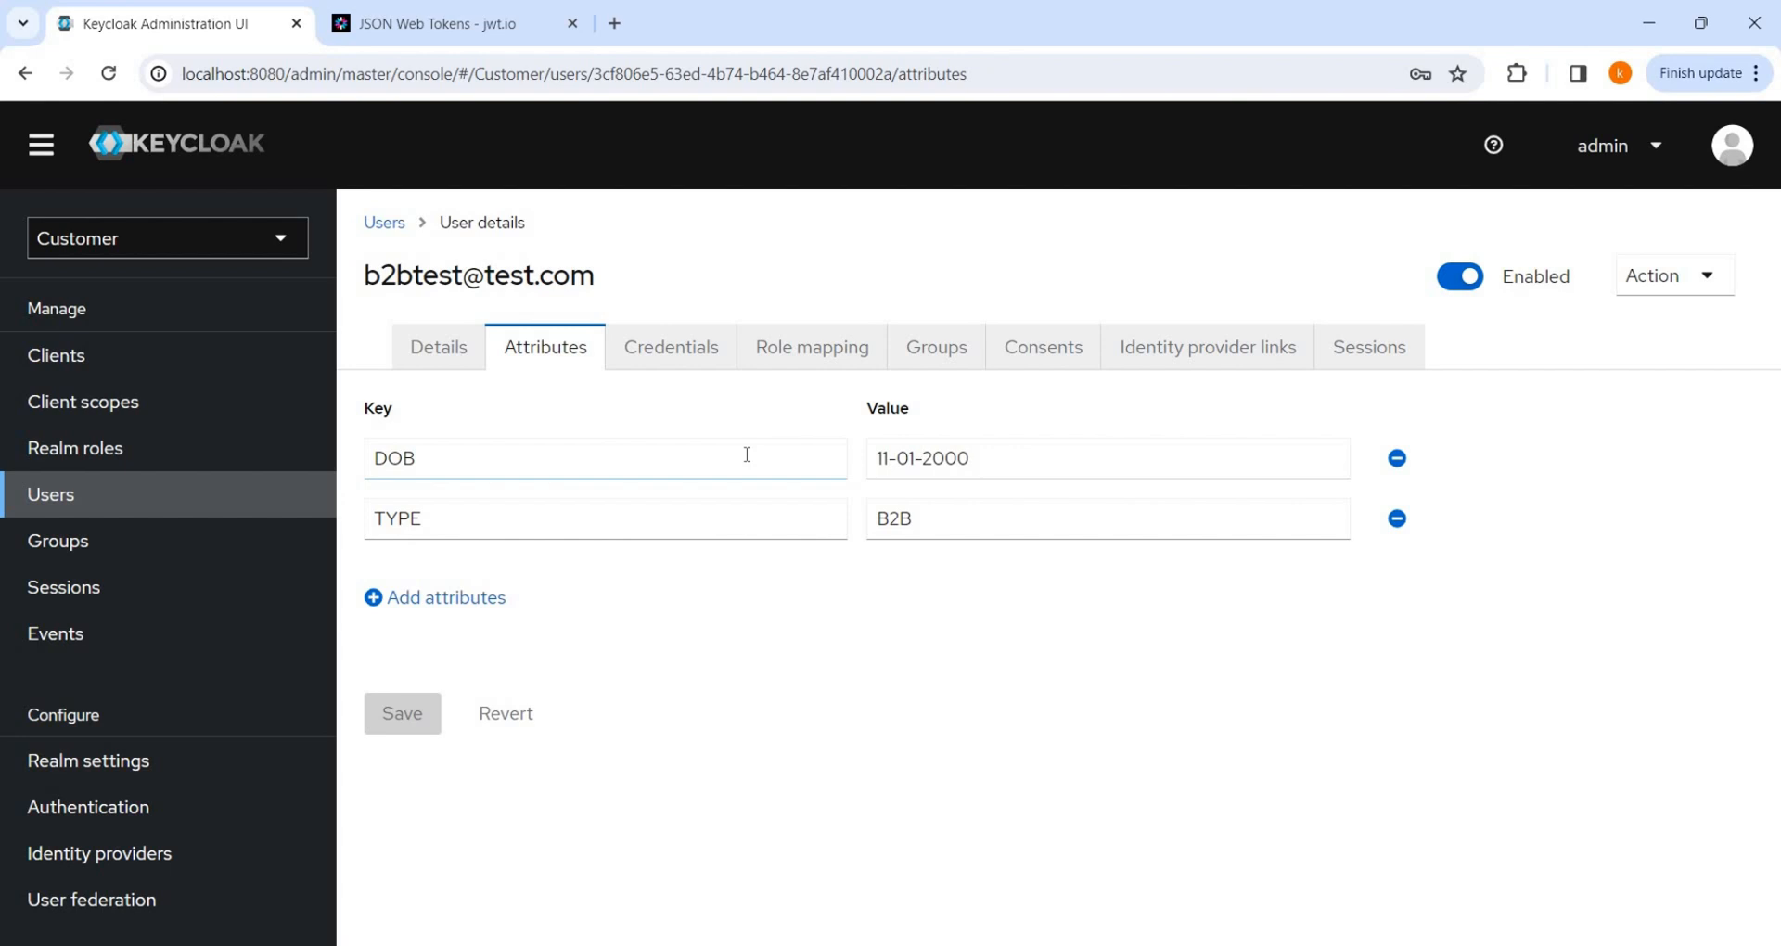
pyautogui.moveTo(724, 568)
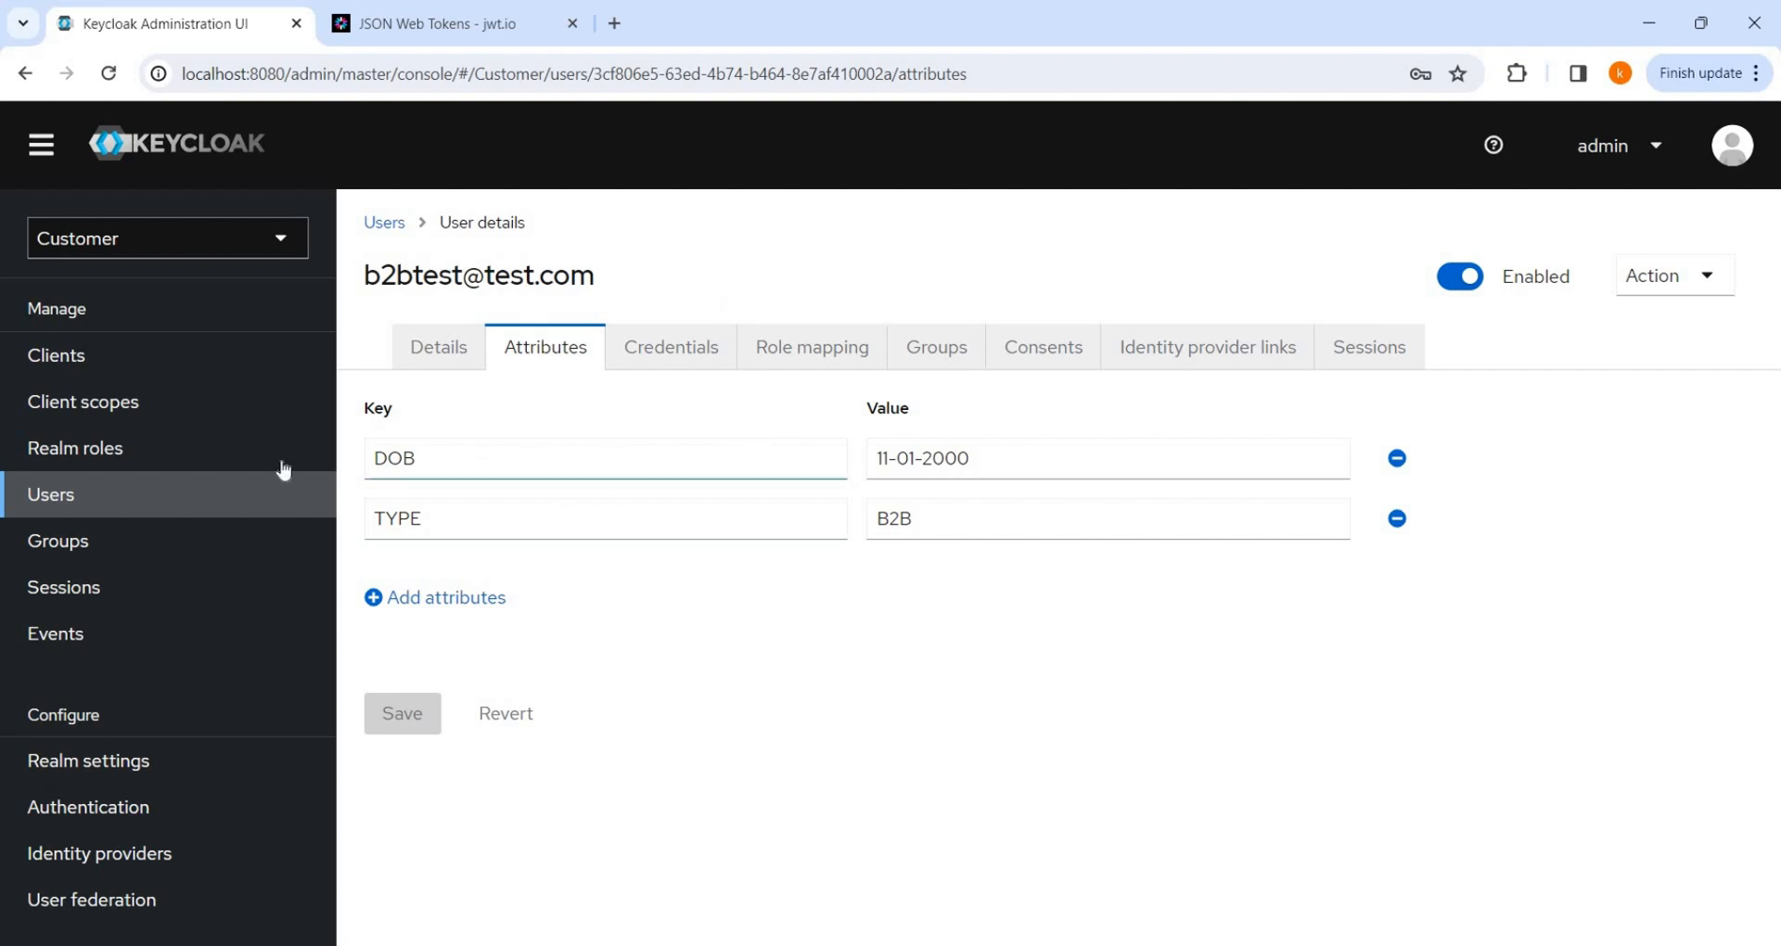
pyautogui.click(58, 541)
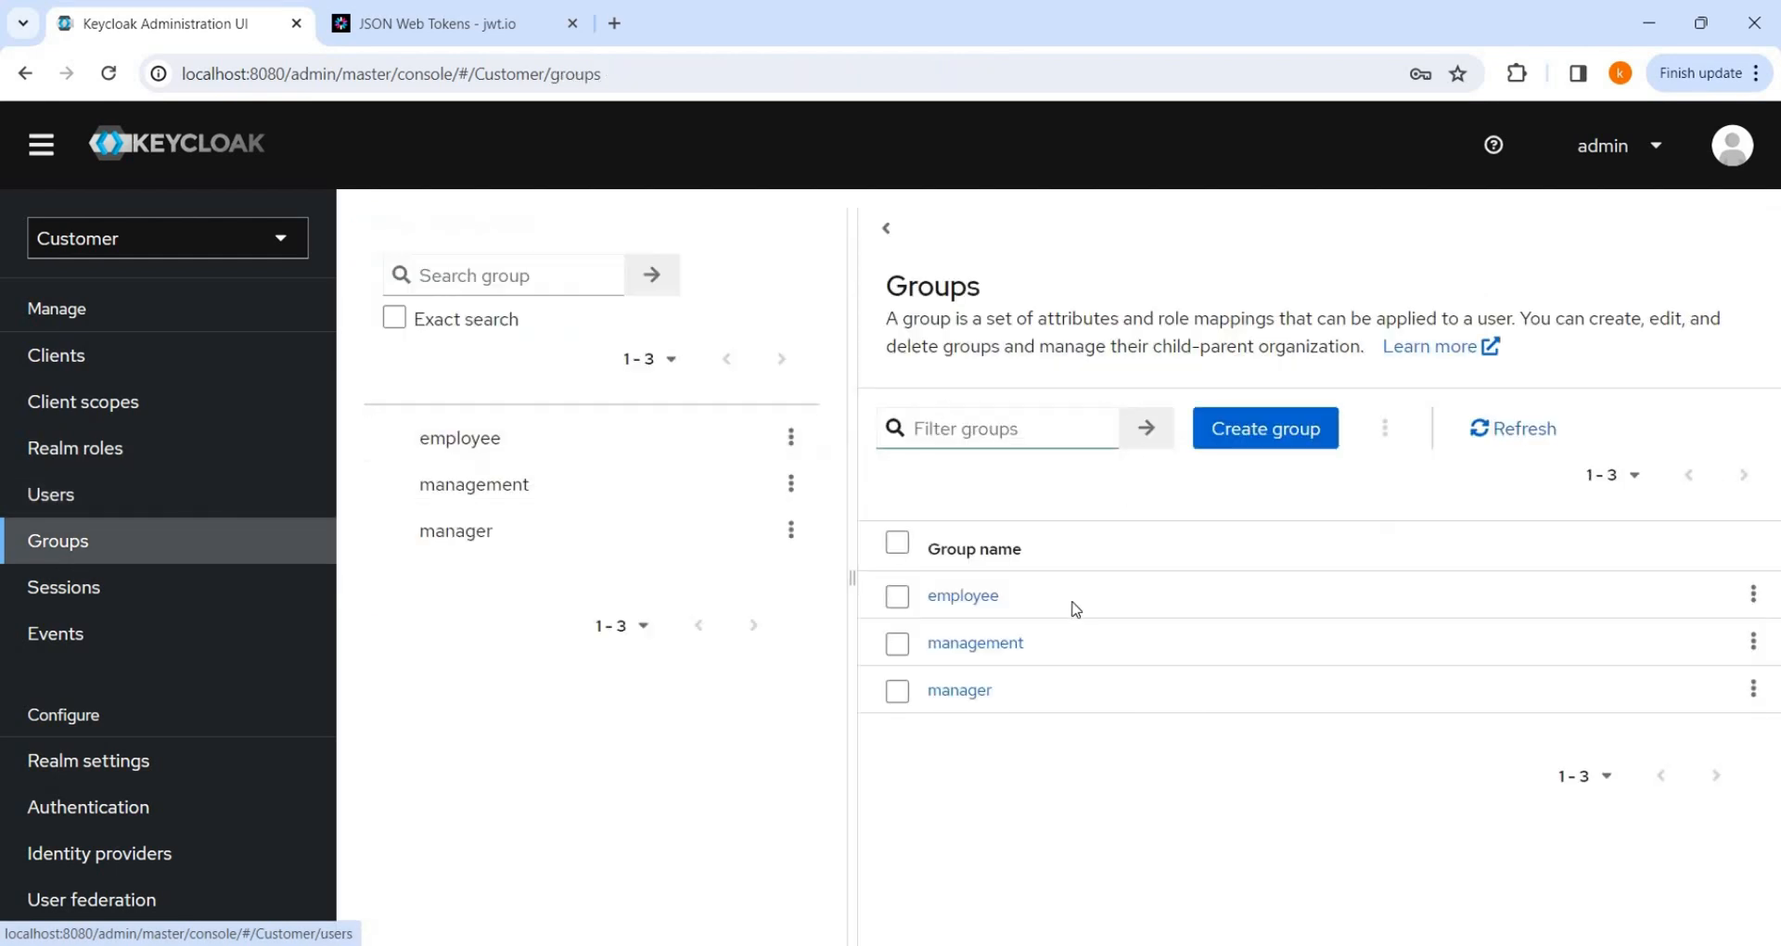
pyautogui.click(975, 643)
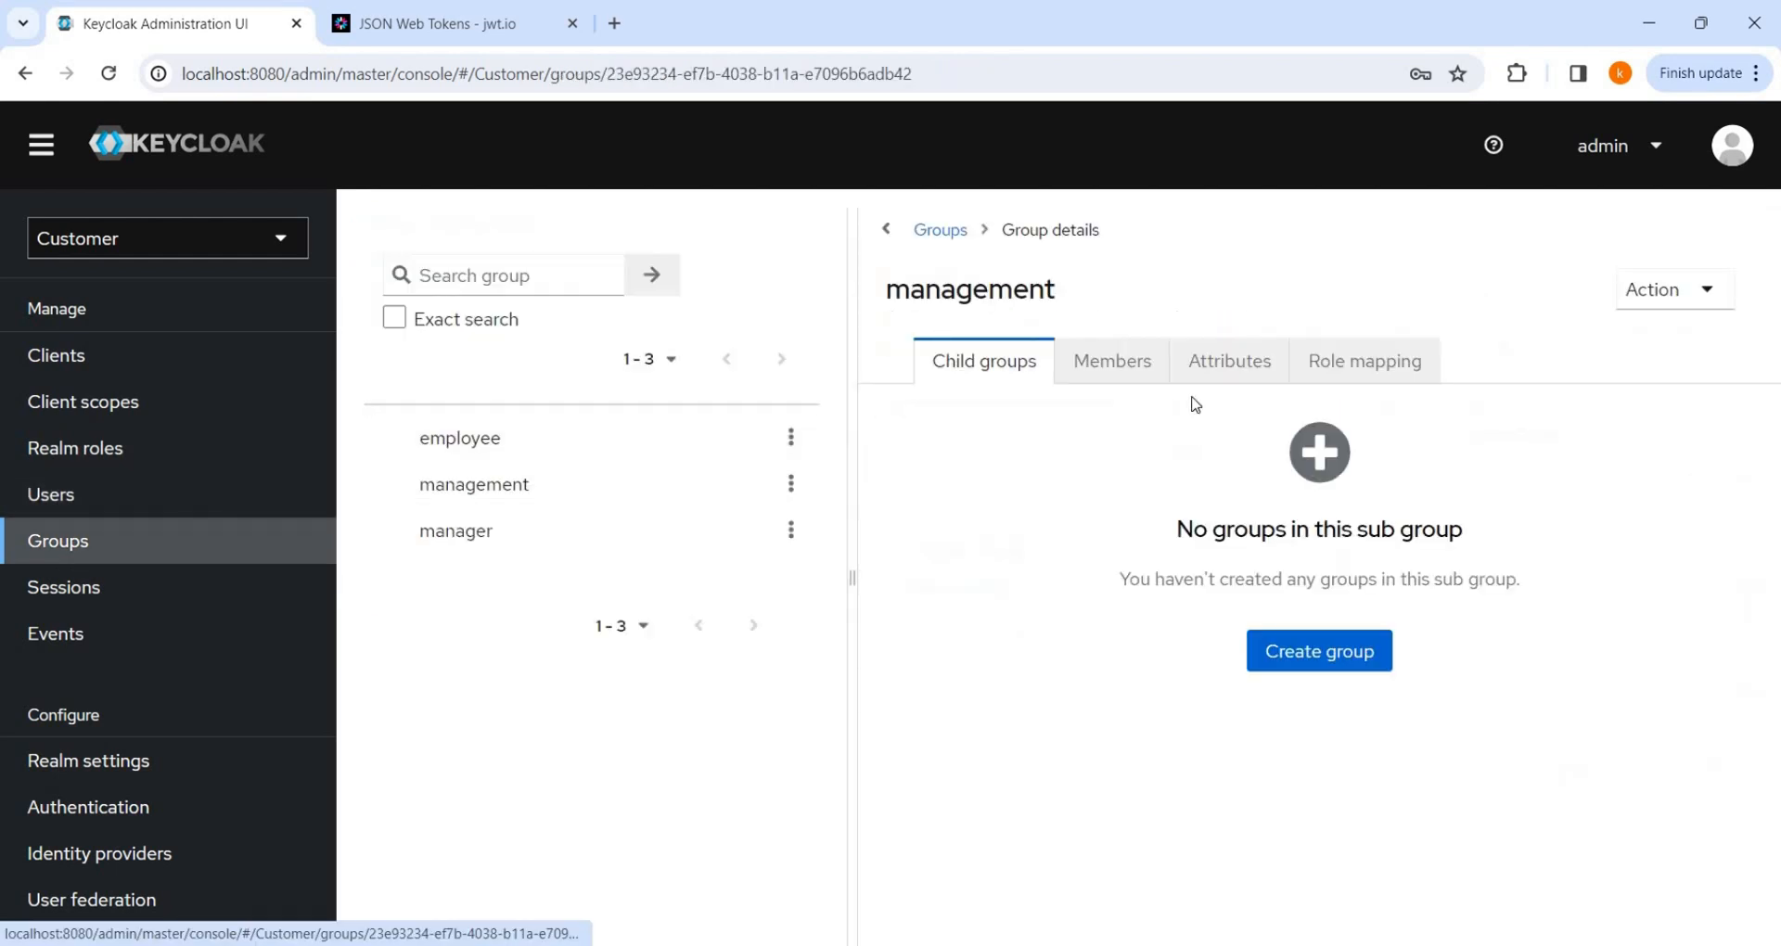
pyautogui.click(1112, 360)
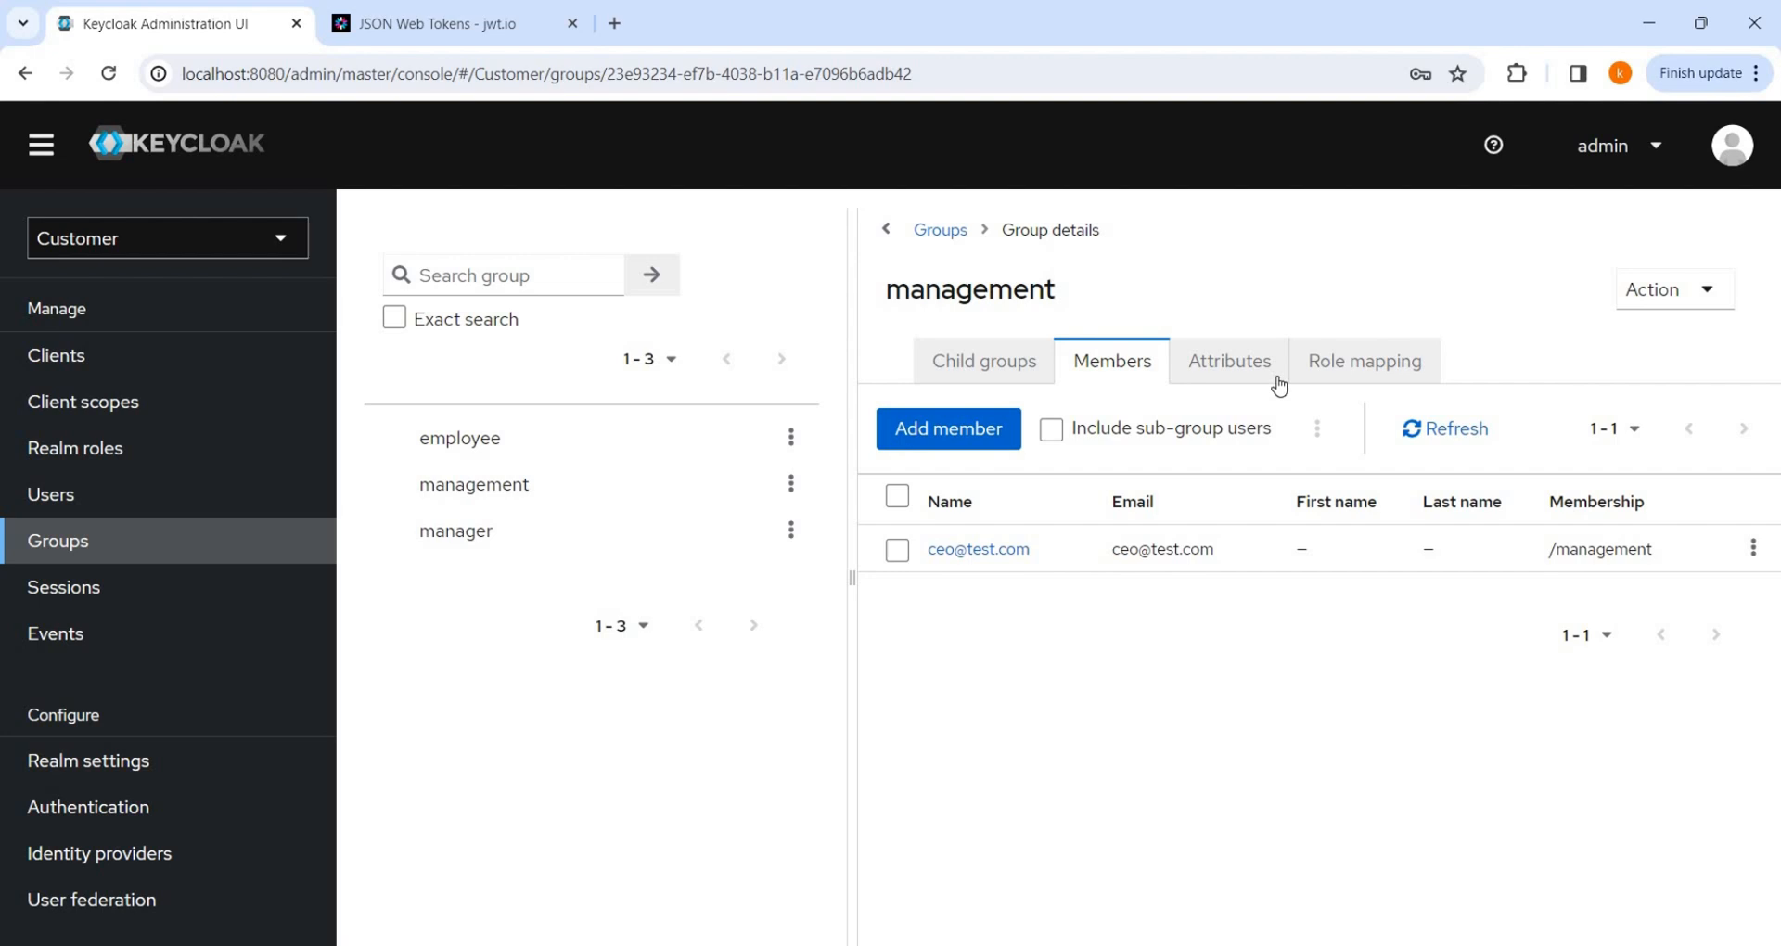
pyautogui.click(1229, 359)
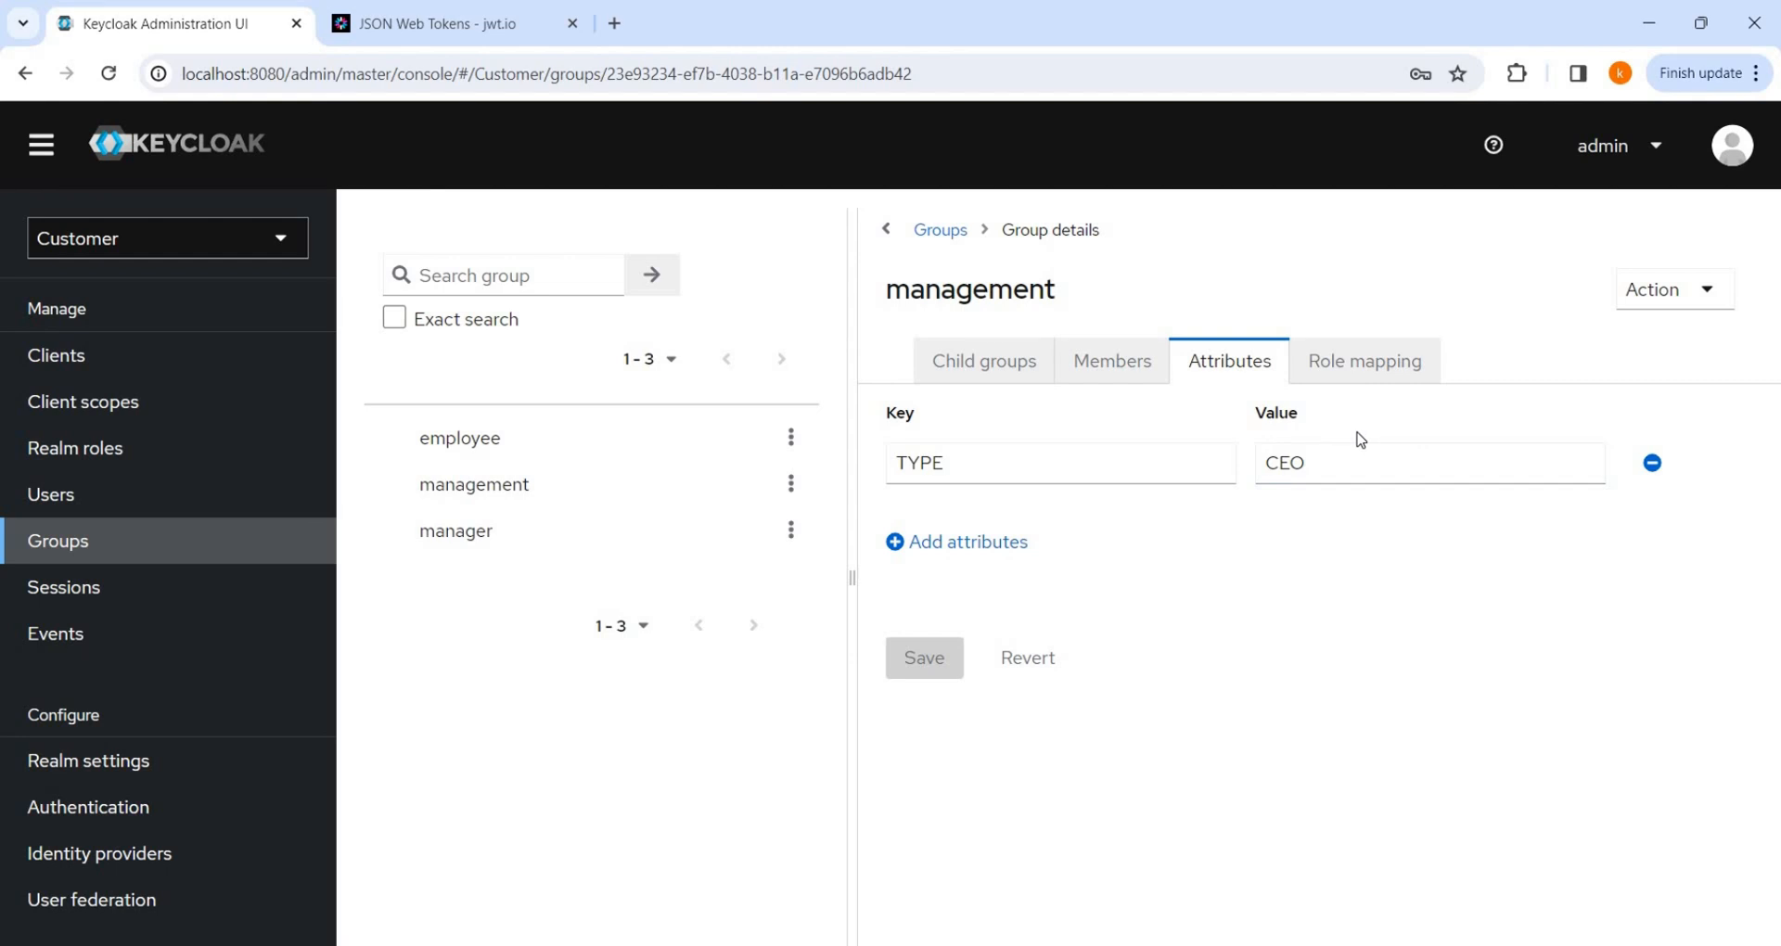
pyautogui.click(1364, 361)
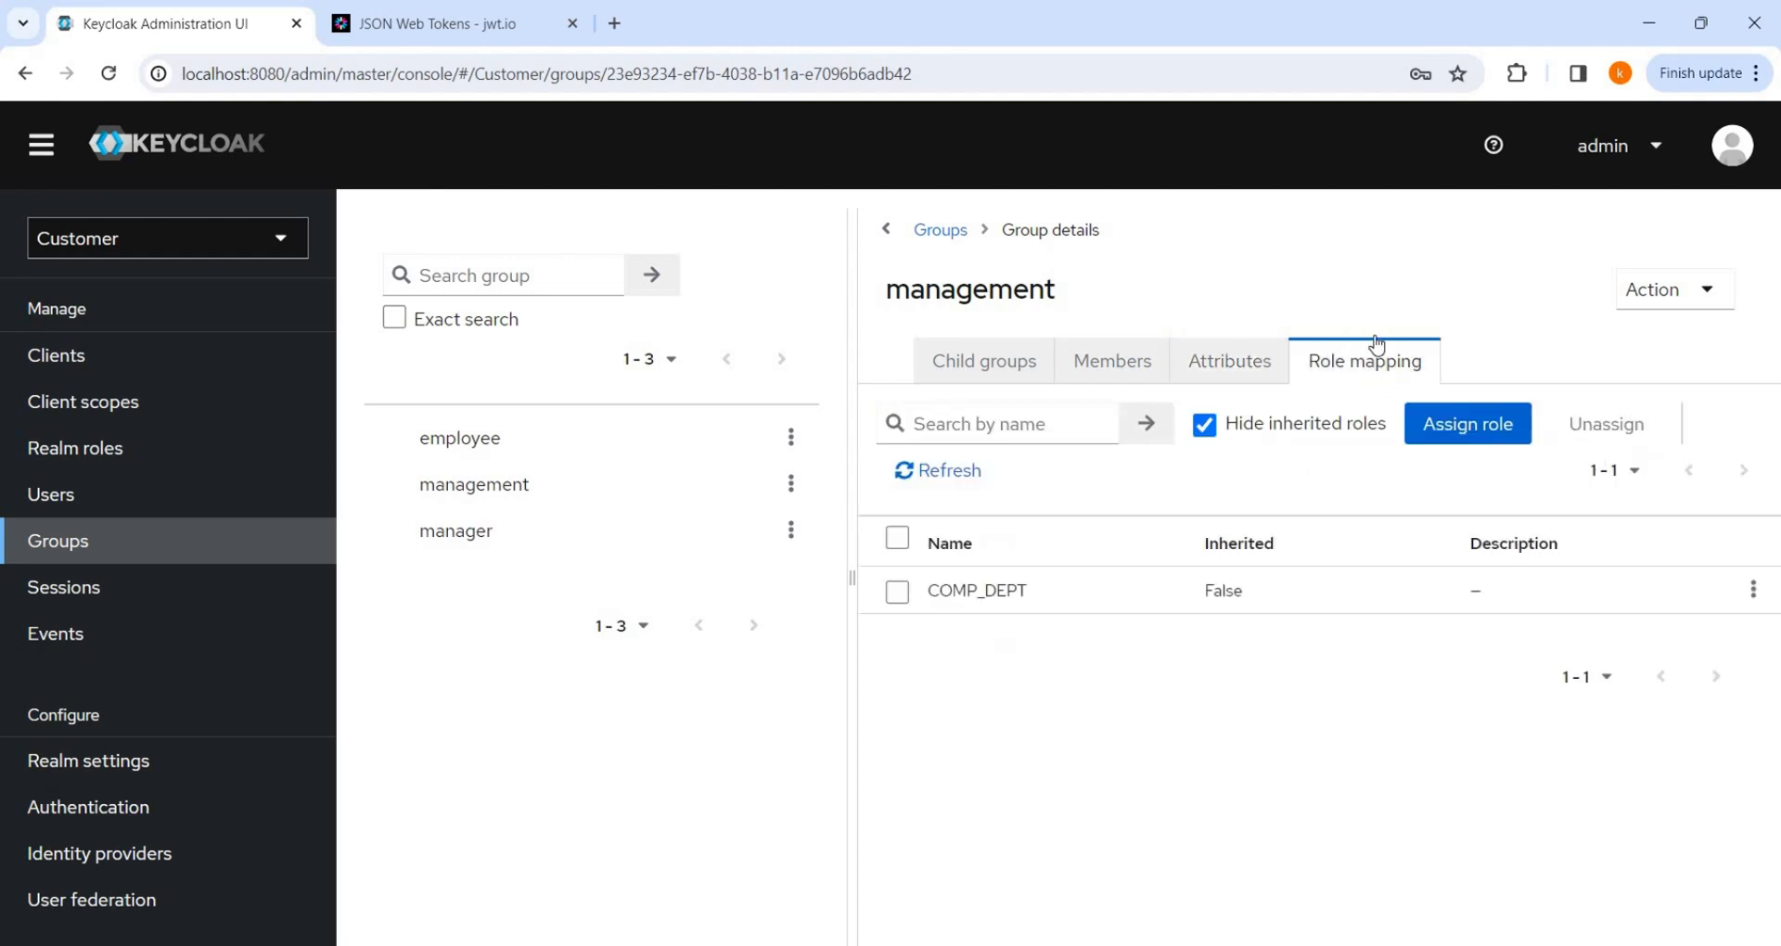
pyautogui.moveTo(1459, 521)
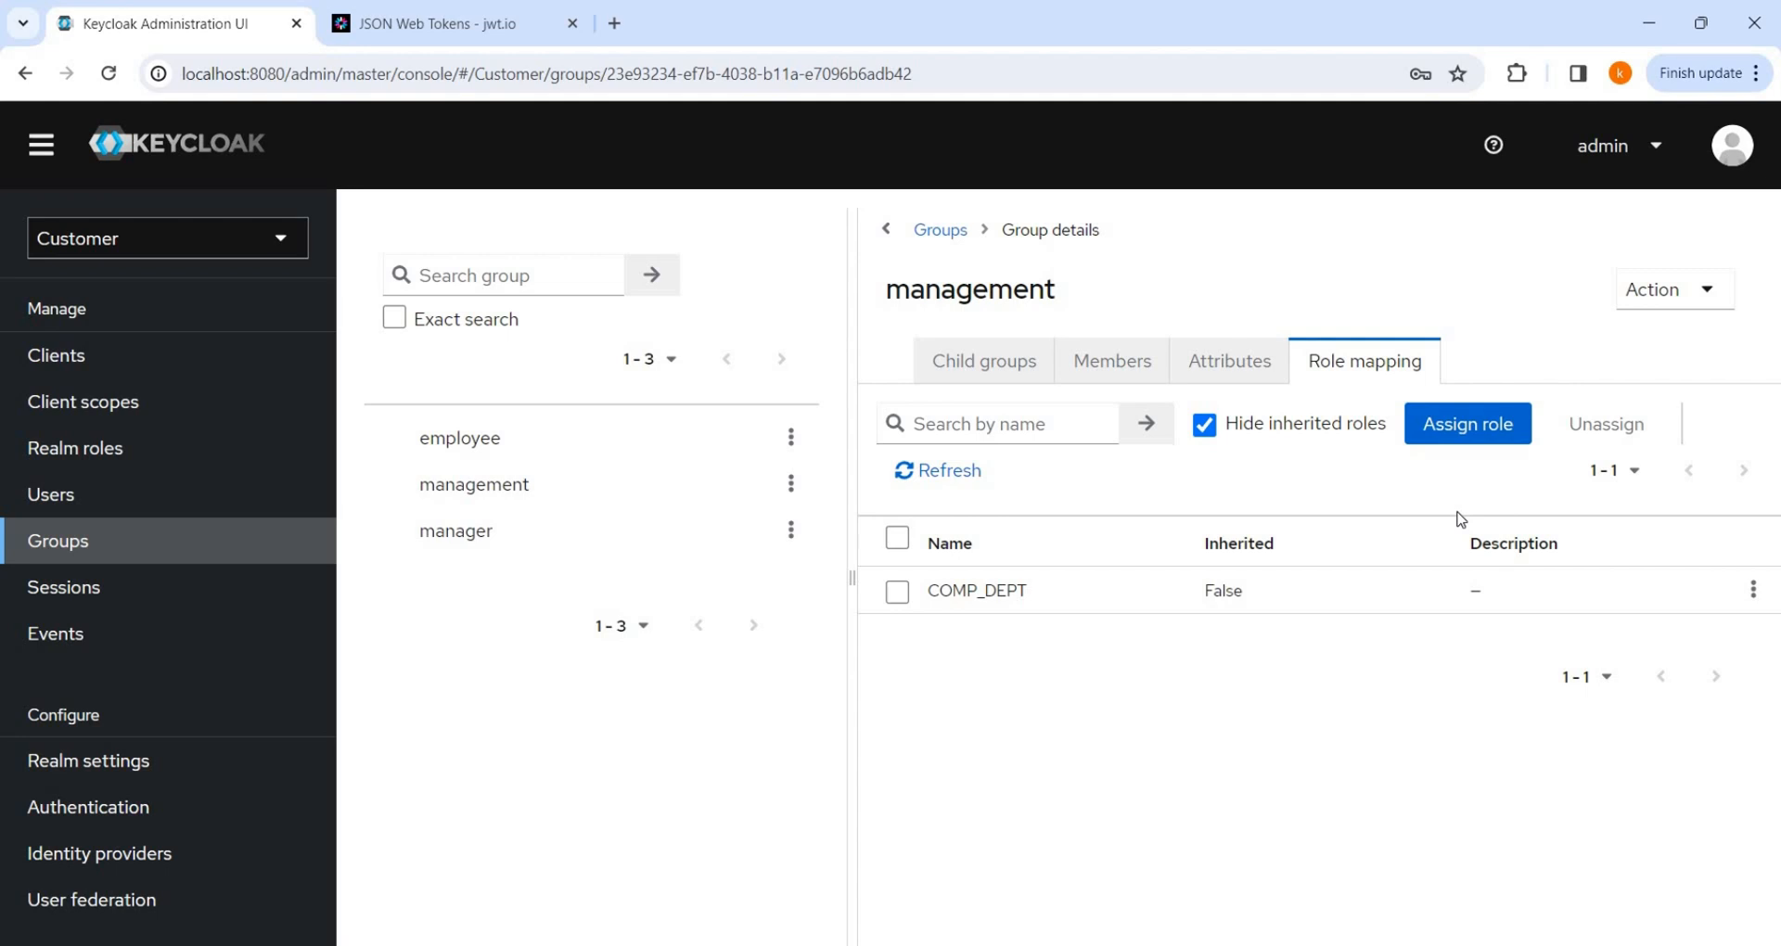
pyautogui.moveTo(315, 699)
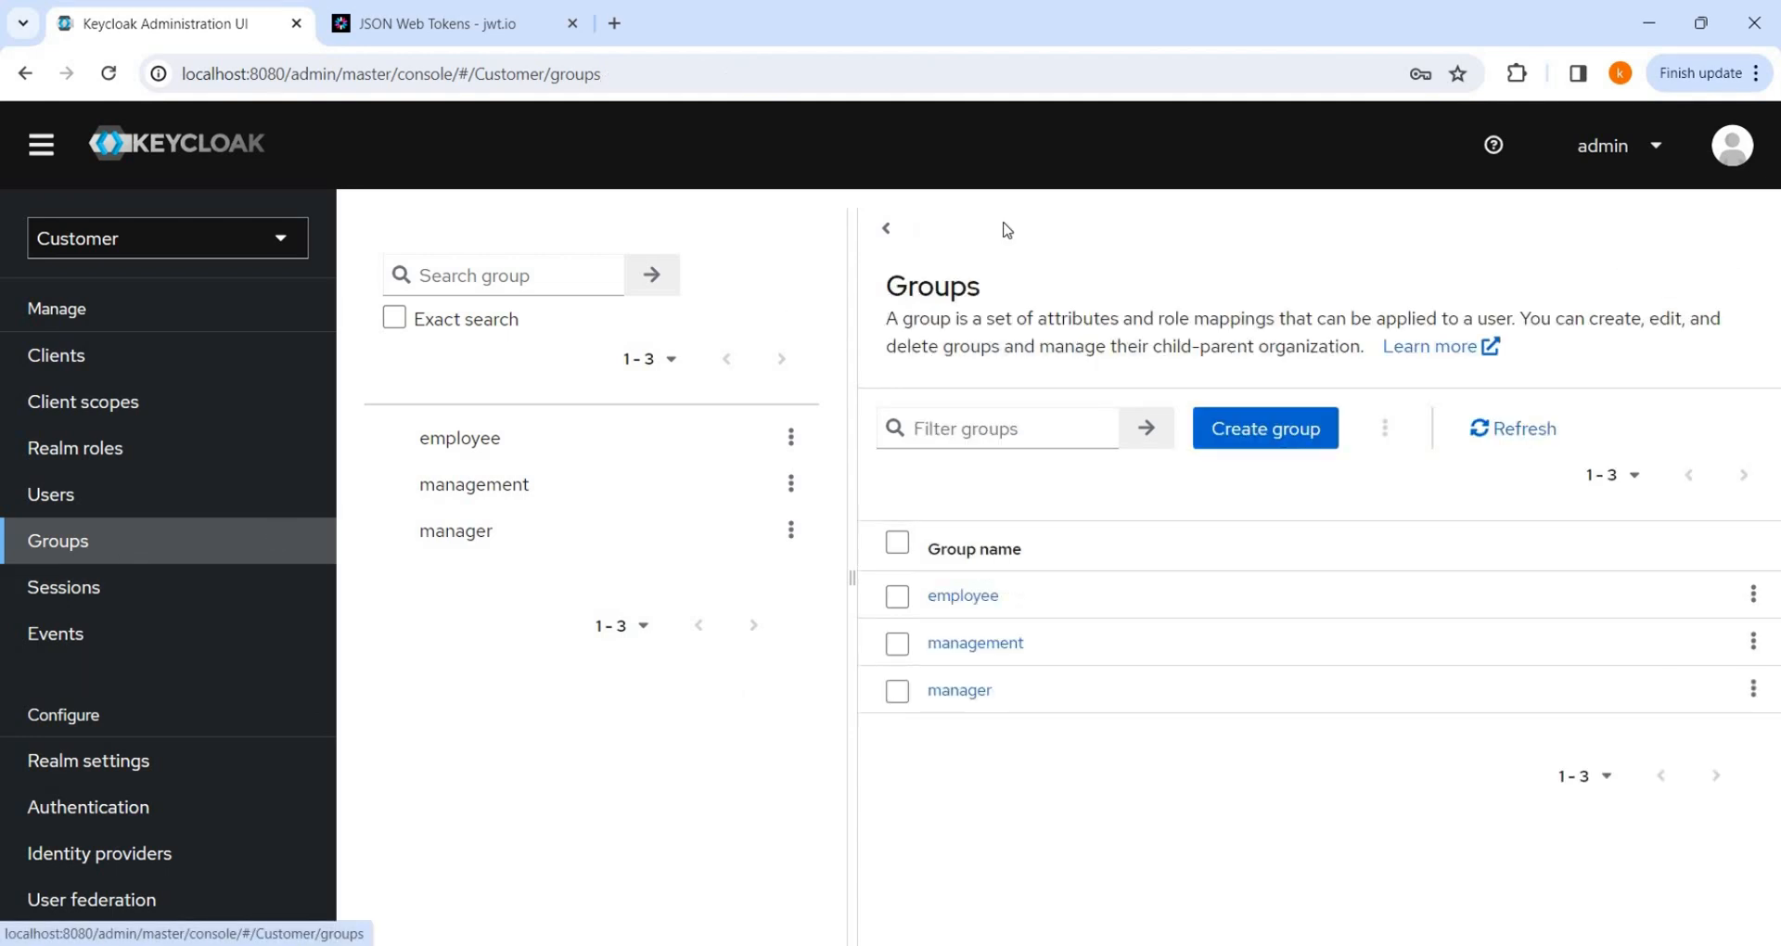
pyautogui.moveTo(1004, 233)
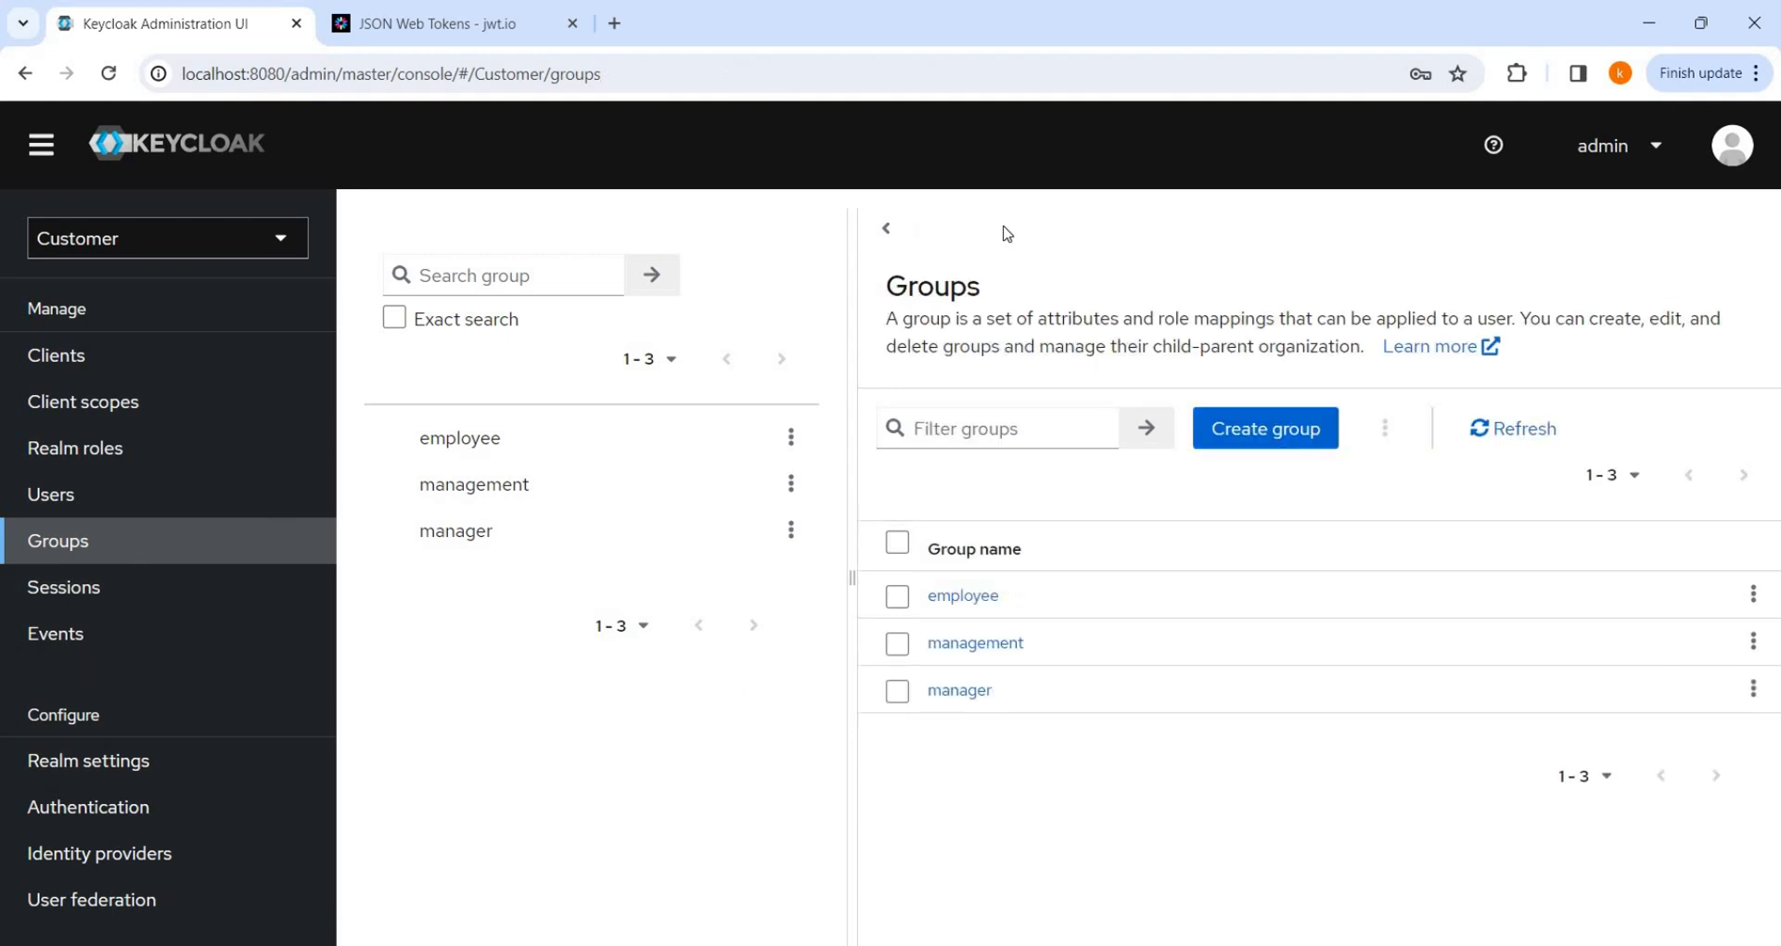
pyautogui.moveTo(83, 401)
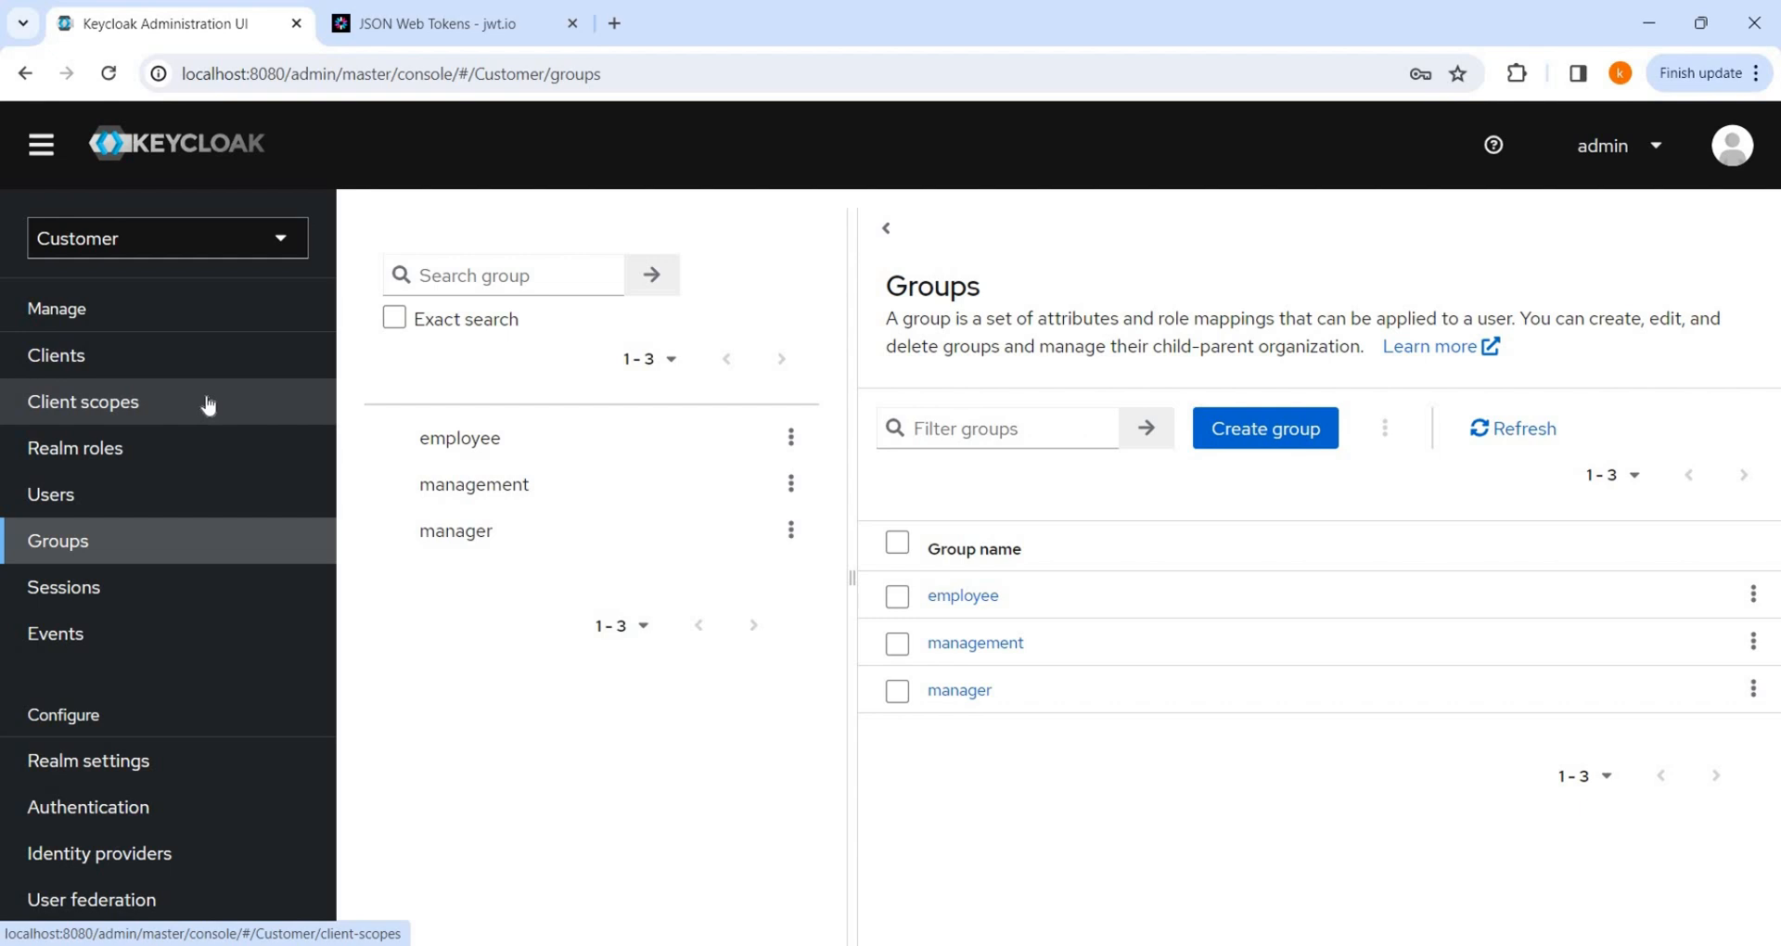
pyautogui.moveTo(287, 354)
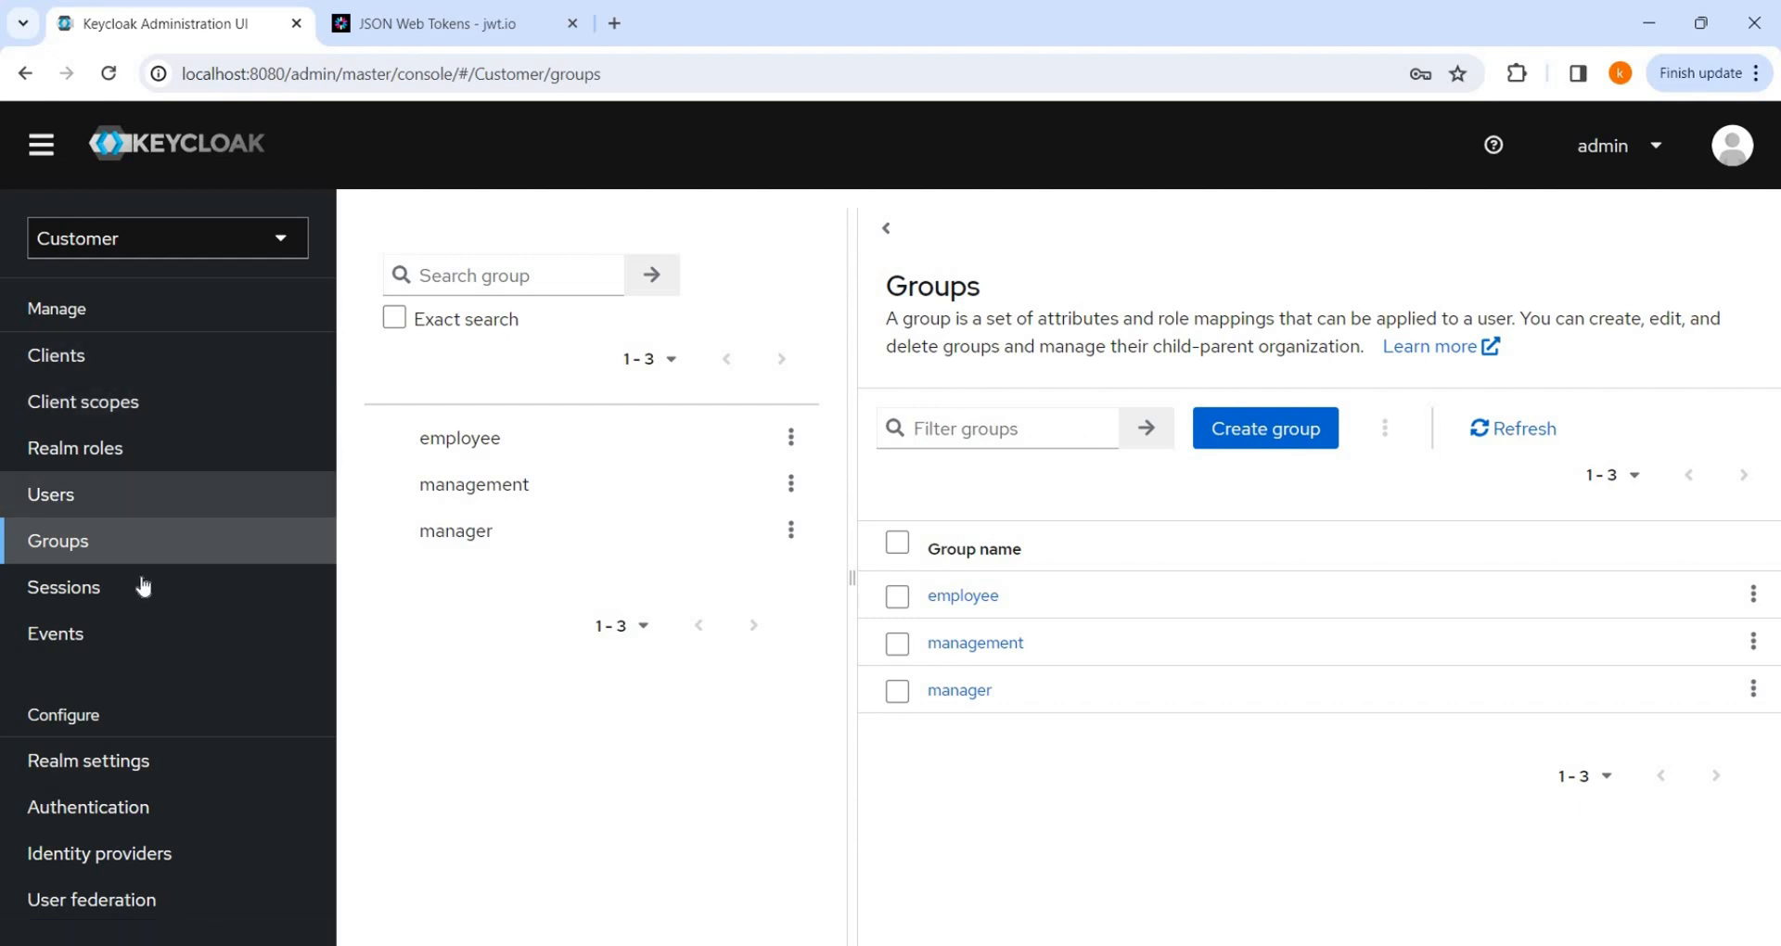
pyautogui.moveTo(159, 568)
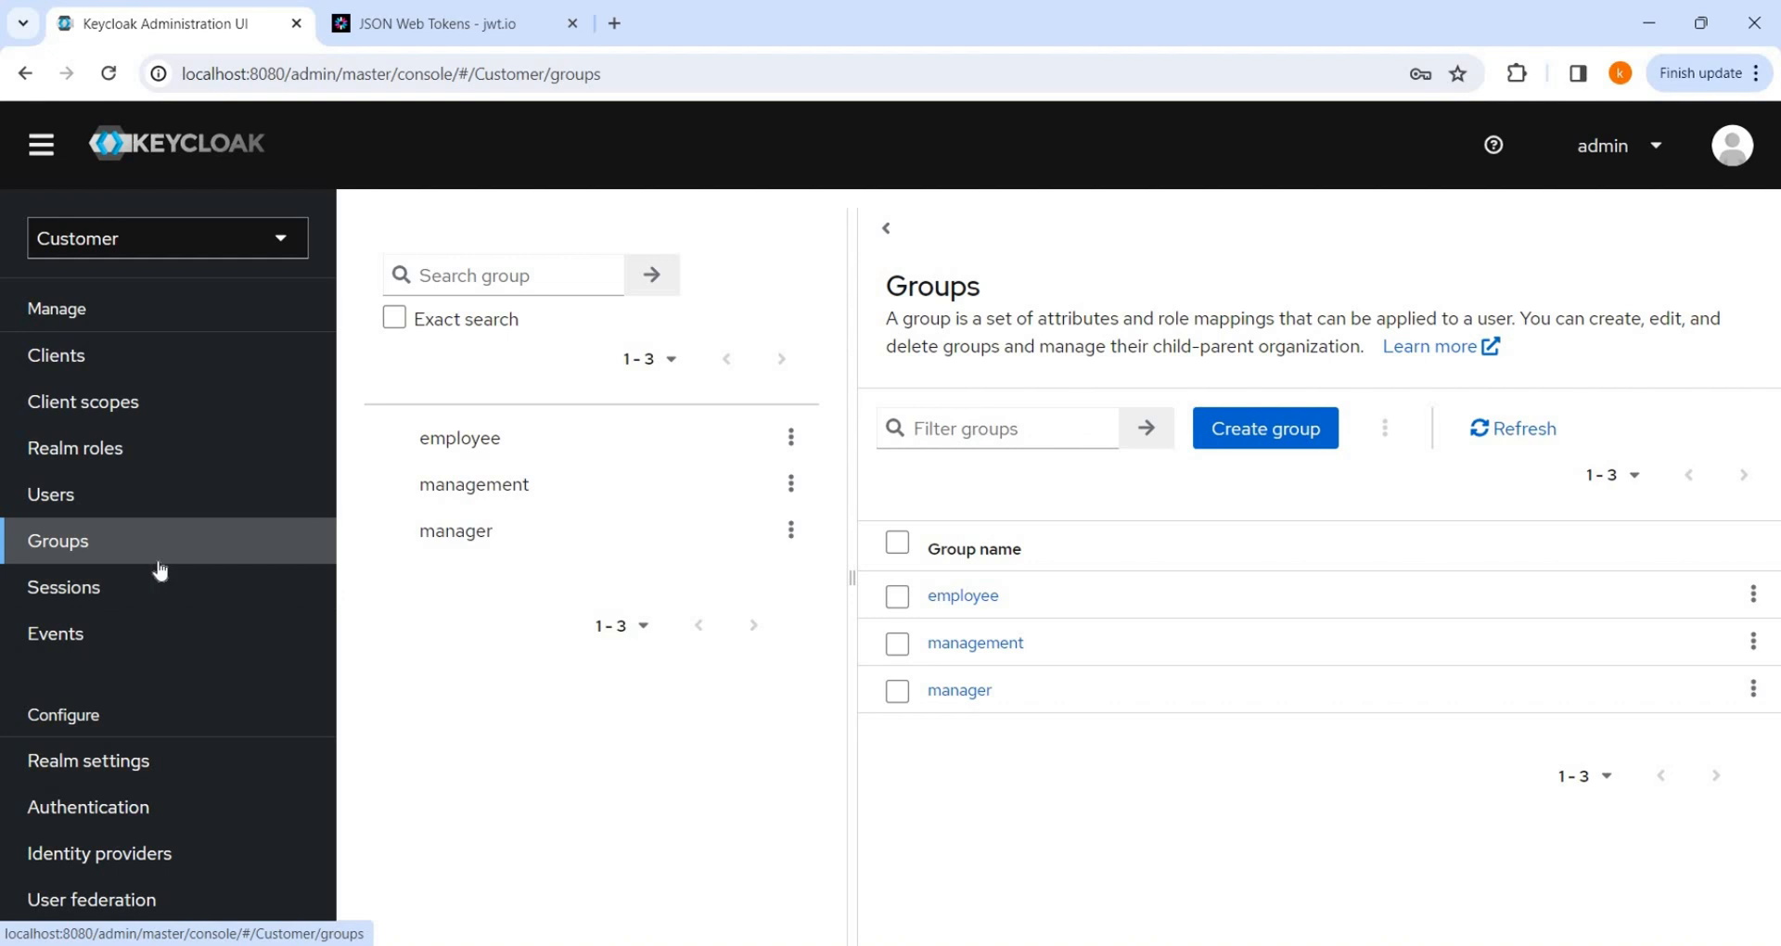